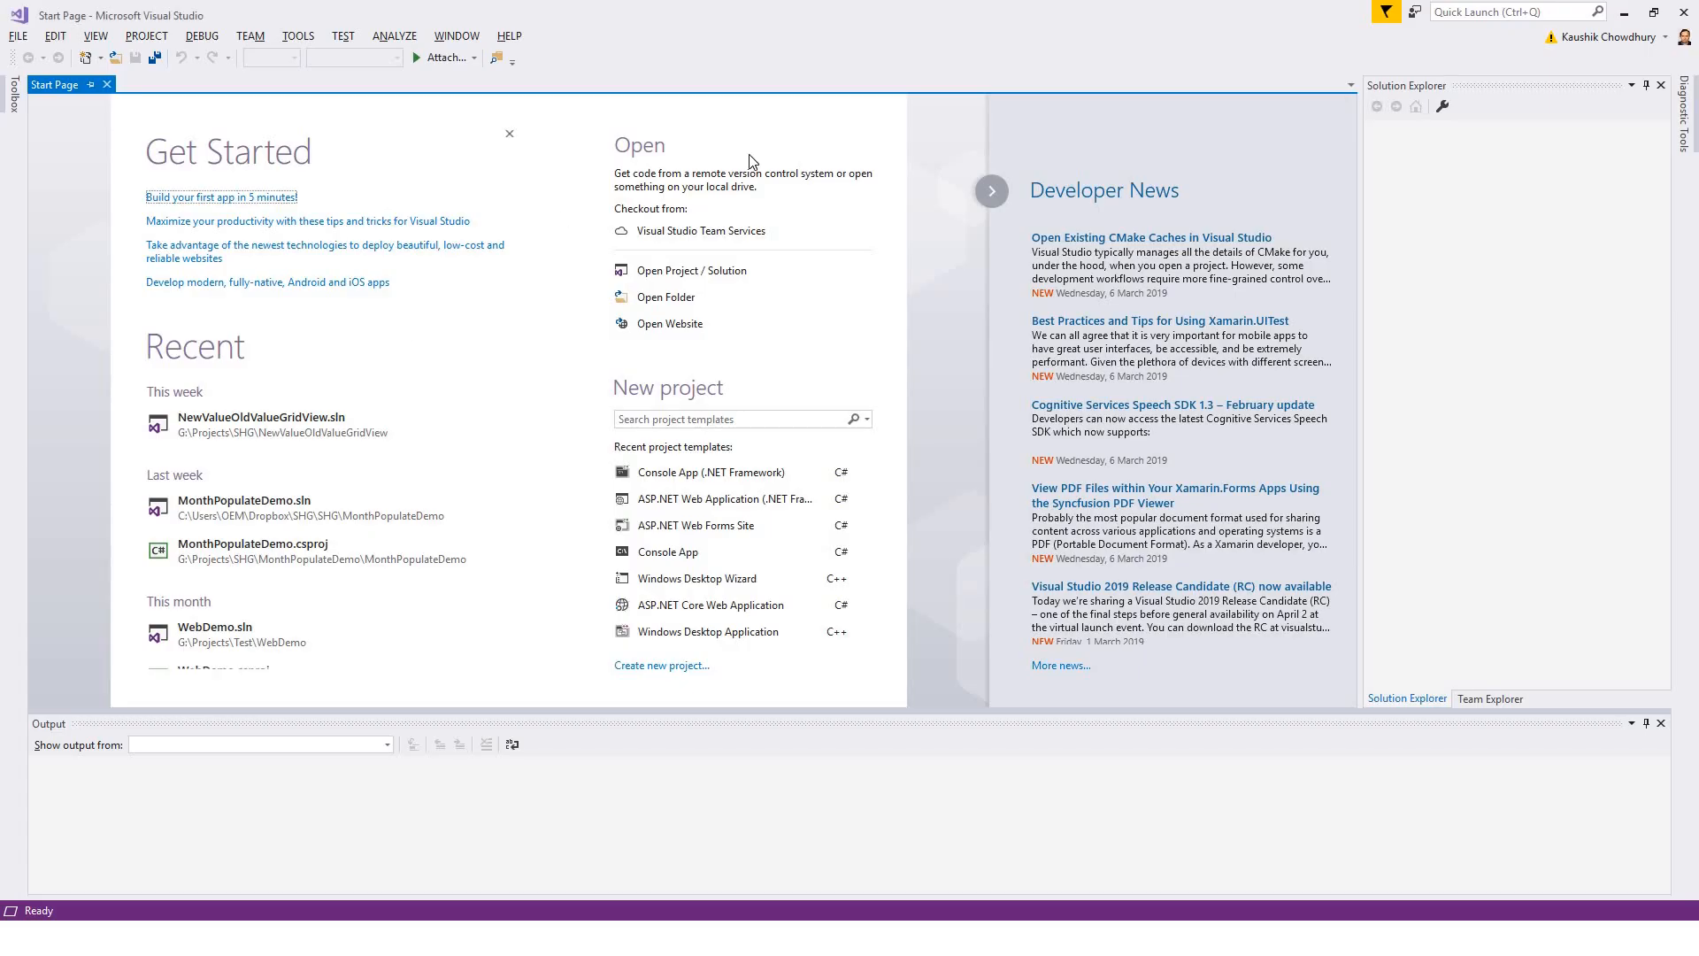
{"action": "mouse_move", "coordinate": [23, 39]}
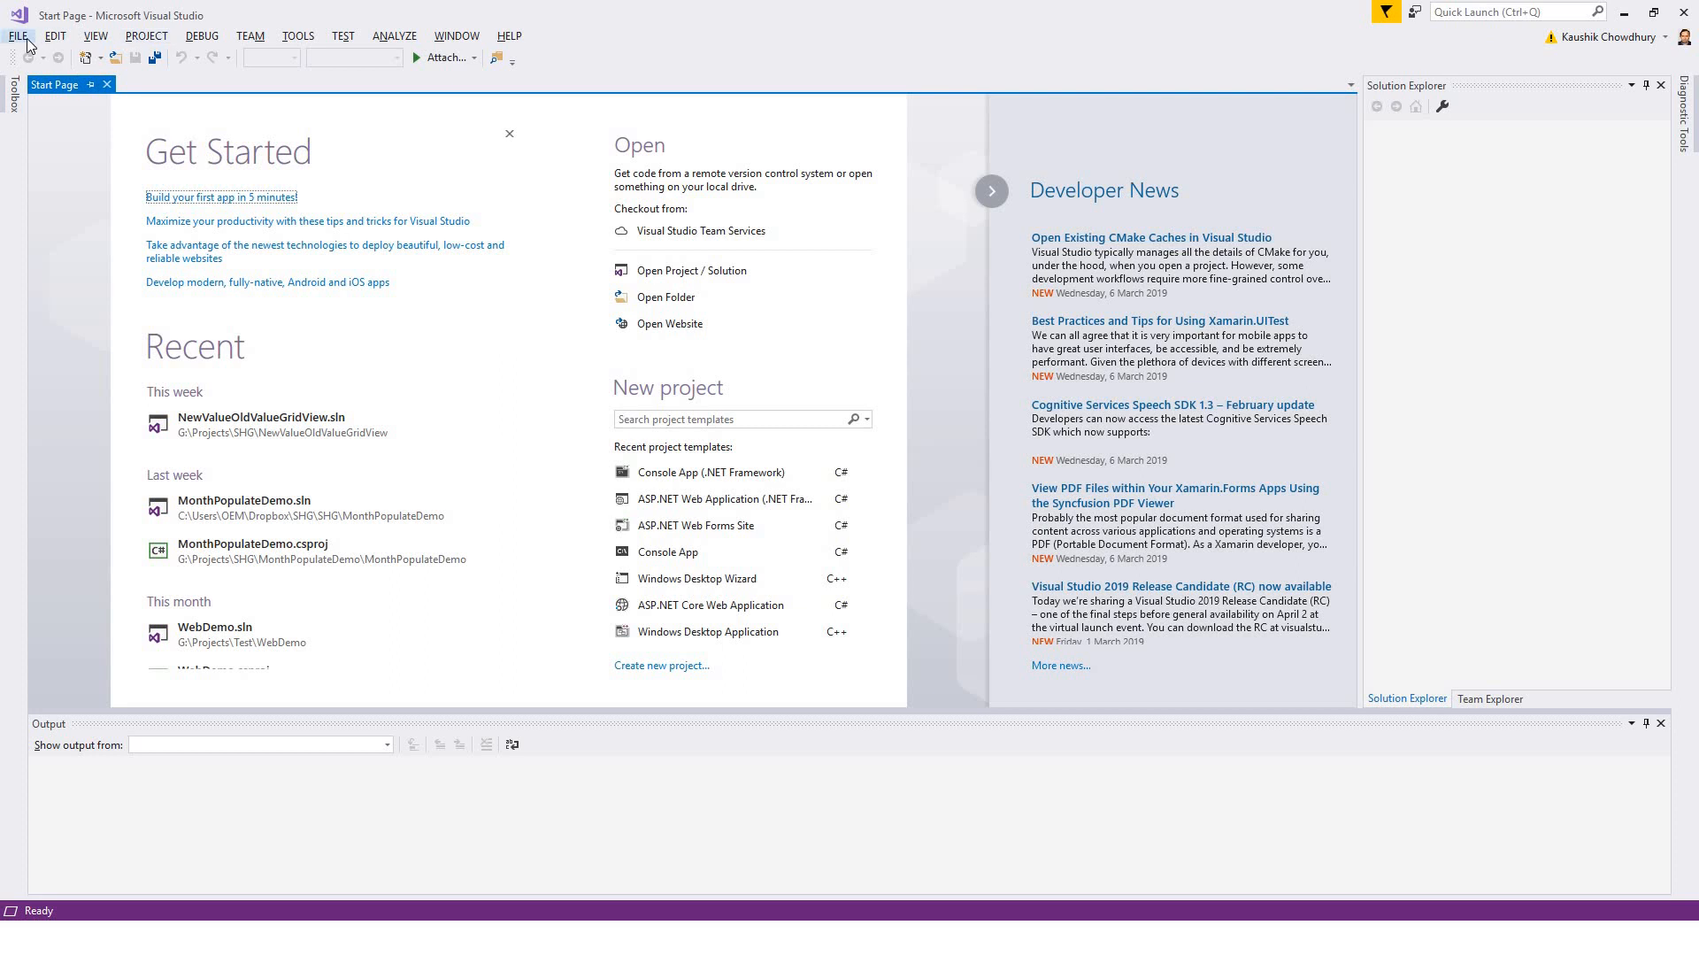
Step: Bring up the New Project dialog from the File menu
{"action": "left_click", "coordinate": [20, 36]}
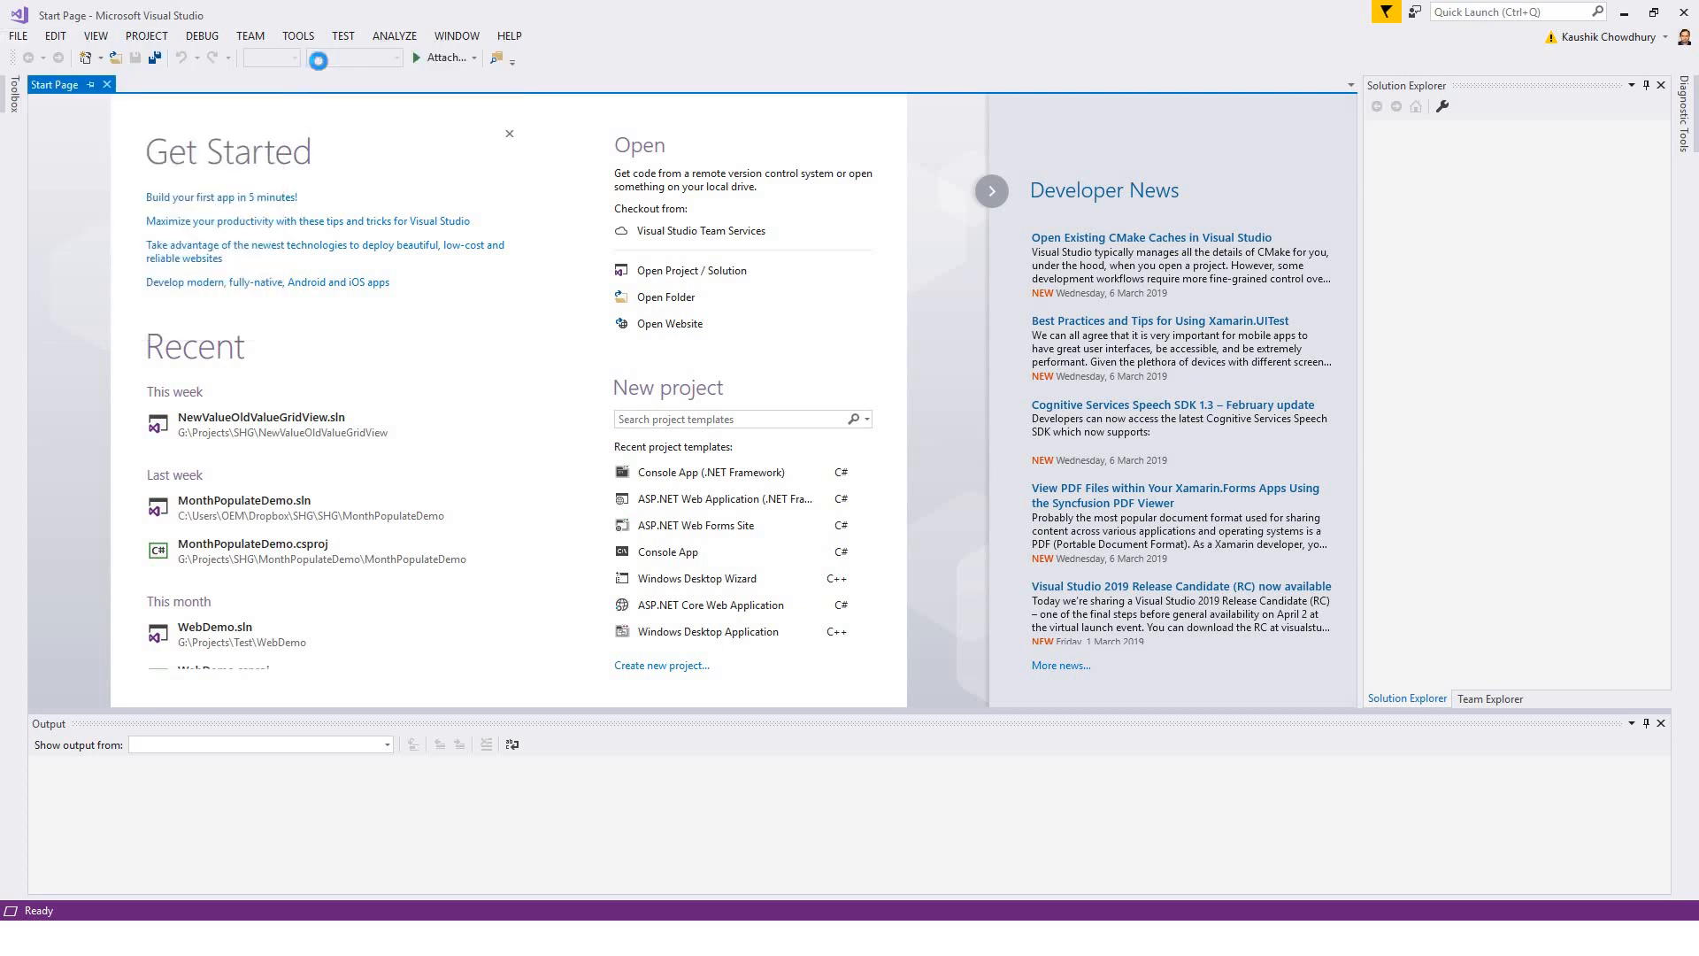
{"action": "left_click", "coordinate": [662, 665]}
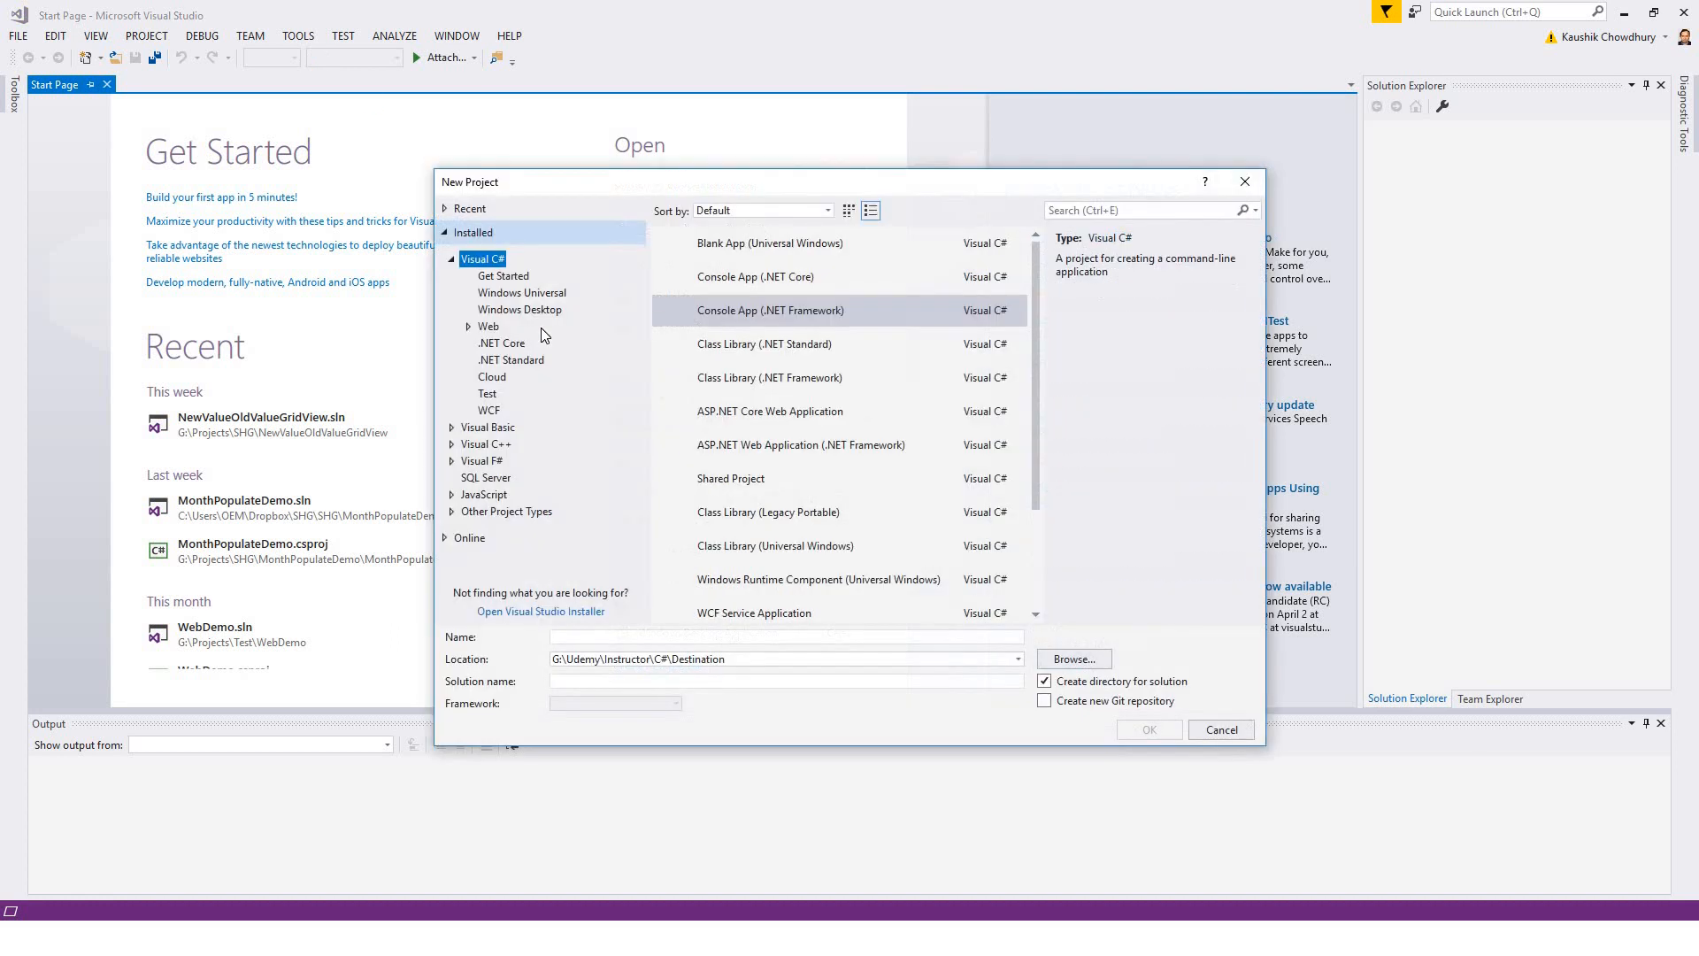
Step: Create a C# Console App (.NET Framework) project named CollectionsDEmo
{"action": "left_click", "coordinate": [770, 311]}
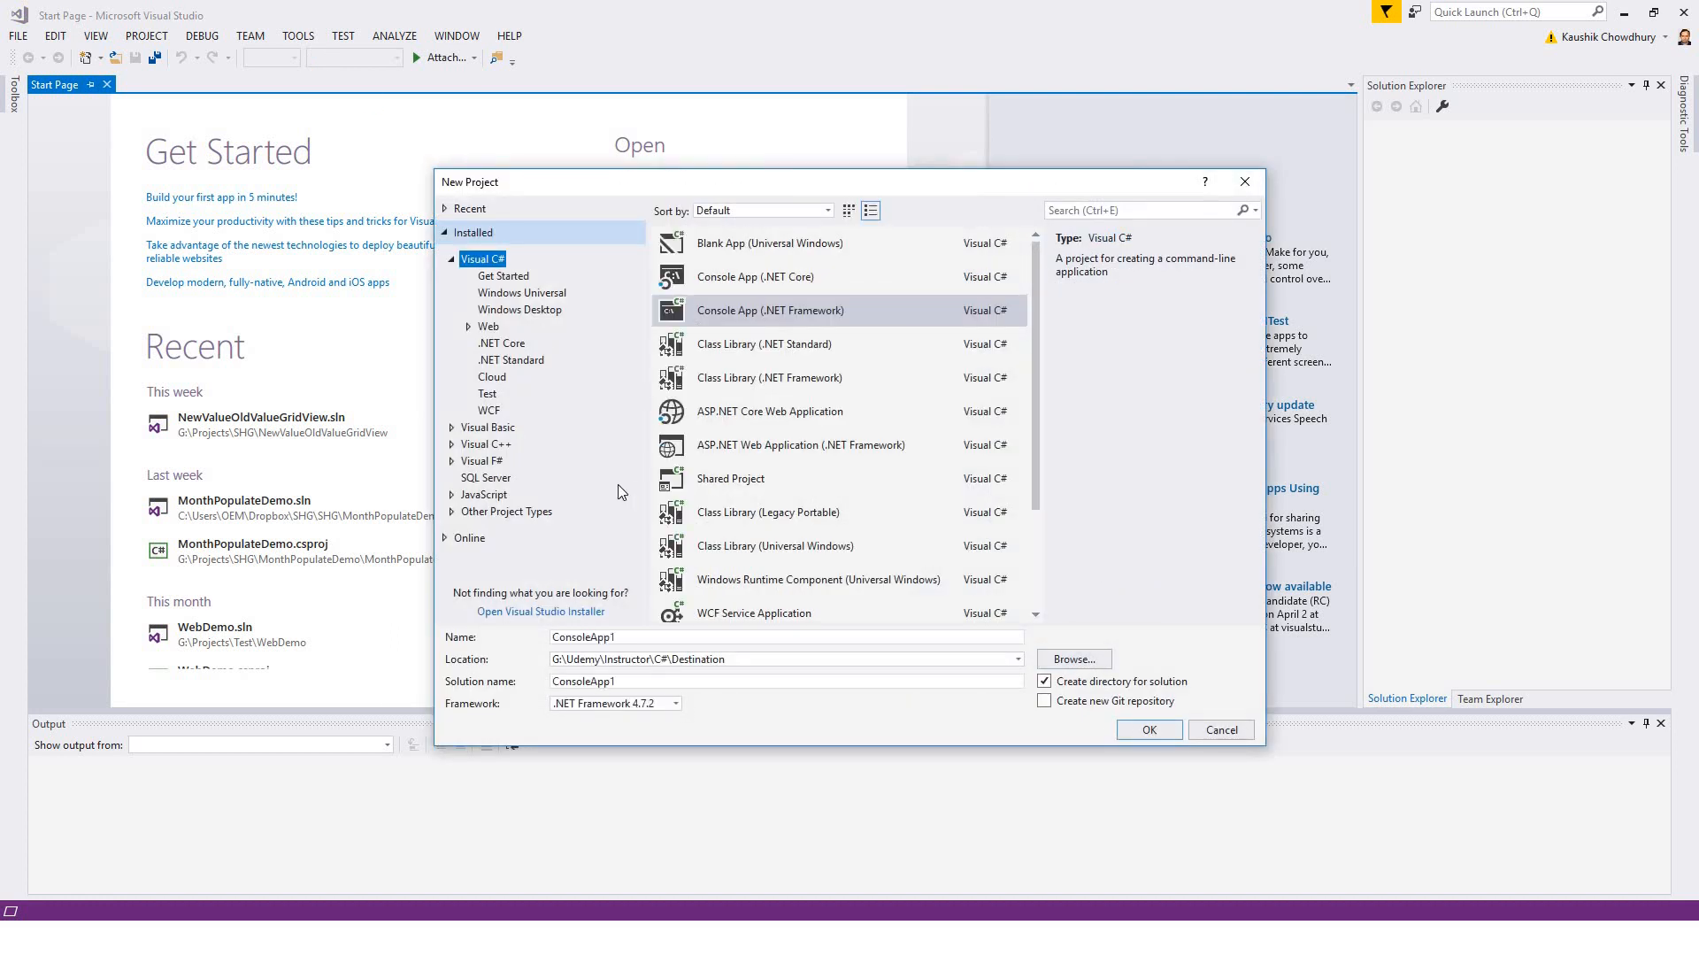
{"action": "mouse_move", "coordinate": [765, 433]}
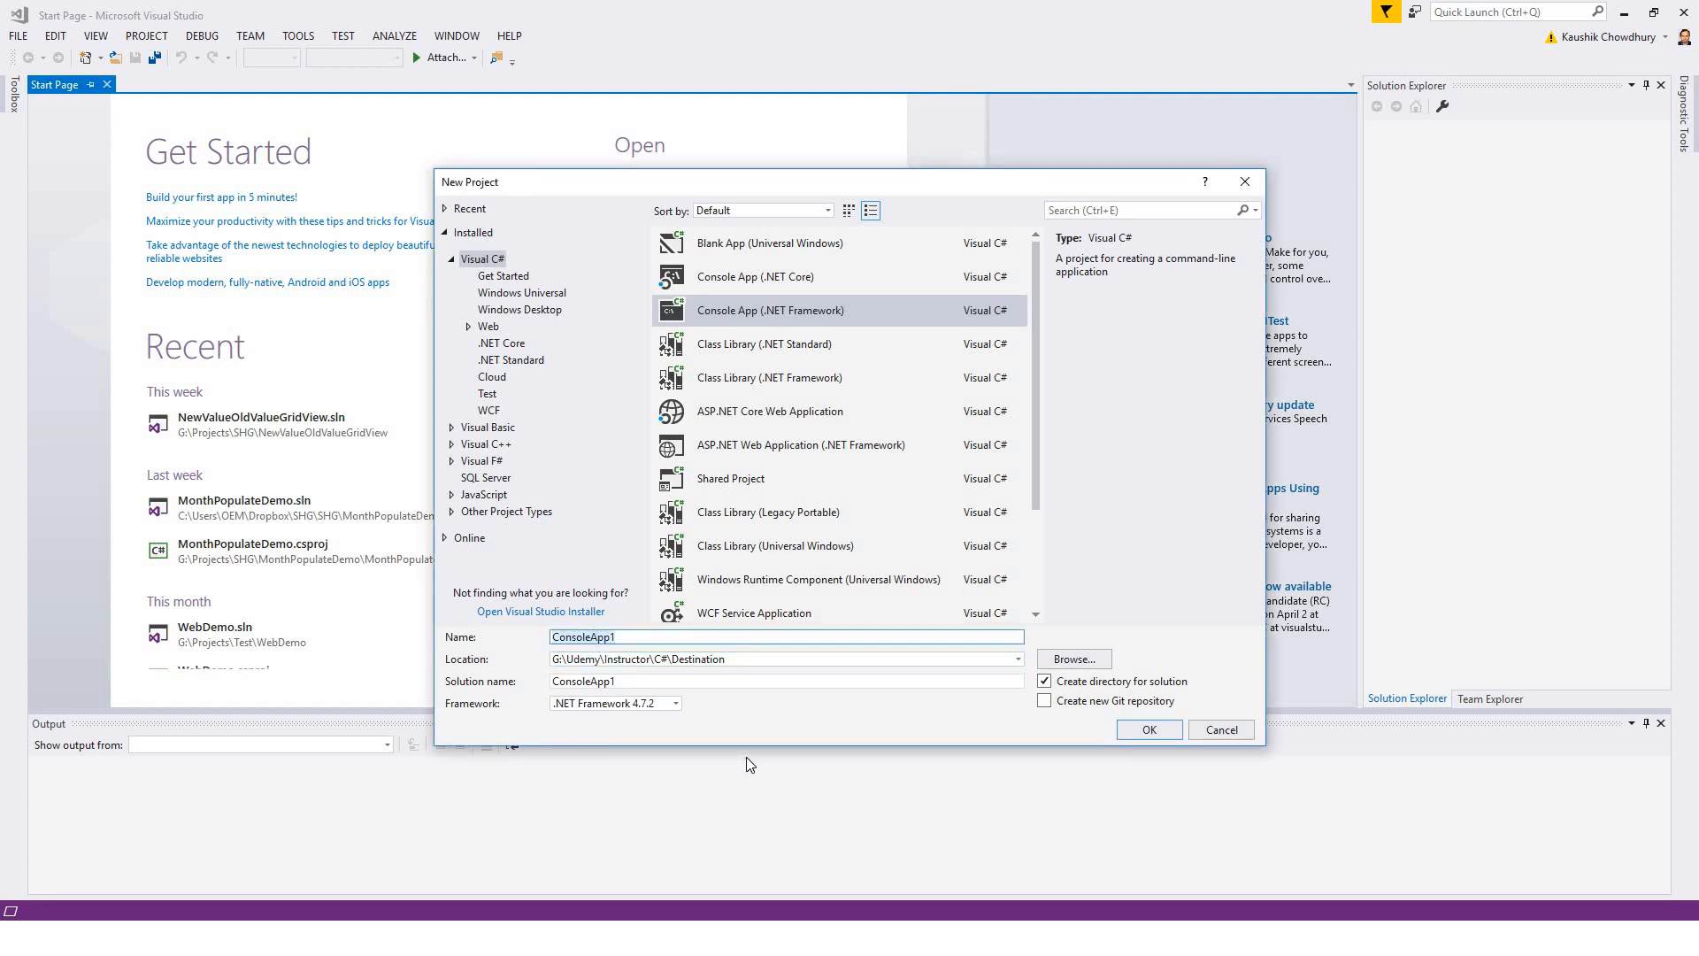
{"action": "type", "text": "Colle"}
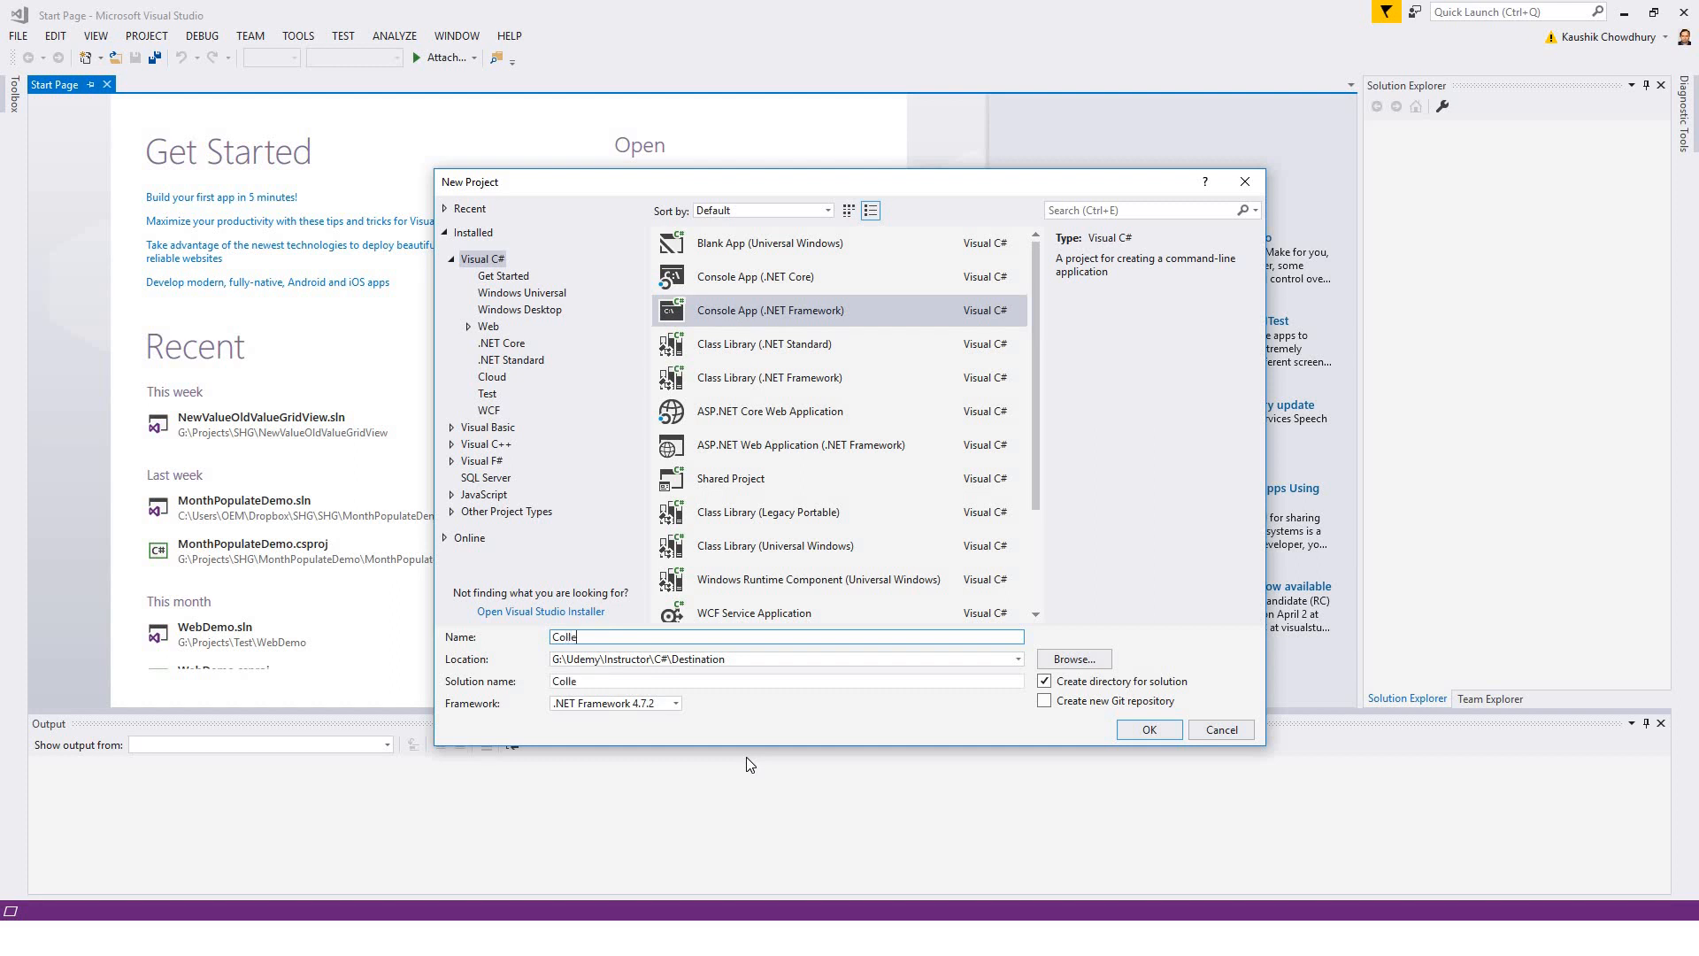
{"action": "type", "text": "ction"}
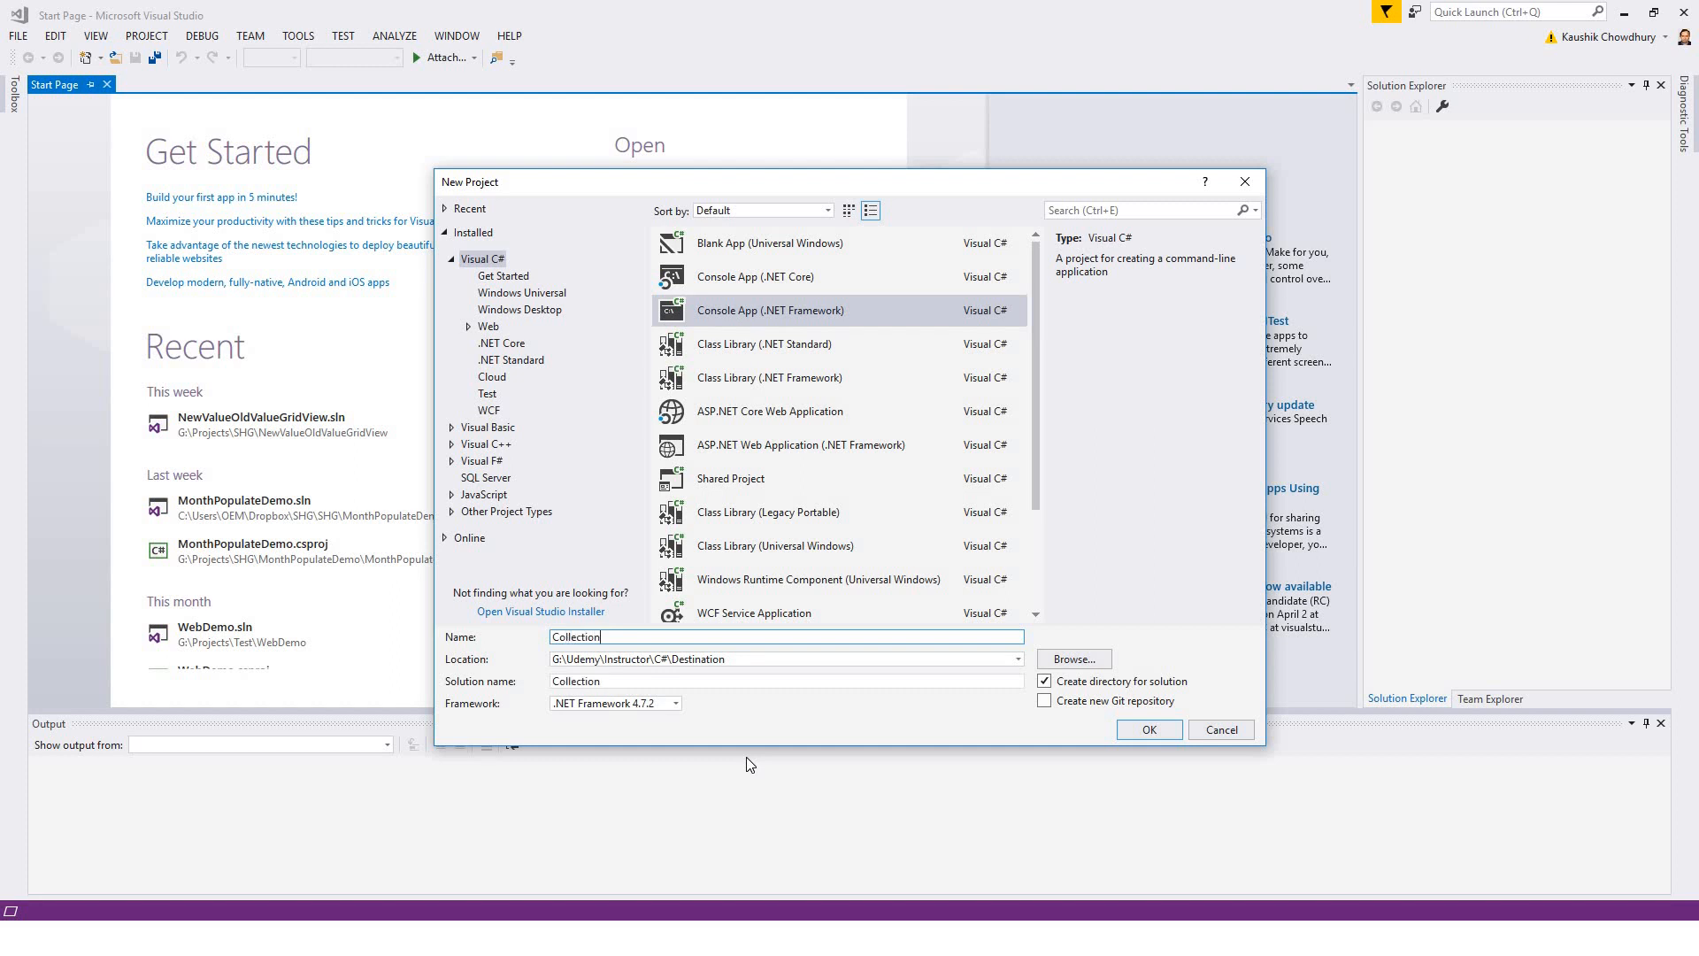
{"action": "type", "text": "sDEmo"}
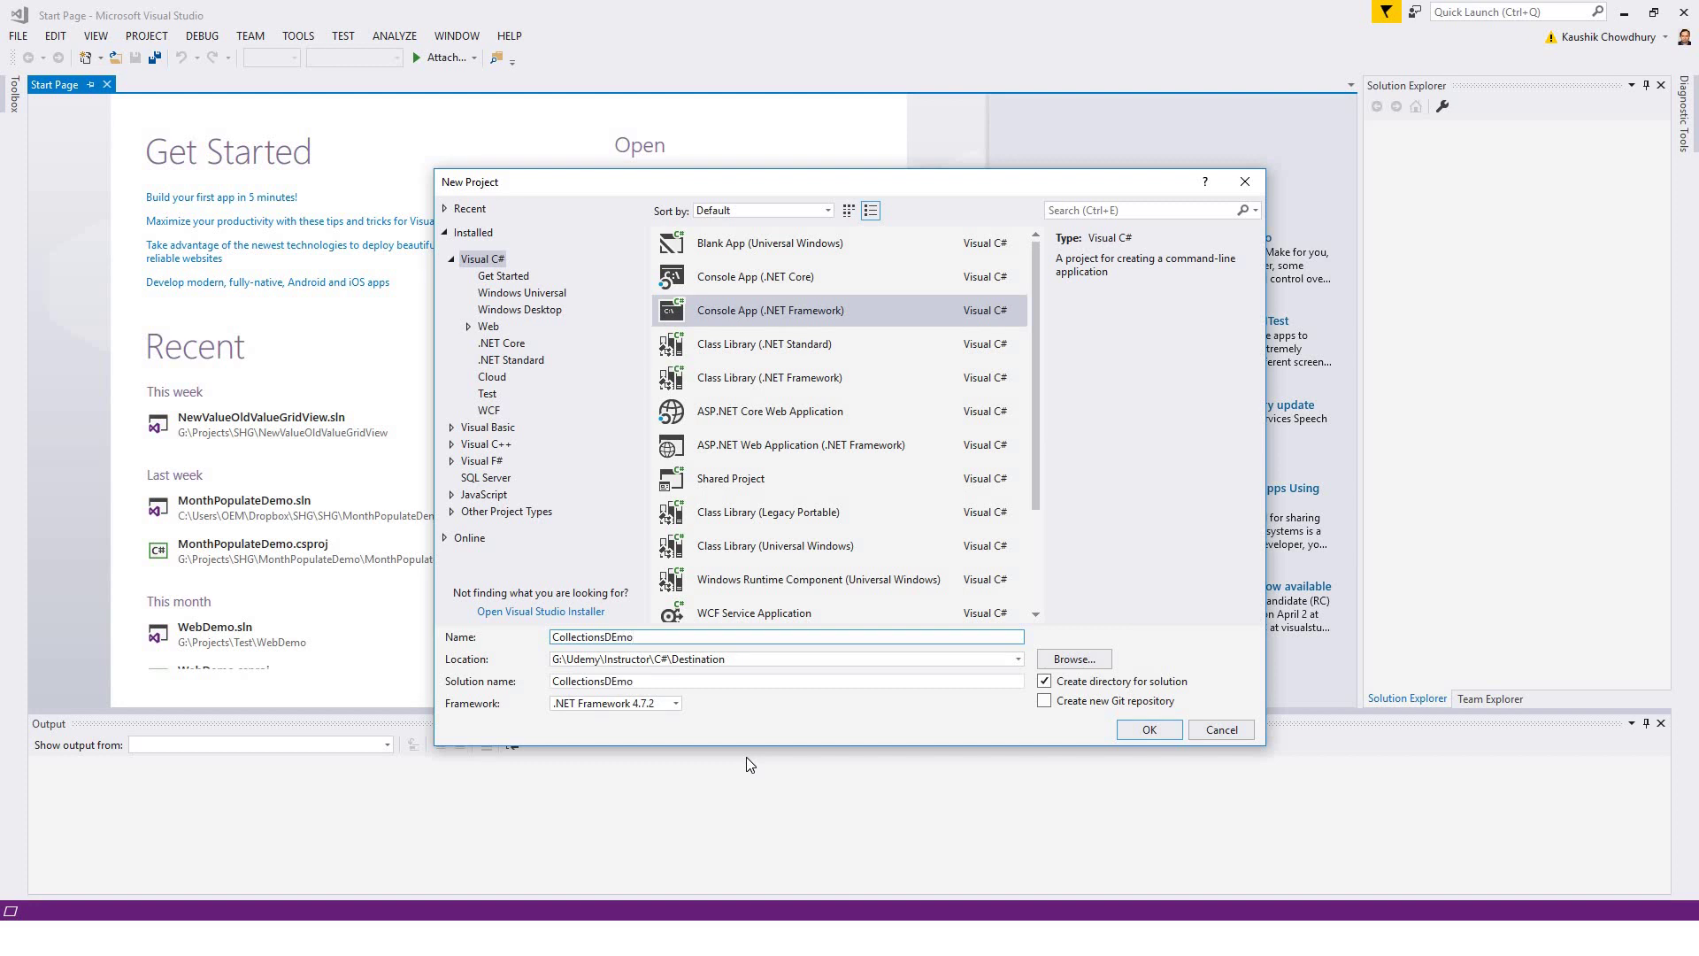
{"action": "left_click", "coordinate": [1149, 729]}
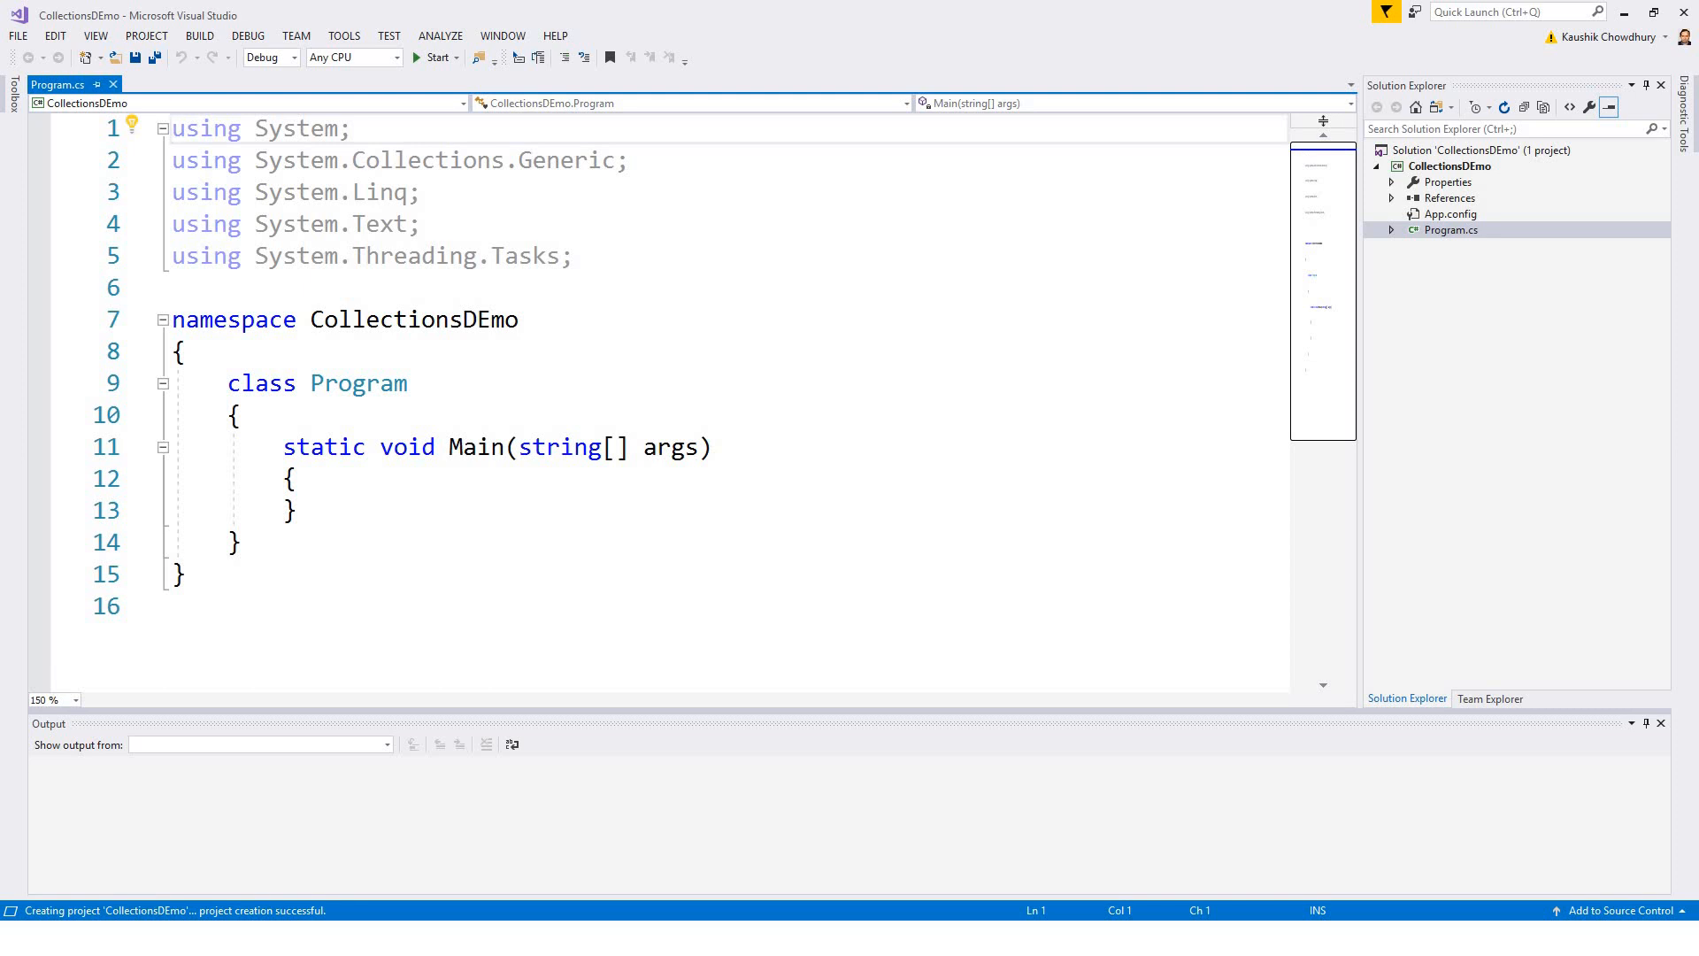
{"action": "mouse_move", "coordinate": [514, 392]}
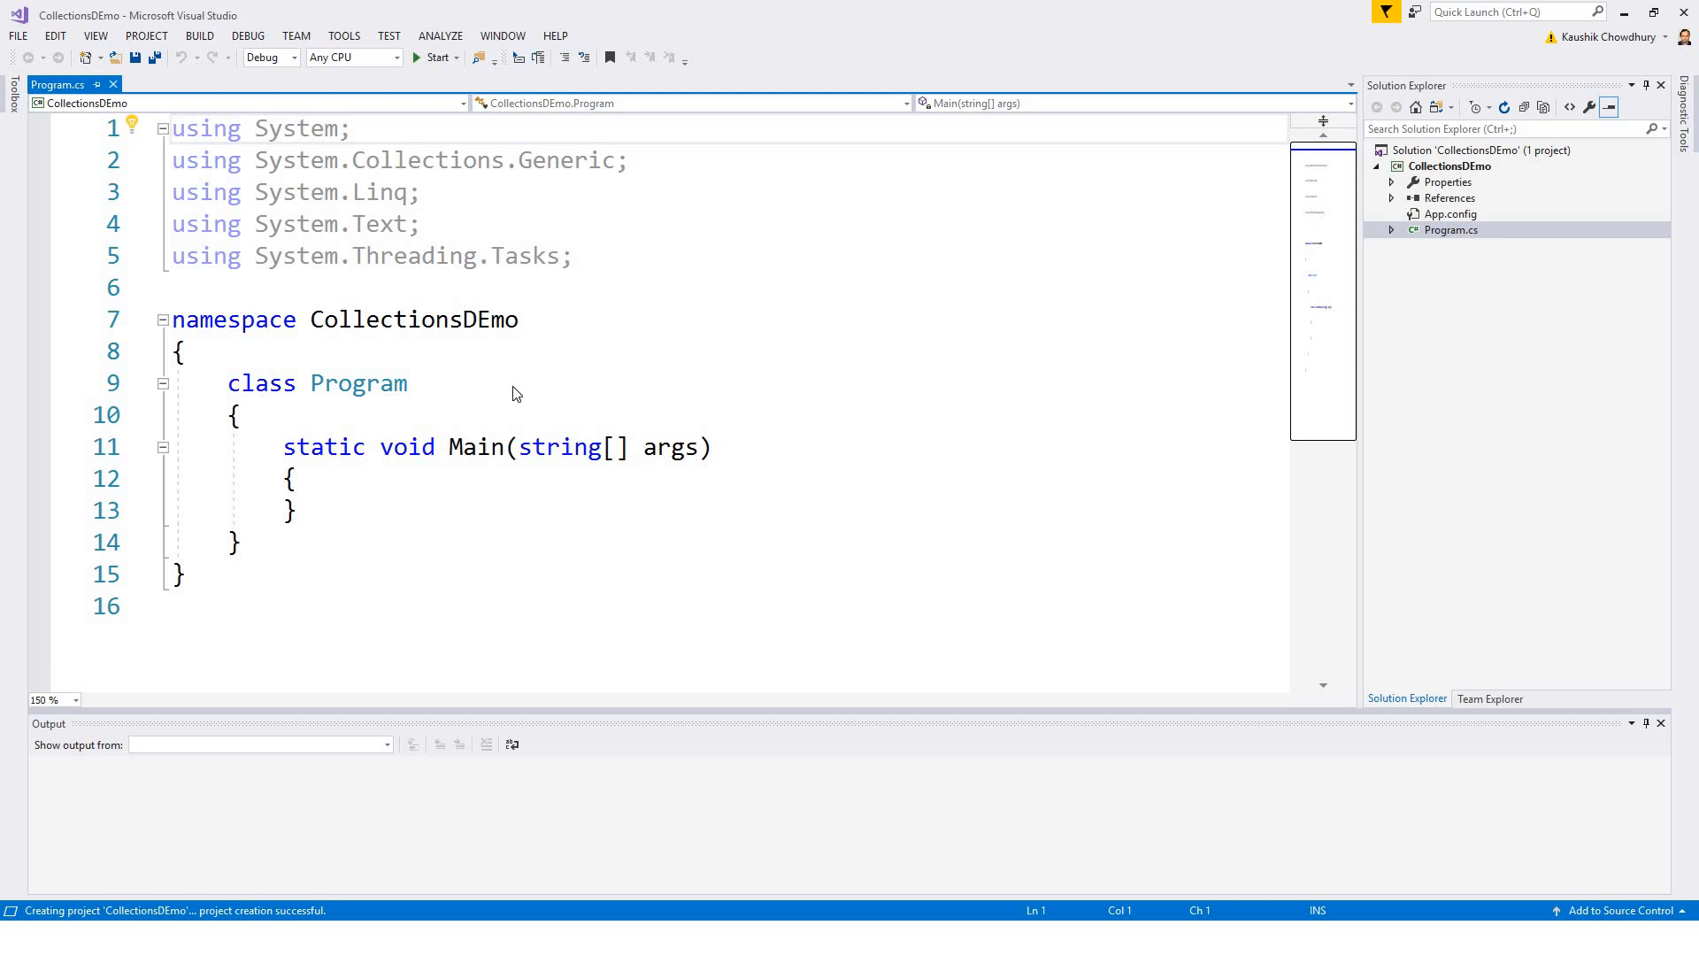
{"action": "mouse_move", "coordinate": [672, 387]}
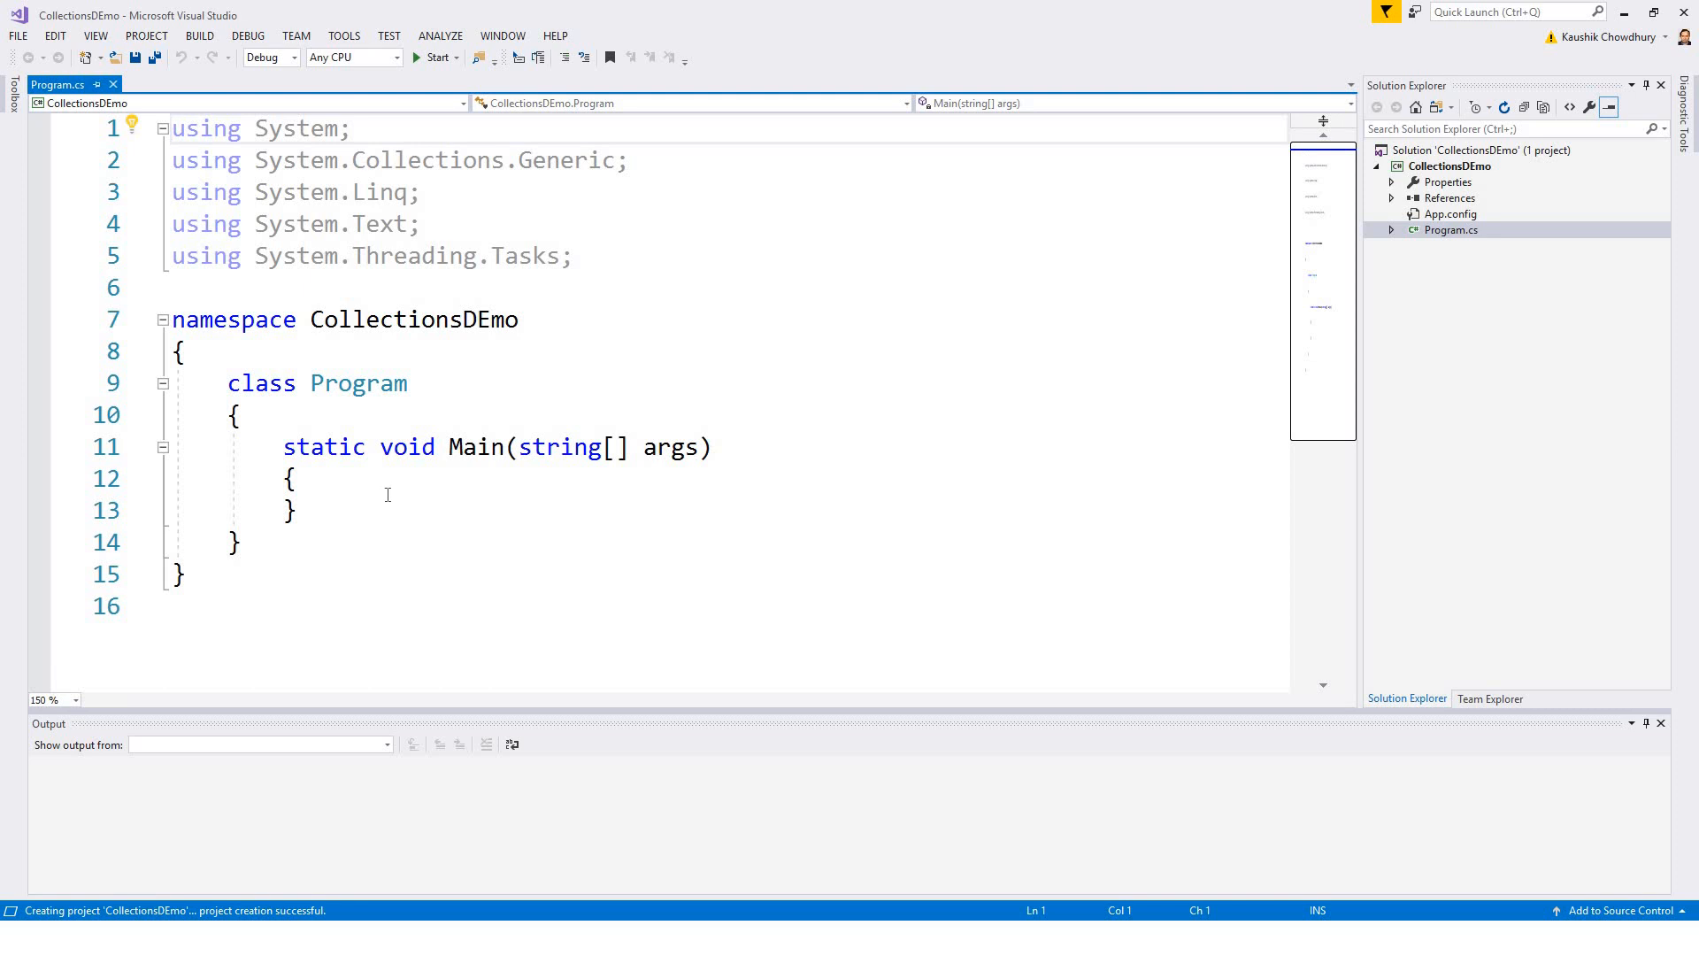
{"action": "mouse_move", "coordinate": [402, 495]}
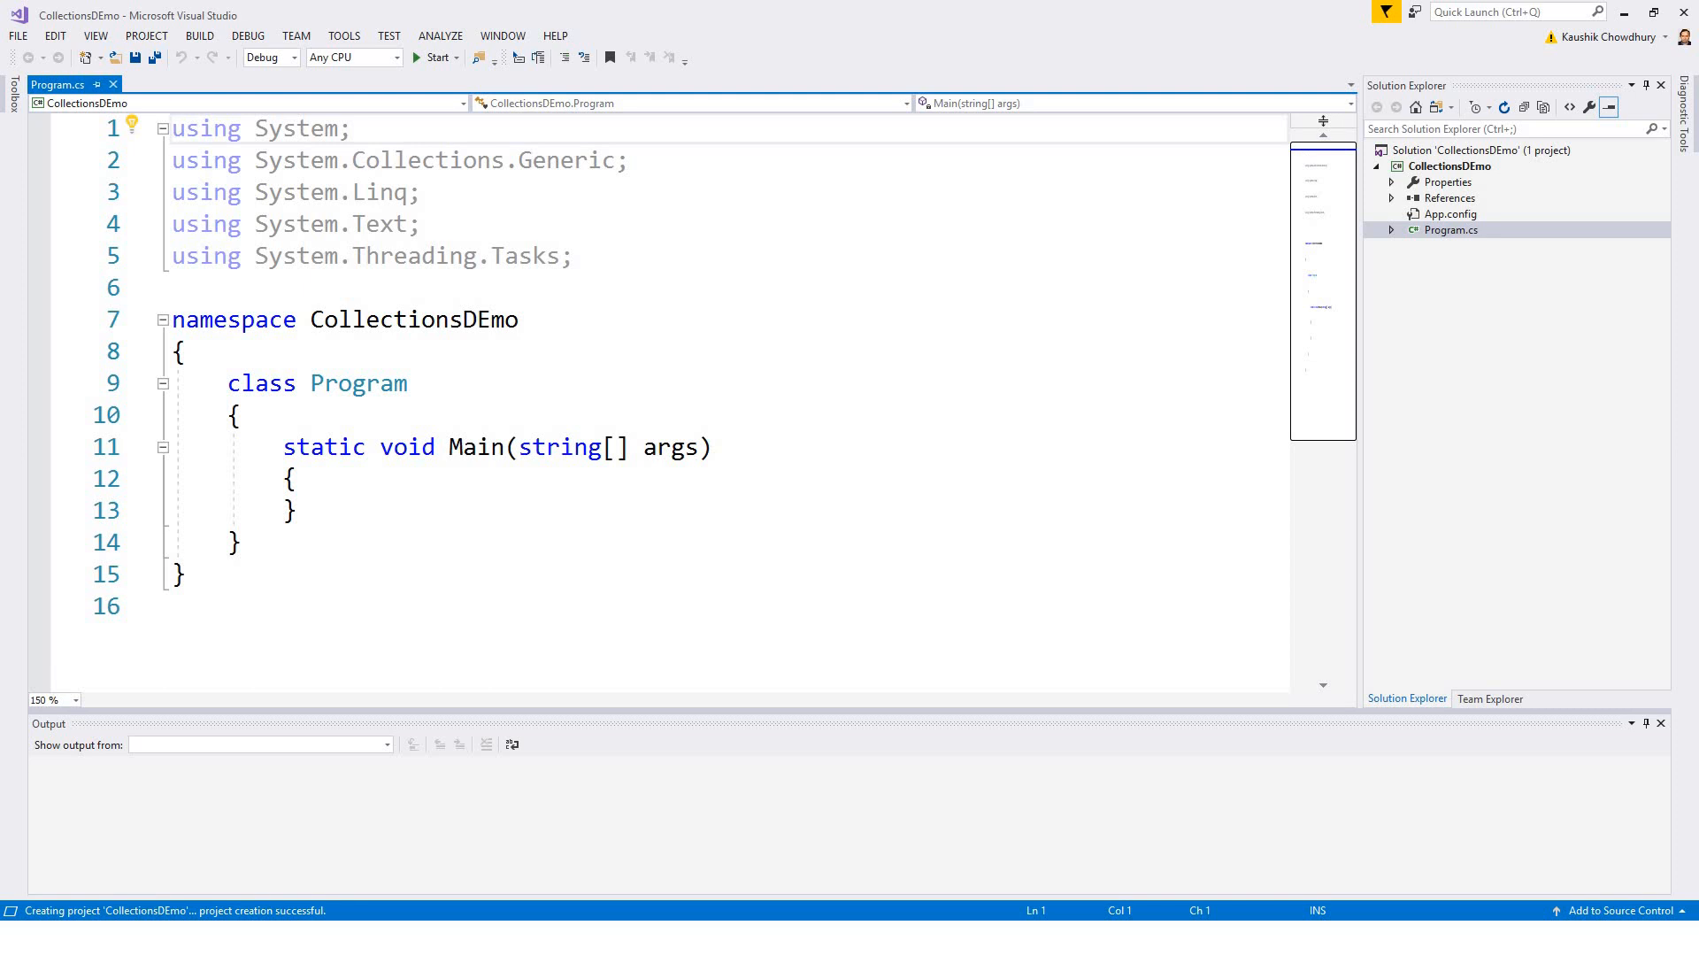
{"action": "mouse_move", "coordinate": [368, 393]}
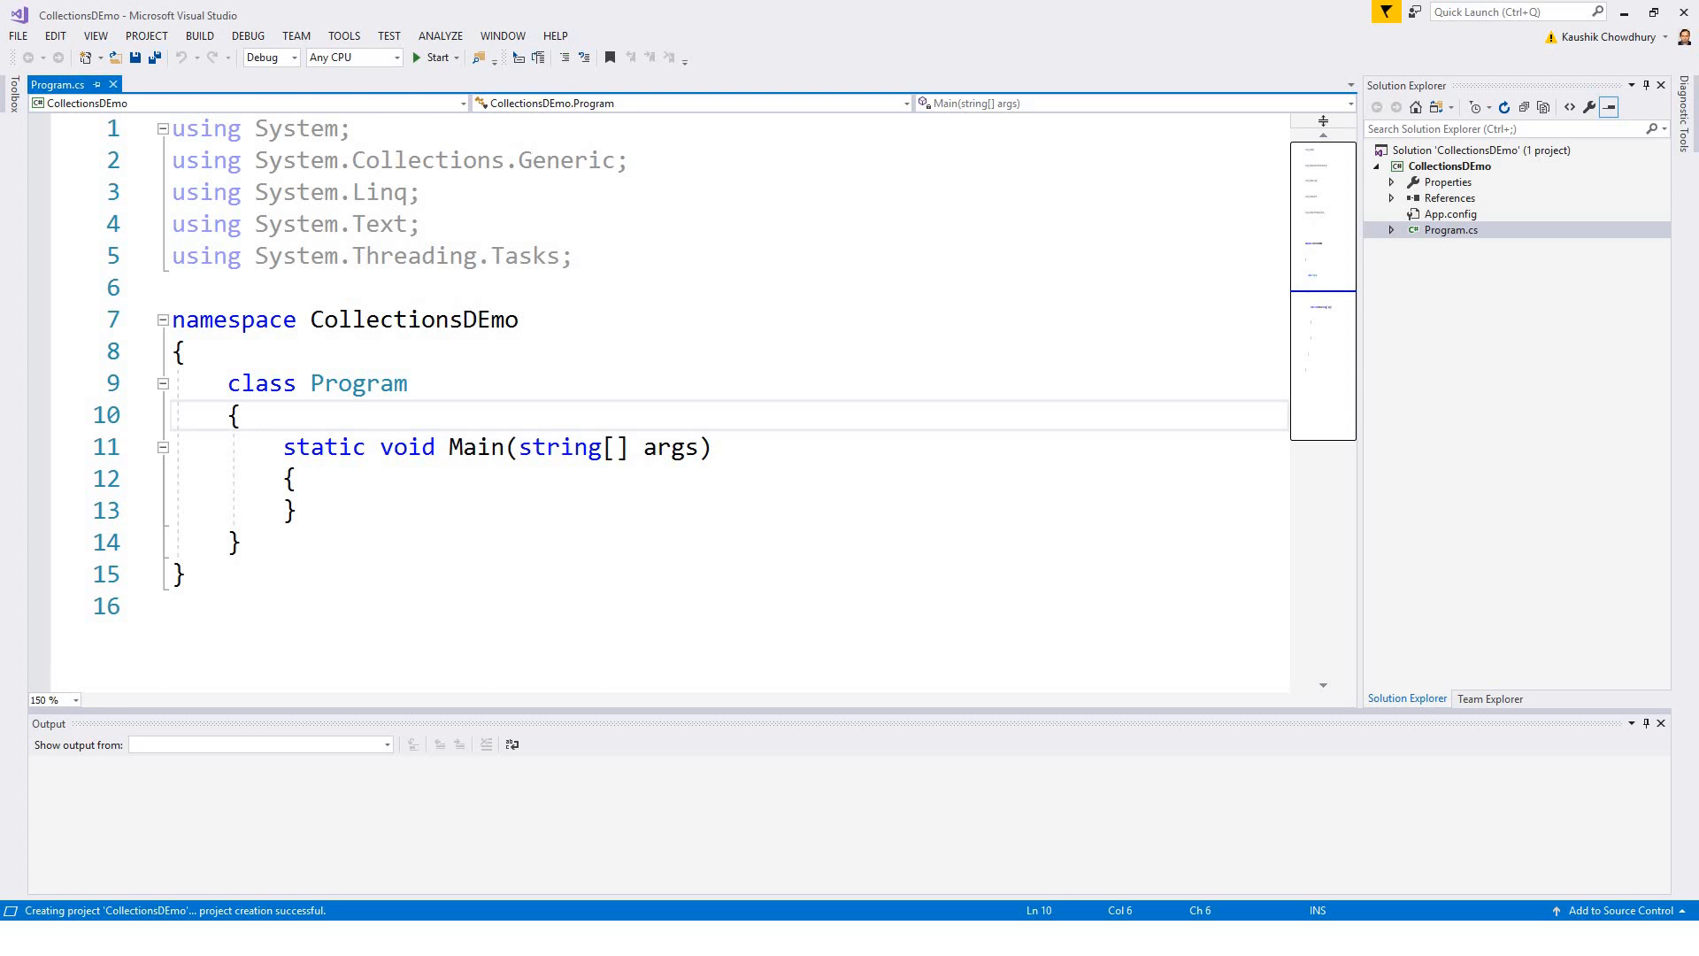
{"action": "mouse_move", "coordinate": [421, 529]}
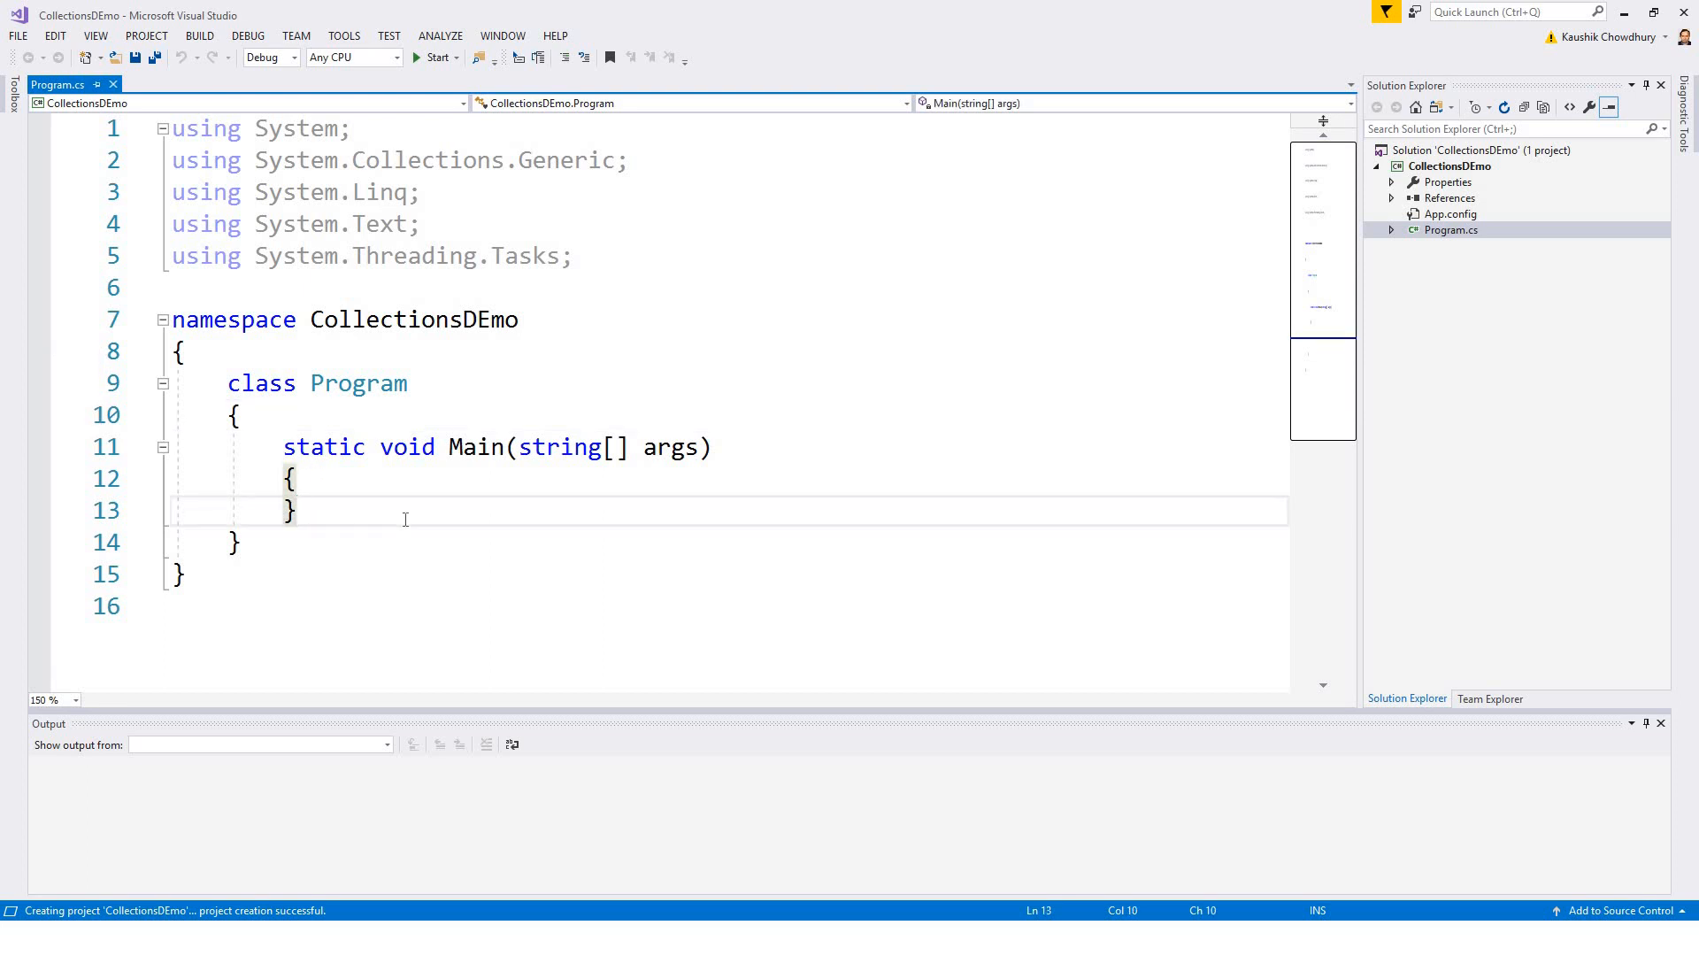
Step: Declare public class Table on a blank line after the Main method
{"action": "key", "text": "Enter"}
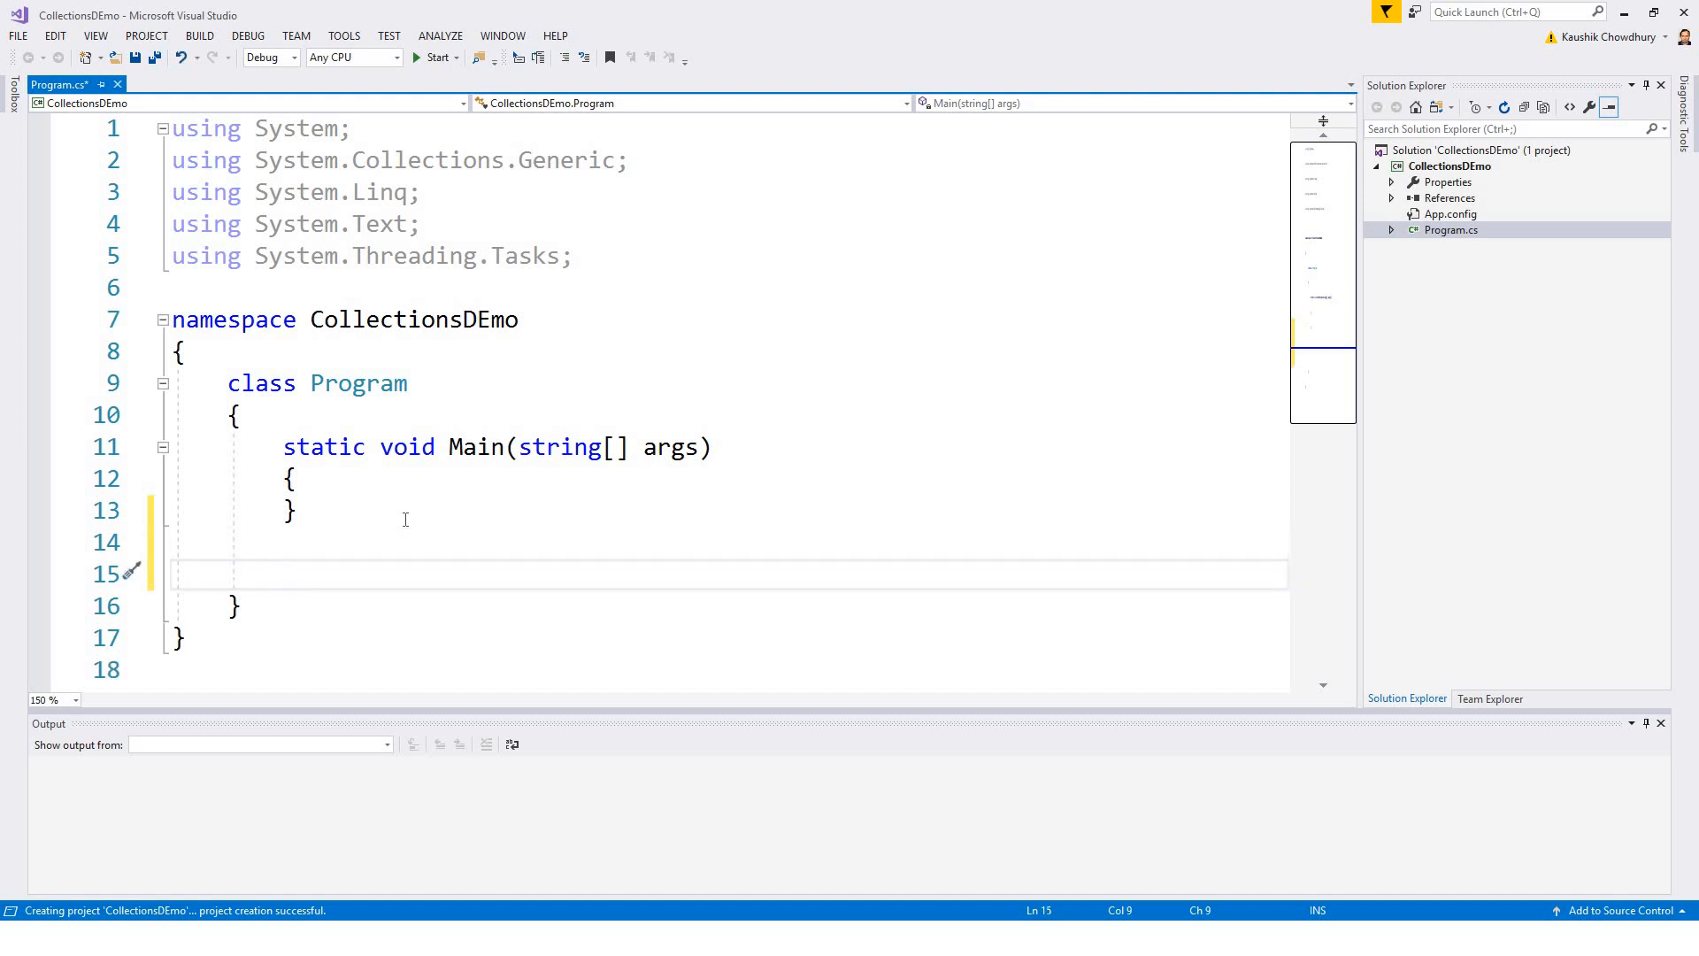
{"action": "type", "text": "public"}
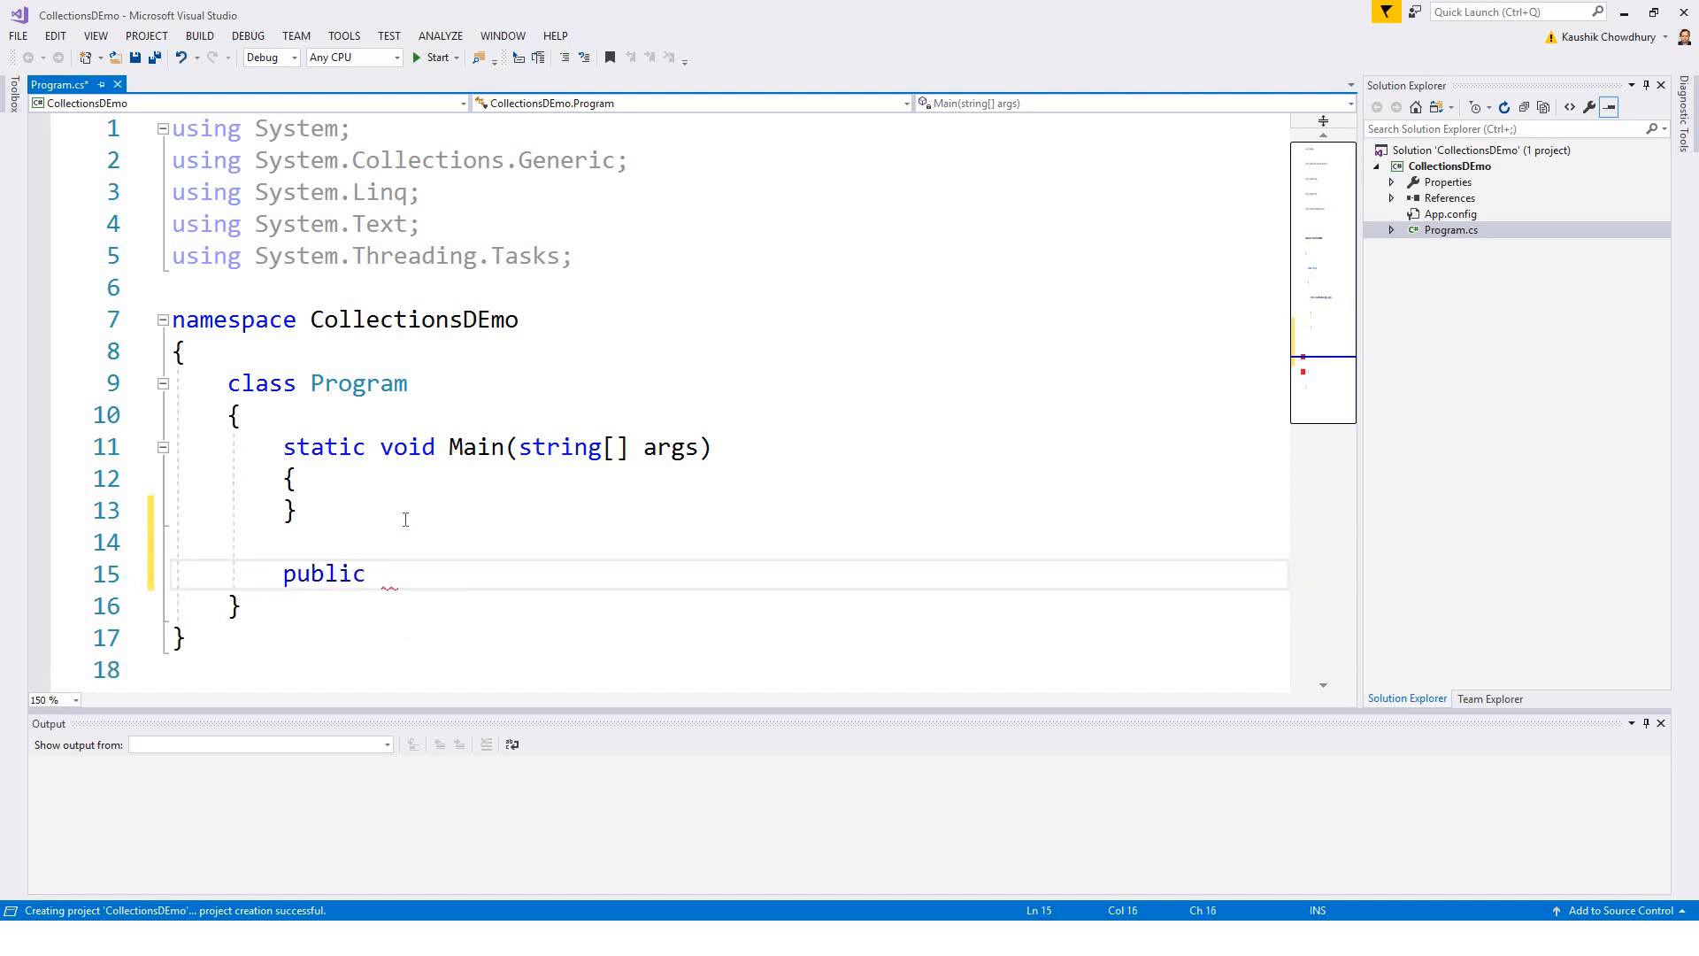
{"action": "type", "text": "cla"}
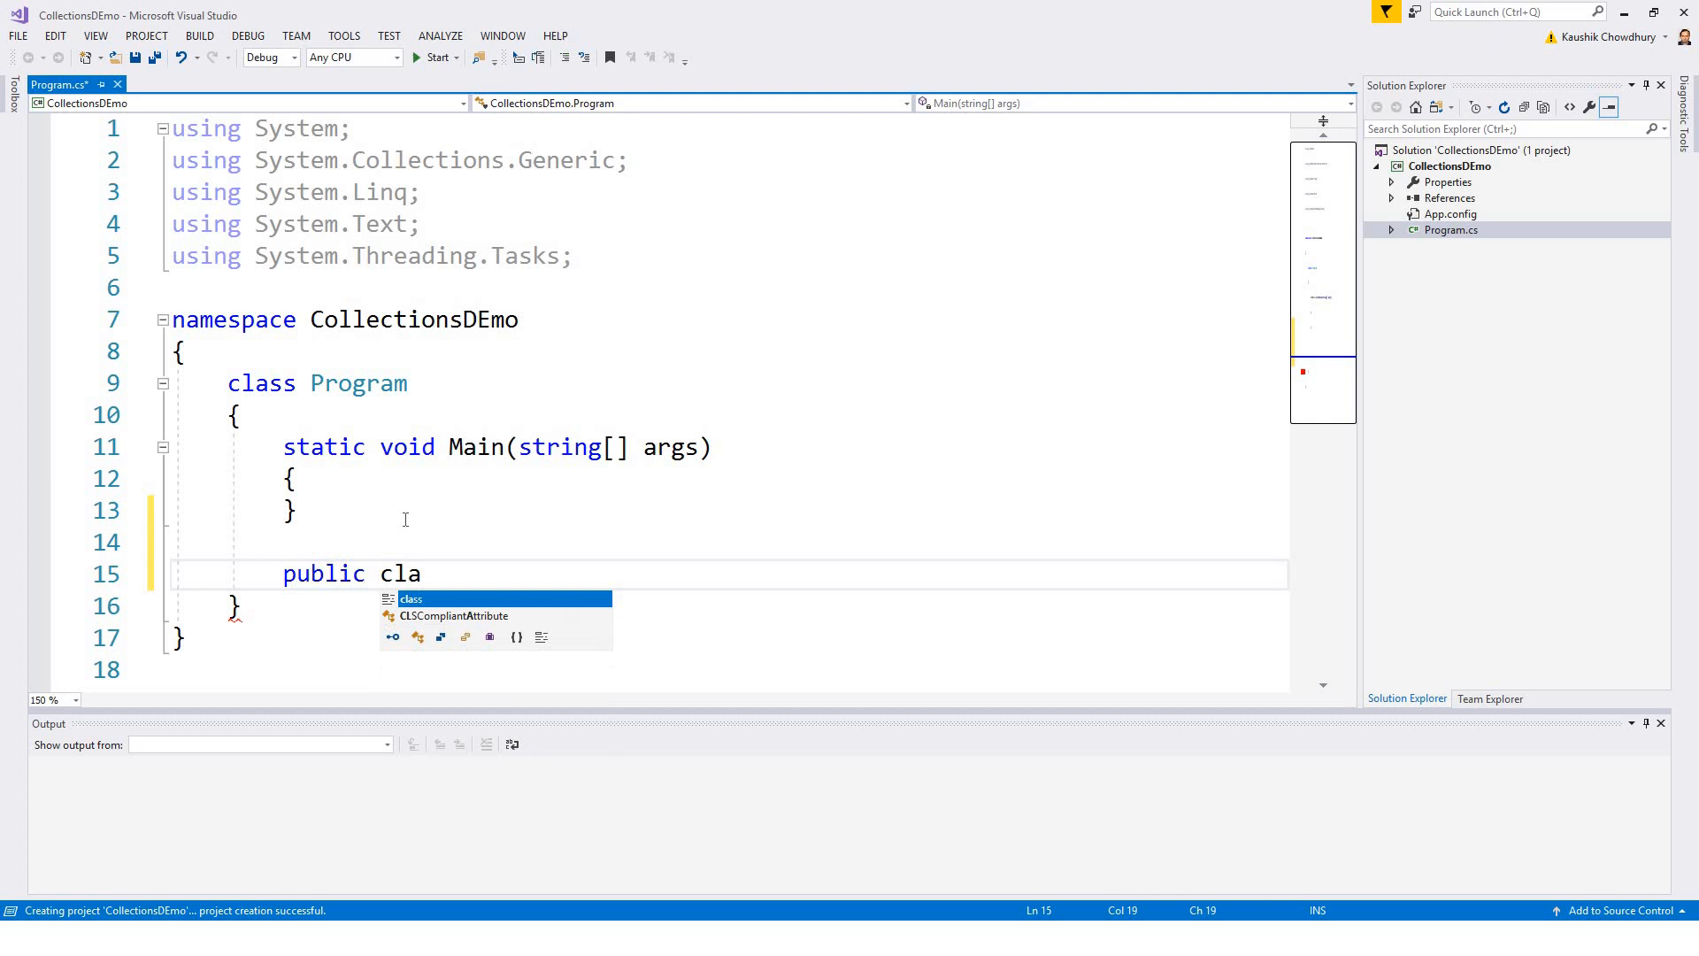
{"action": "key", "text": "Tab"}
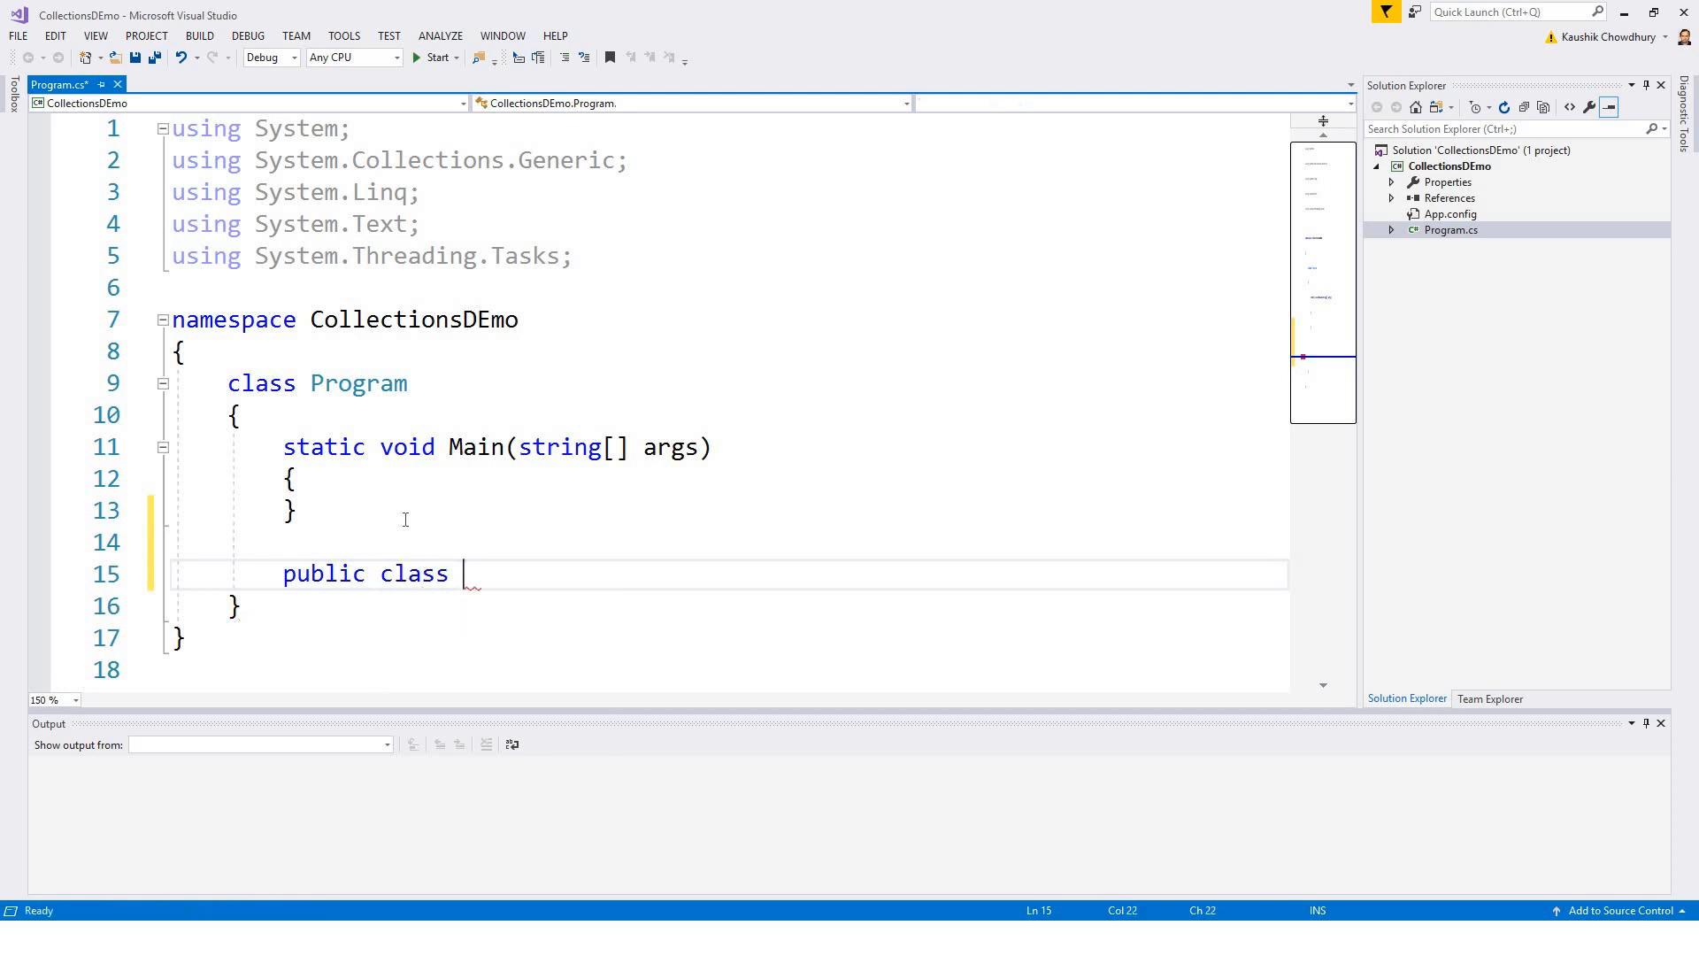
{"action": "type", "text": "Tab"}
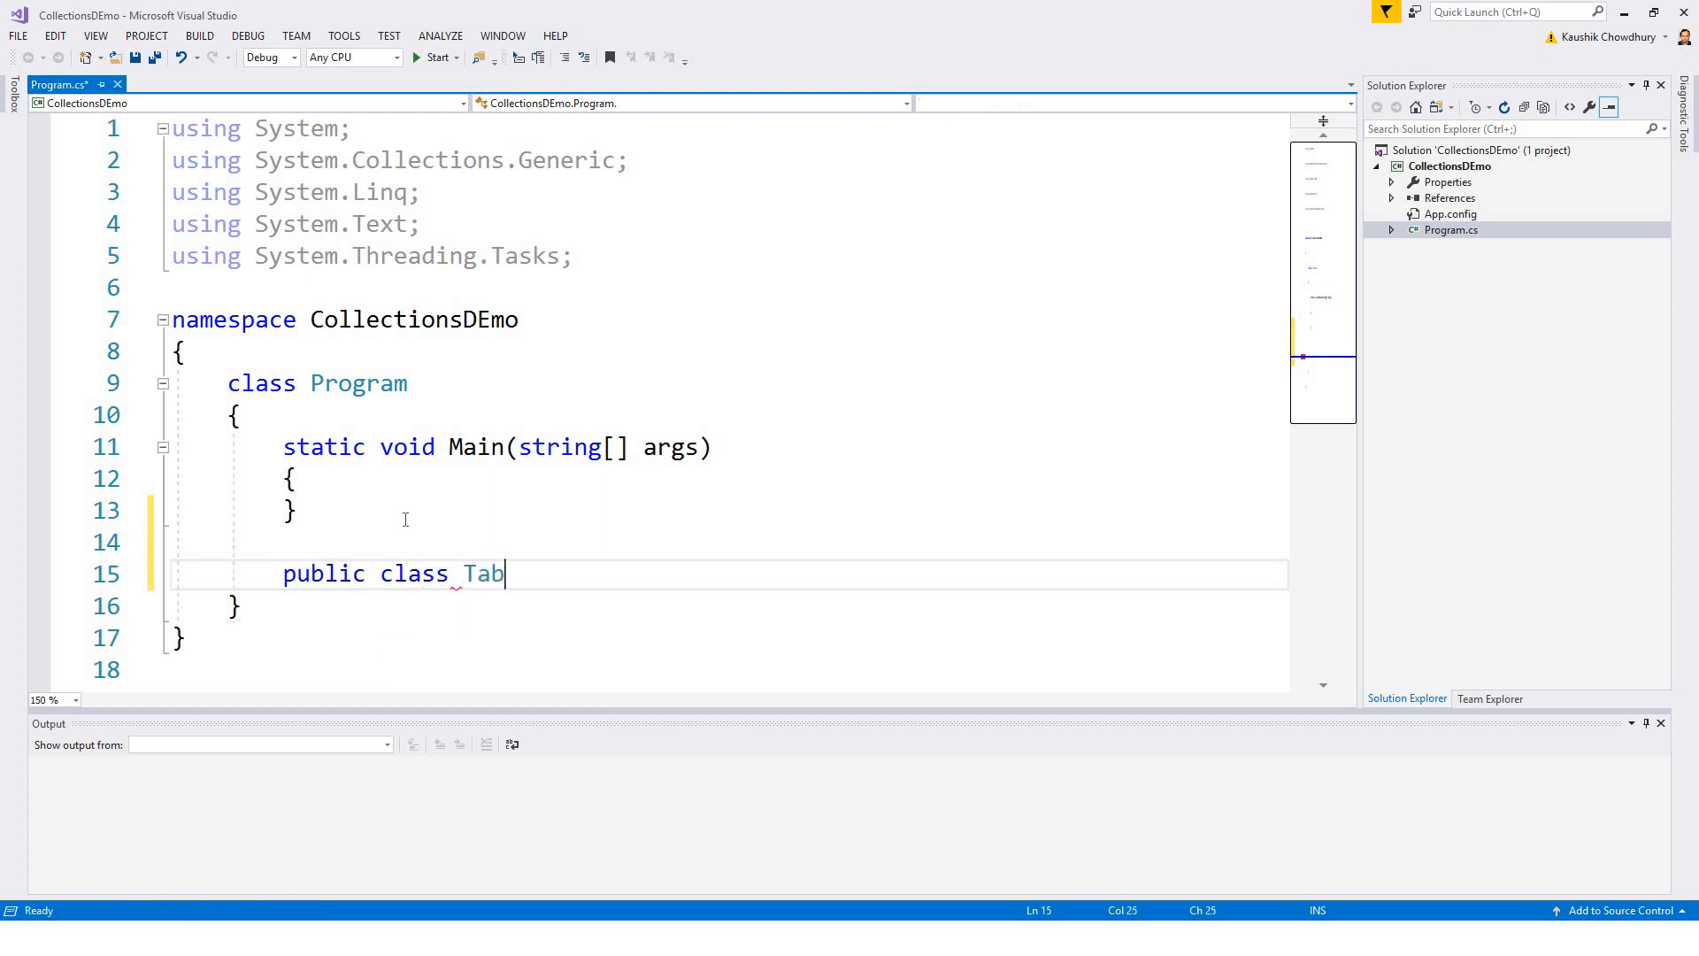
{"action": "type", "text": "le"}
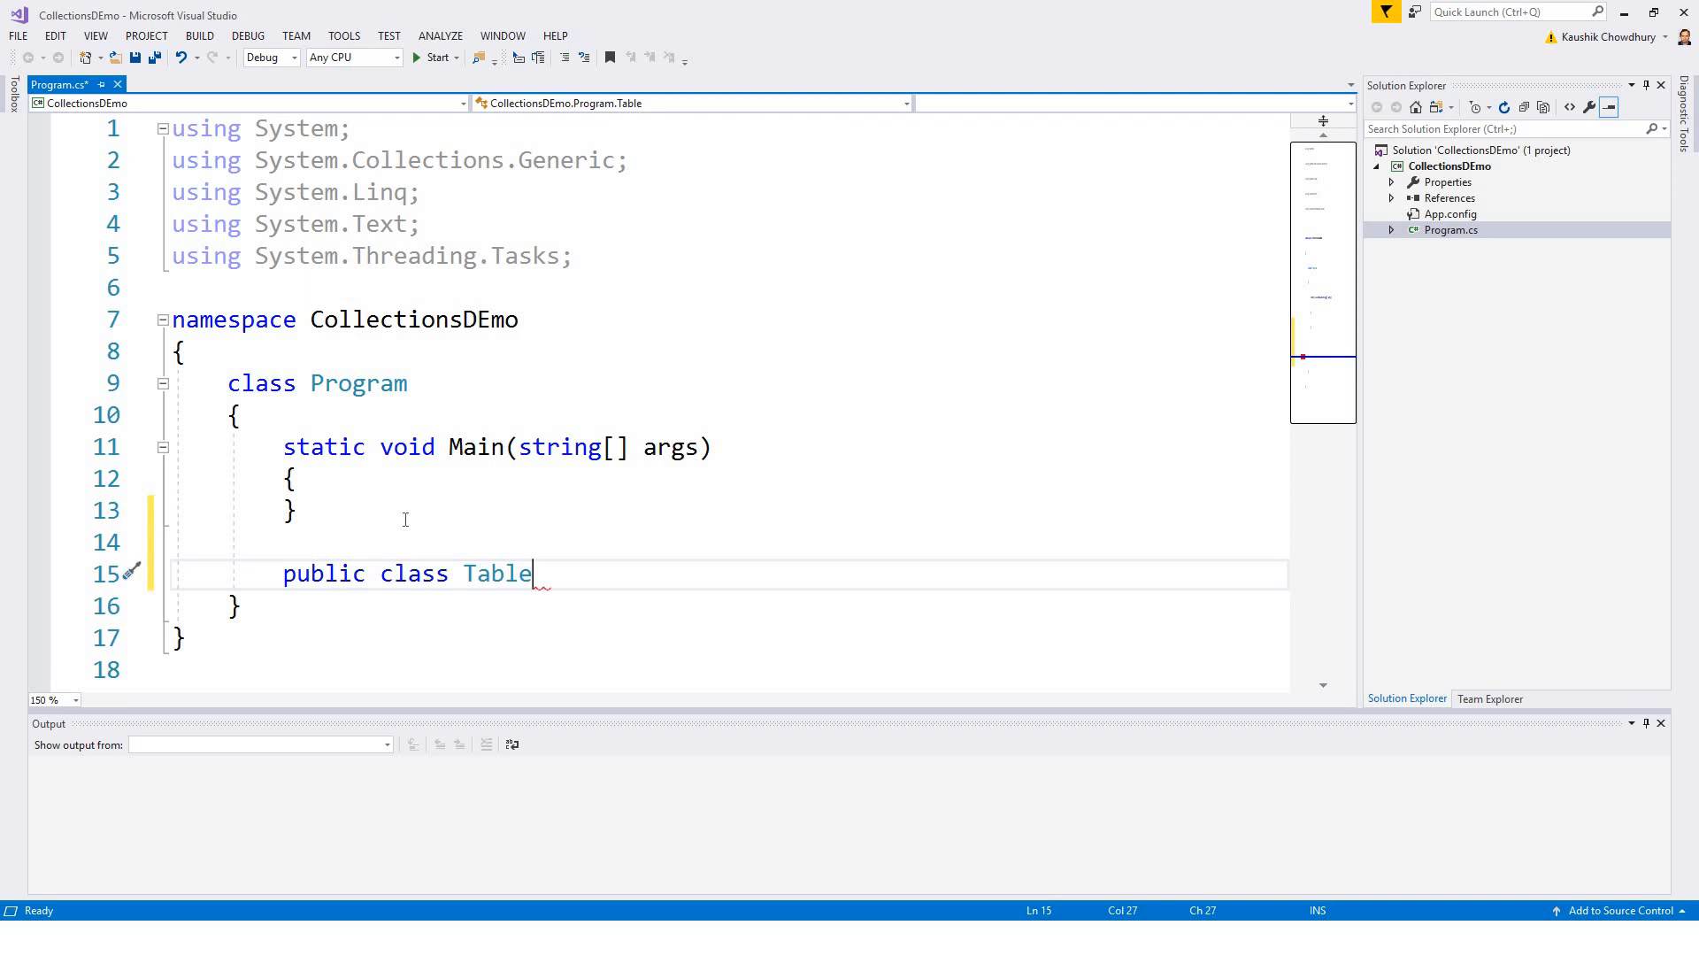
Step: Make Table implement IComparable<Table> using IntelliSense completion
{"action": "type", "text": ":"}
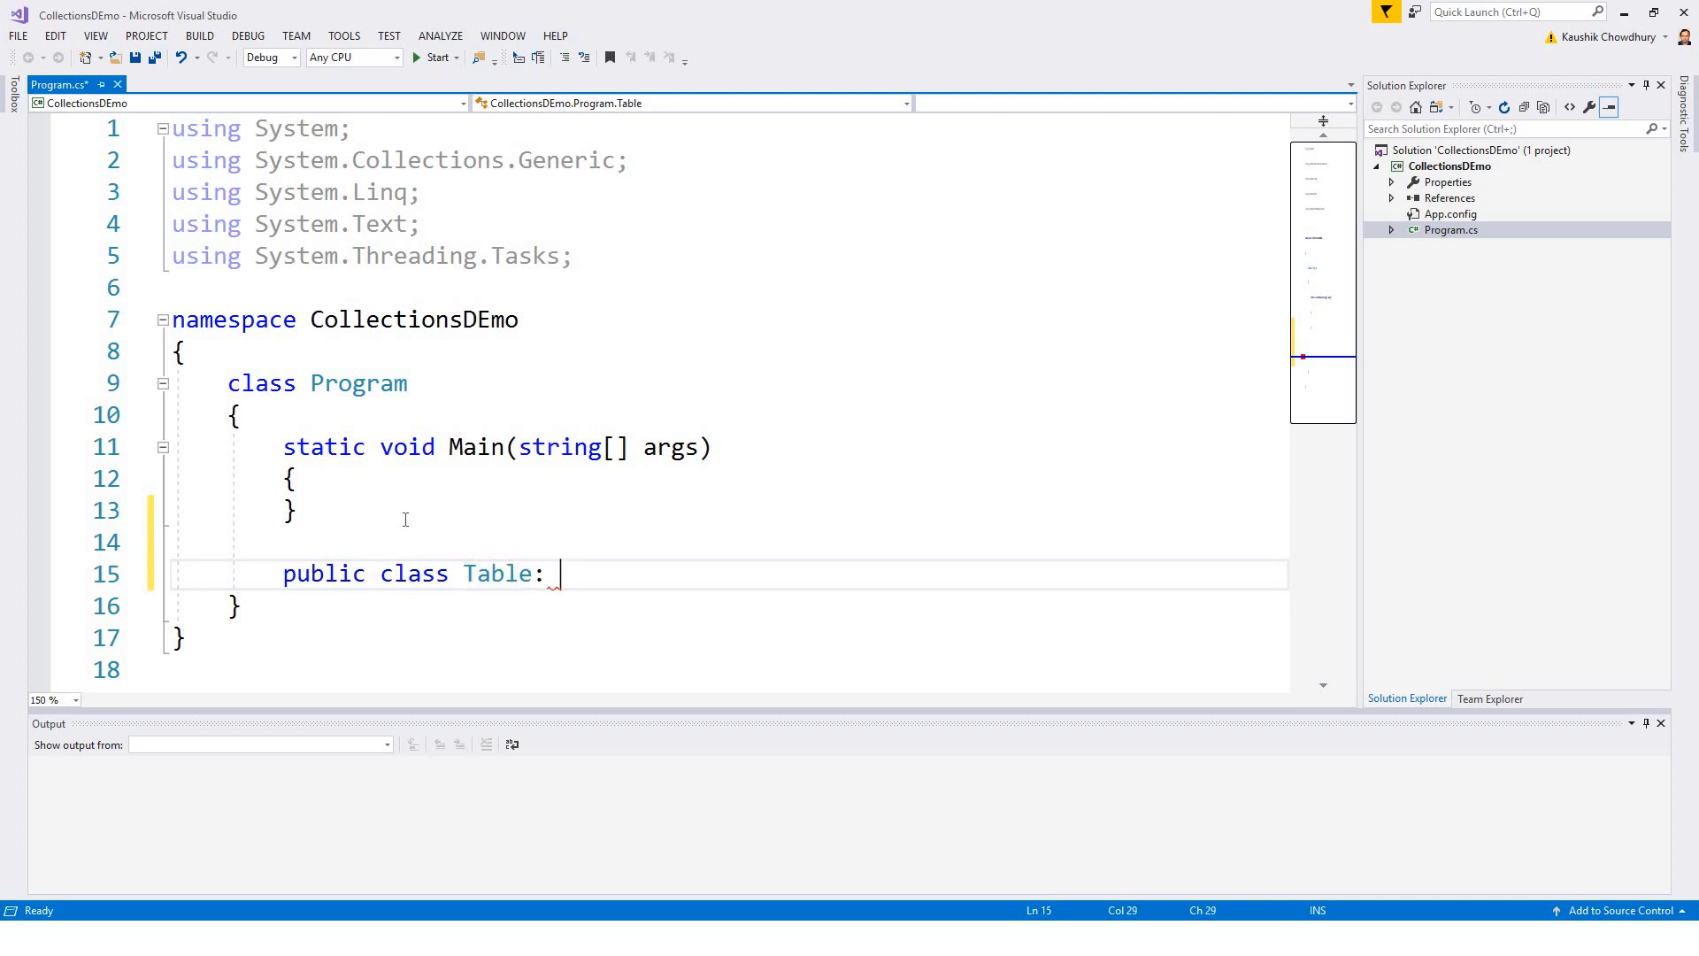
{"action": "type", "text": "I"}
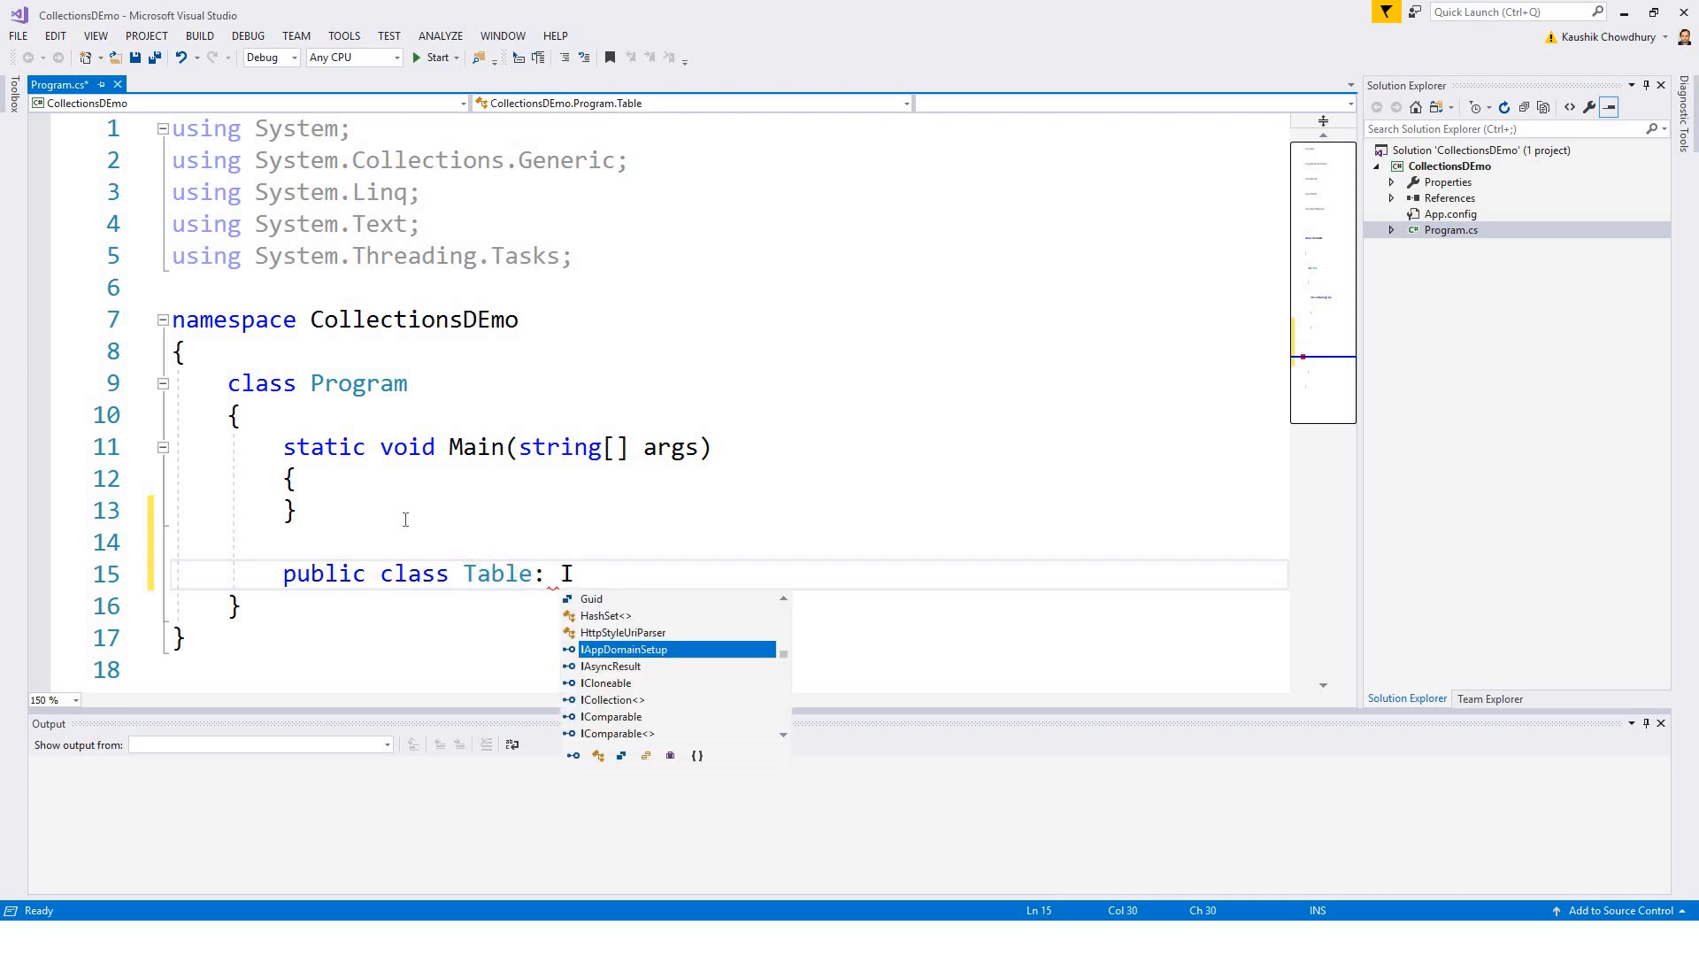
{"action": "type", "text": "Comparable"}
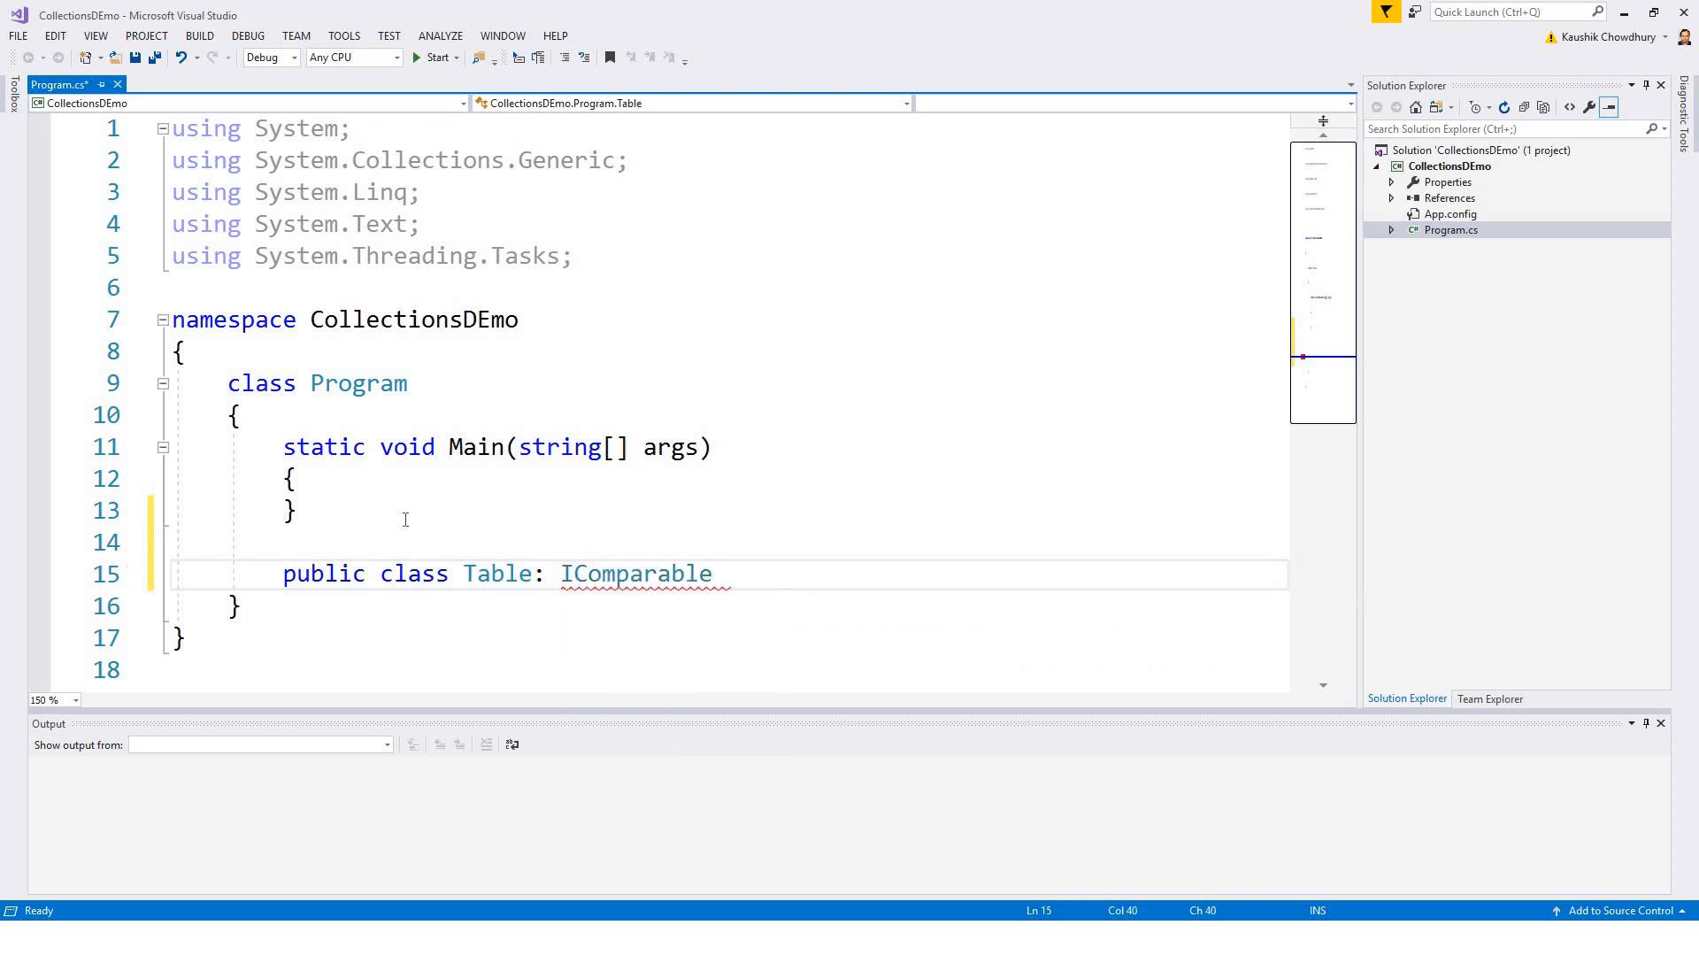
{"action": "type", "text": "<>"}
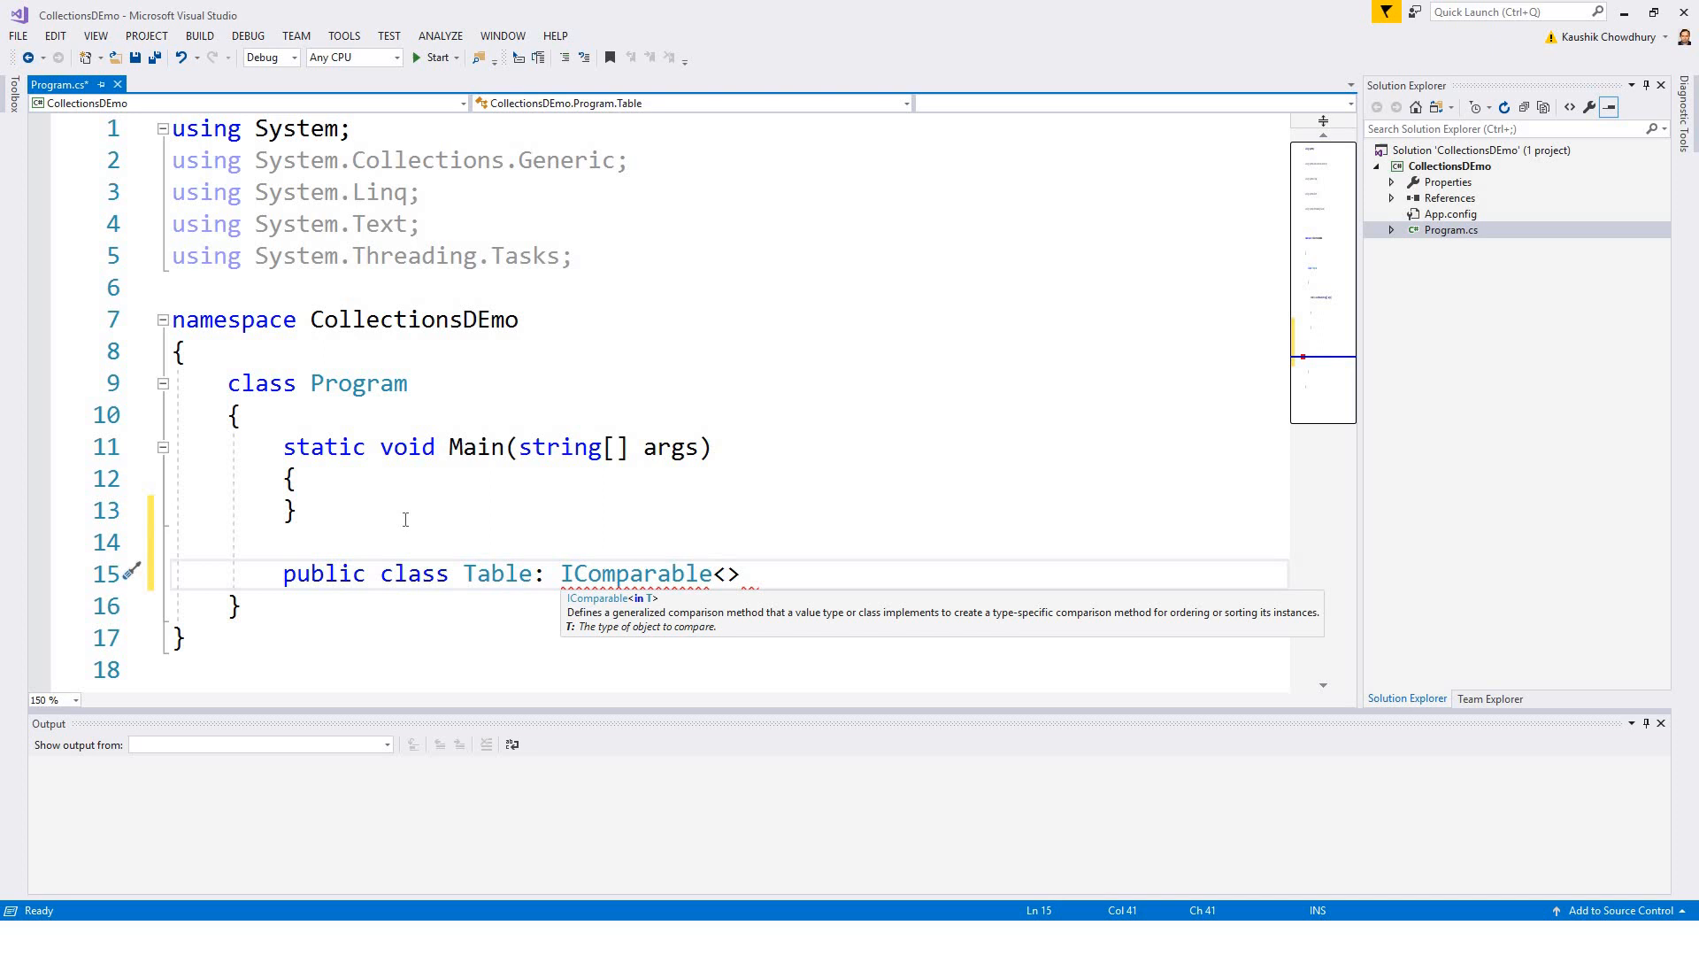
{"action": "type", "text": "Table"}
{"action": "type", "text": "{ }"}
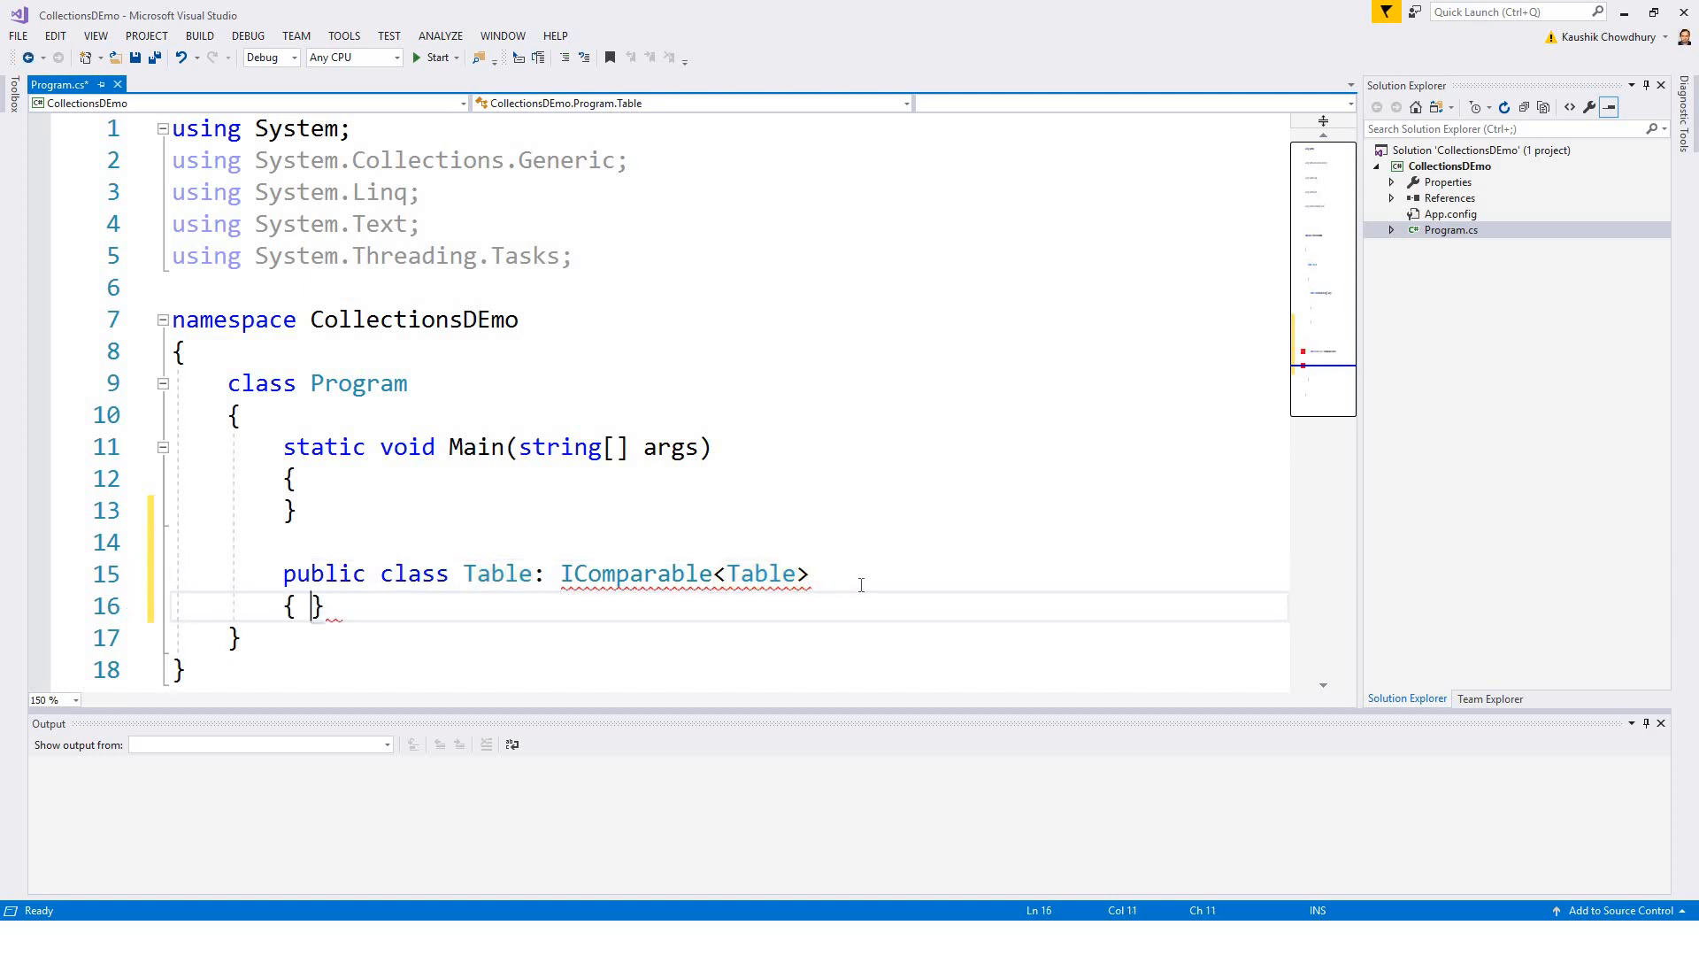
Step: Start a public Table constructor signature inside the class
{"action": "key", "text": "Enter"}
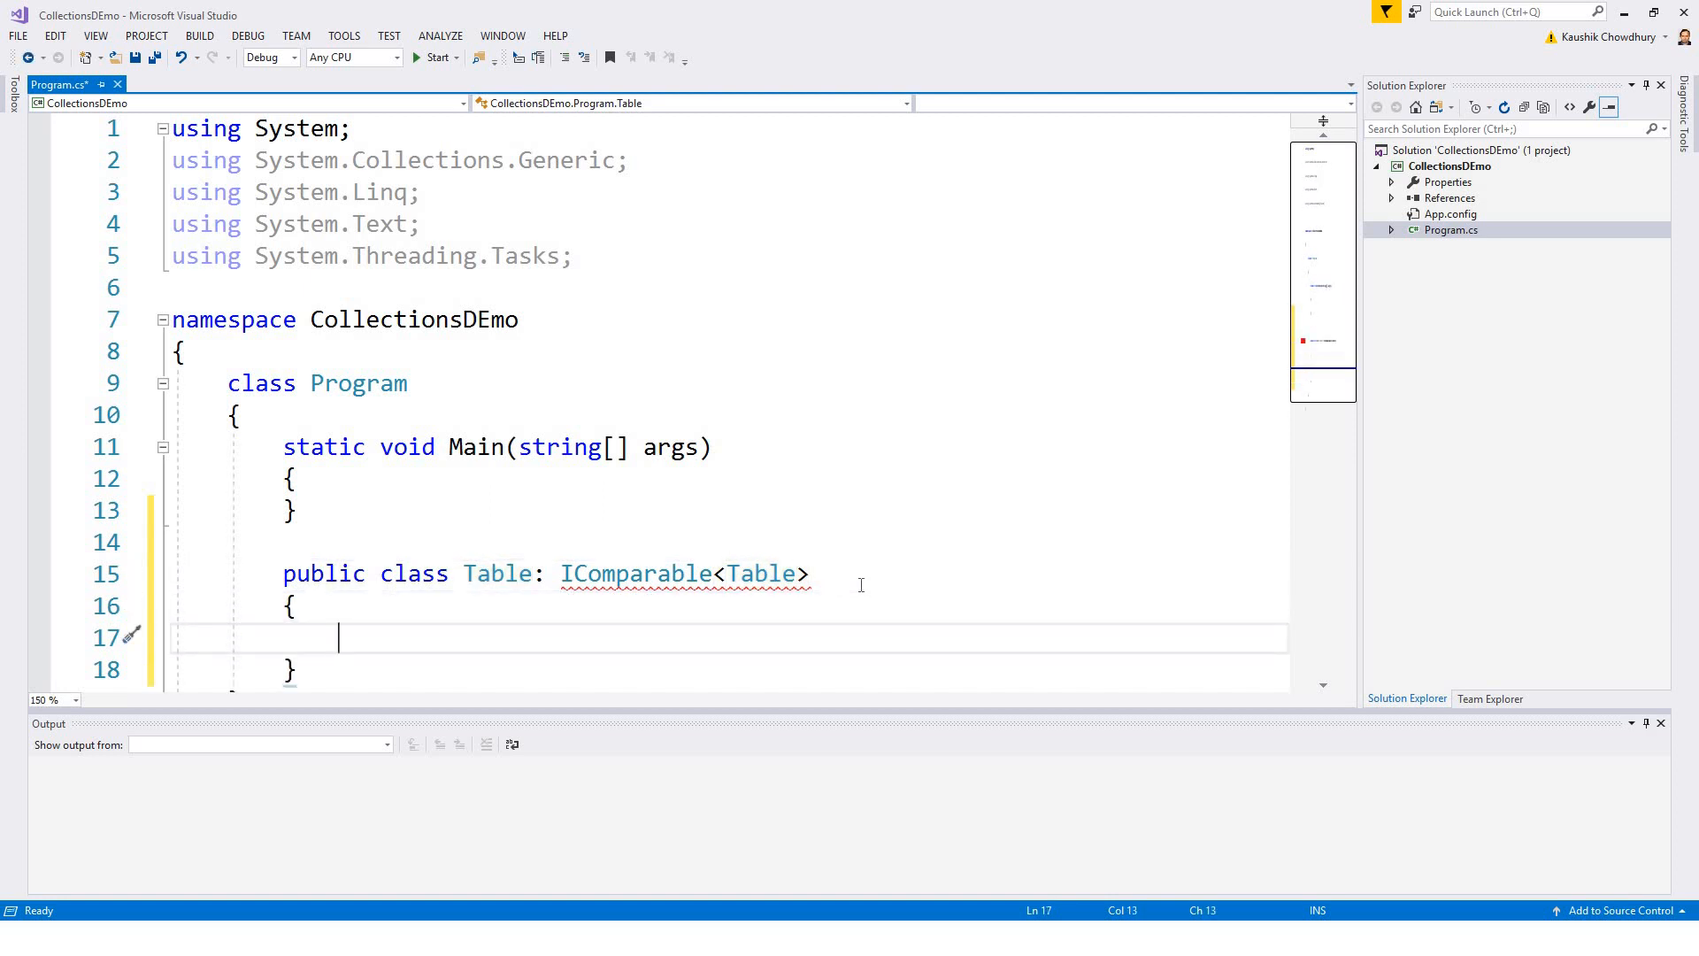
{"action": "type", "text": "public"}
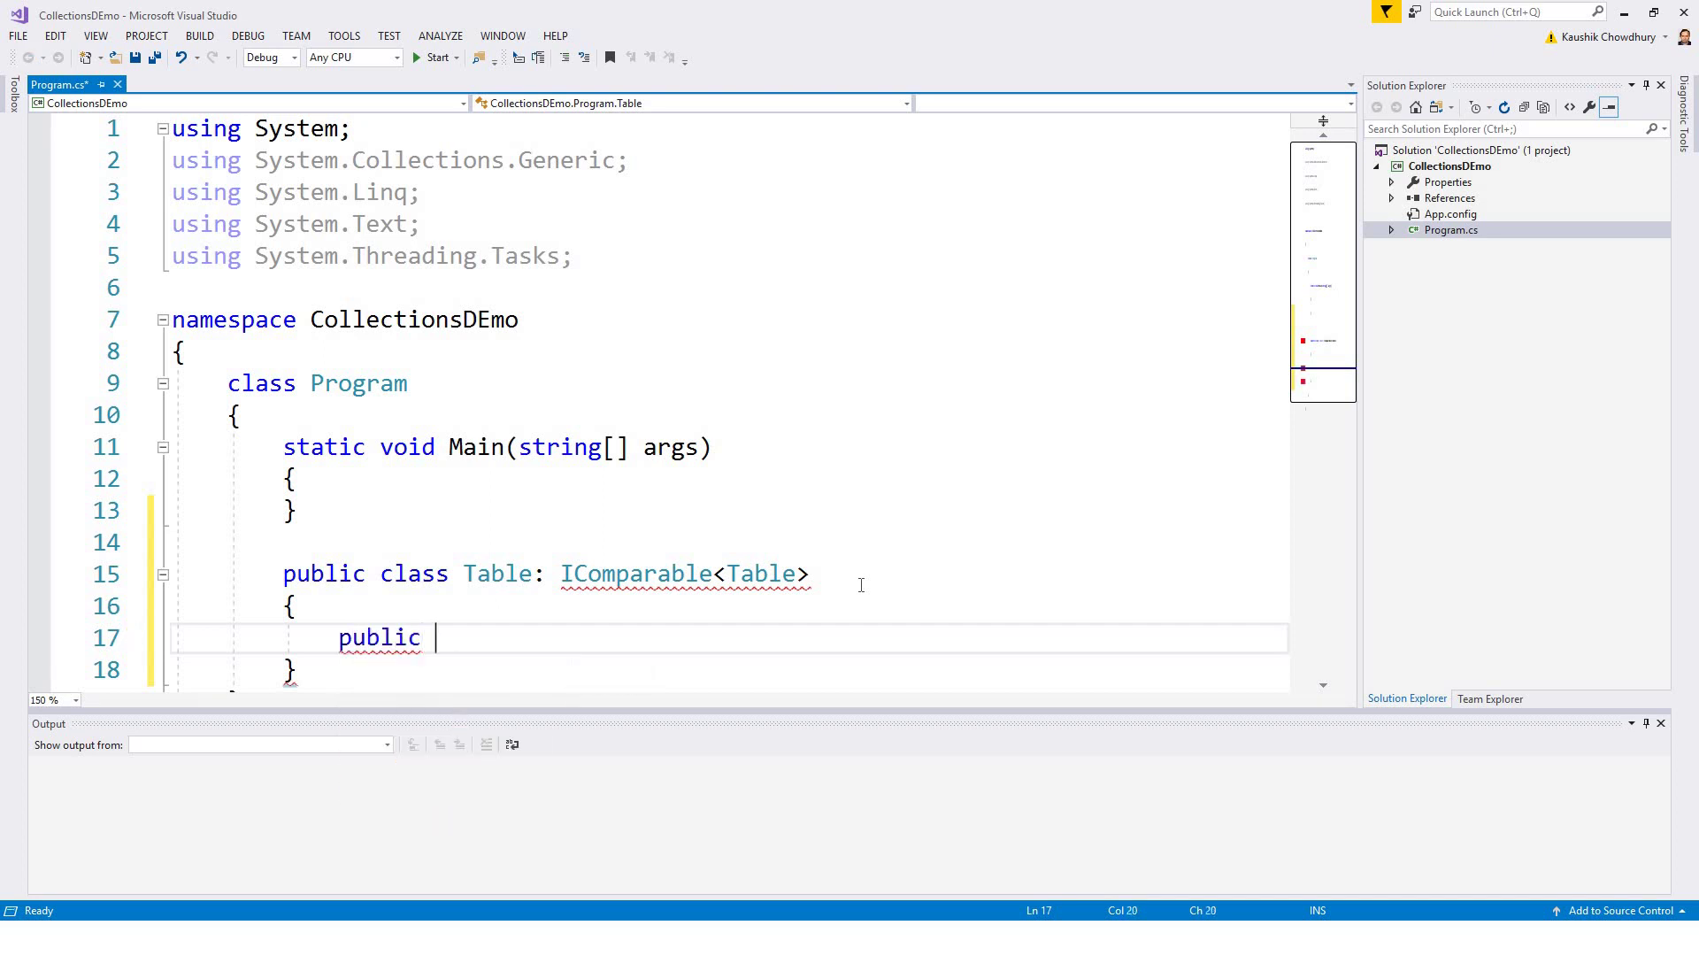
{"action": "type", "text": "Tab"}
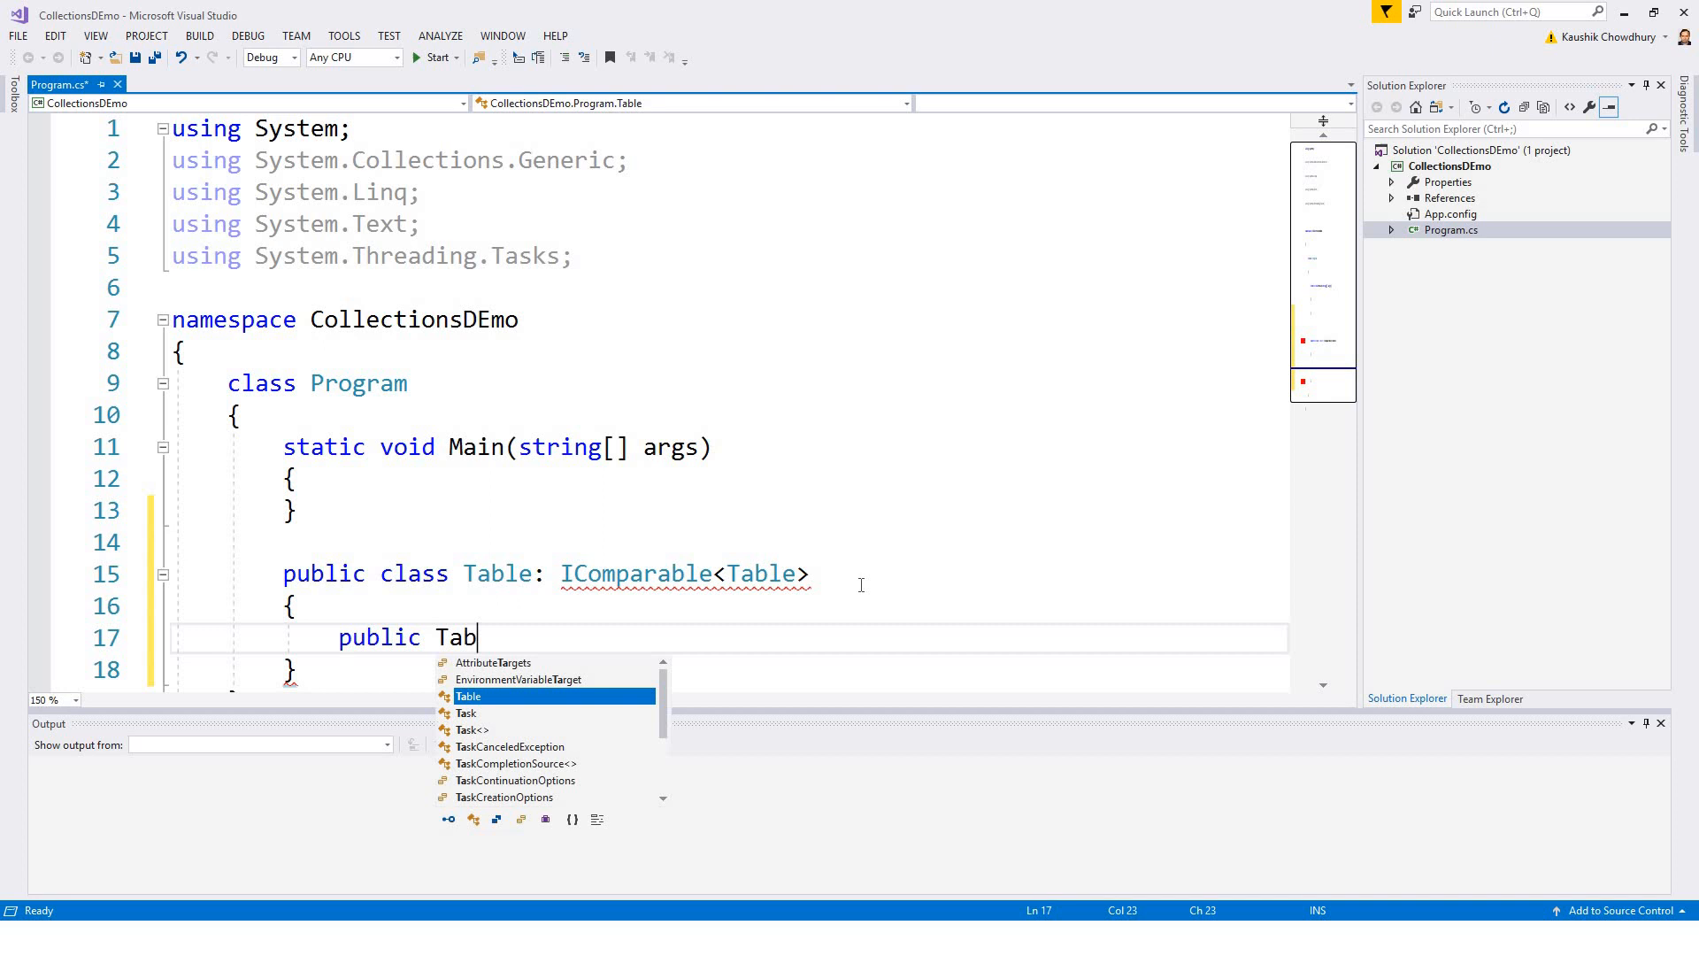
{"action": "type", "text": "le"}
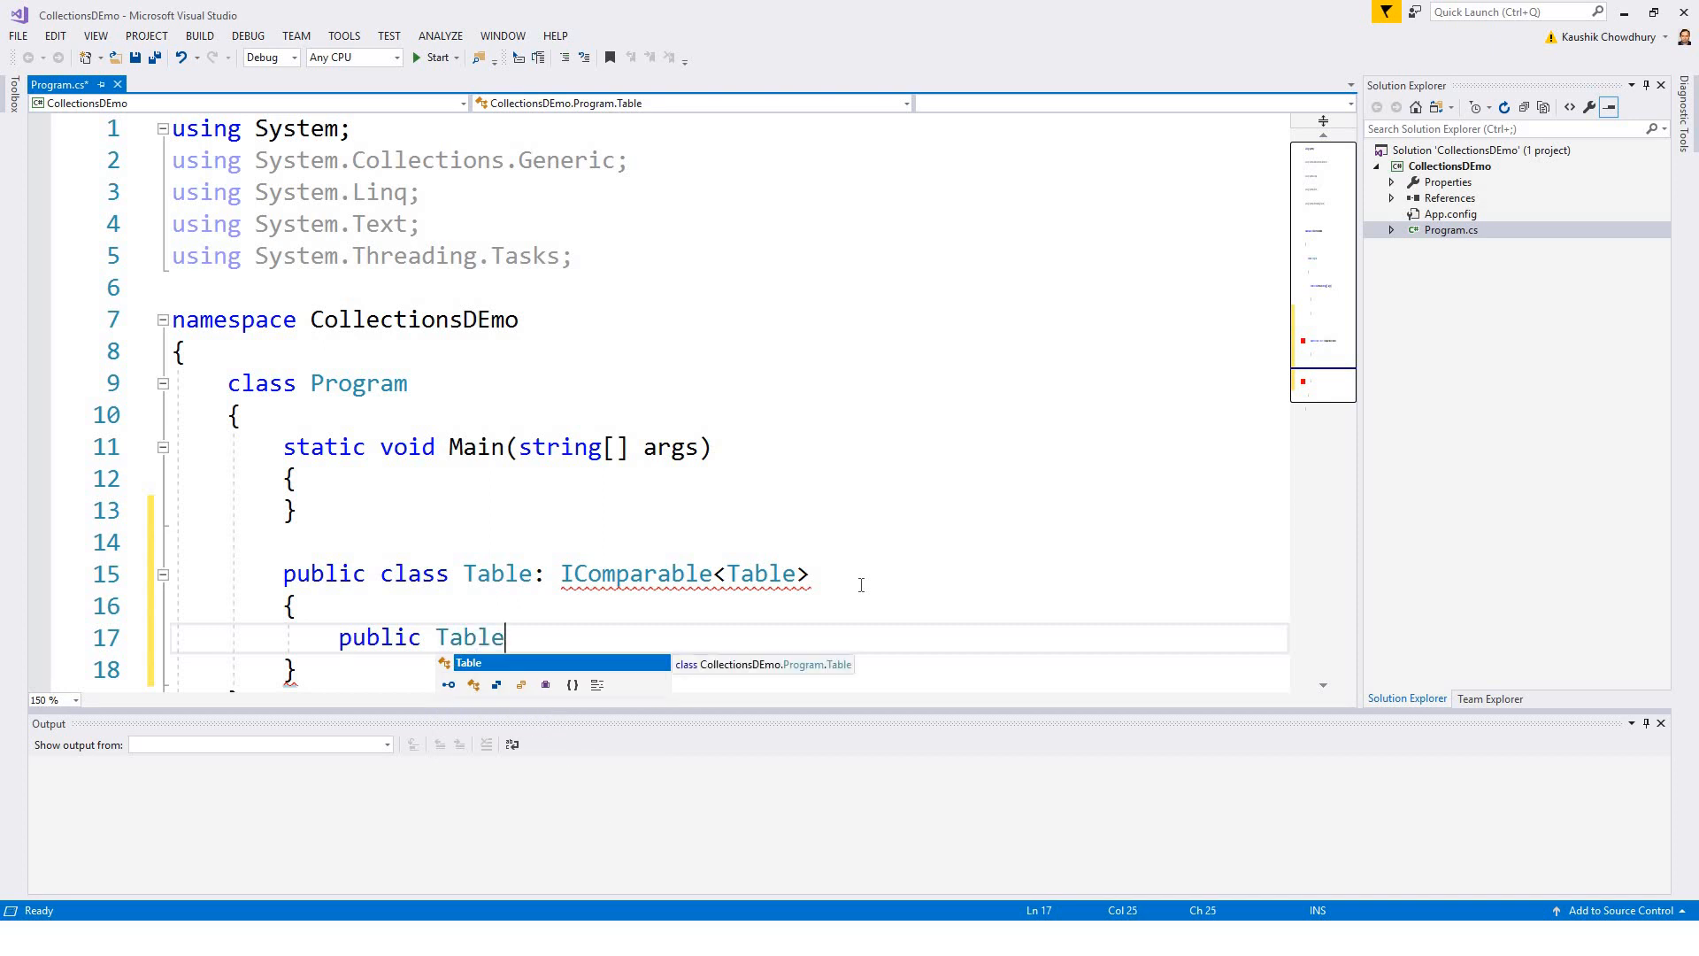
{"action": "type", "text": "(i)"}
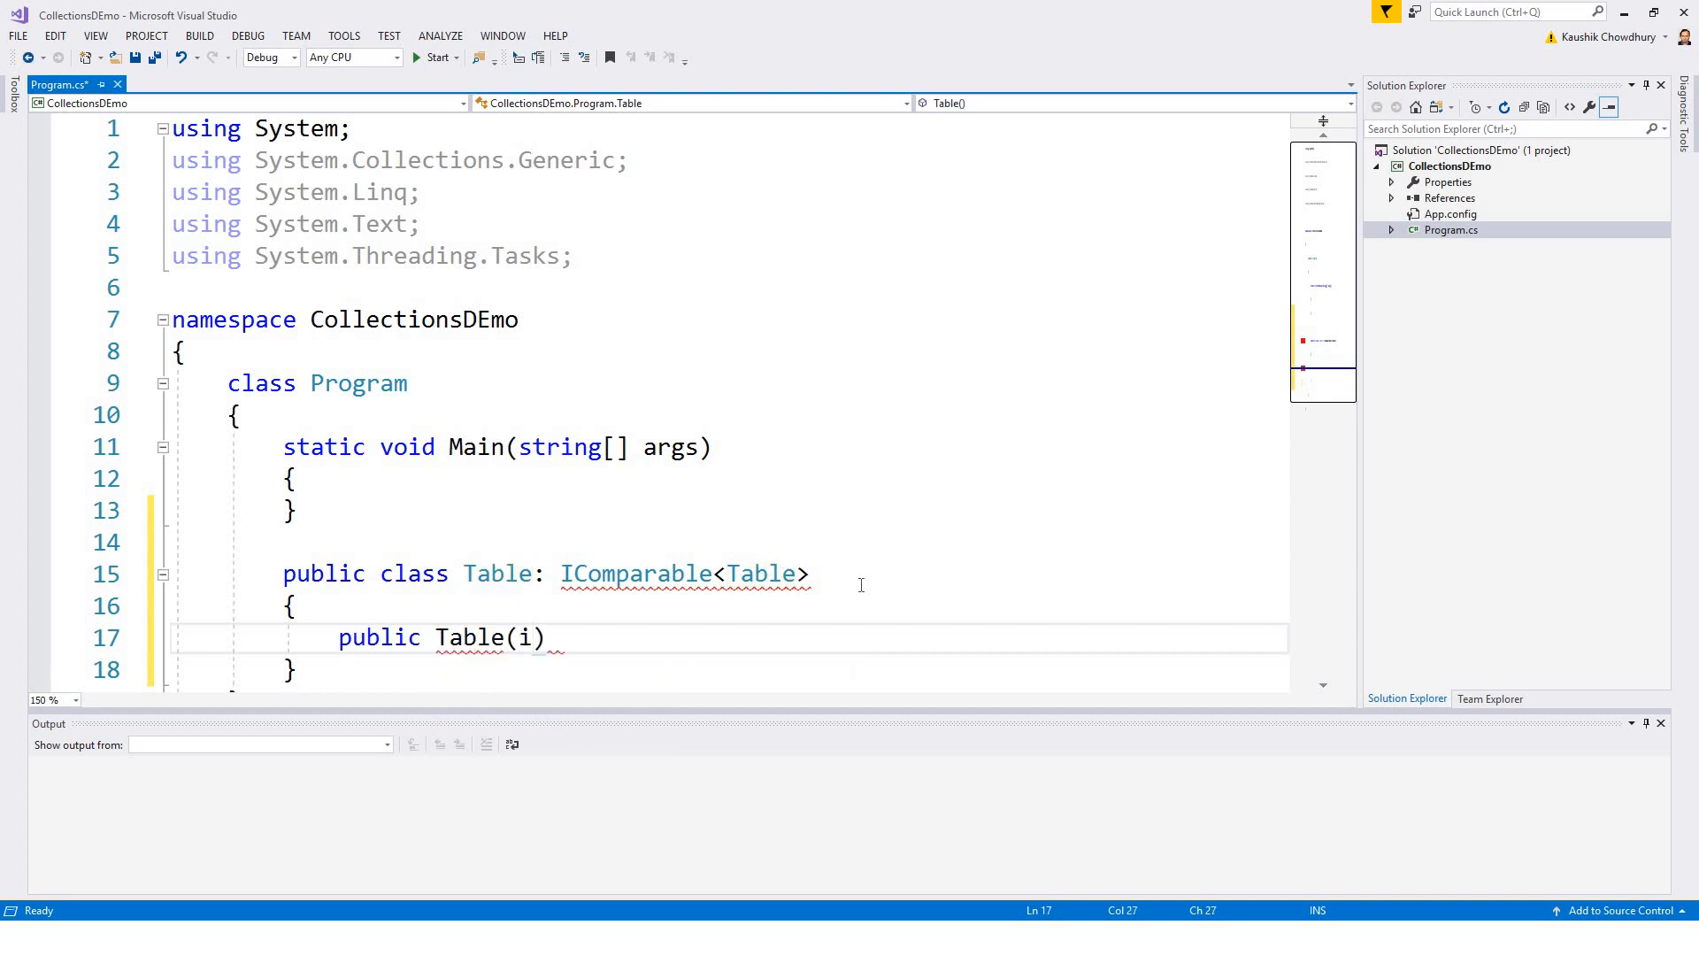
Step: Give the constructor parameters int h, int l, int w and an empty body
{"action": "type", "text": "int"}
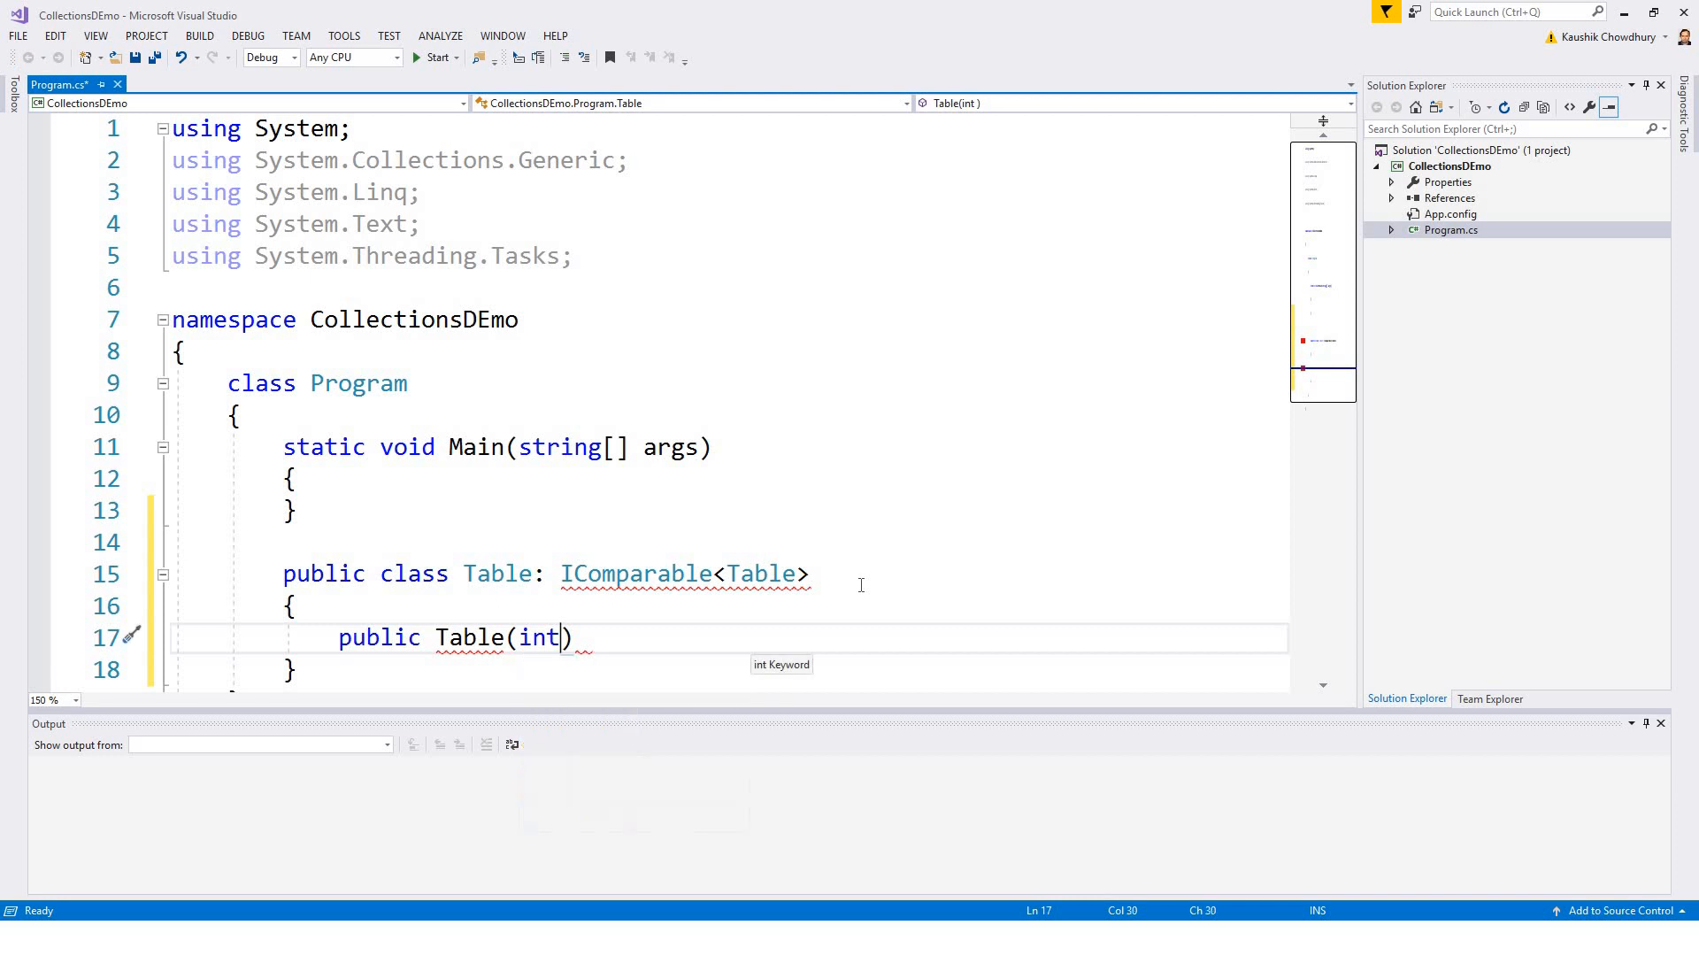
{"action": "type", "text": "h,"}
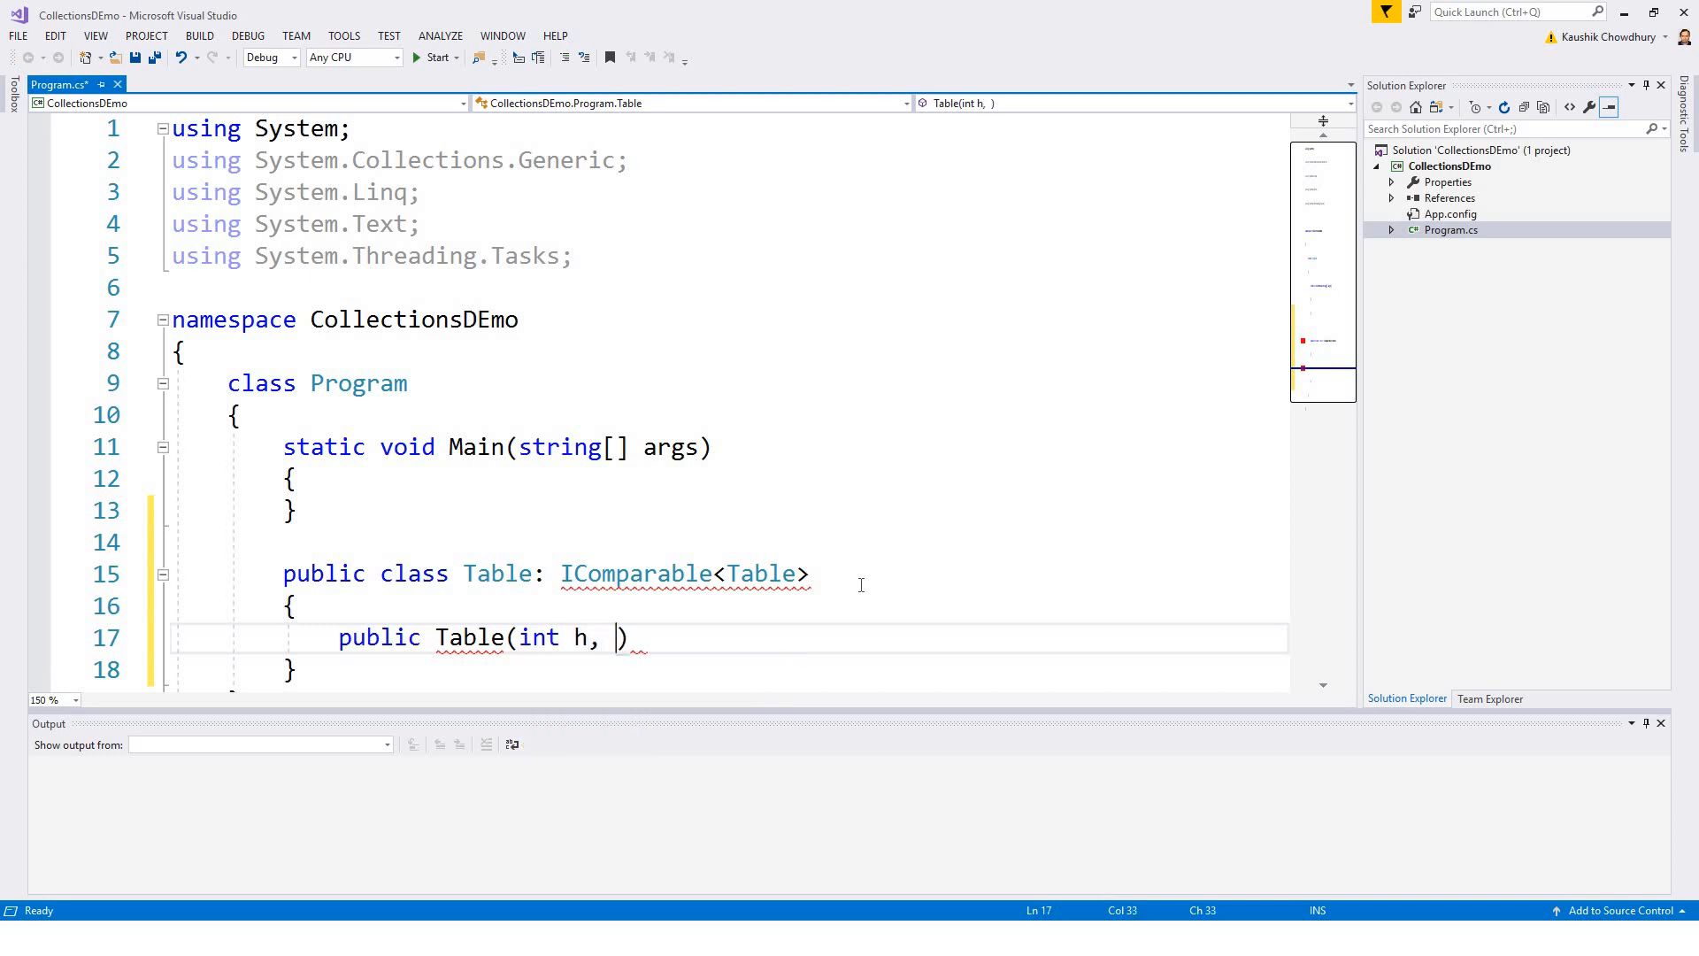
{"action": "type", "text": "int"}
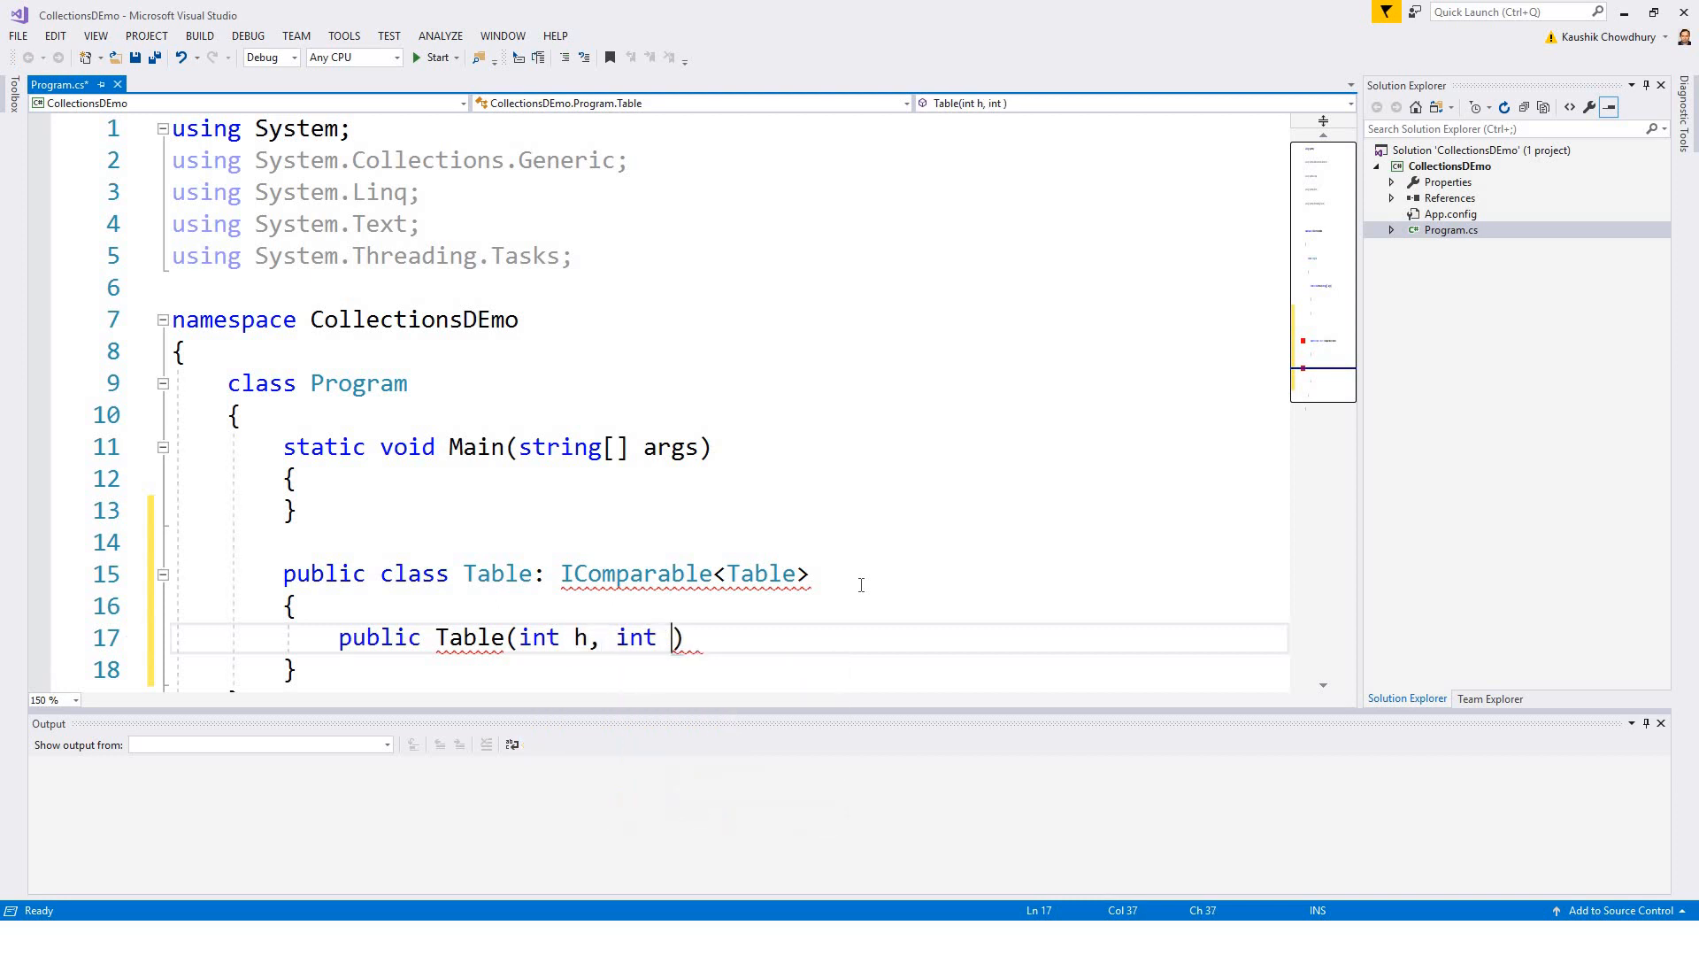
{"action": "type", "text": "l,"}
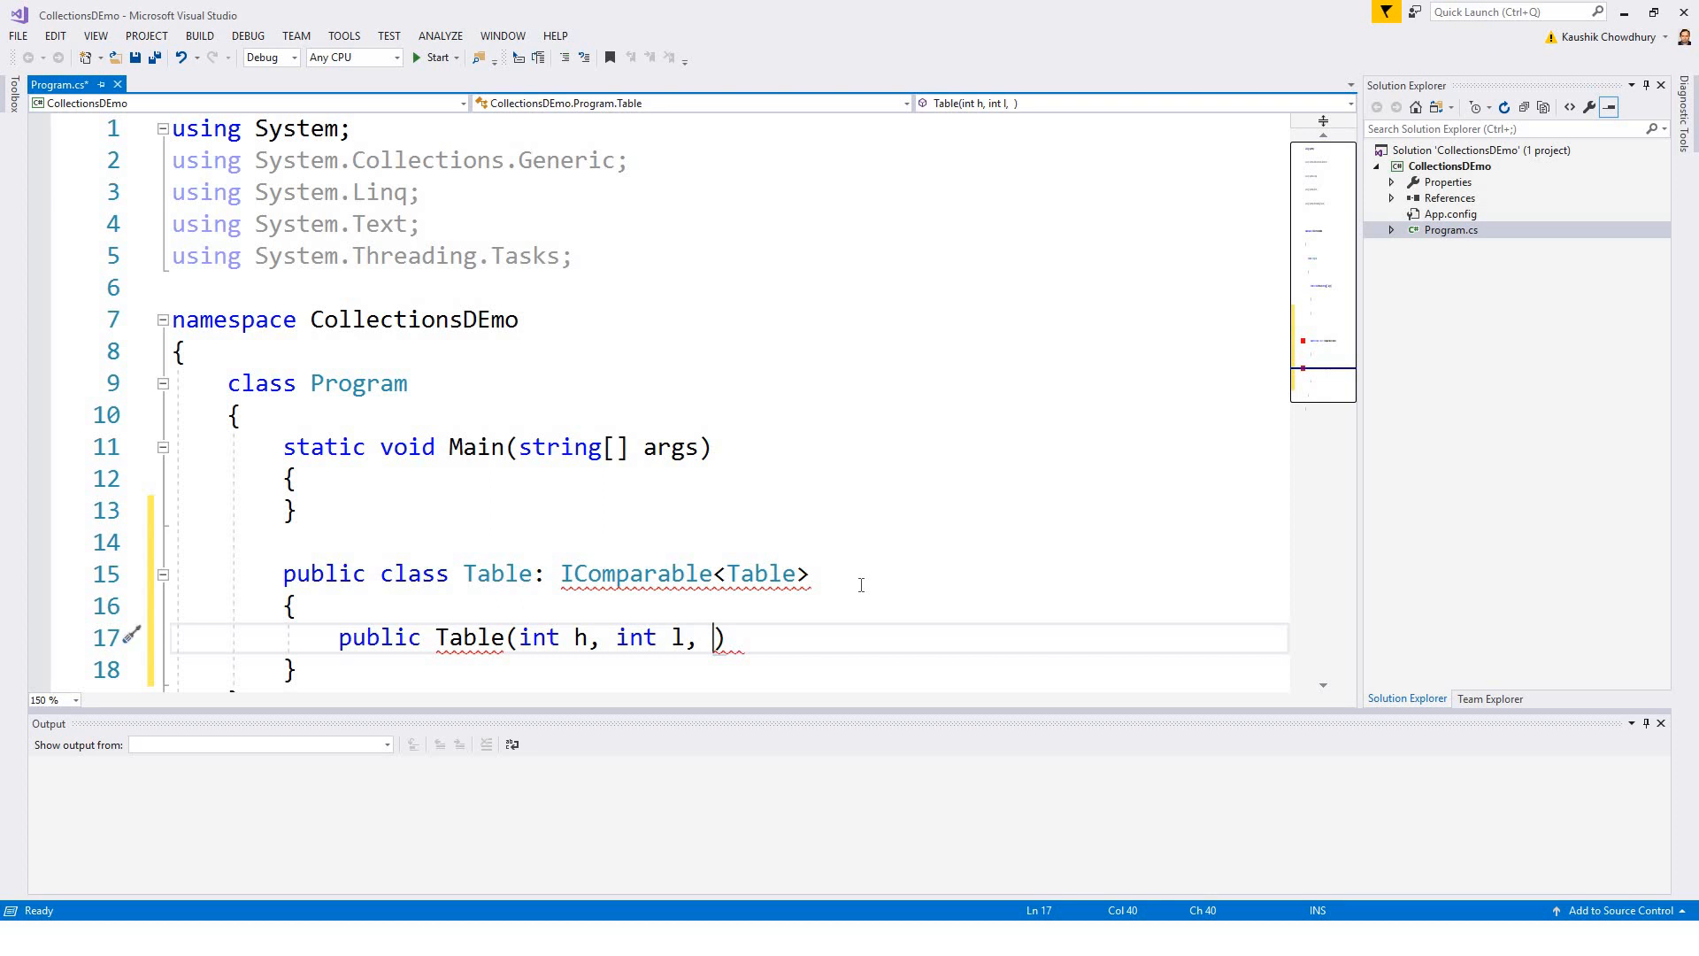
{"action": "type", "text": "int w"}
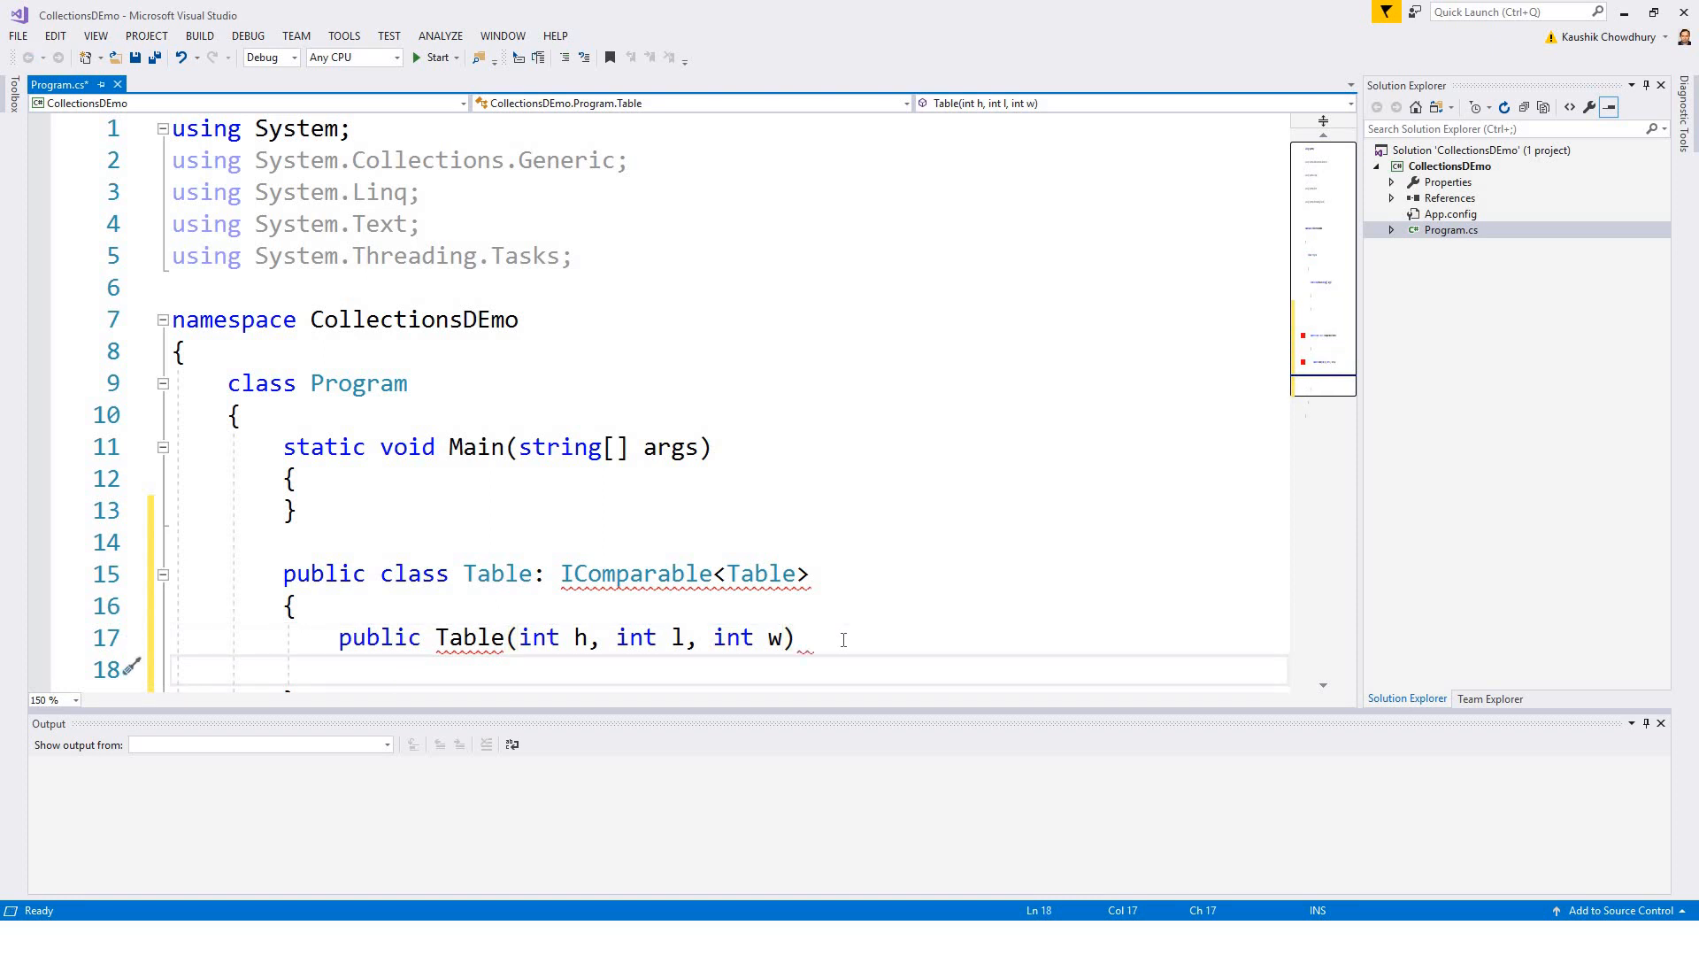
{"action": "key", "text": "Enter"}
{"action": "type", "text": "{"}
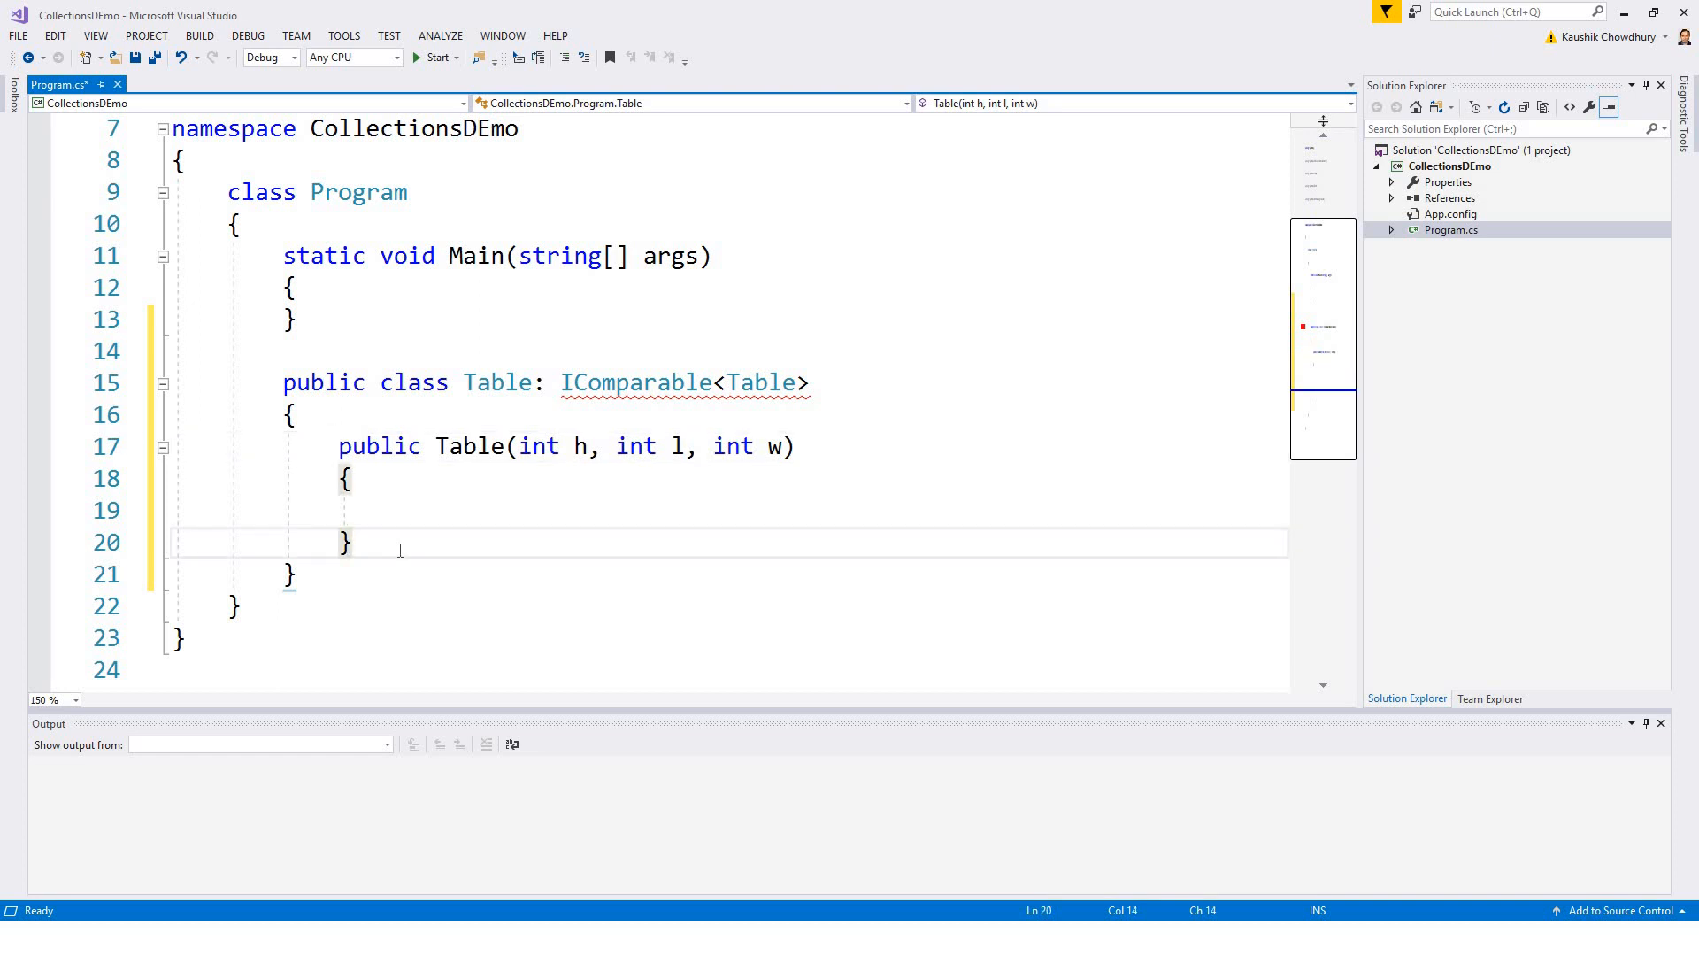
Step: Add a public int Height property with a private setter via the prop snippet
{"action": "type", "text": "pr"}
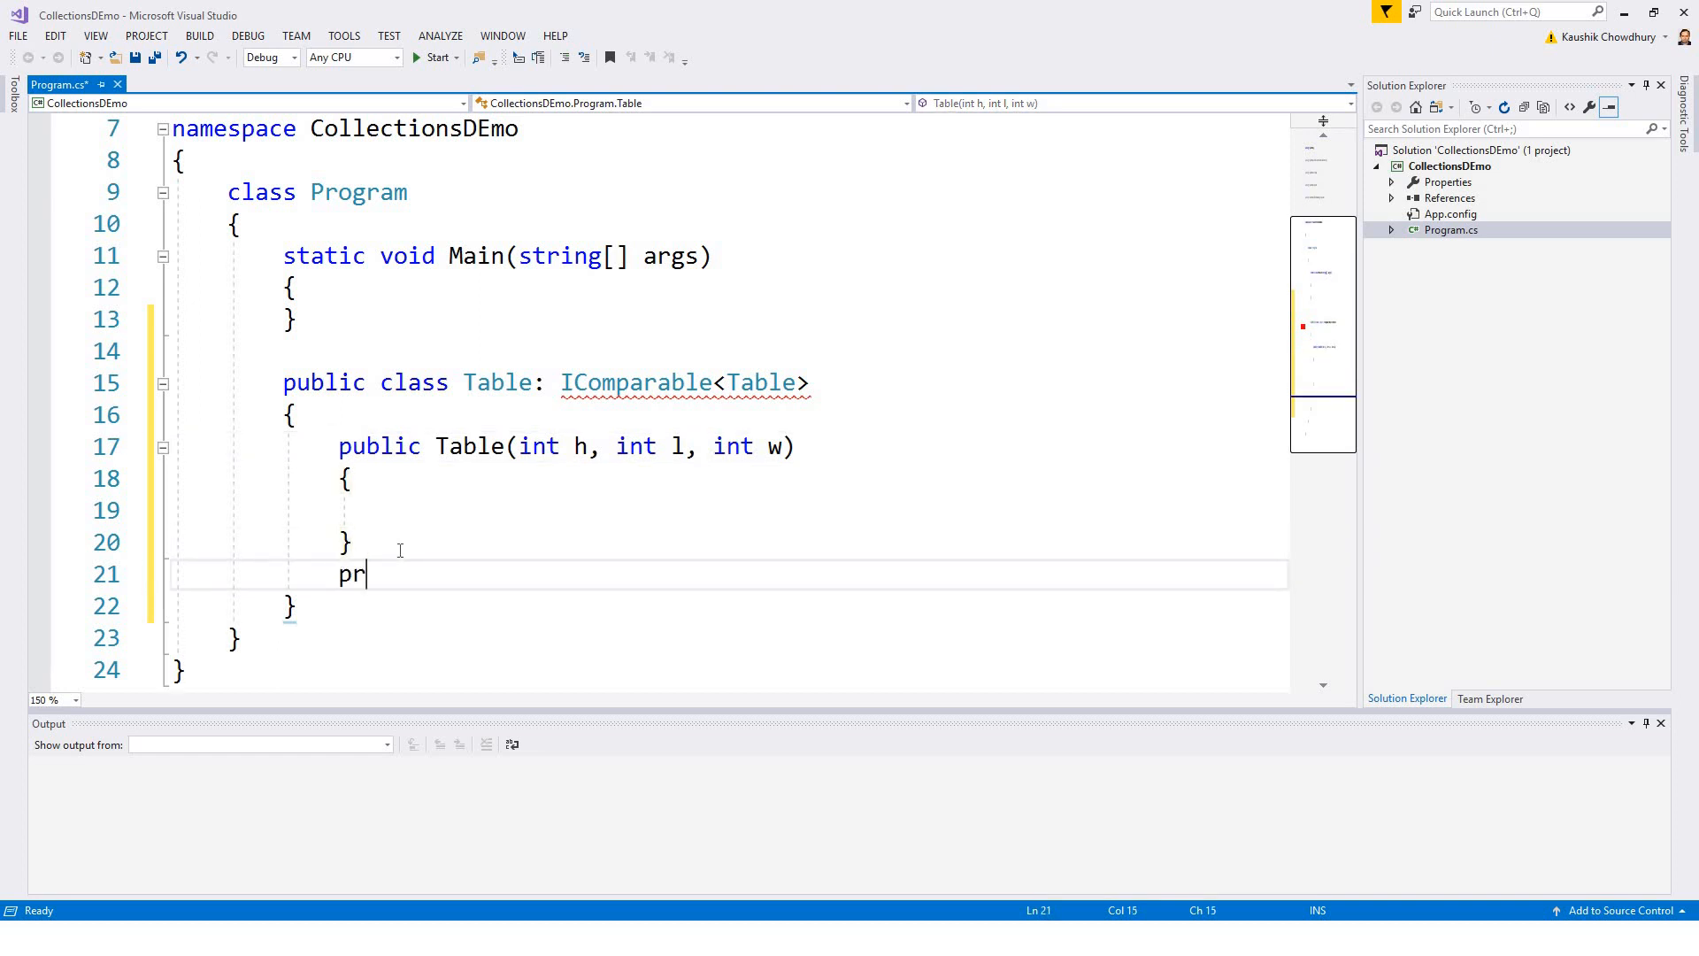
{"action": "type", "text": "otected"}
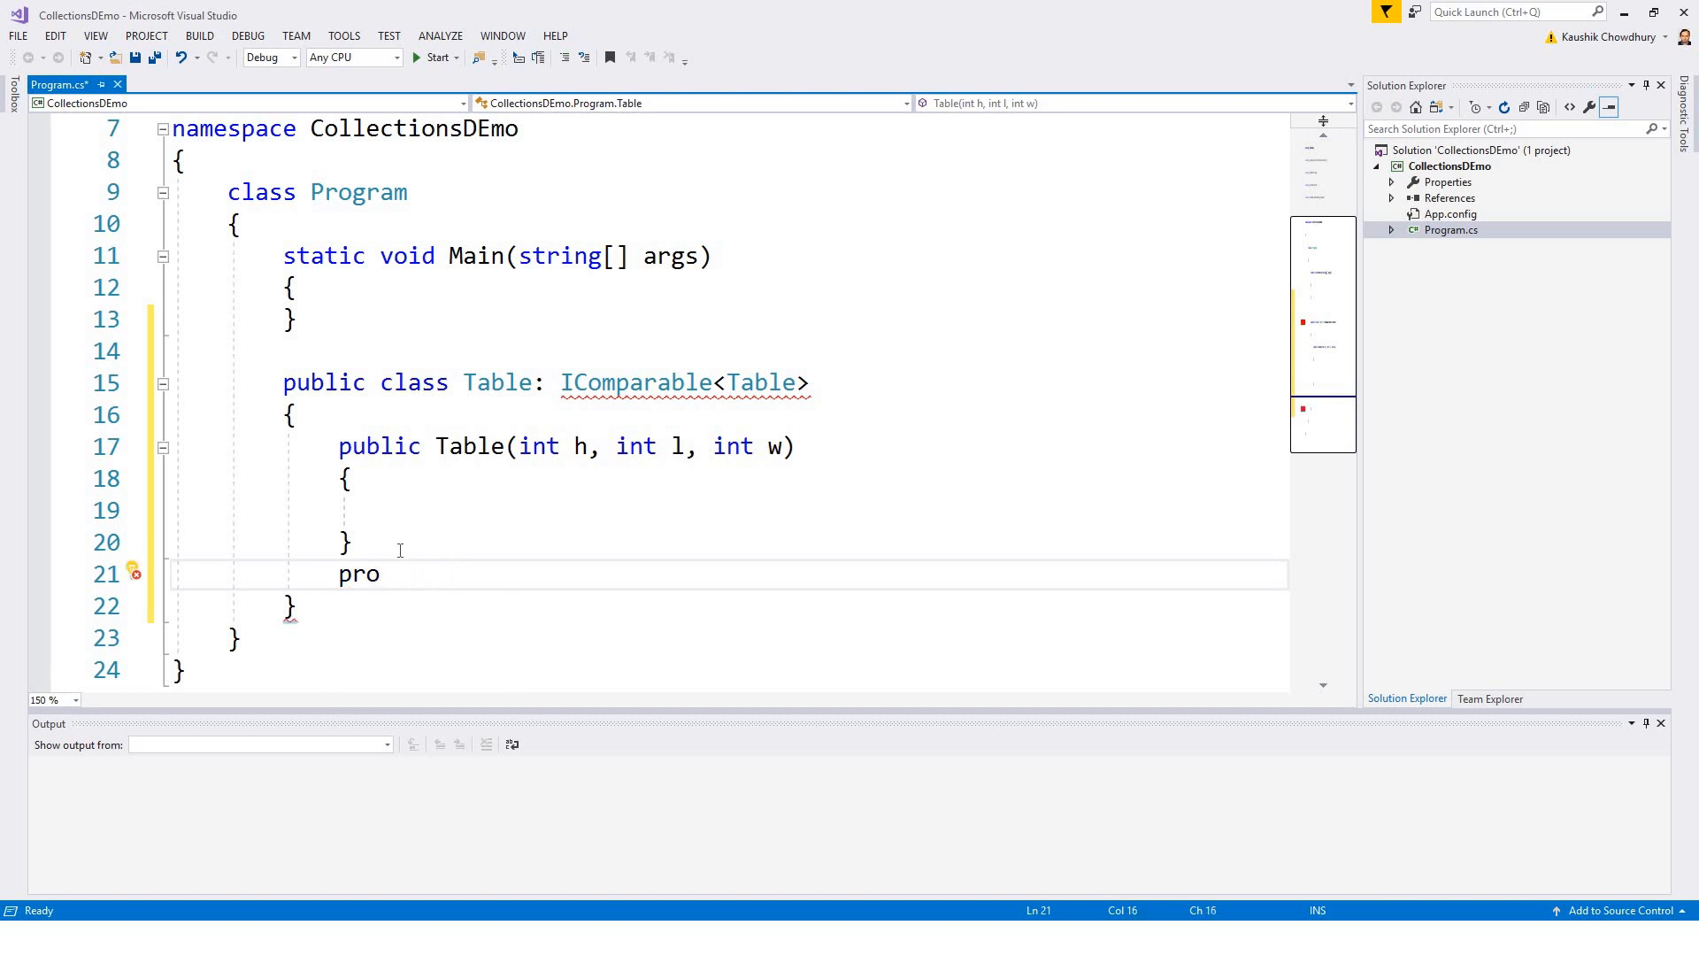
{"action": "type", "text": "p"}
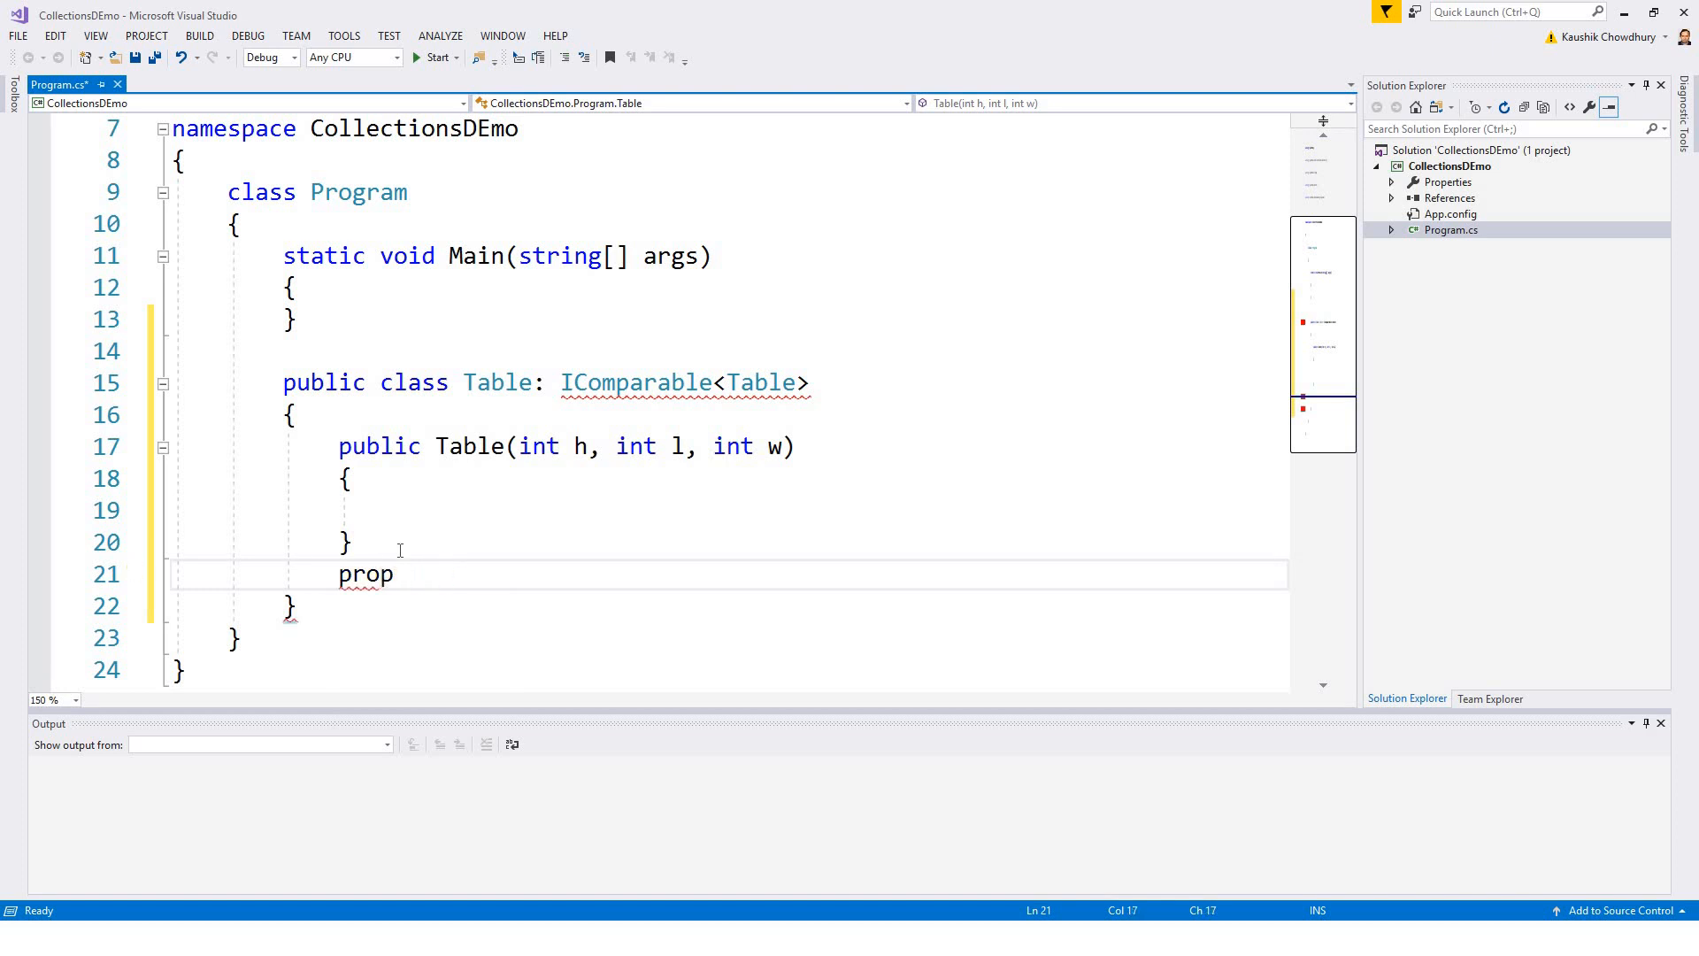
{"action": "key", "text": "Tab"}
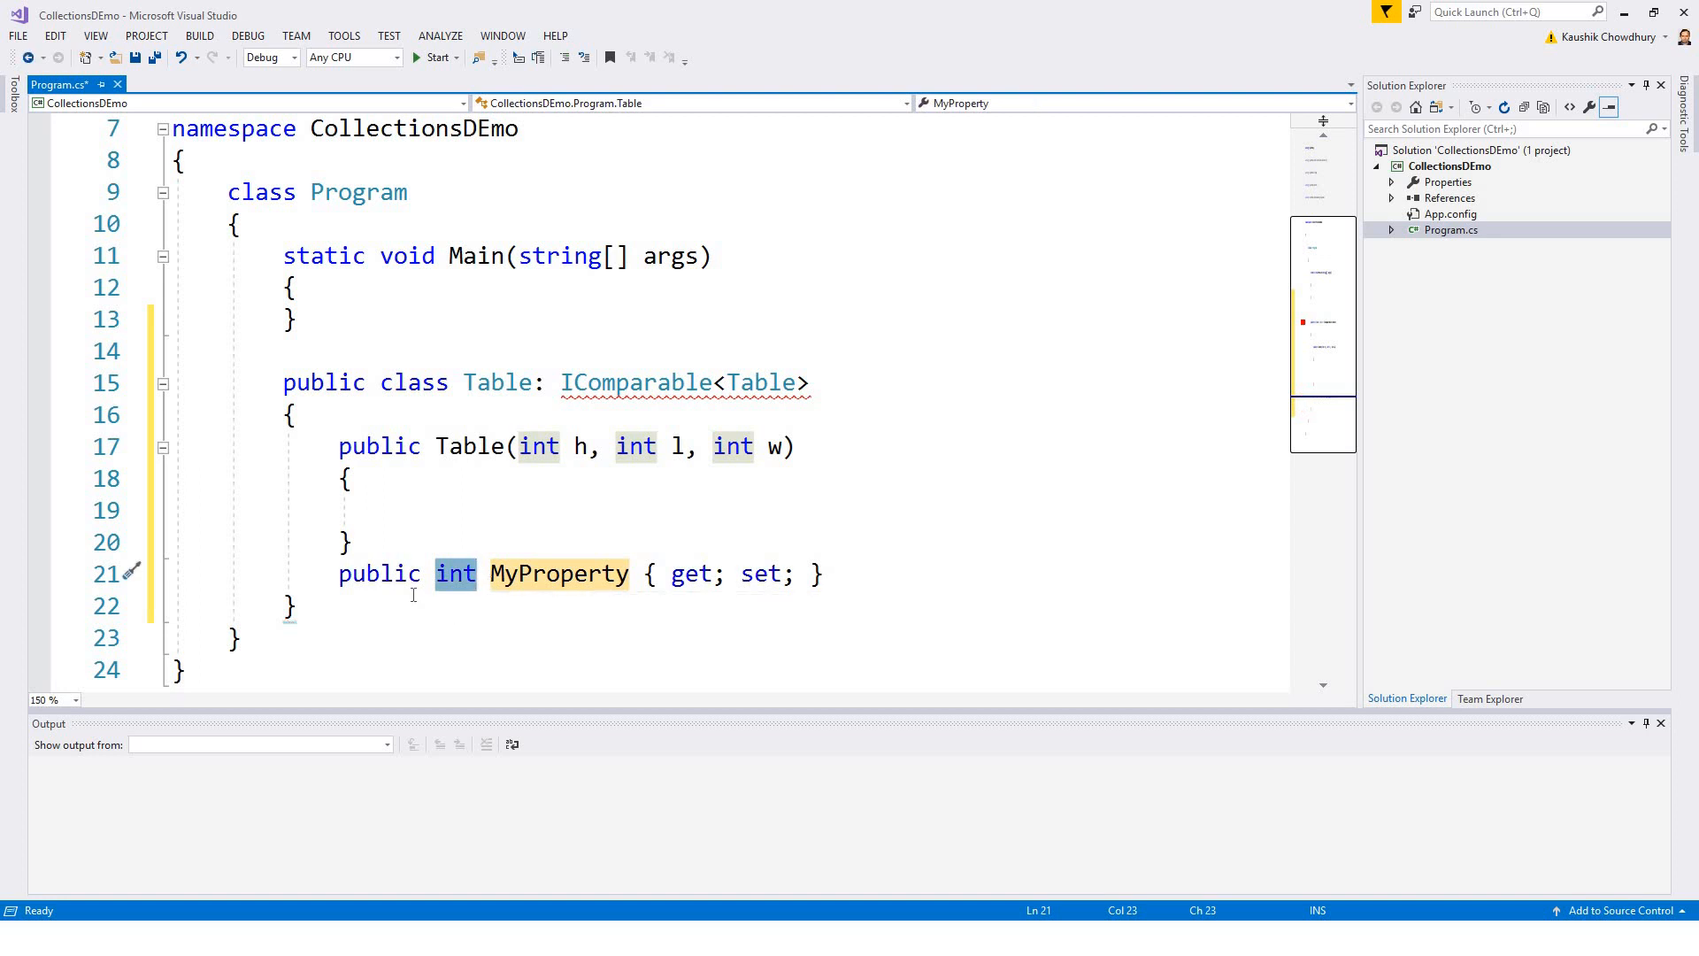
{"action": "mouse_move", "coordinate": [448, 599]}
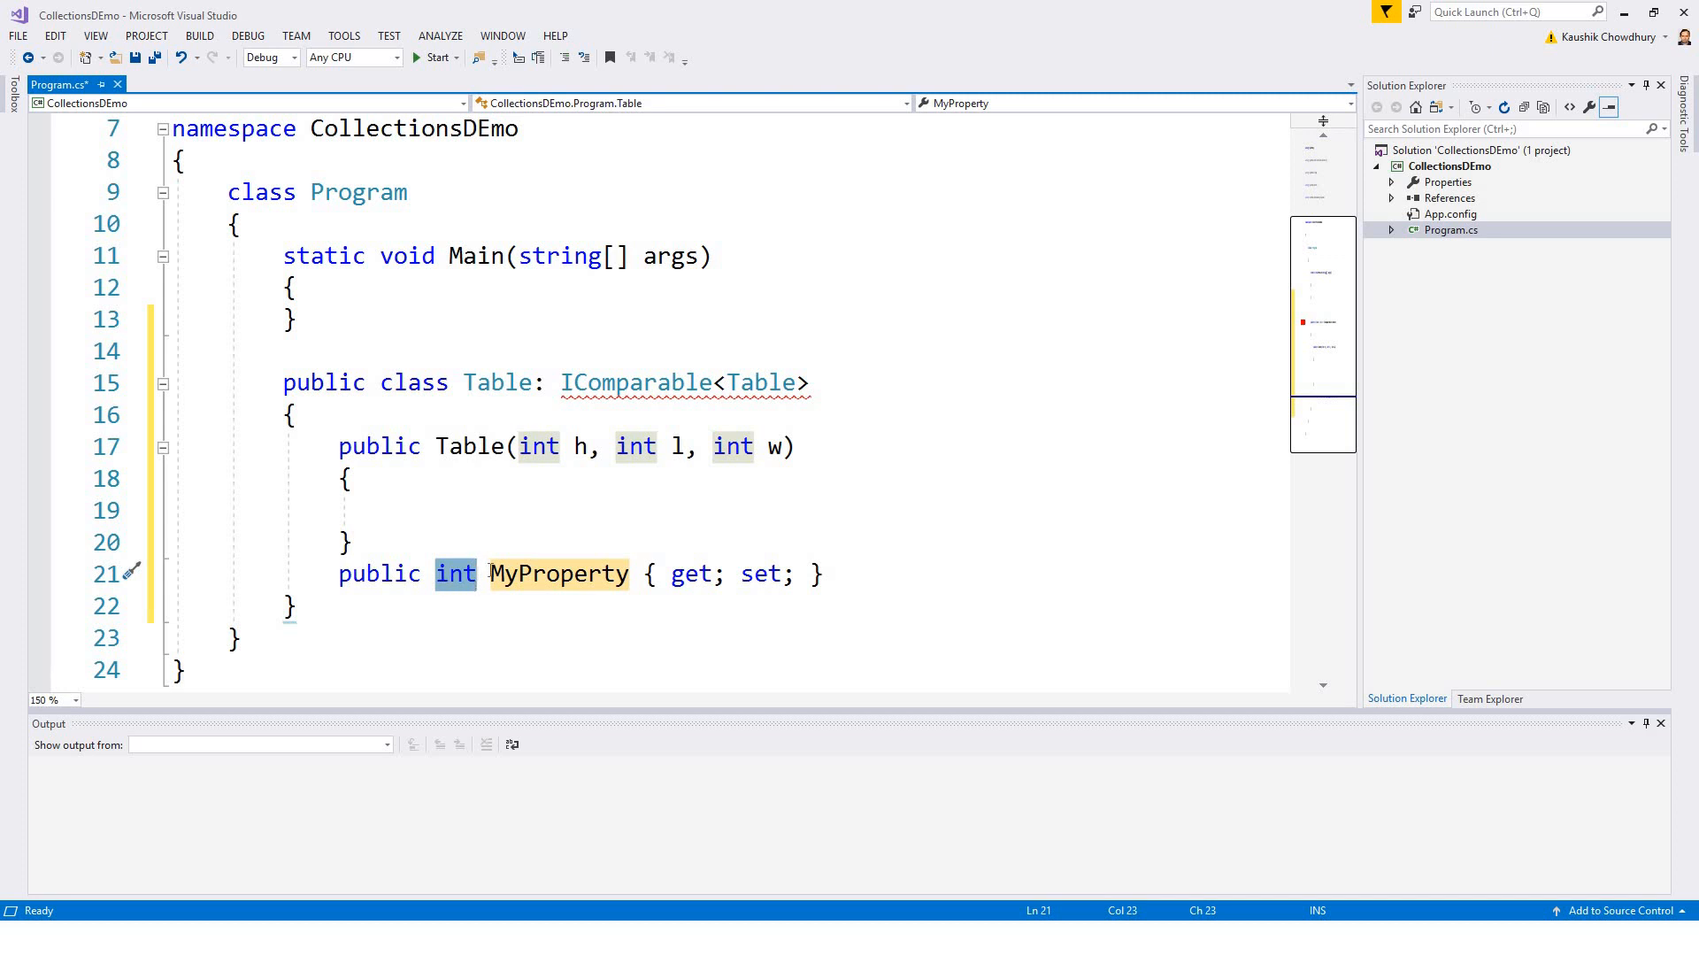
{"action": "mouse_move", "coordinate": [567, 583]}
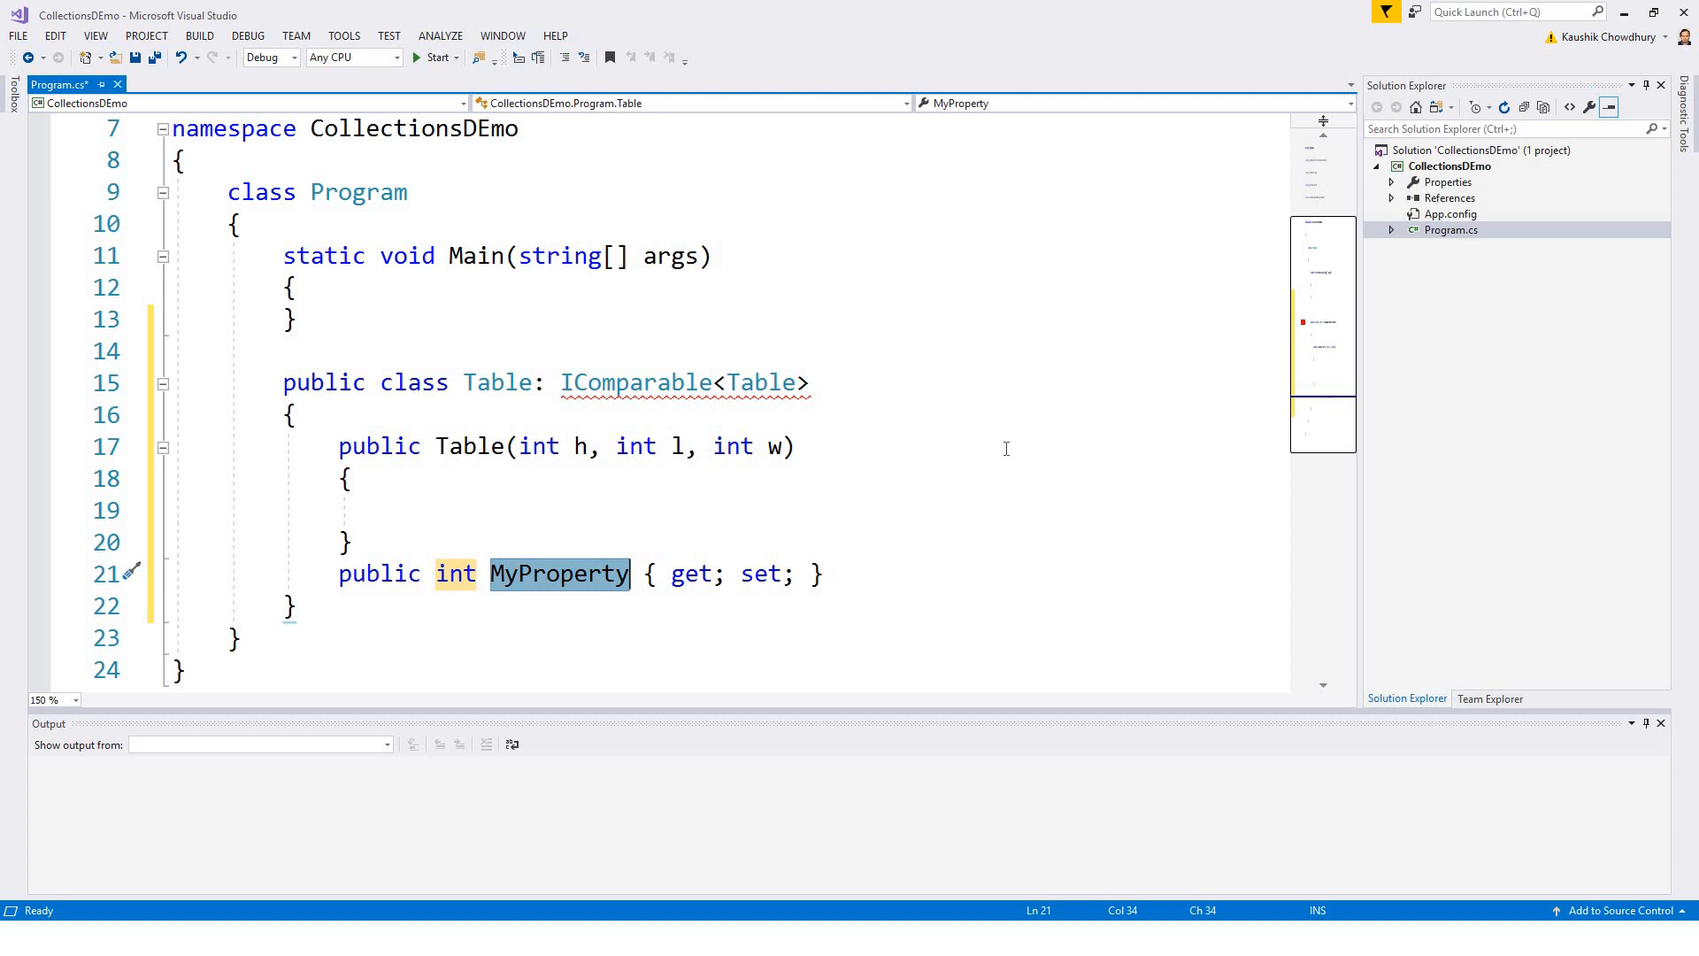
{"action": "type", "text": "Height"}
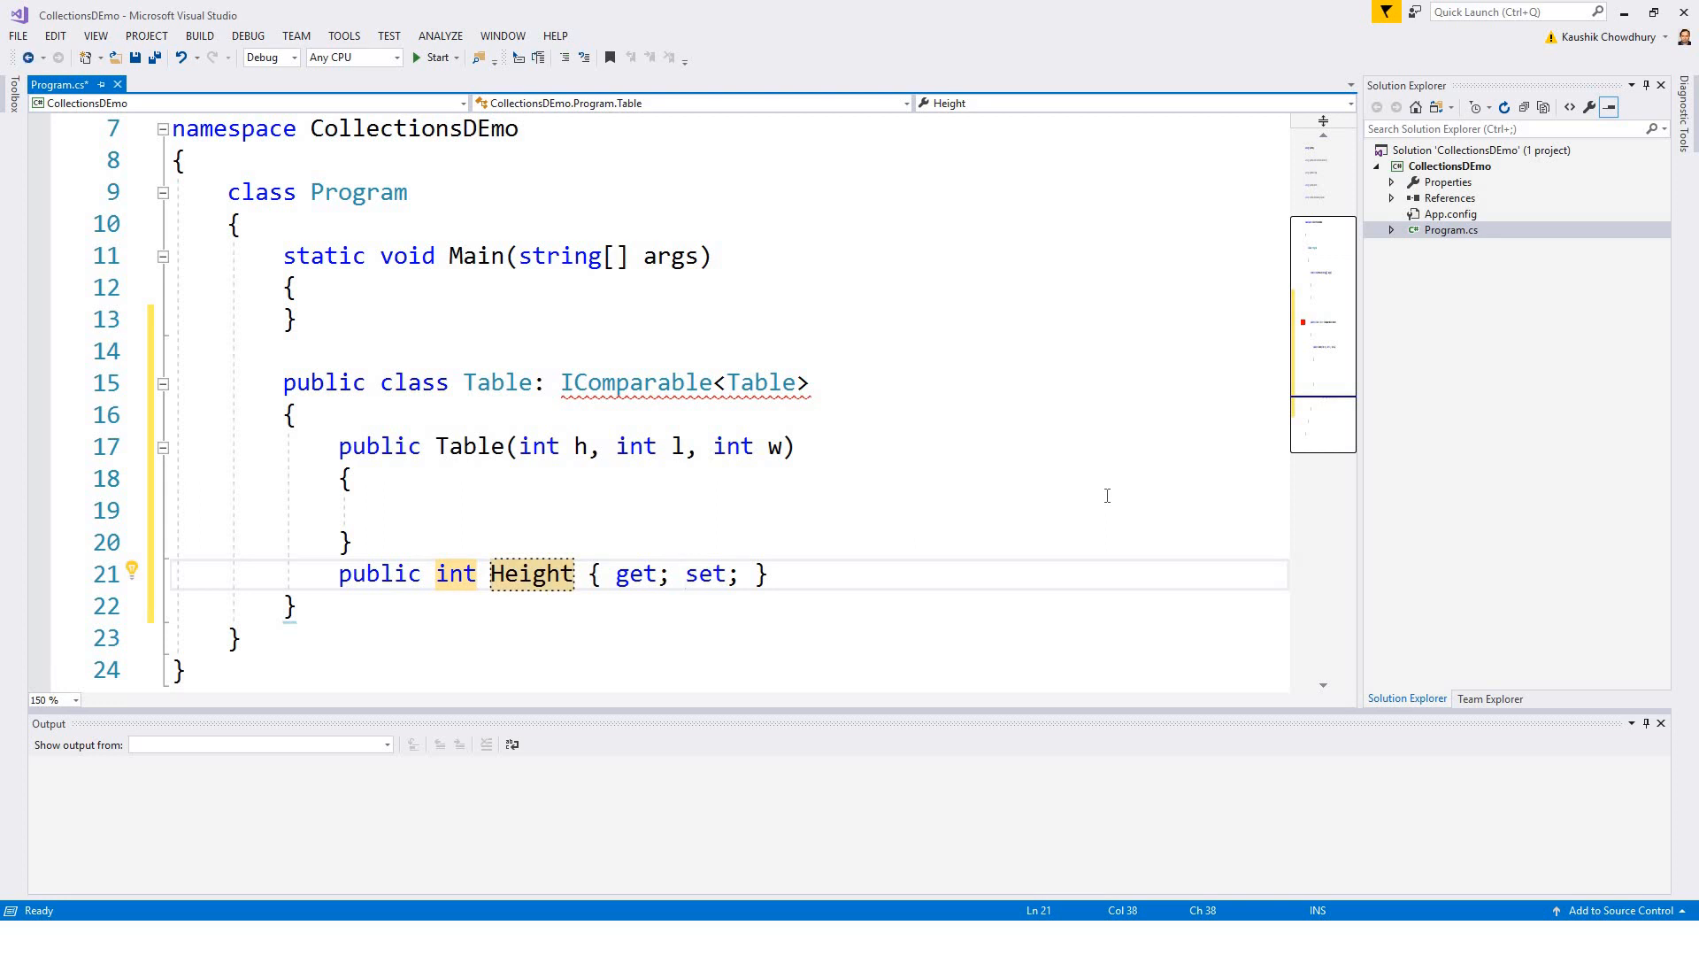
{"action": "type", "text": "priva"}
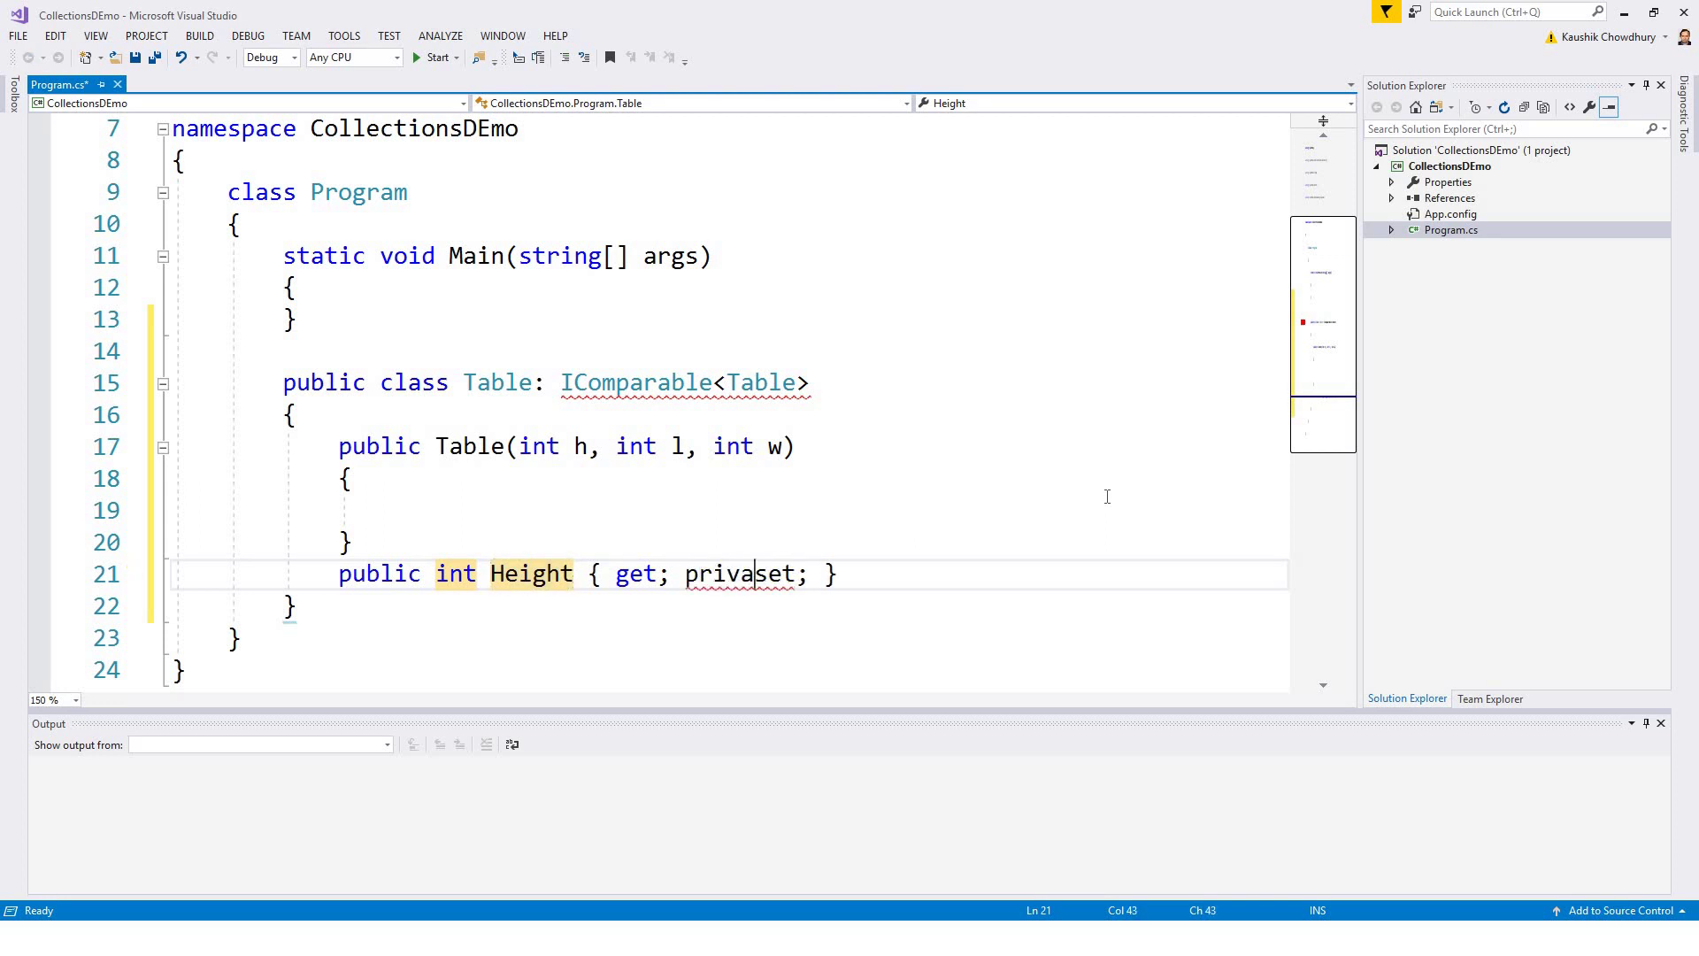
{"action": "type", "text": "\" \""}
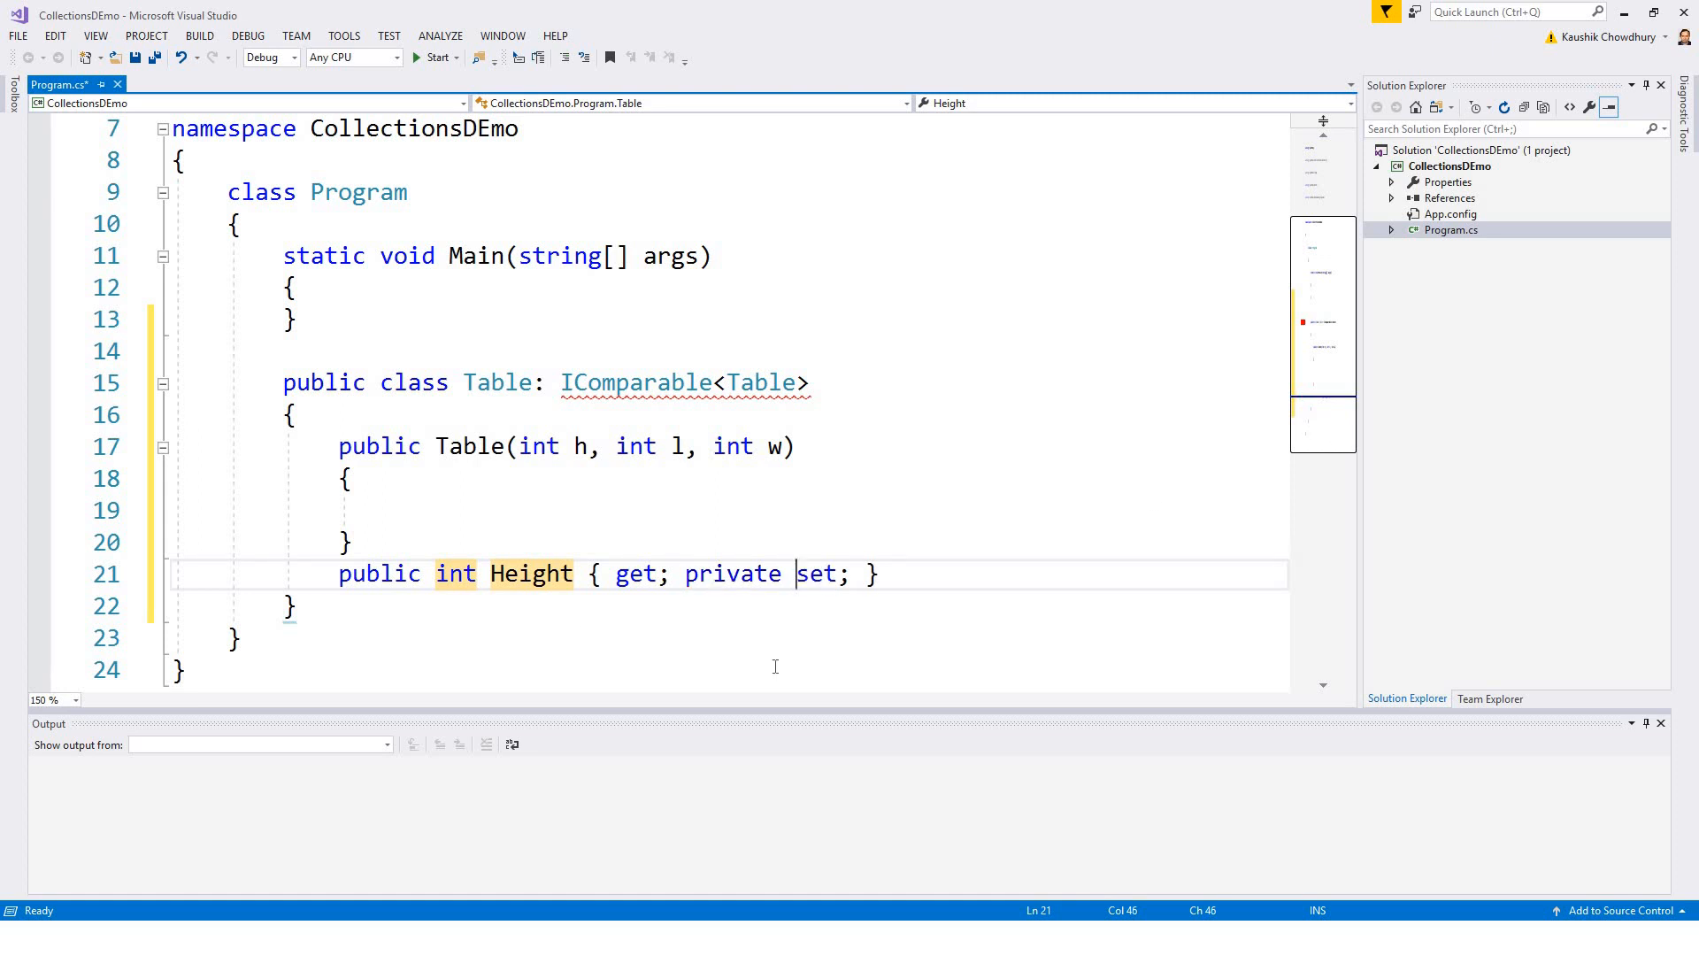
{"action": "mouse_move", "coordinate": [907, 576]}
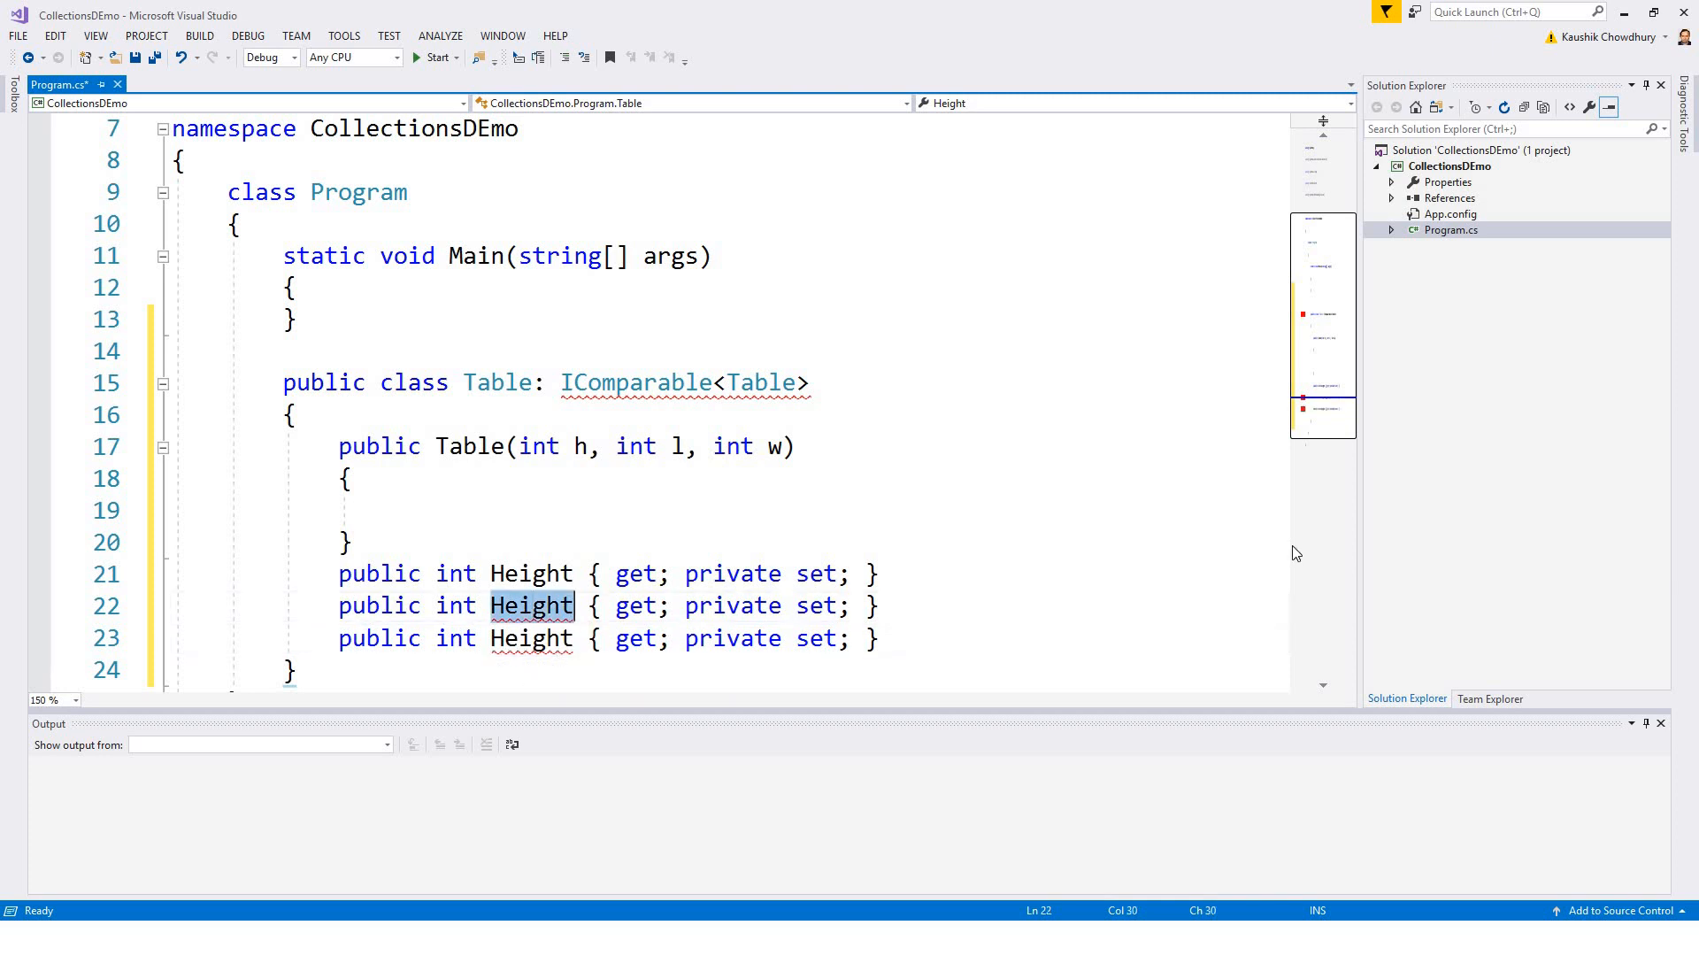
Step: Rename the duplicated property lines to Length and Width
{"action": "type", "text": "Lengt"}
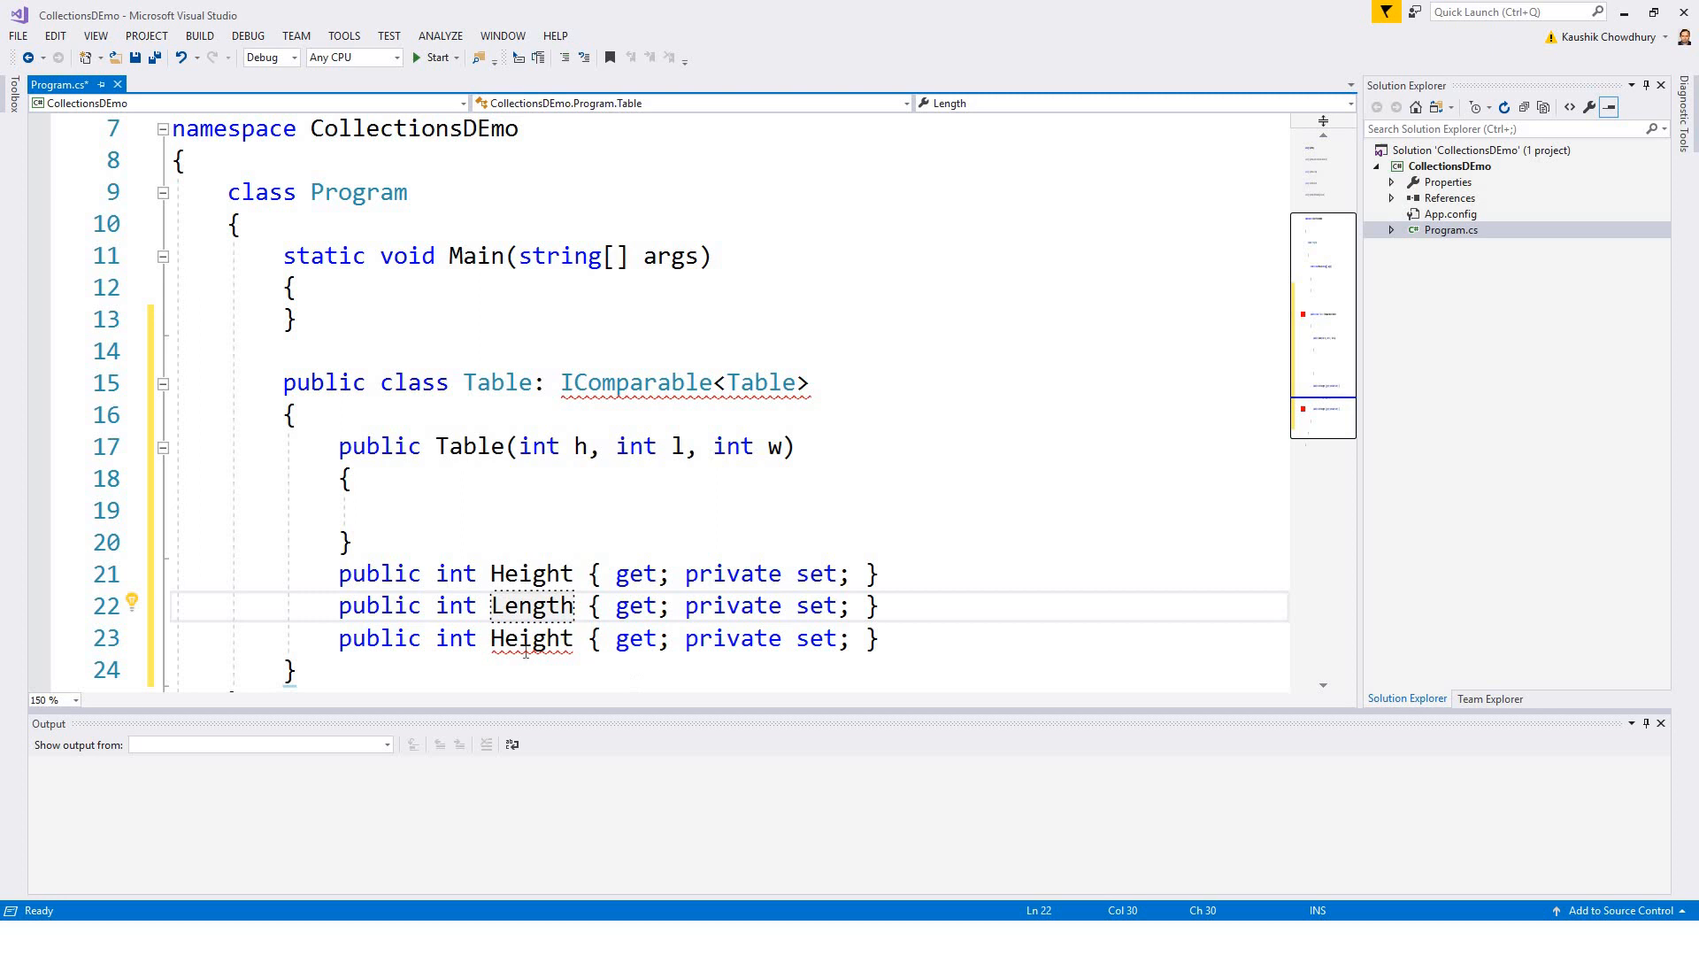
{"action": "double_click", "coordinate": [531, 638]}
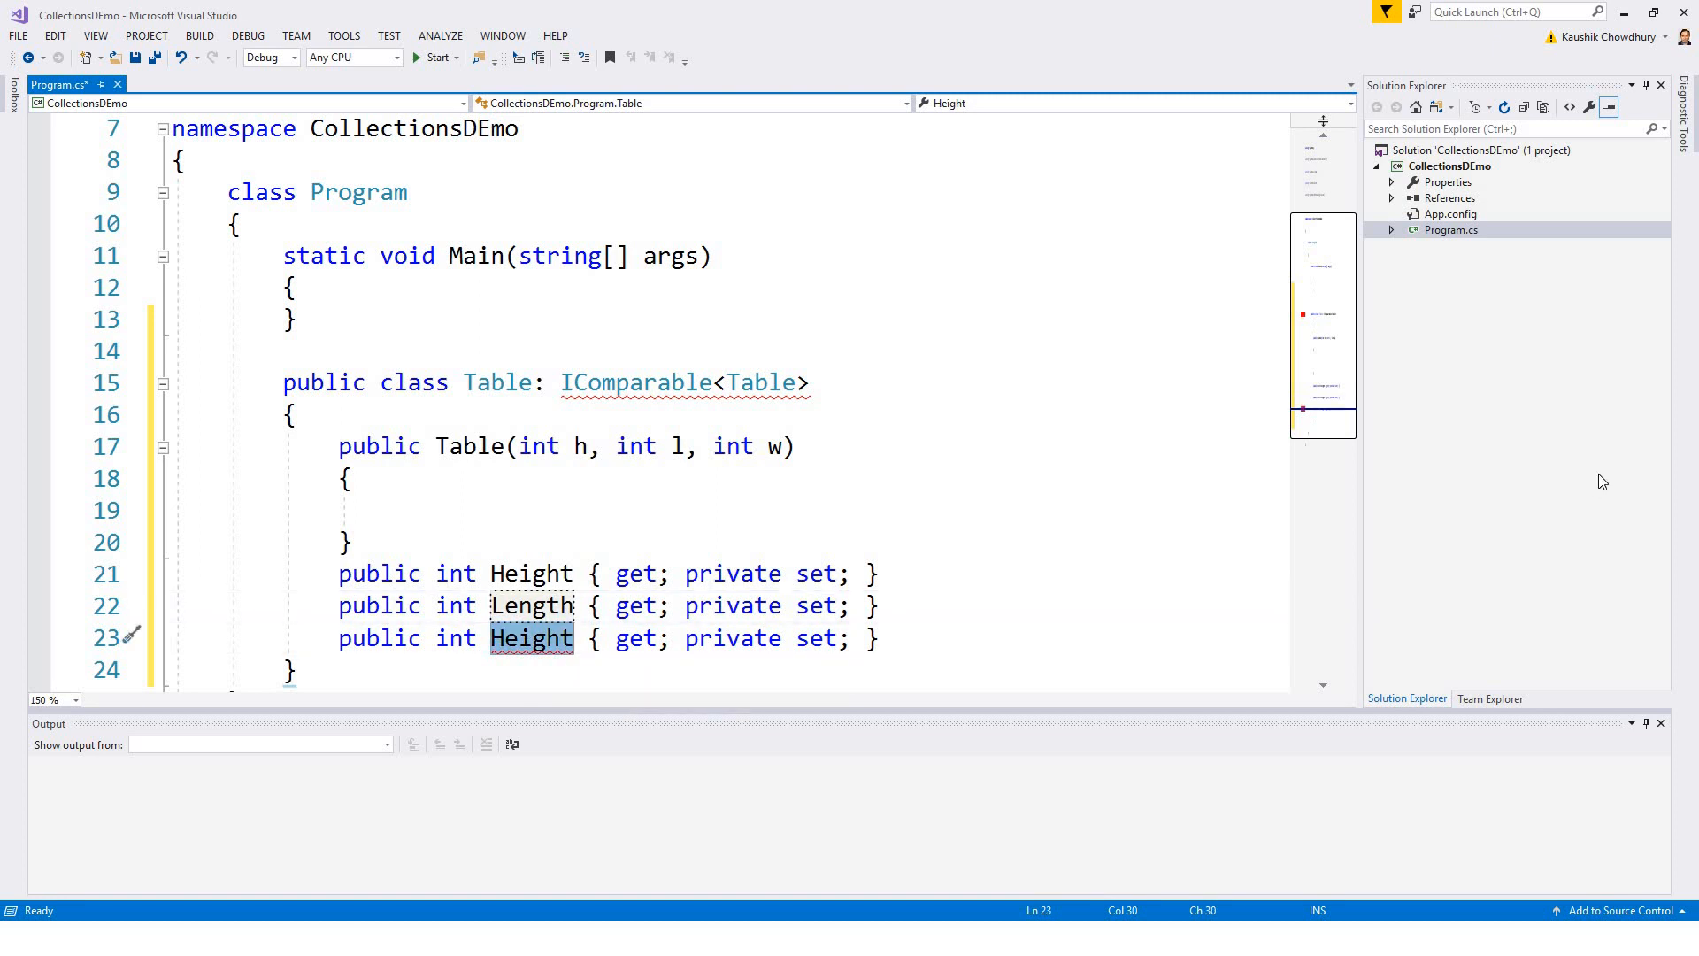
{"action": "type", "text": "Wio"}
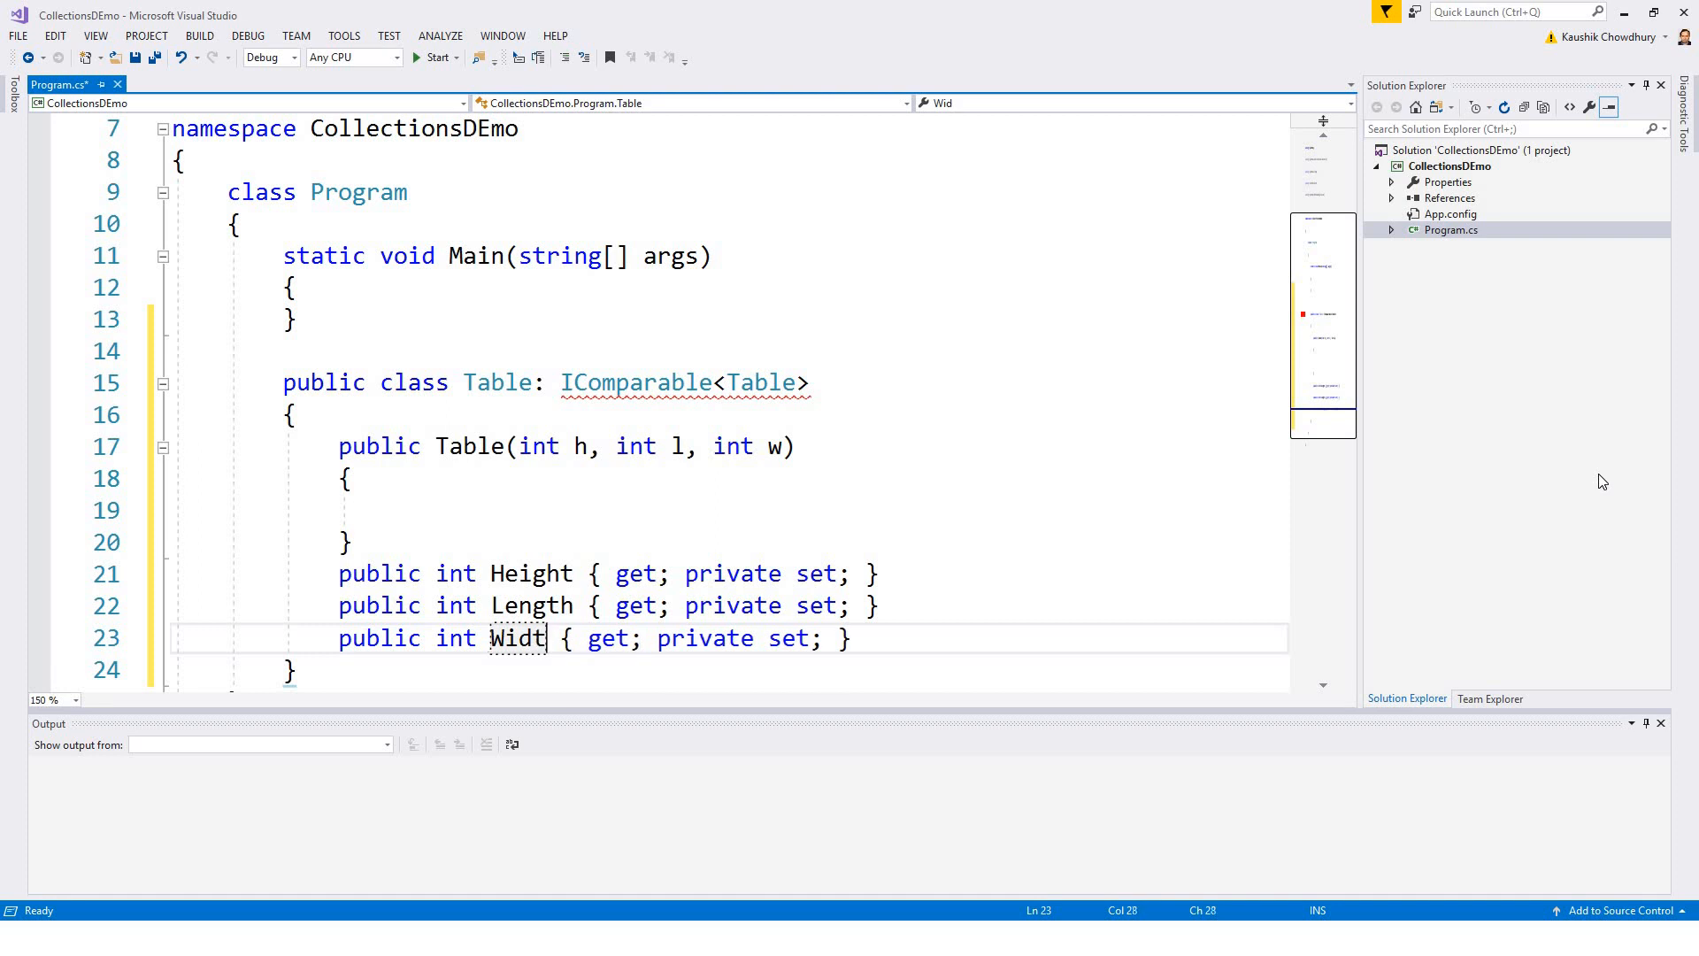
{"action": "type", "text": "h"}
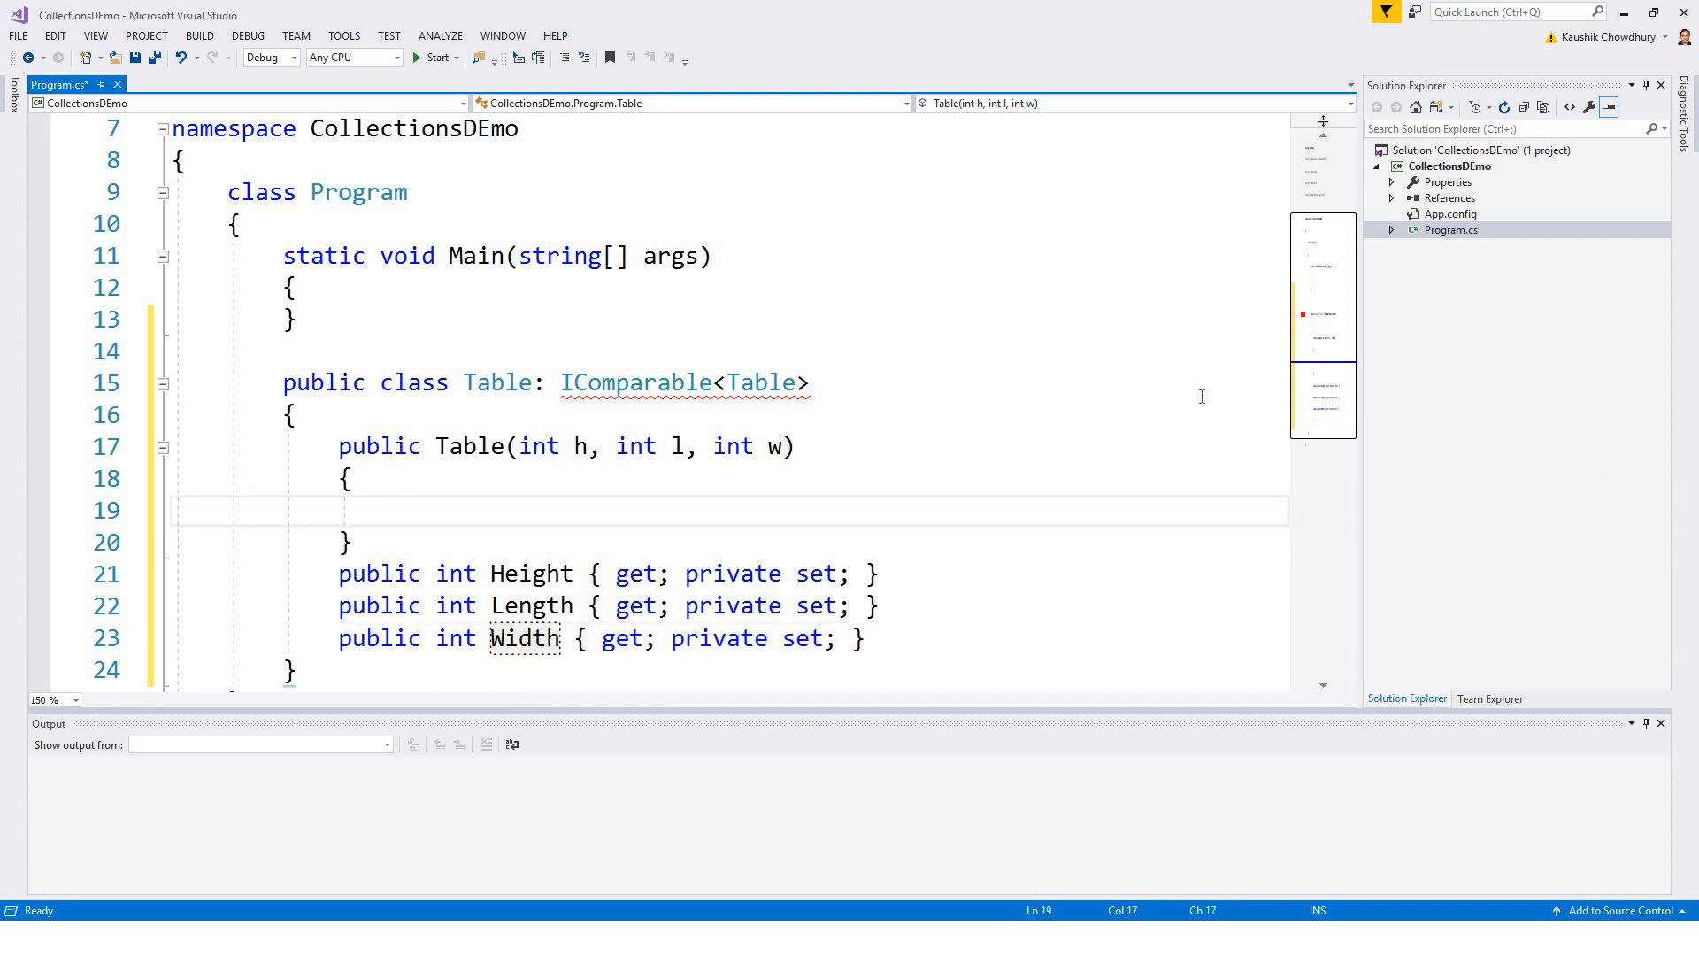
Step: Assign h to this.Height and l to this.Length in the constructor
{"action": "type", "text": "this"}
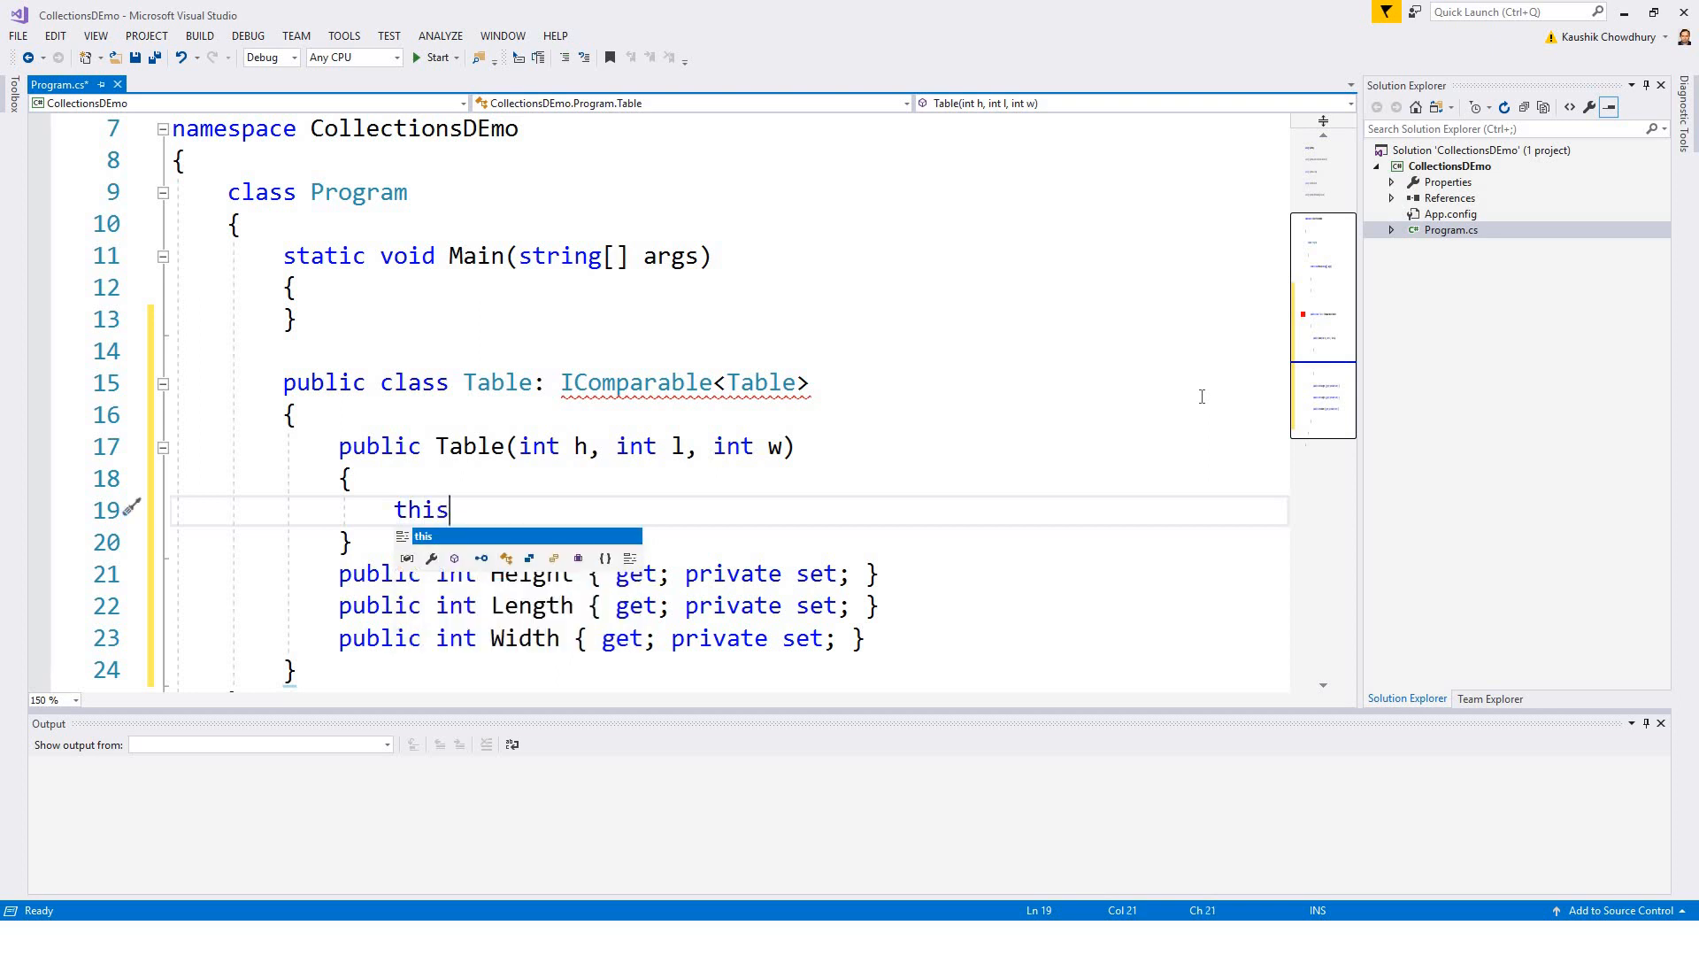
{"action": "type", "text": ".Height = h;"}
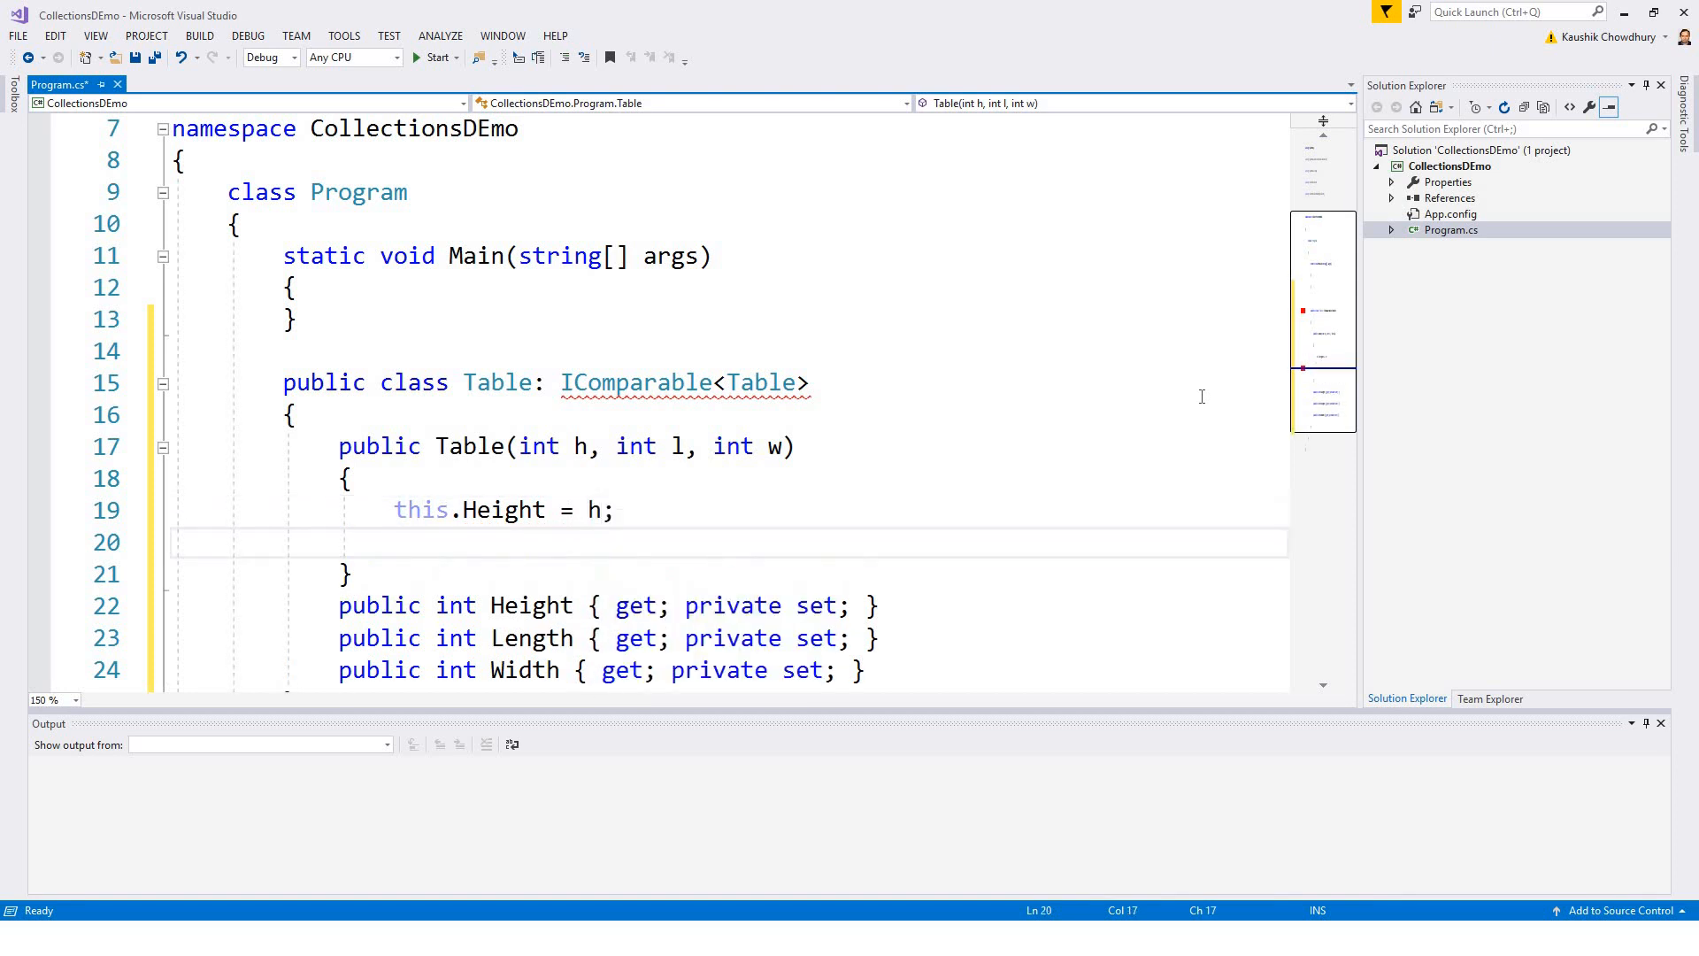
{"action": "type", "text": "this"}
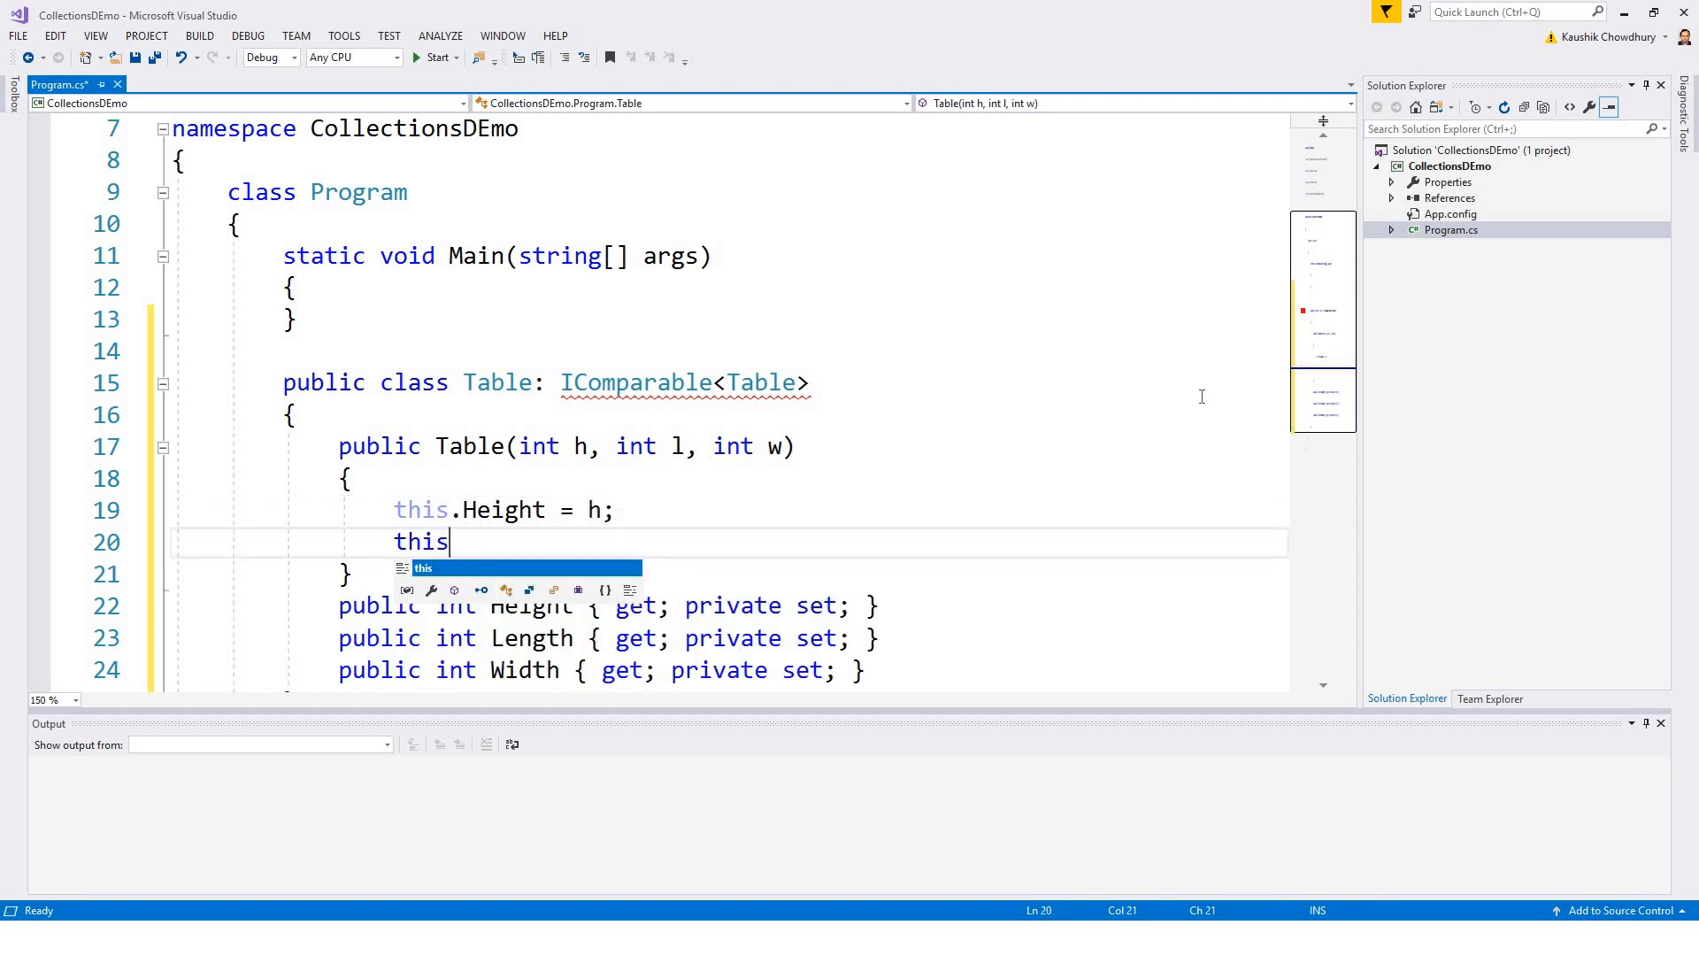
{"action": "type", "text": ".Length"}
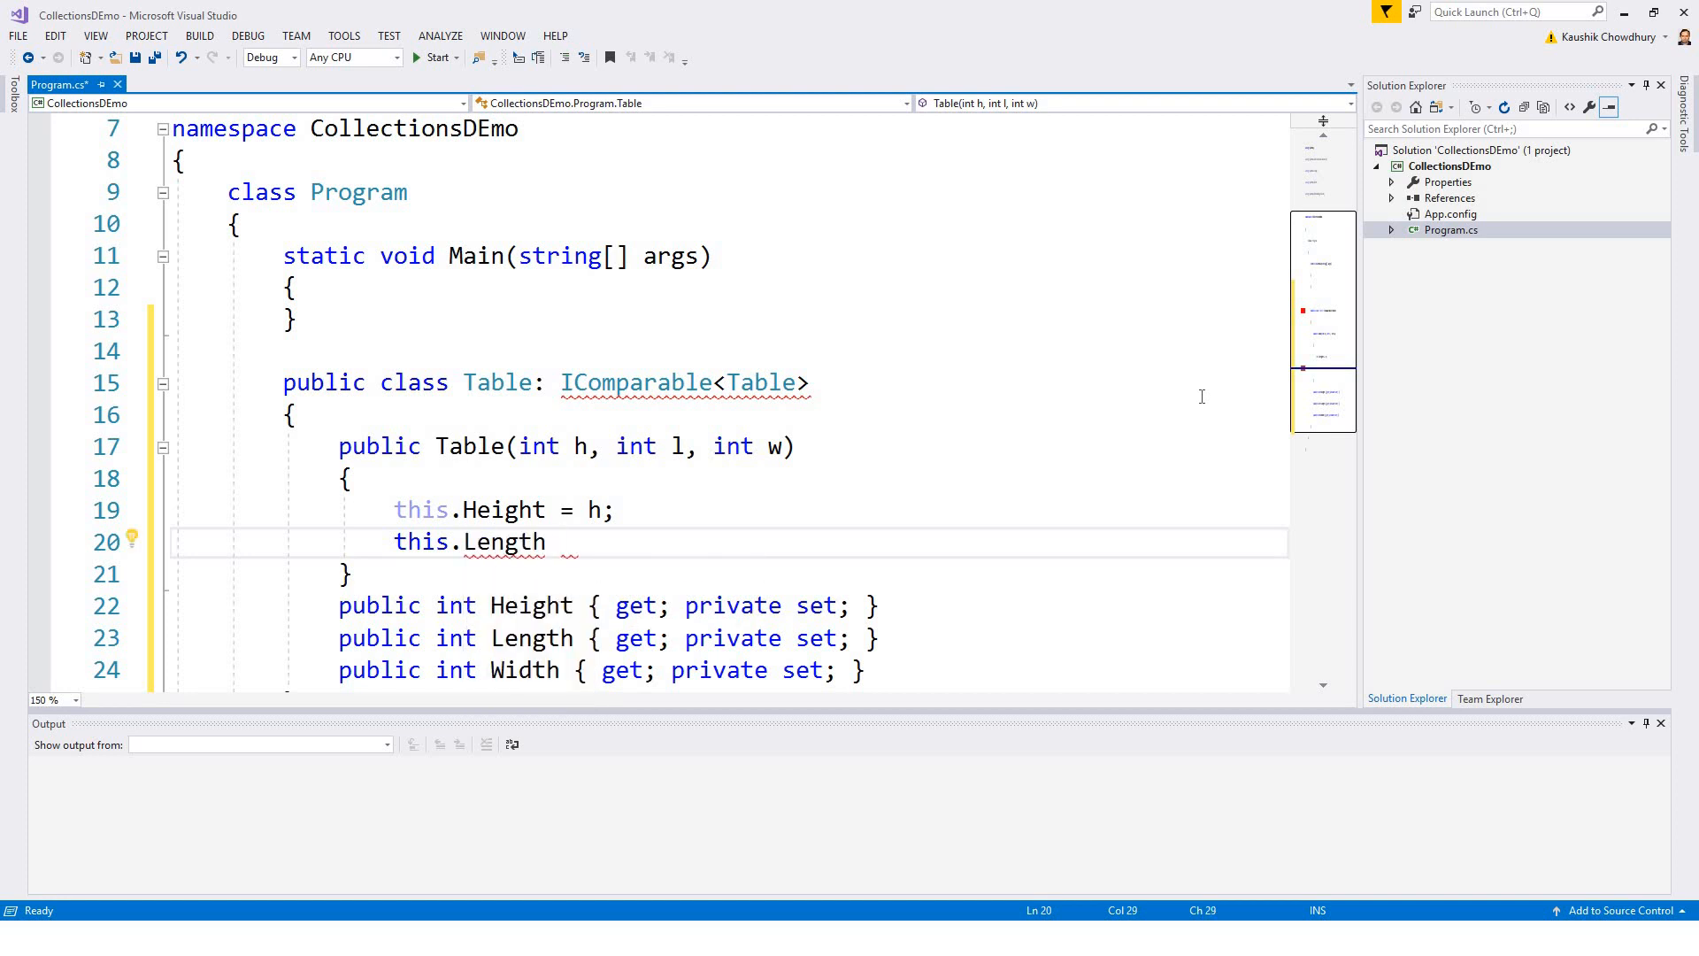
{"action": "type", "text": "= l;"}
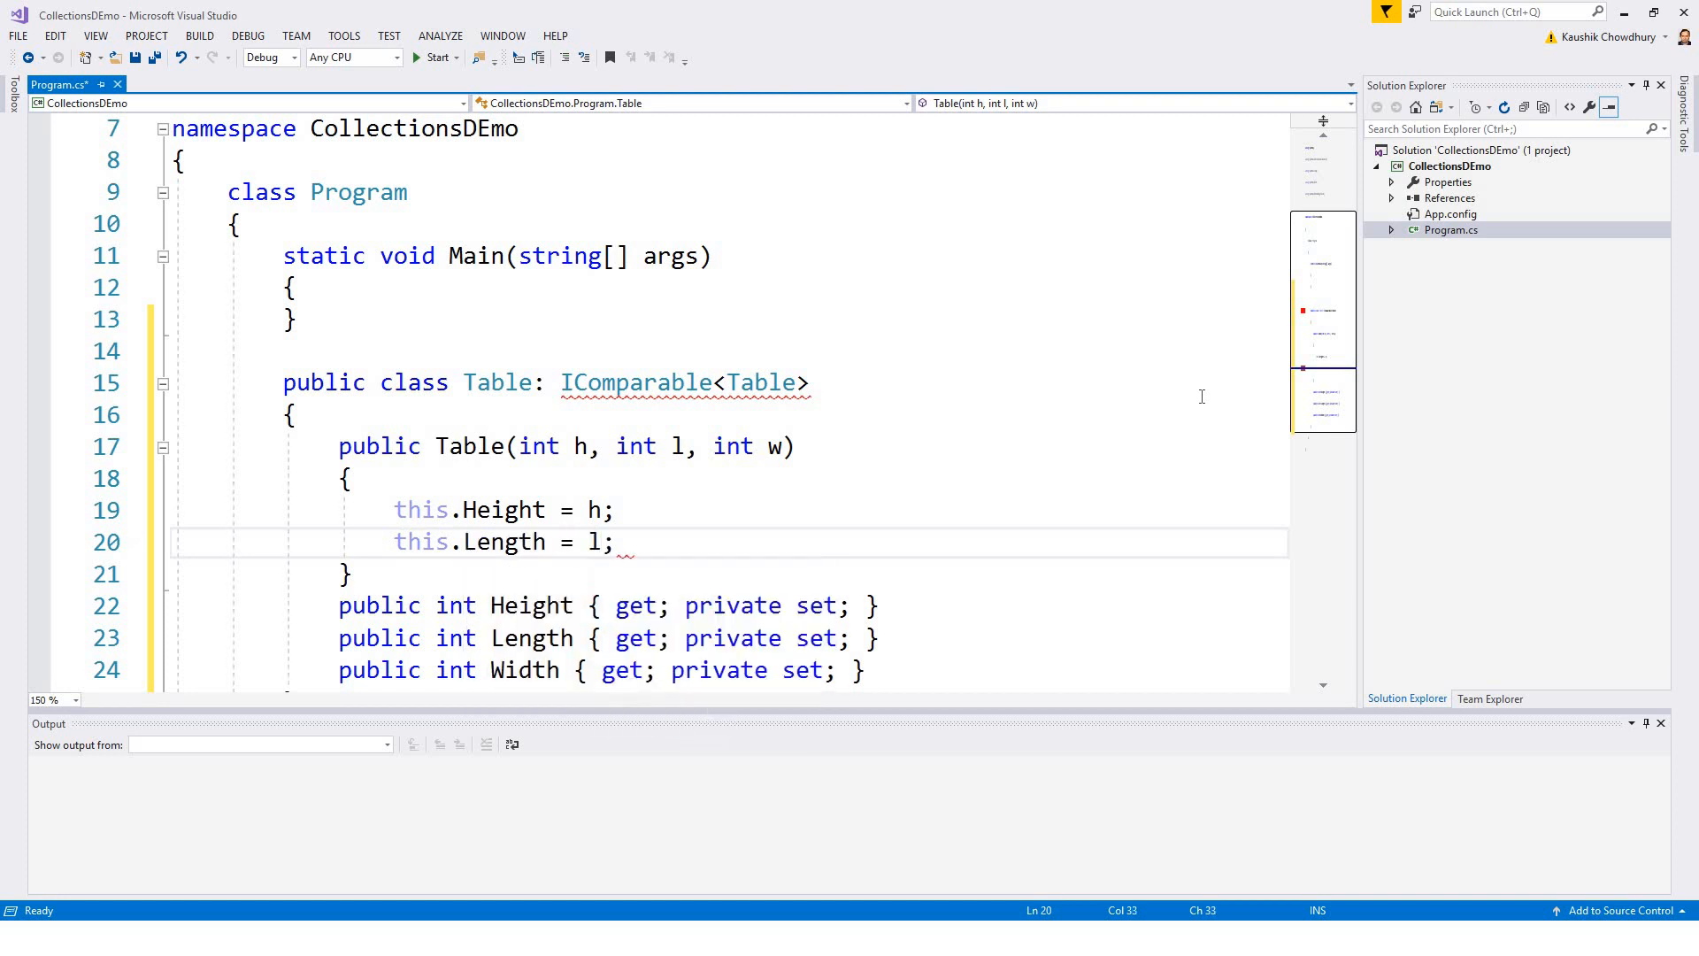
Step: Assign w to this.Width in the constructor
{"action": "type", "text": "this"}
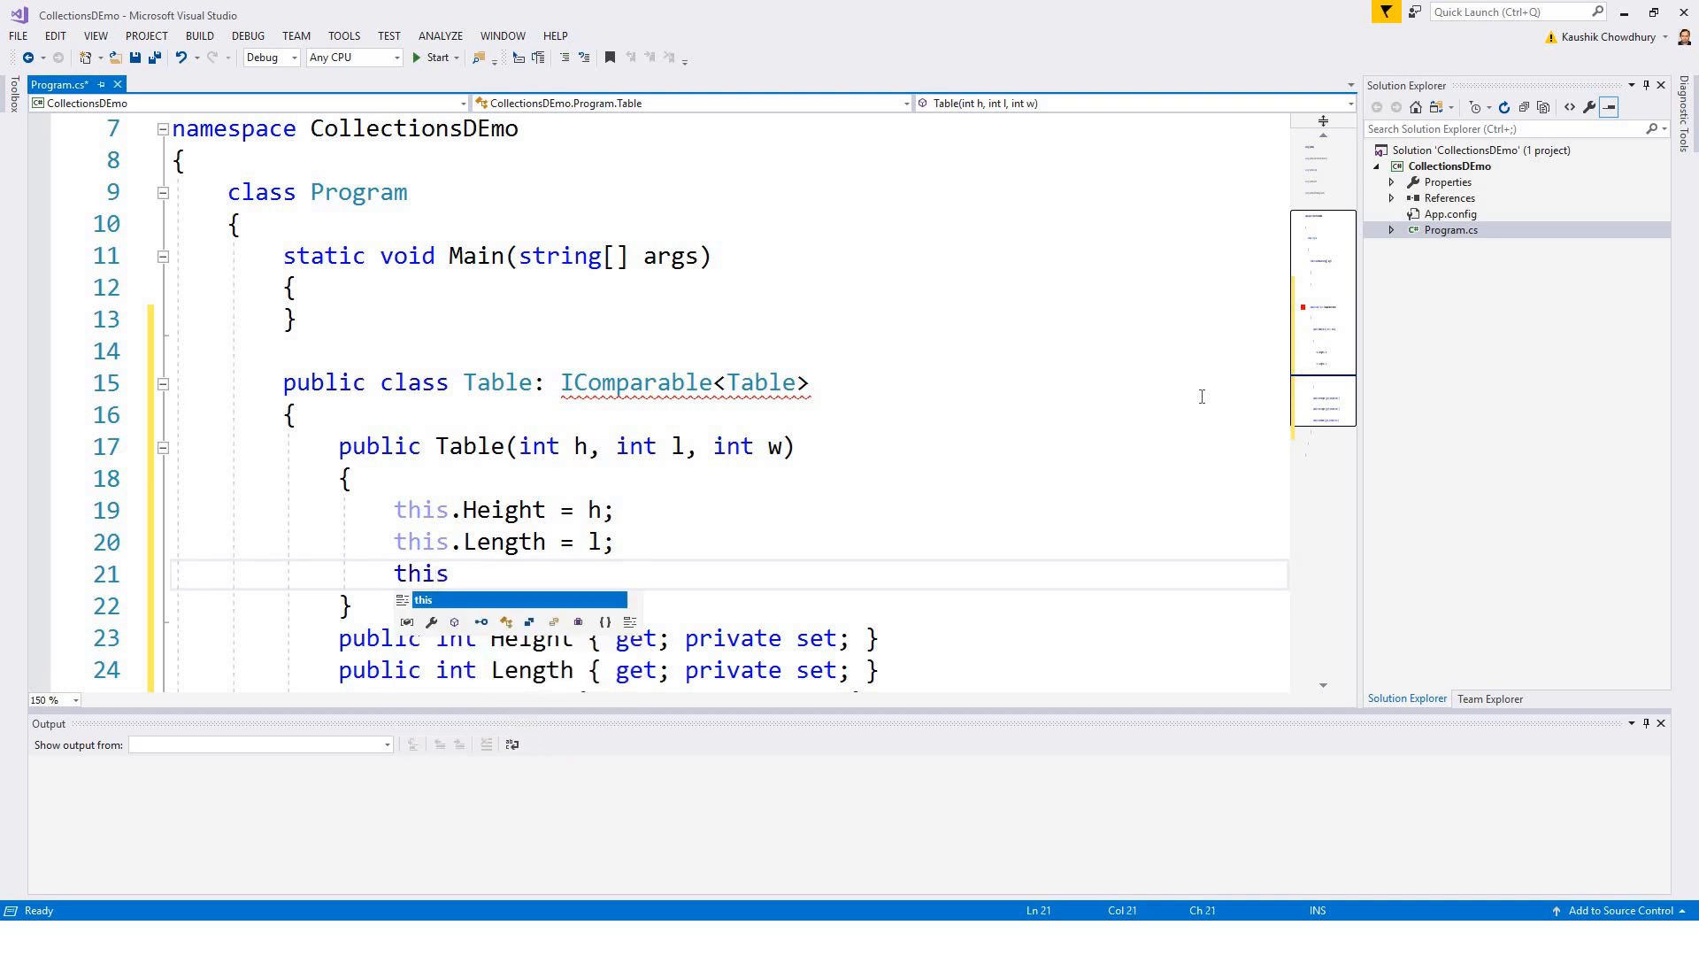
{"action": "type", "text": ".W"}
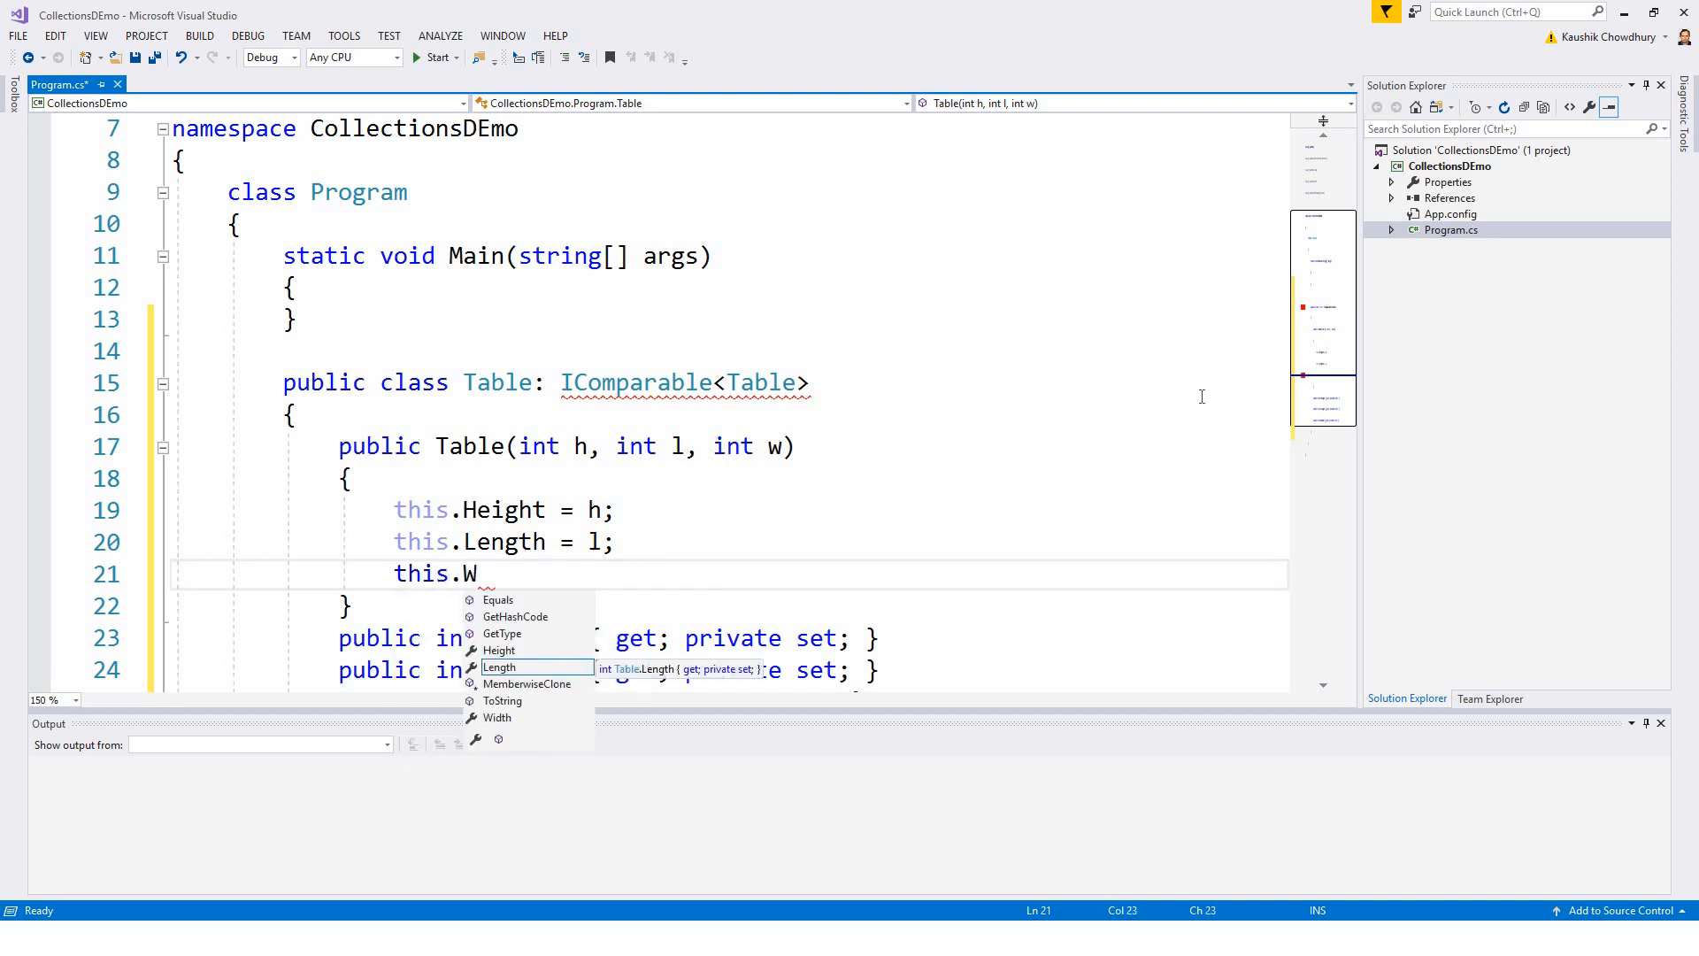
{"action": "type", "text": "idth"}
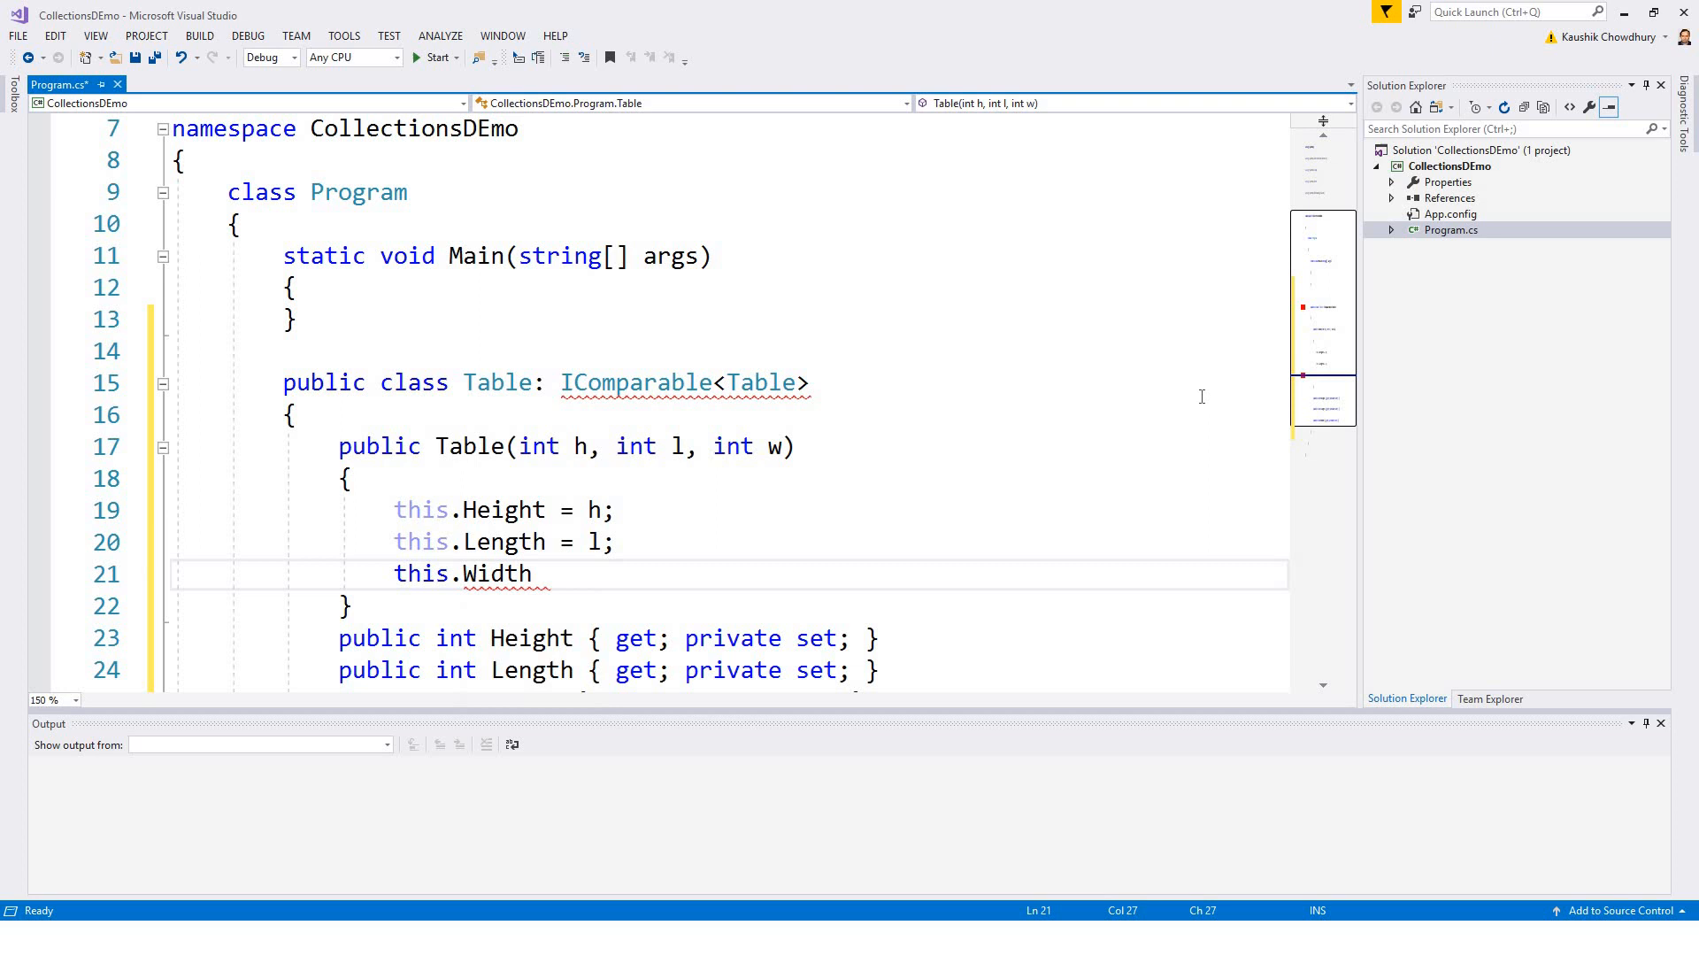
{"action": "type", "text": "="}
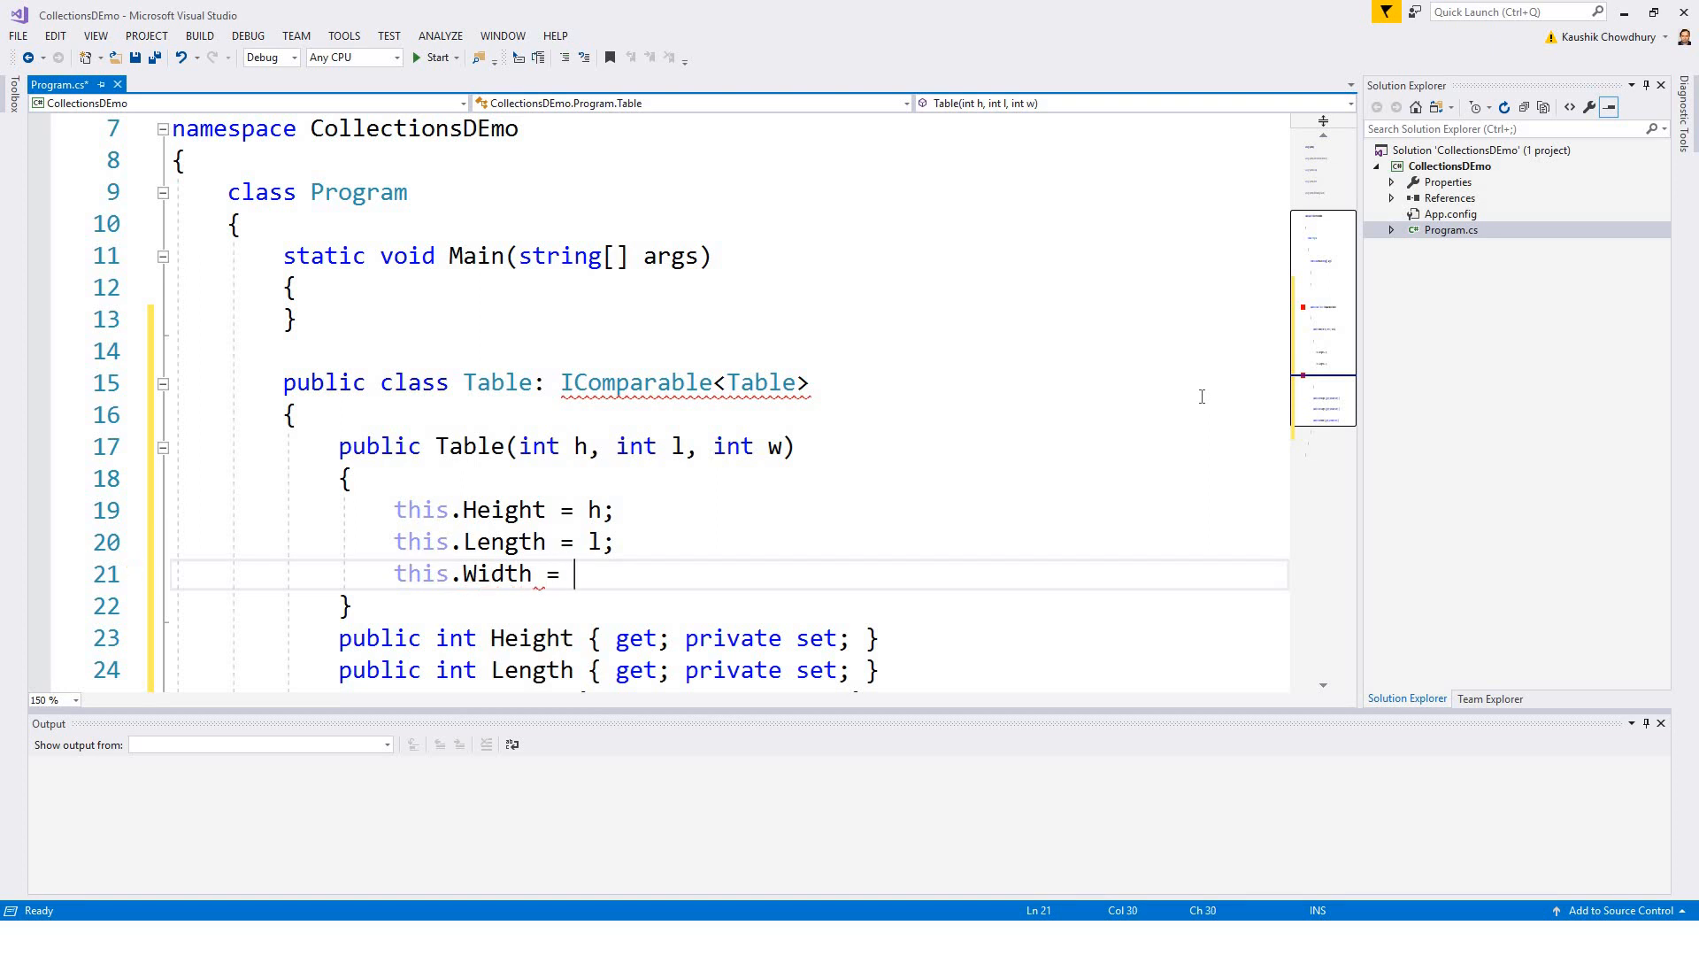
{"action": "type", "text": "w"}
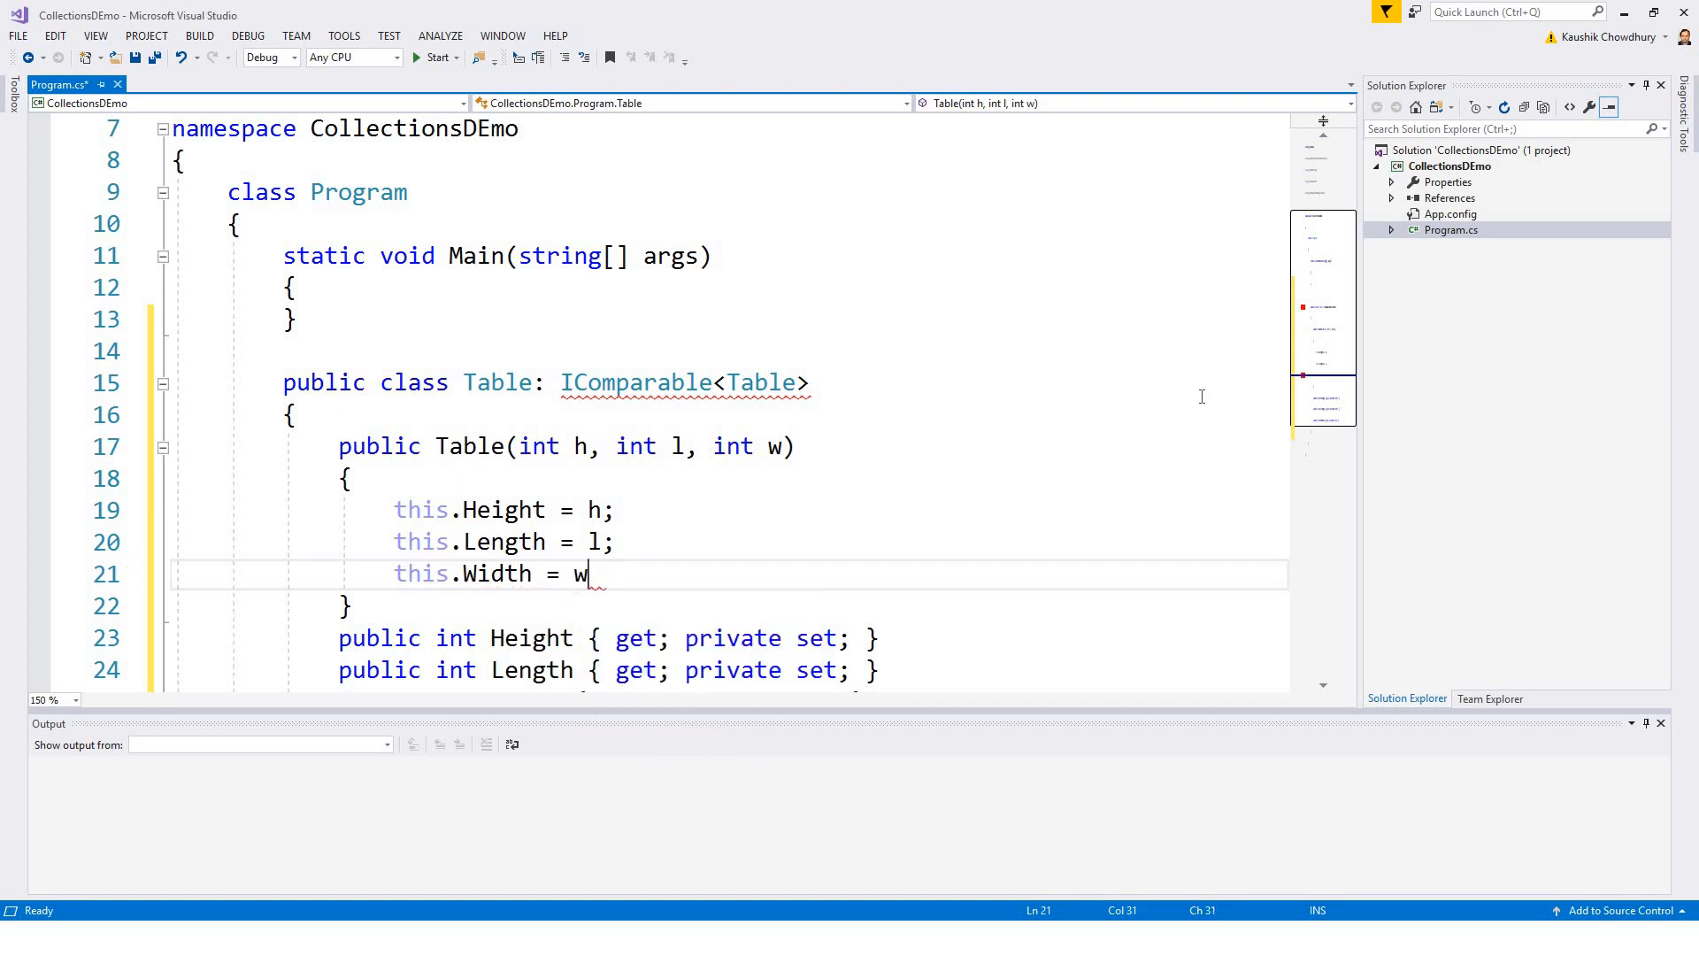
{"action": "type", "text": ";"}
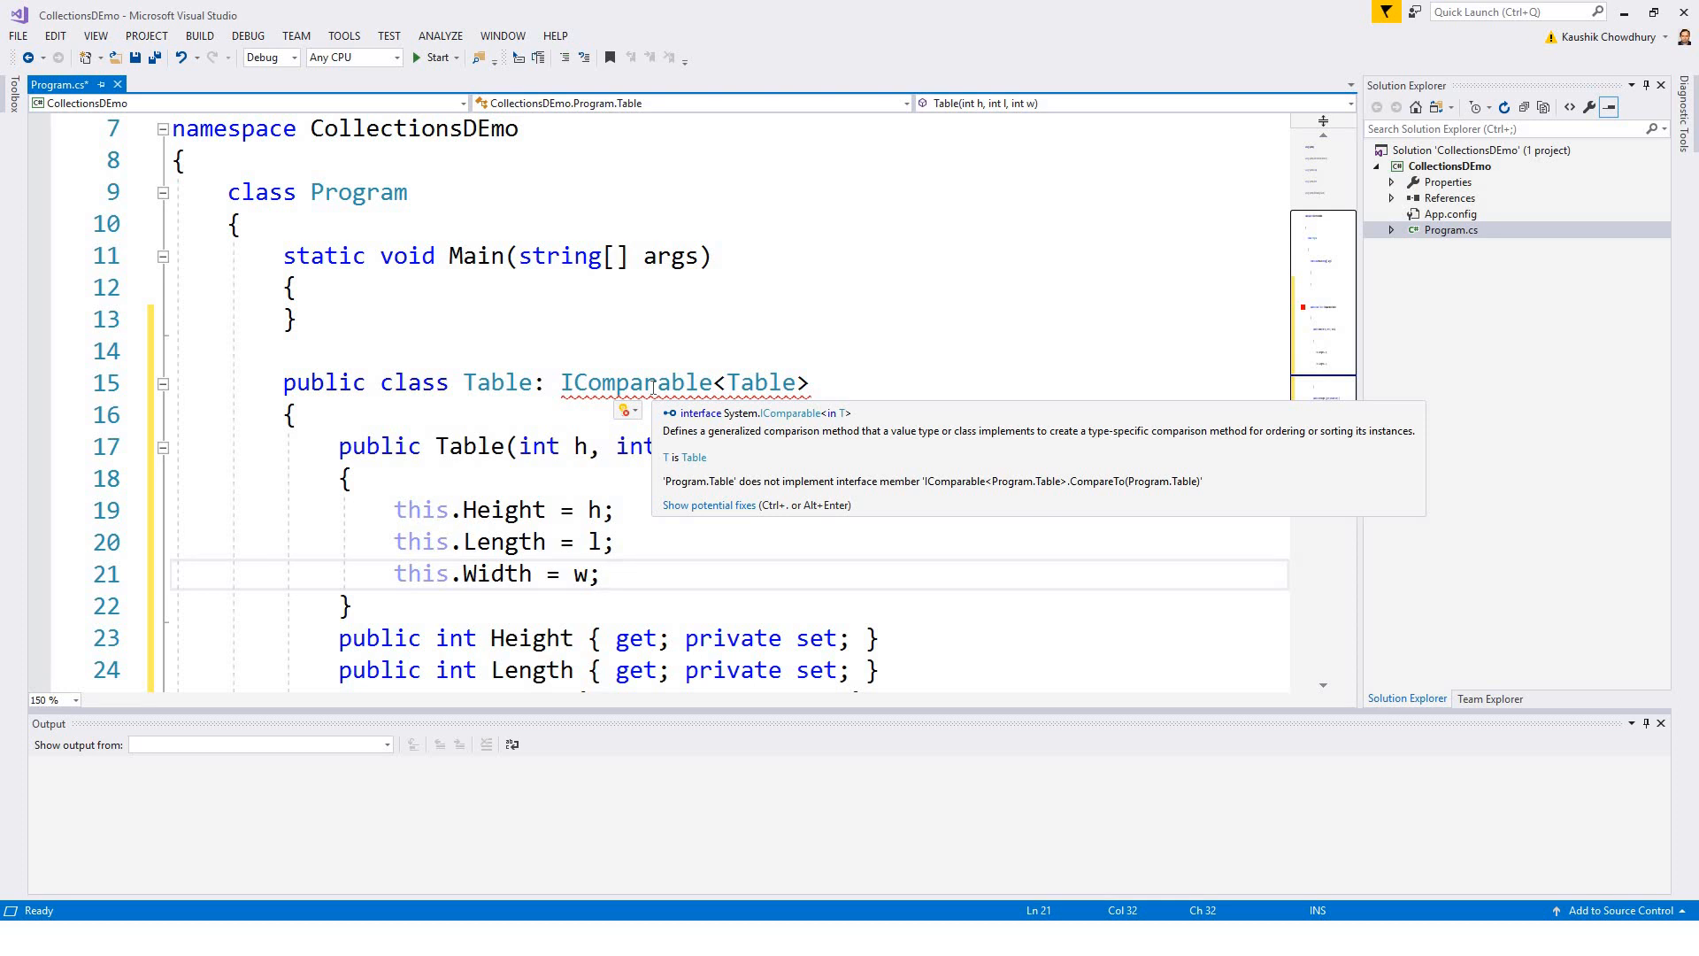
{"action": "mouse_move", "coordinate": [728, 504]}
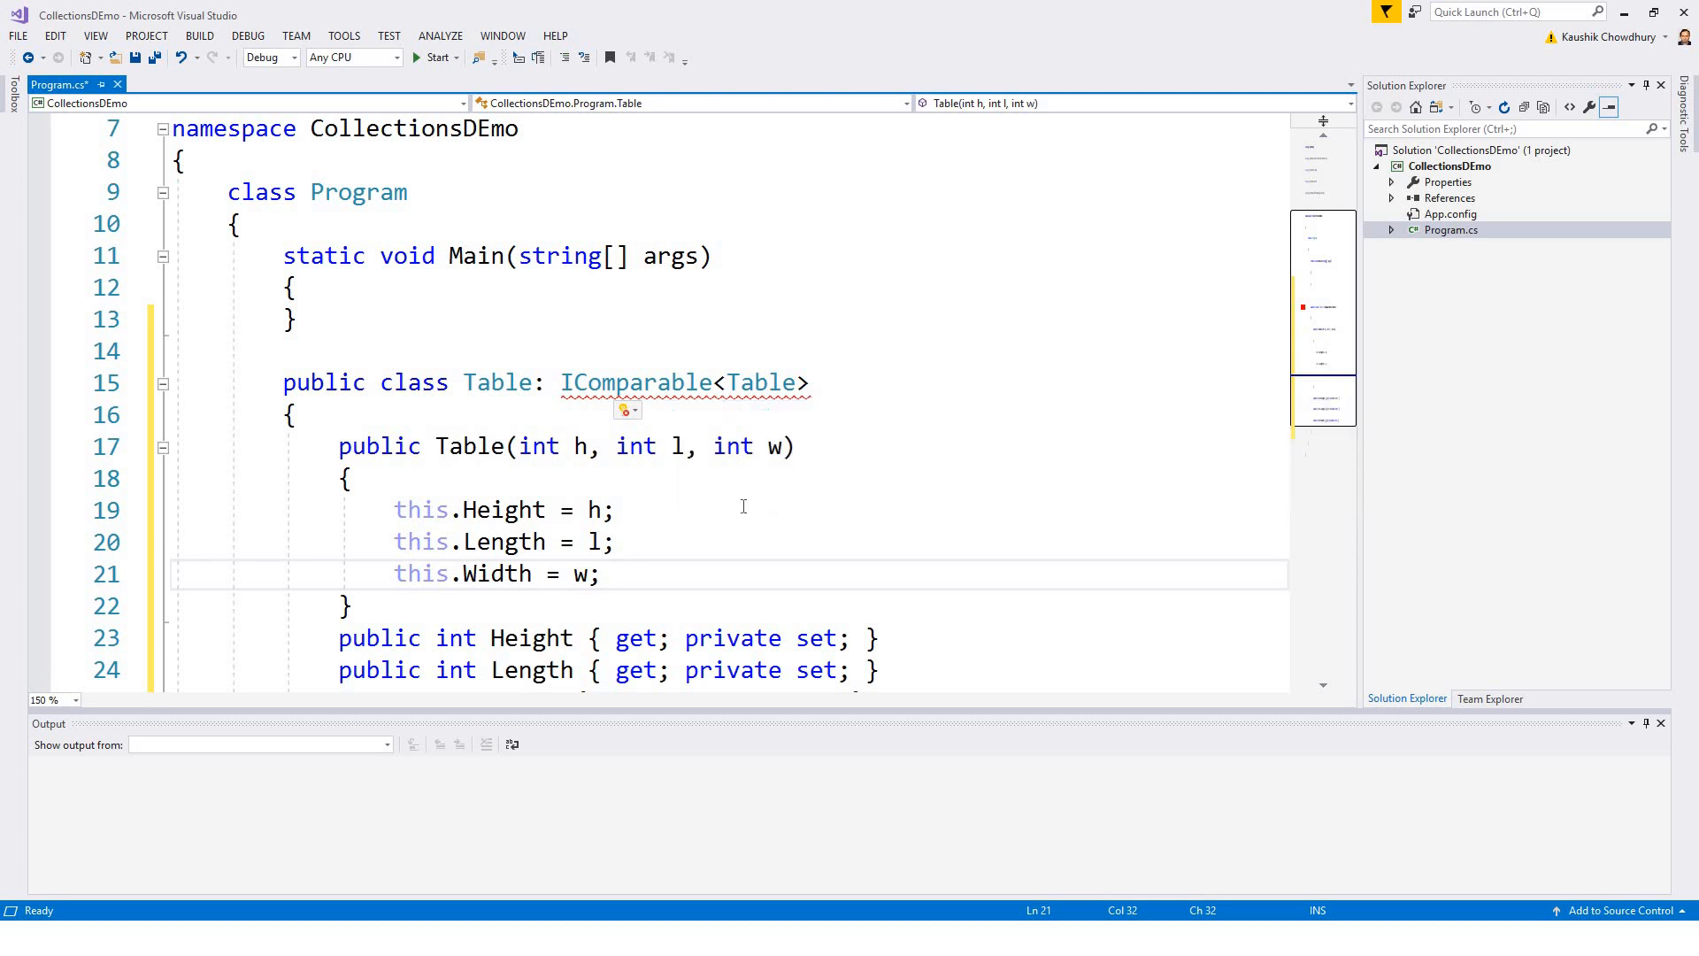
Step: Show Quick Actions fixes for the unimplemented IComparable<Table> member
{"action": "left_click", "coordinate": [628, 410]}
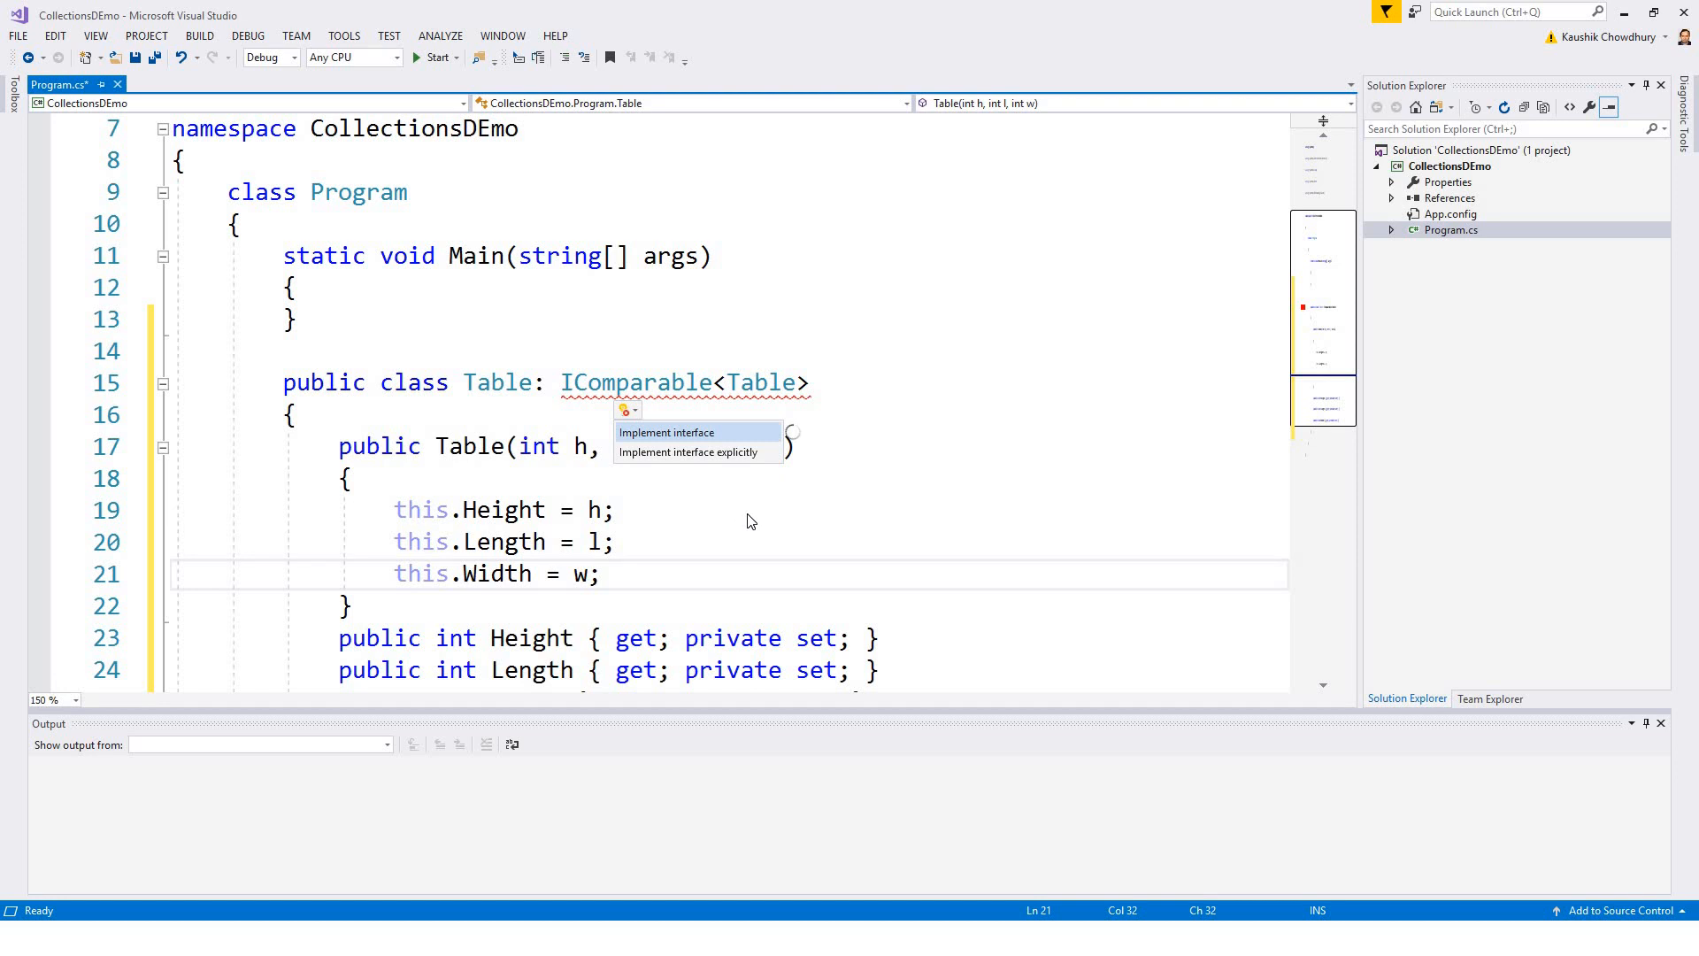
{"action": "mouse_move", "coordinate": [680, 432]}
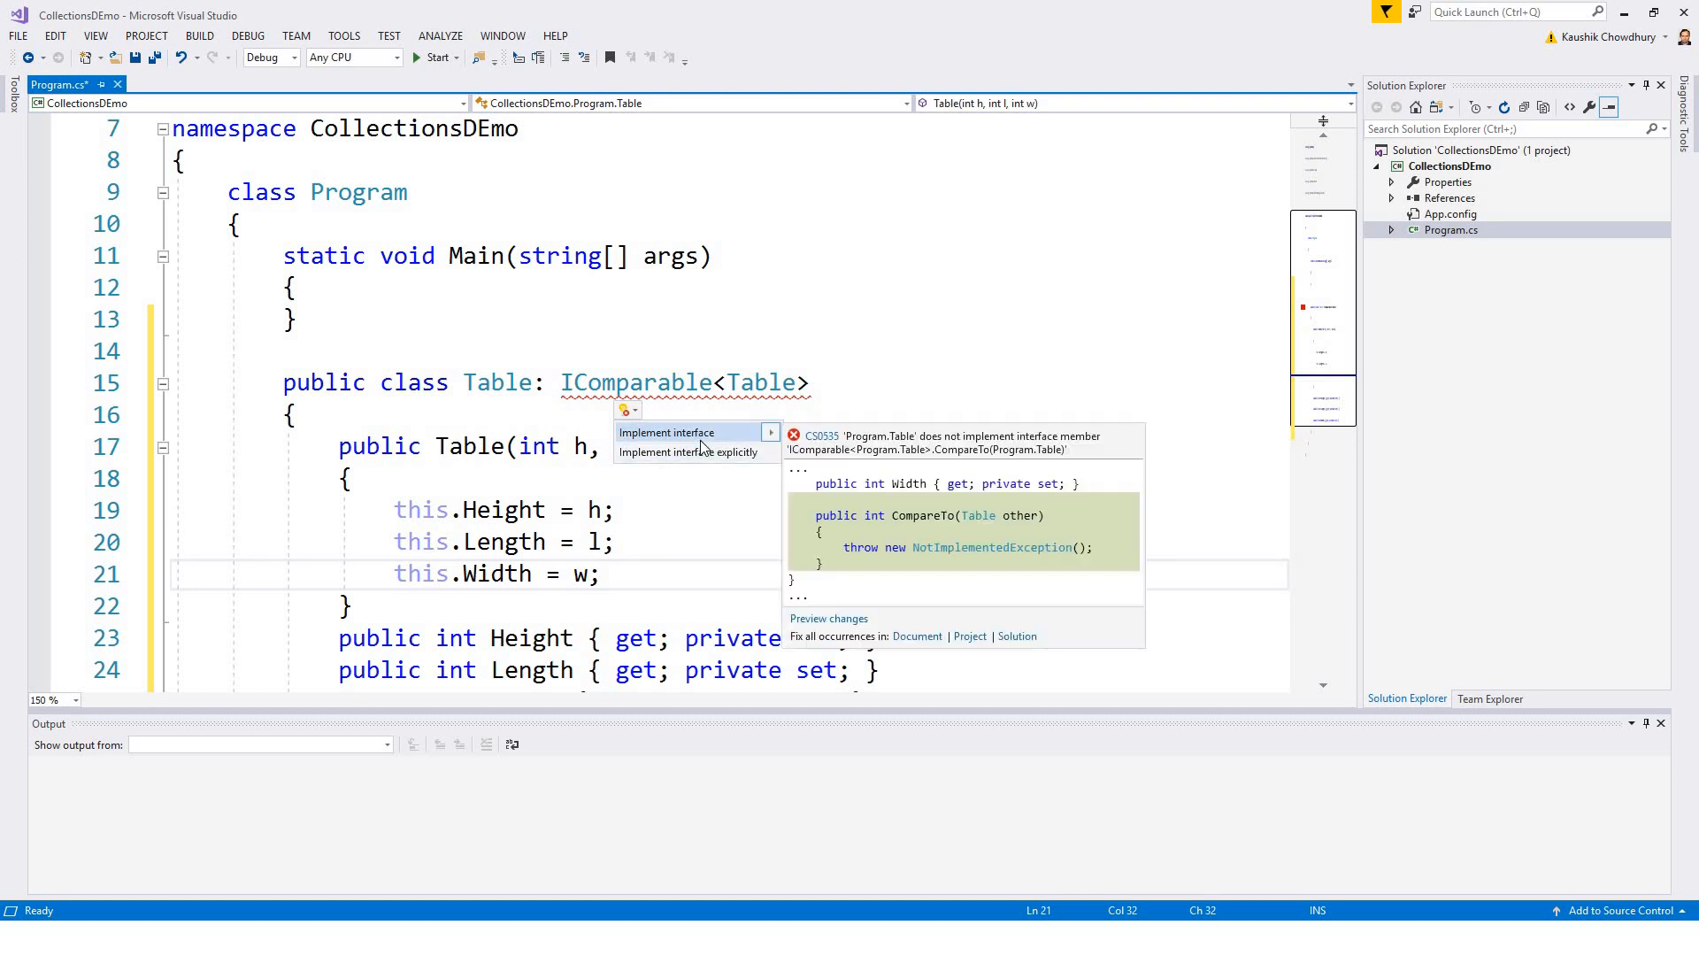
{"action": "mouse_move", "coordinate": [704, 463]}
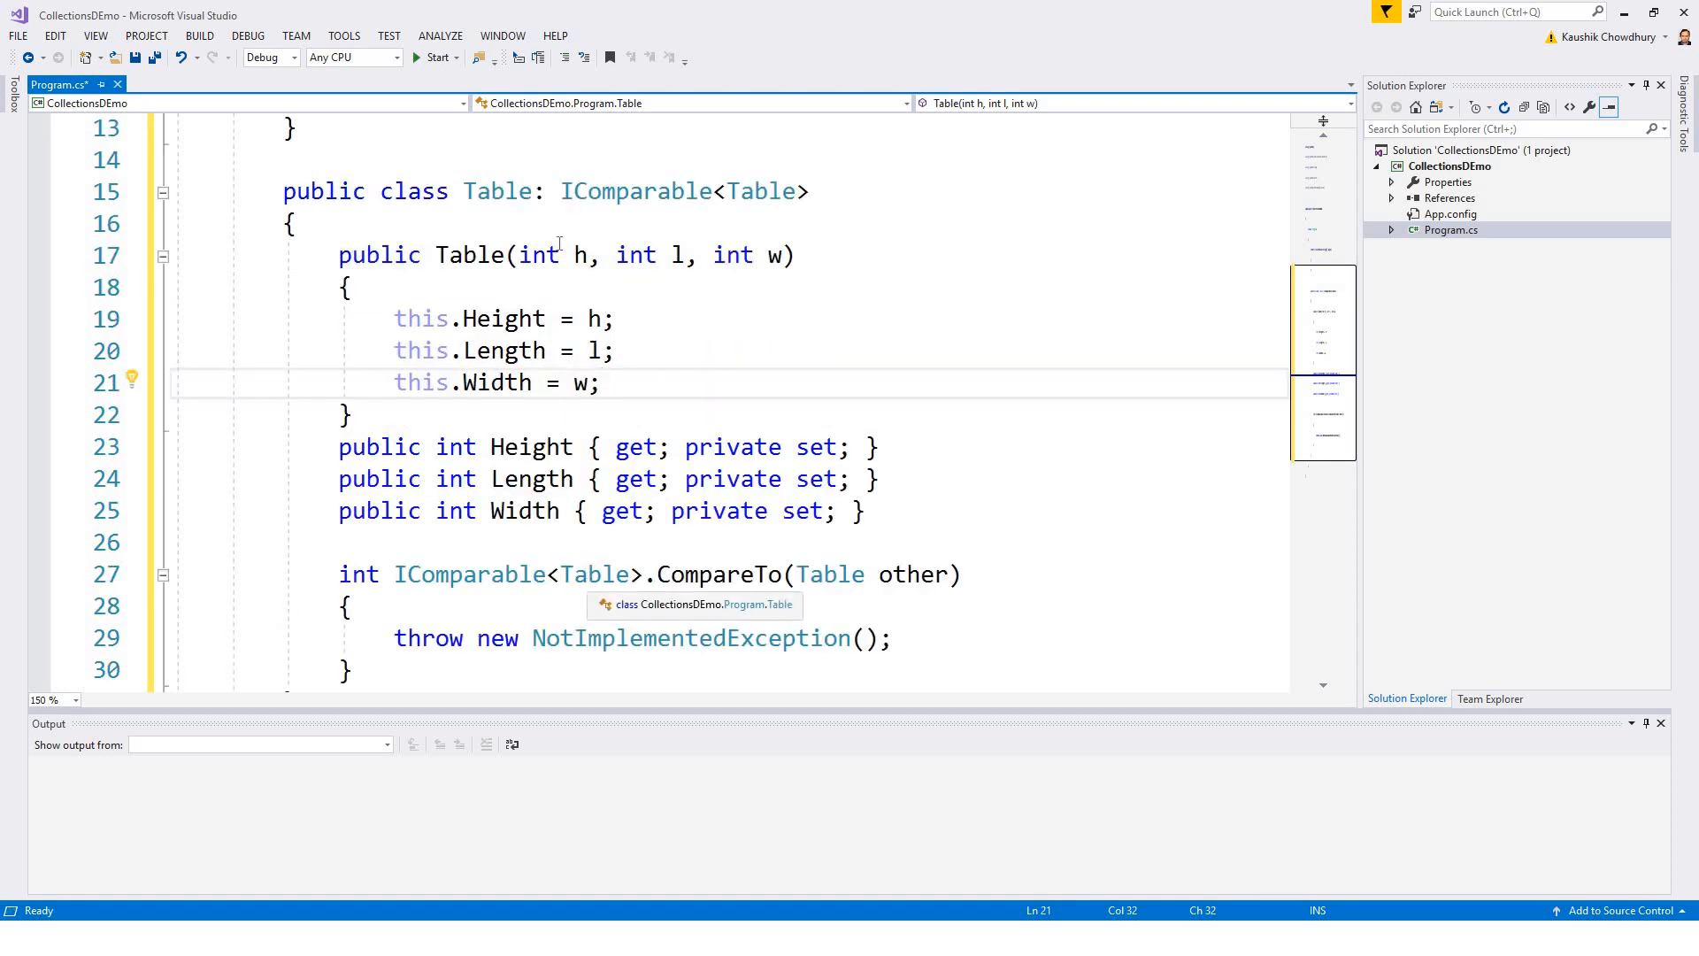
{"action": "mouse_move", "coordinate": [906, 518]}
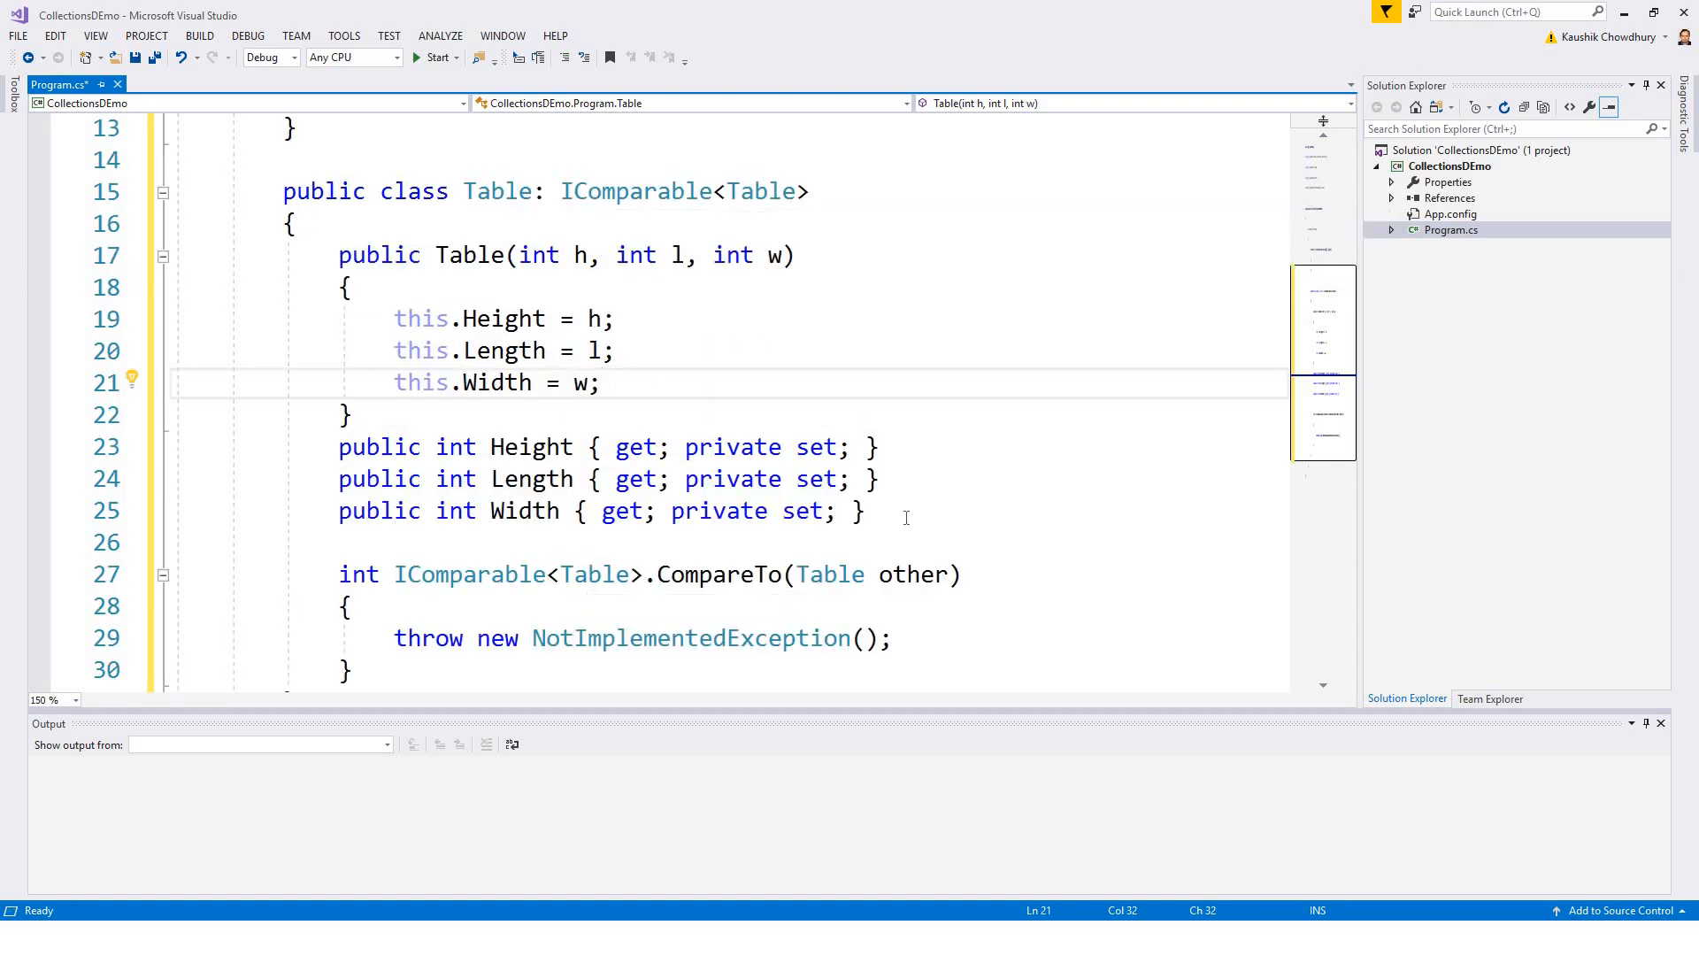
{"action": "mouse_move", "coordinate": [576, 573]}
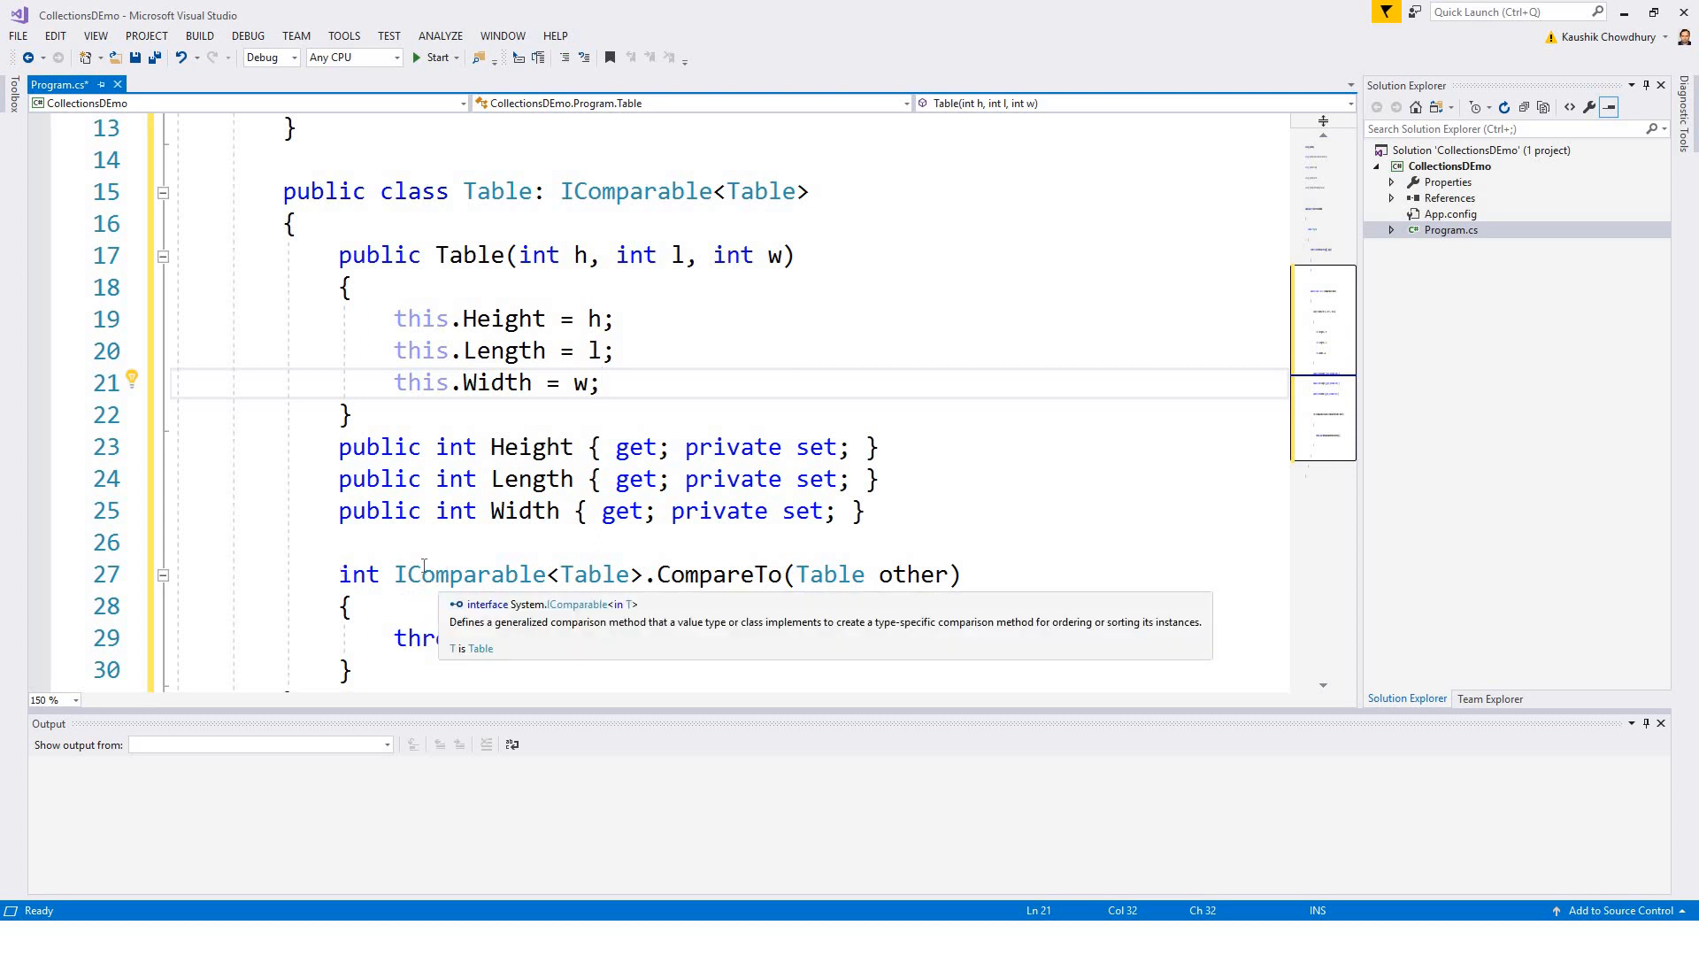
Step: Make CompareTo public, removing the IComparable<Table>. qualifier and the NotImplementedException line
{"action": "double_click", "coordinate": [443, 575]}
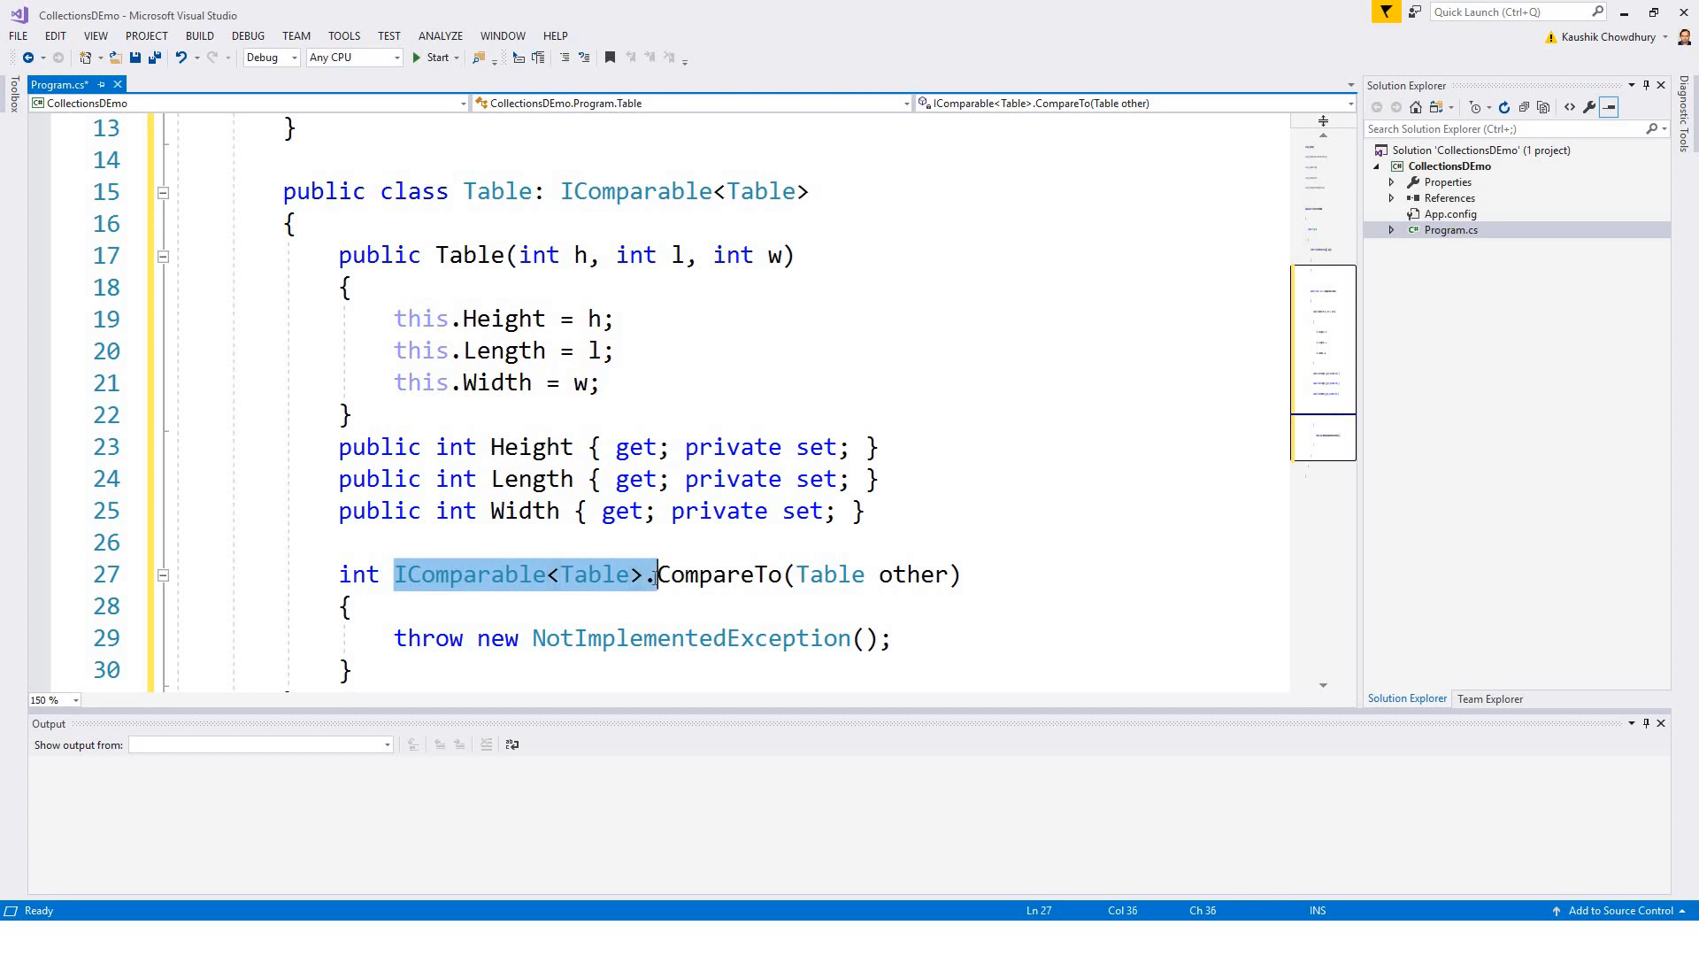
{"action": "double_click", "coordinate": [719, 574]}
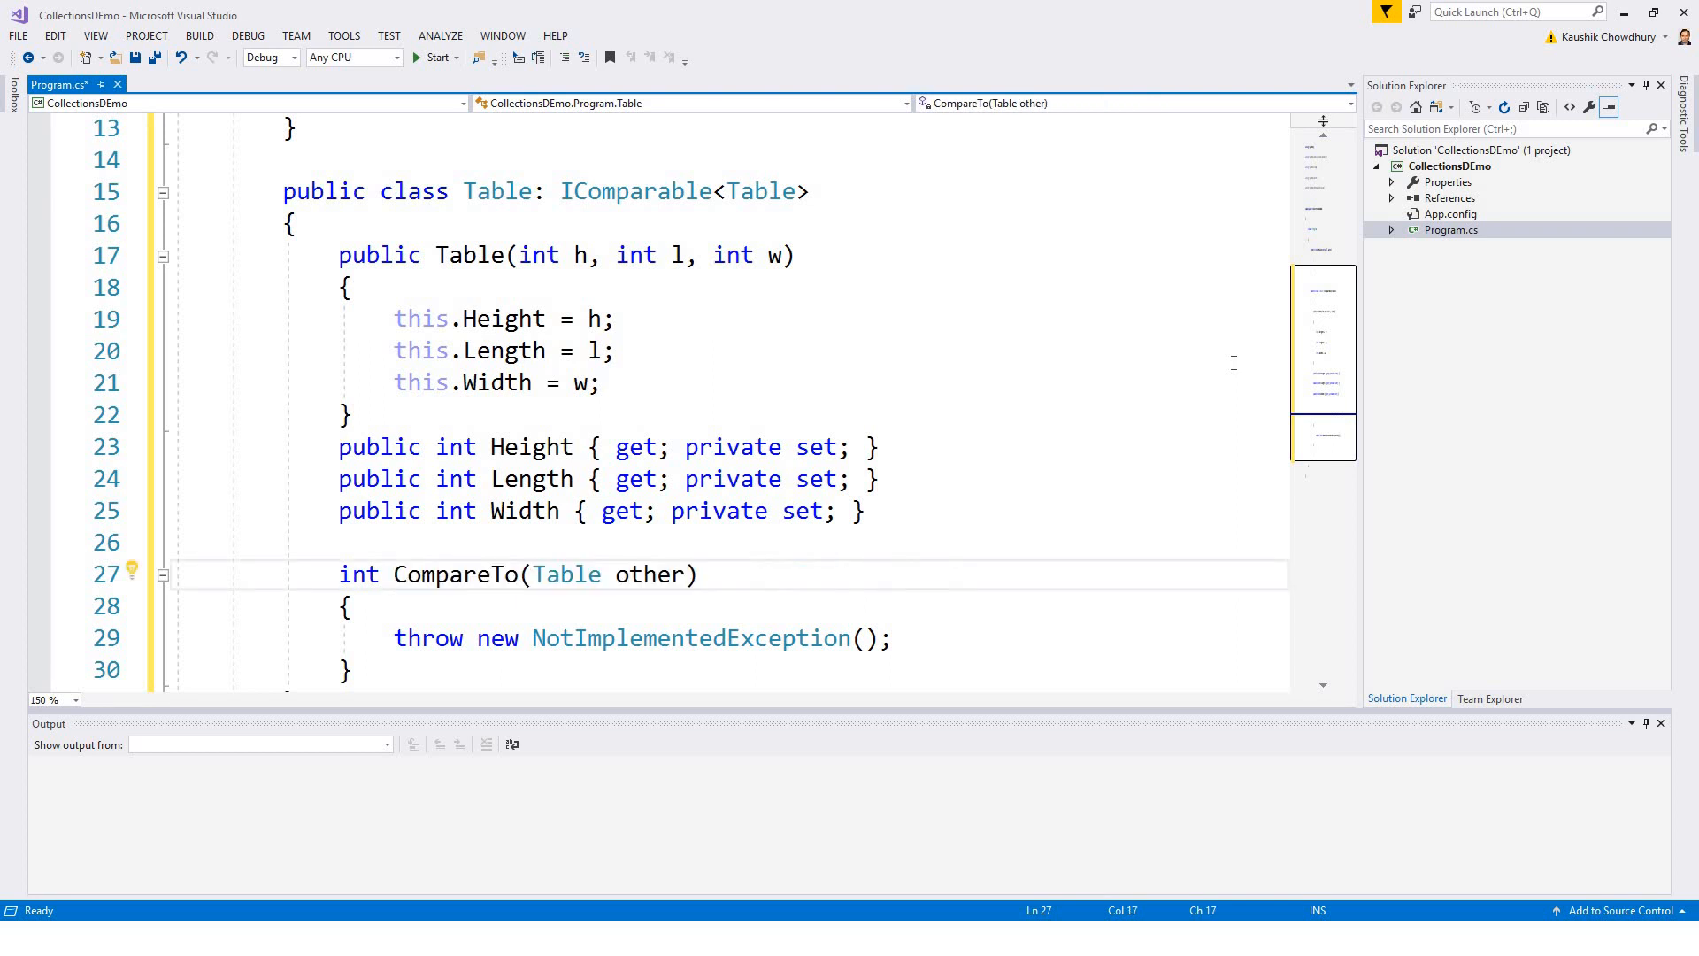
{"action": "double_click", "coordinate": [453, 574]}
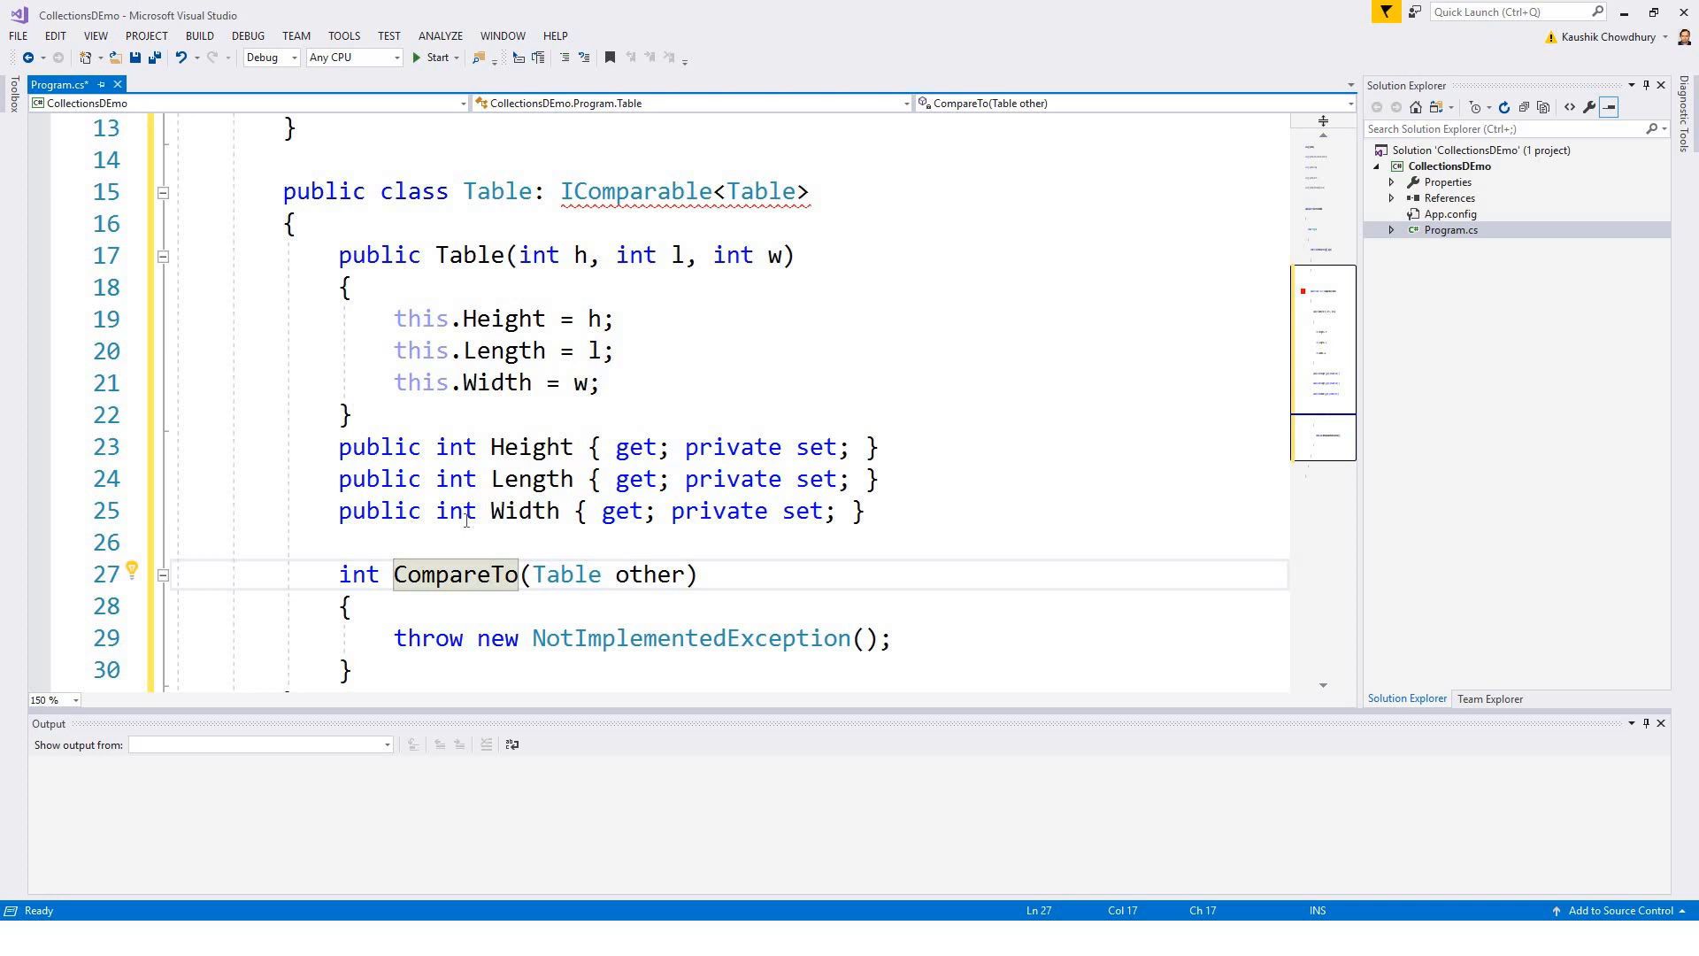
{"action": "mouse_move", "coordinate": [378, 657]}
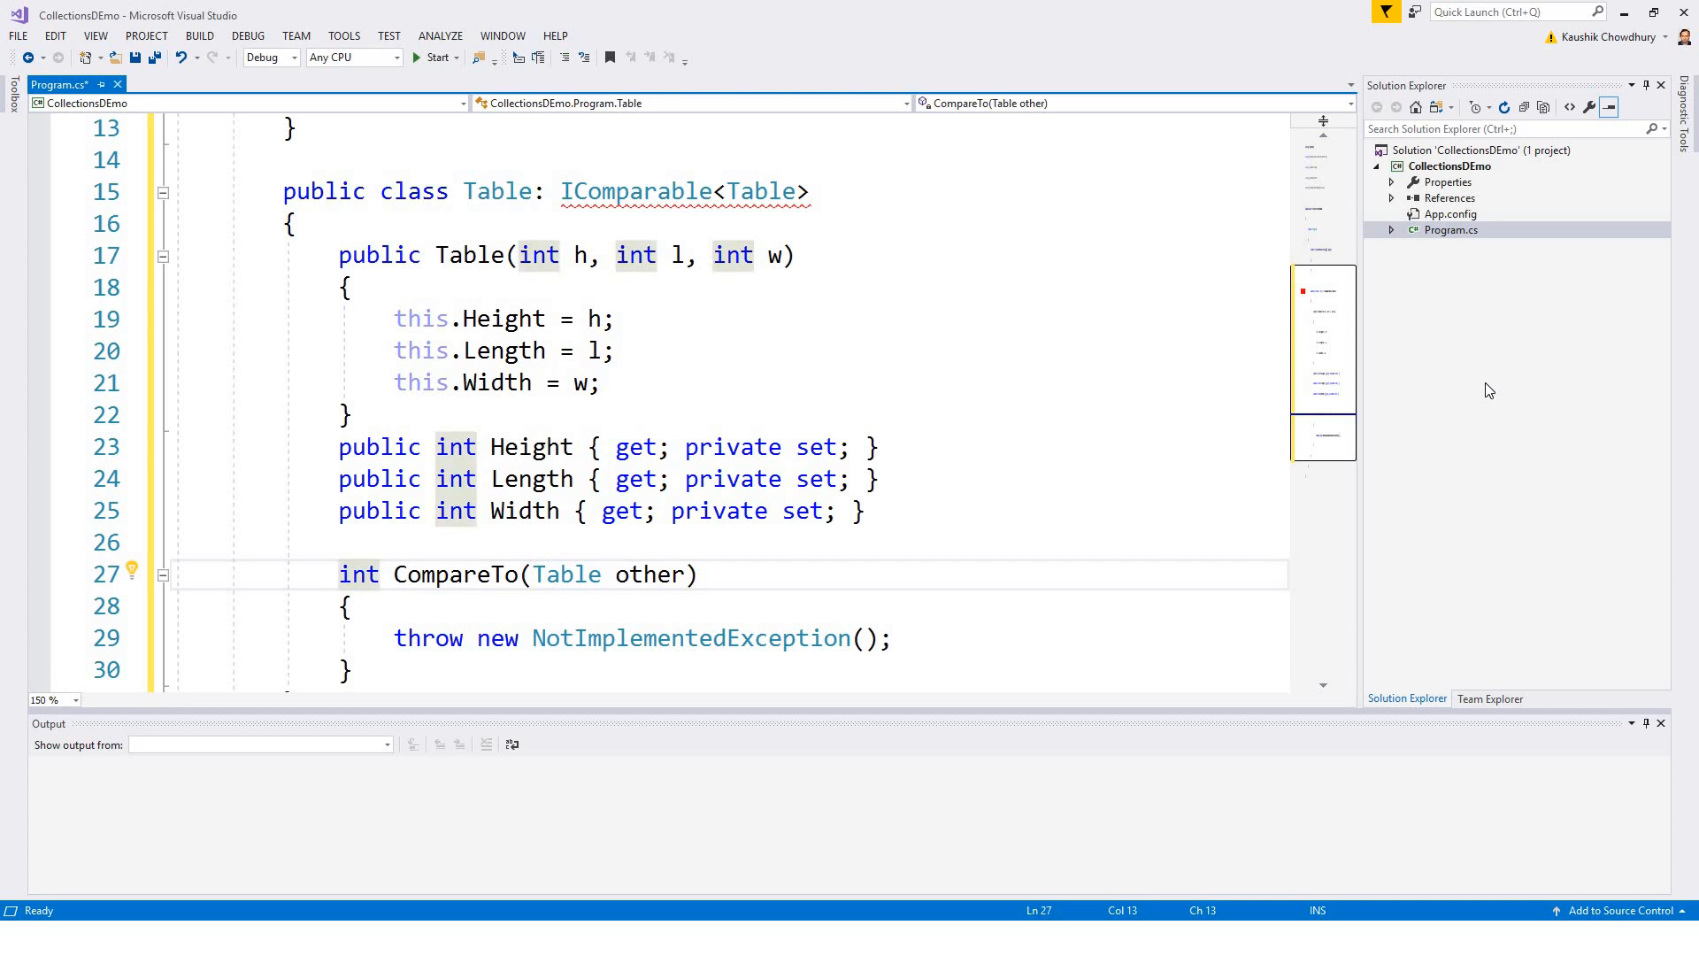
{"action": "type", "text": "public"}
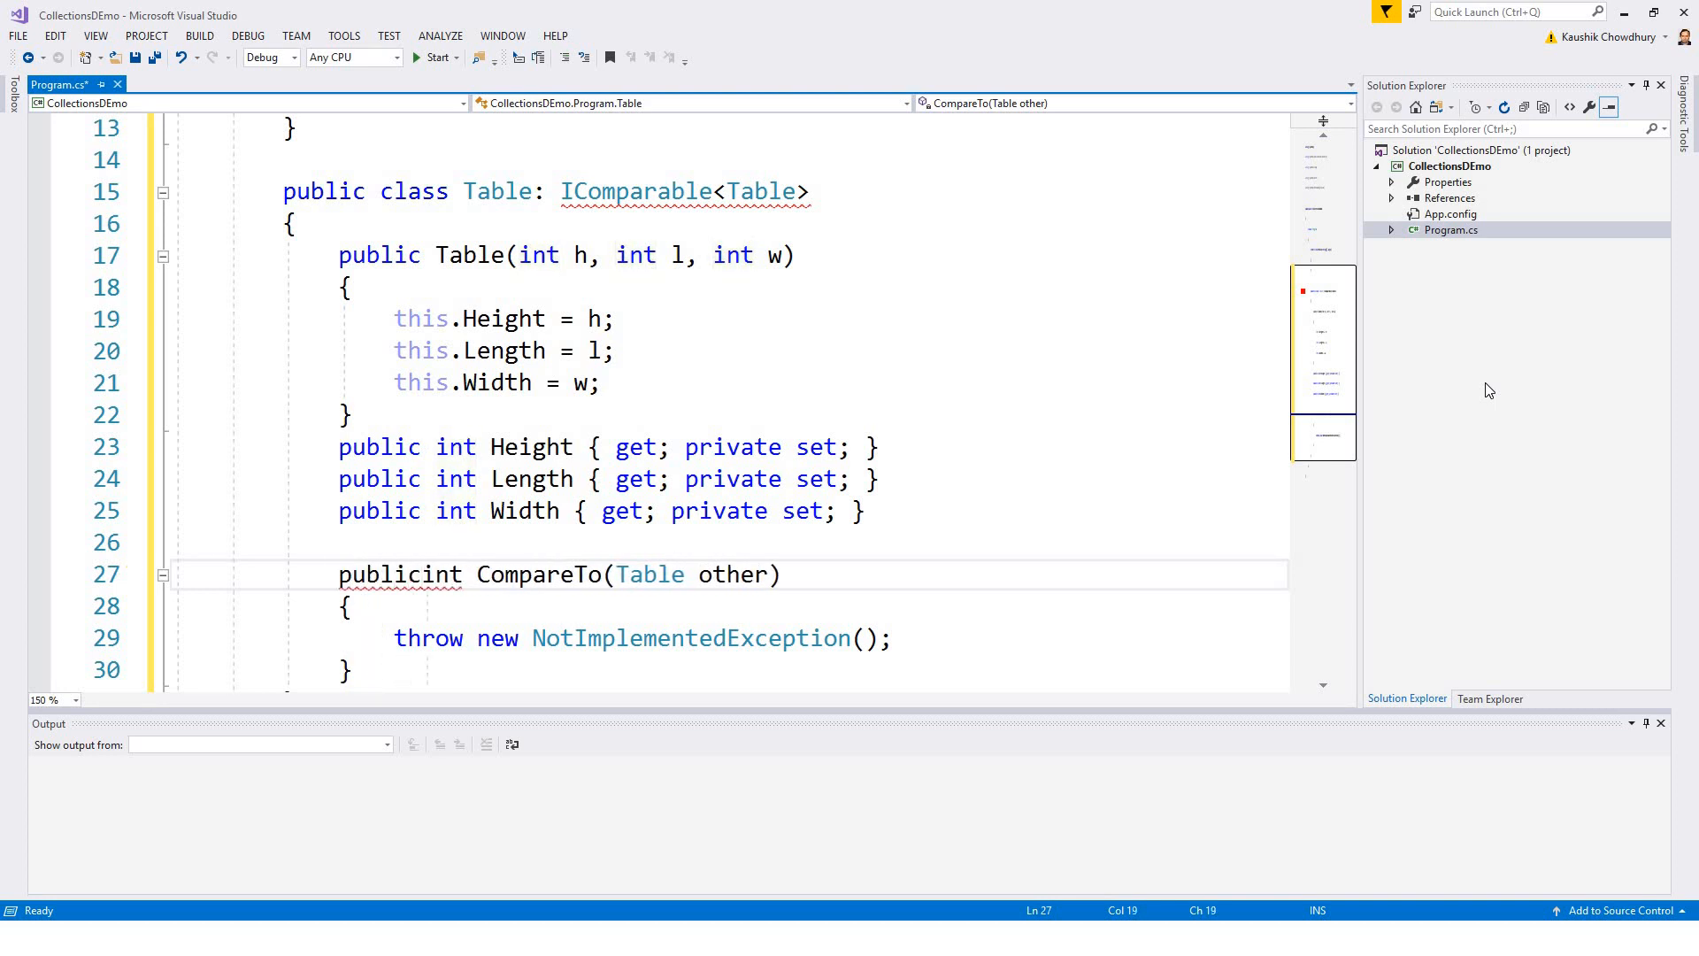
{"action": "type", "text": "\" \""}
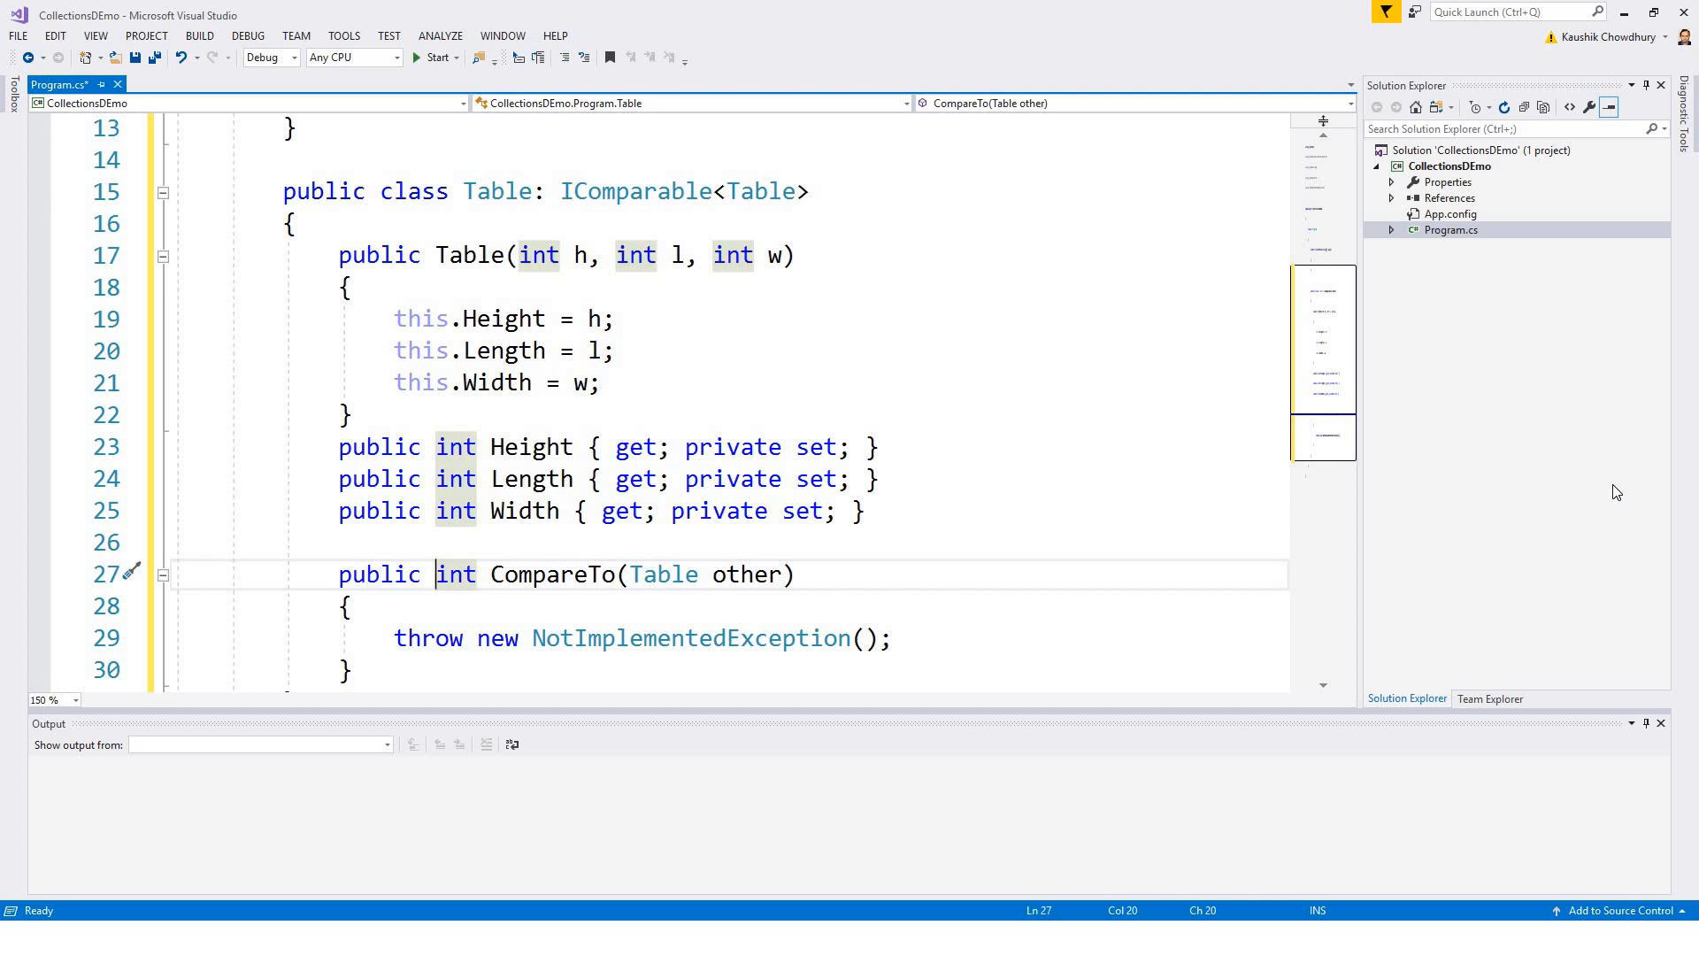
{"action": "mouse_move", "coordinate": [963, 687]}
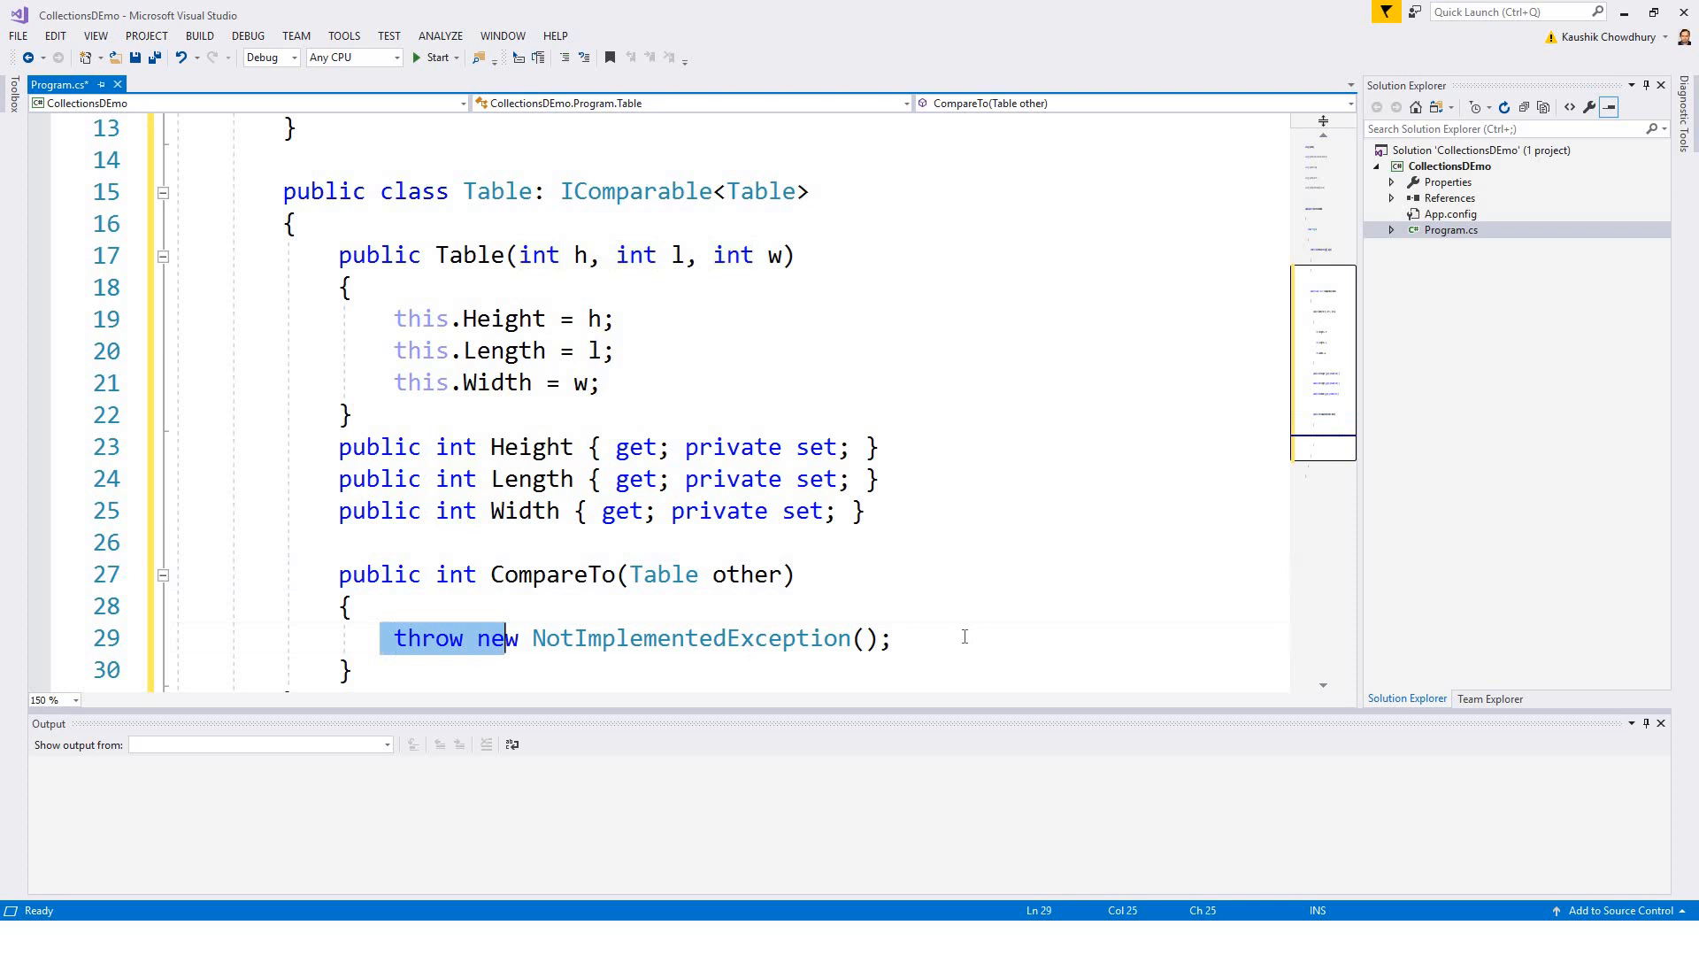
{"action": "key", "text": "Delete"}
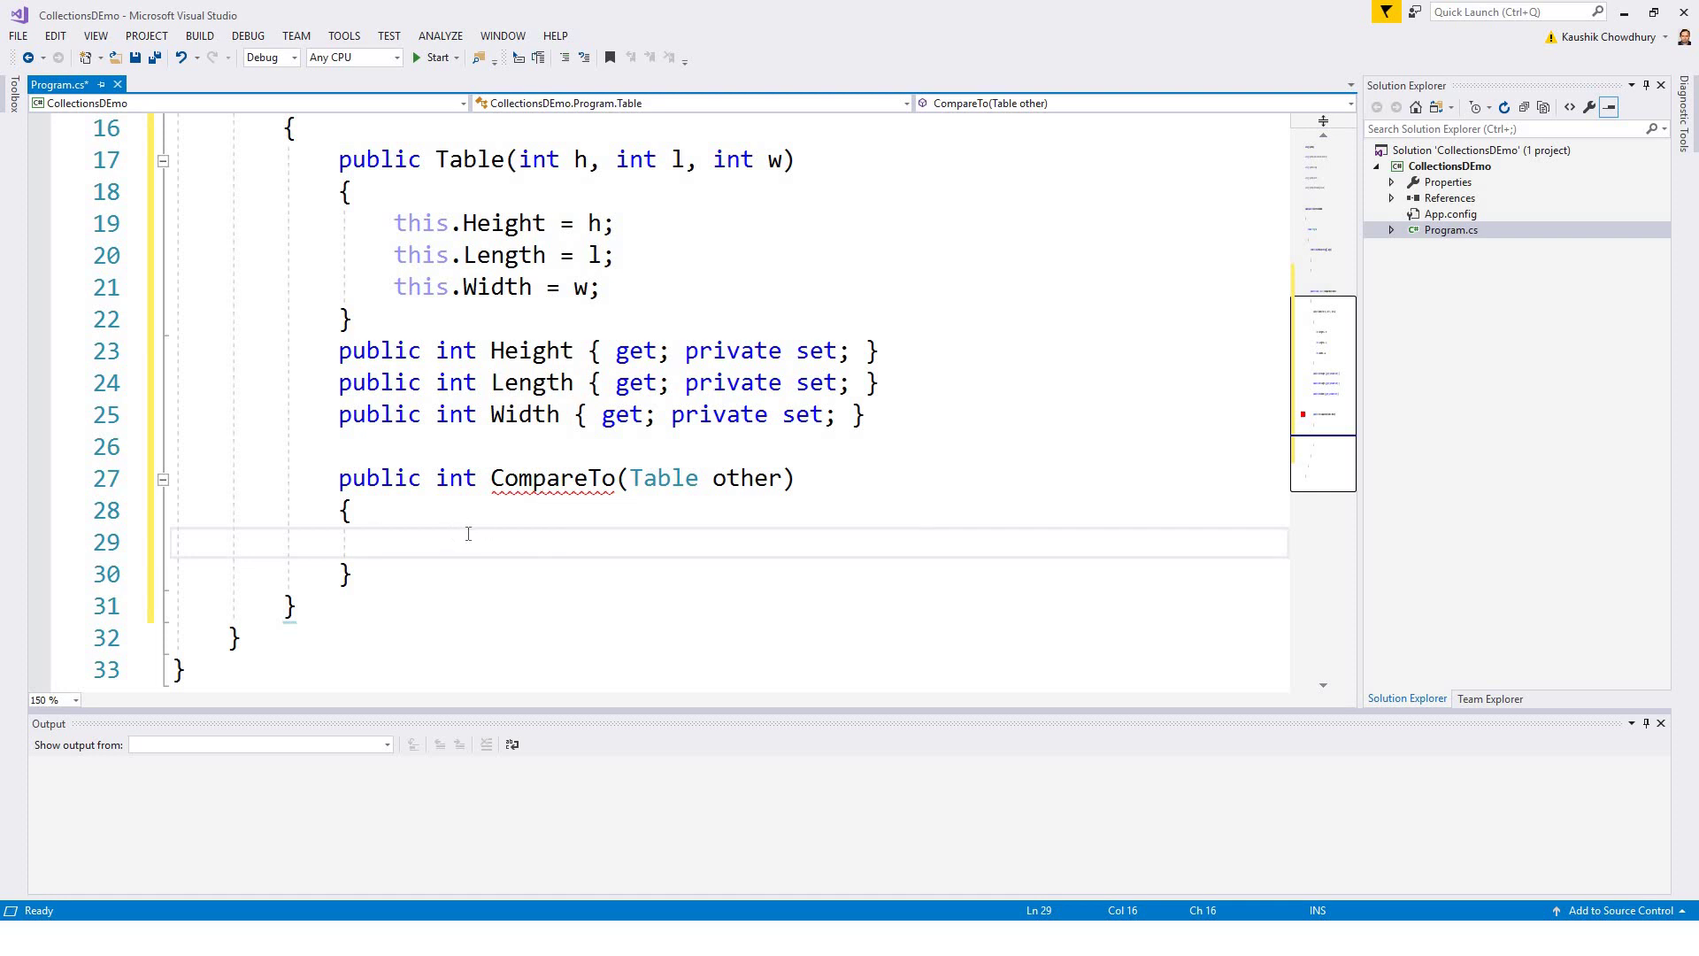
{"action": "mouse_move", "coordinate": [787, 567]}
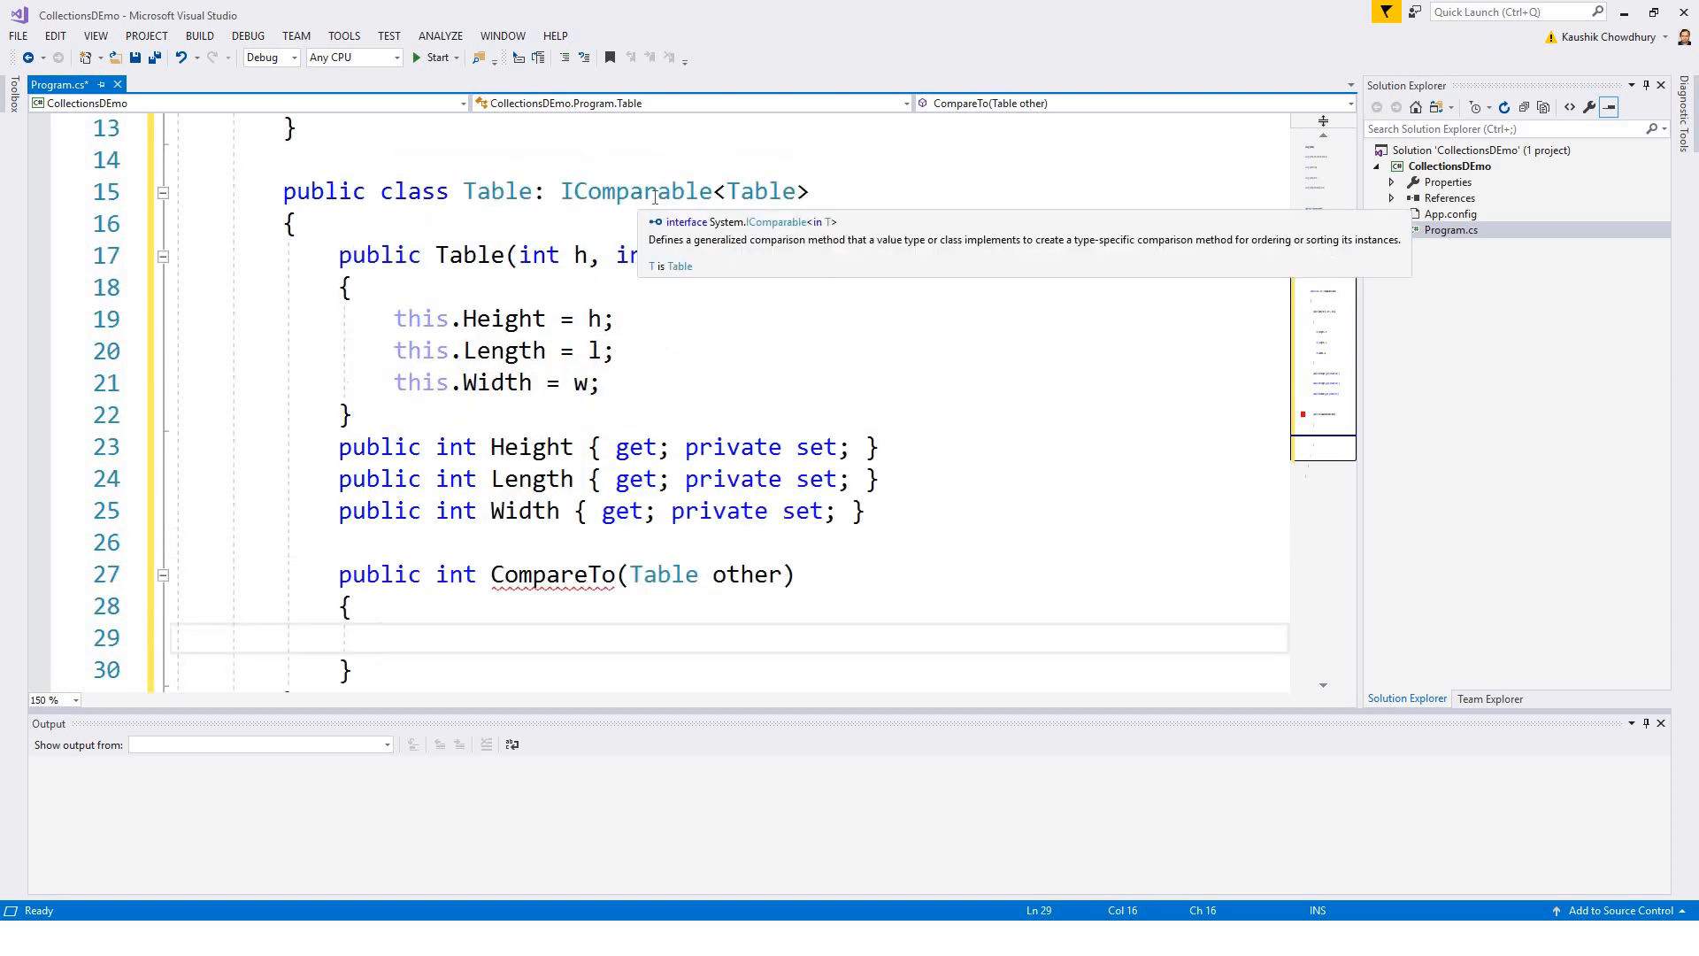
Step: Go to the IComparable<in T> definition and expand its collapsed documentation
{"action": "right_click", "coordinate": [653, 192]}
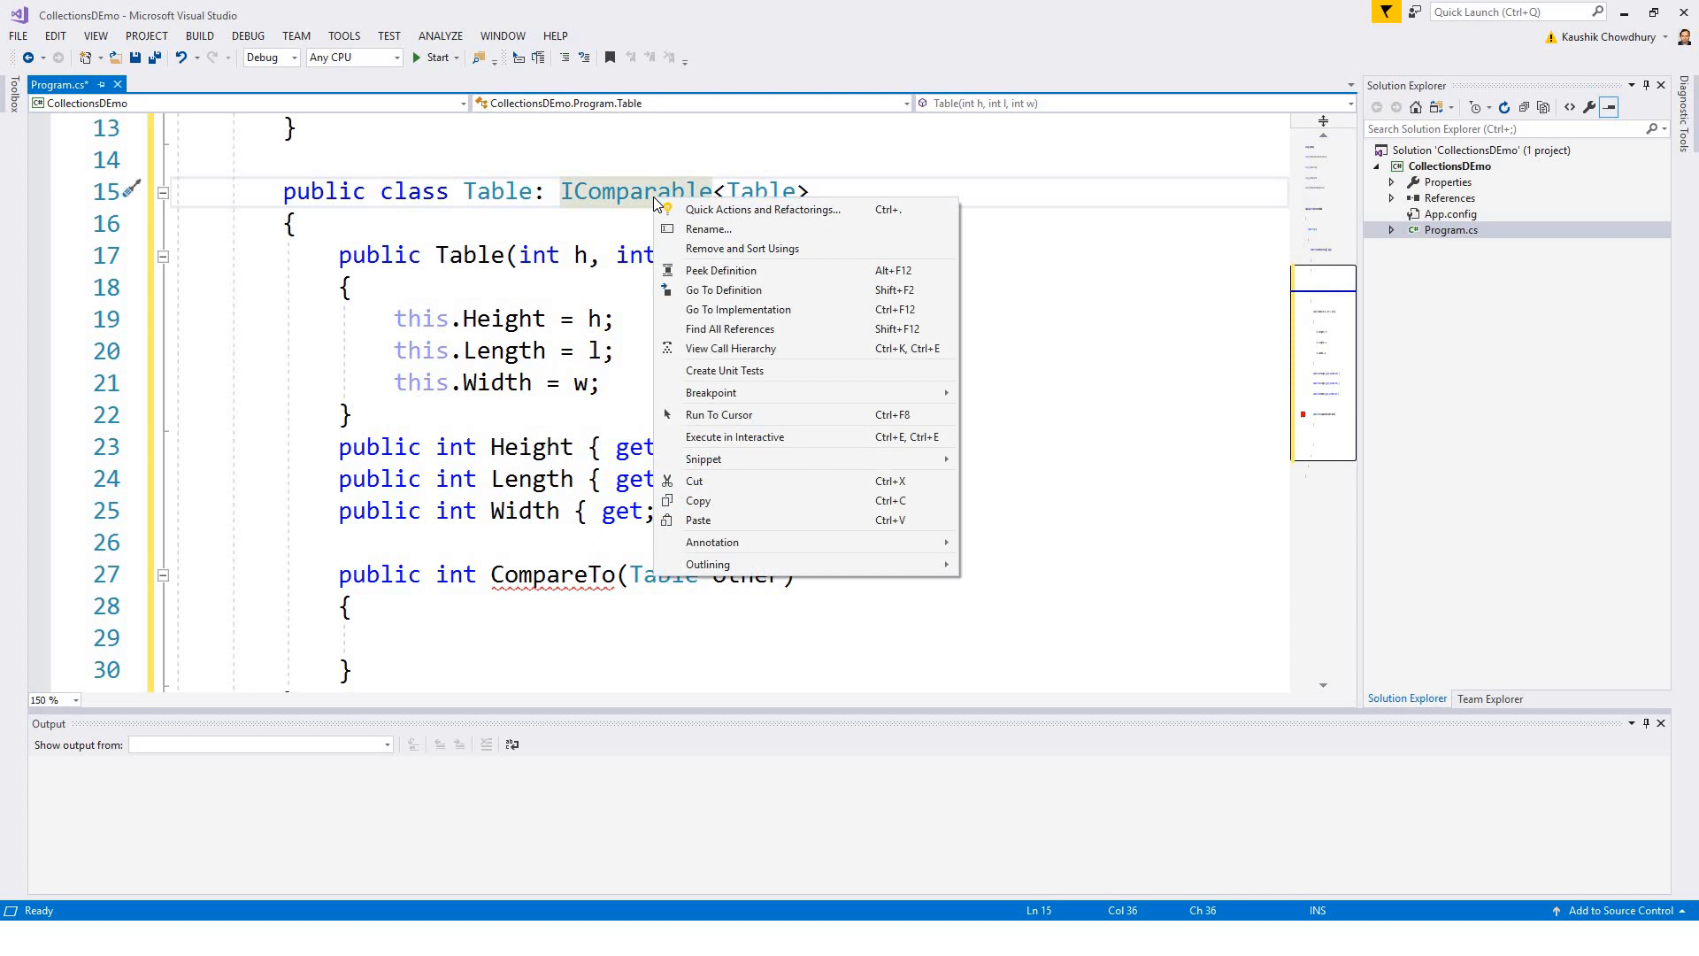
{"action": "mouse_move", "coordinate": [709, 290]}
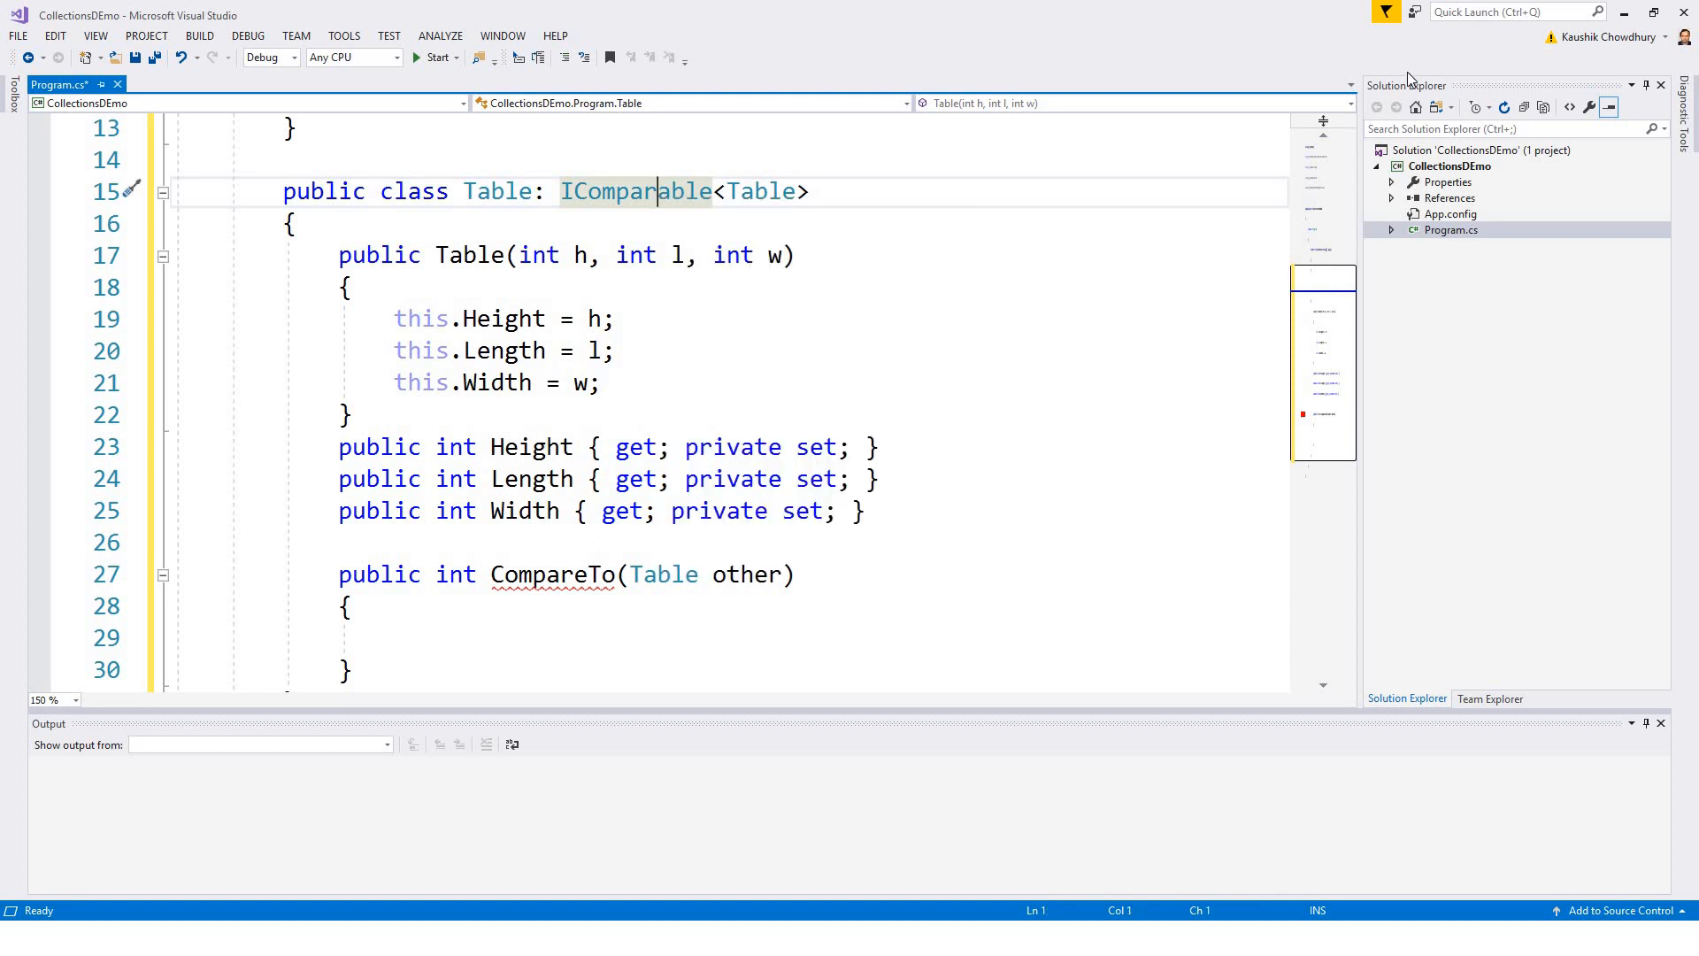
{"action": "double_click", "coordinate": [642, 192]}
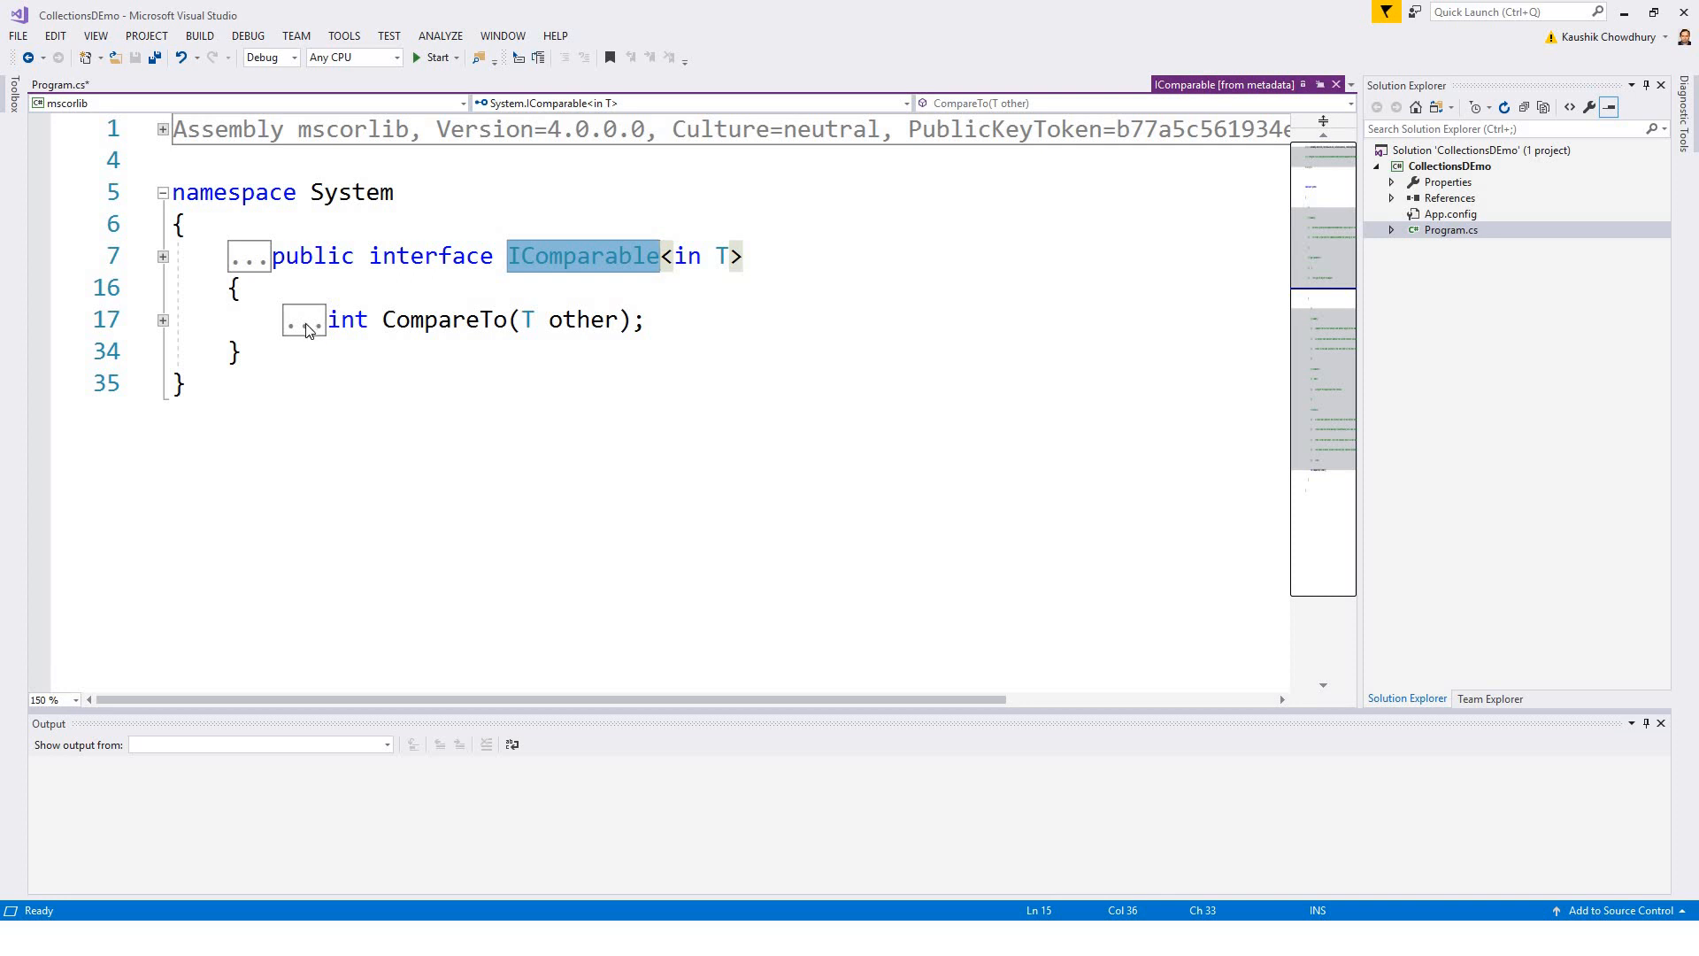
{"action": "left_click", "coordinate": [302, 319]}
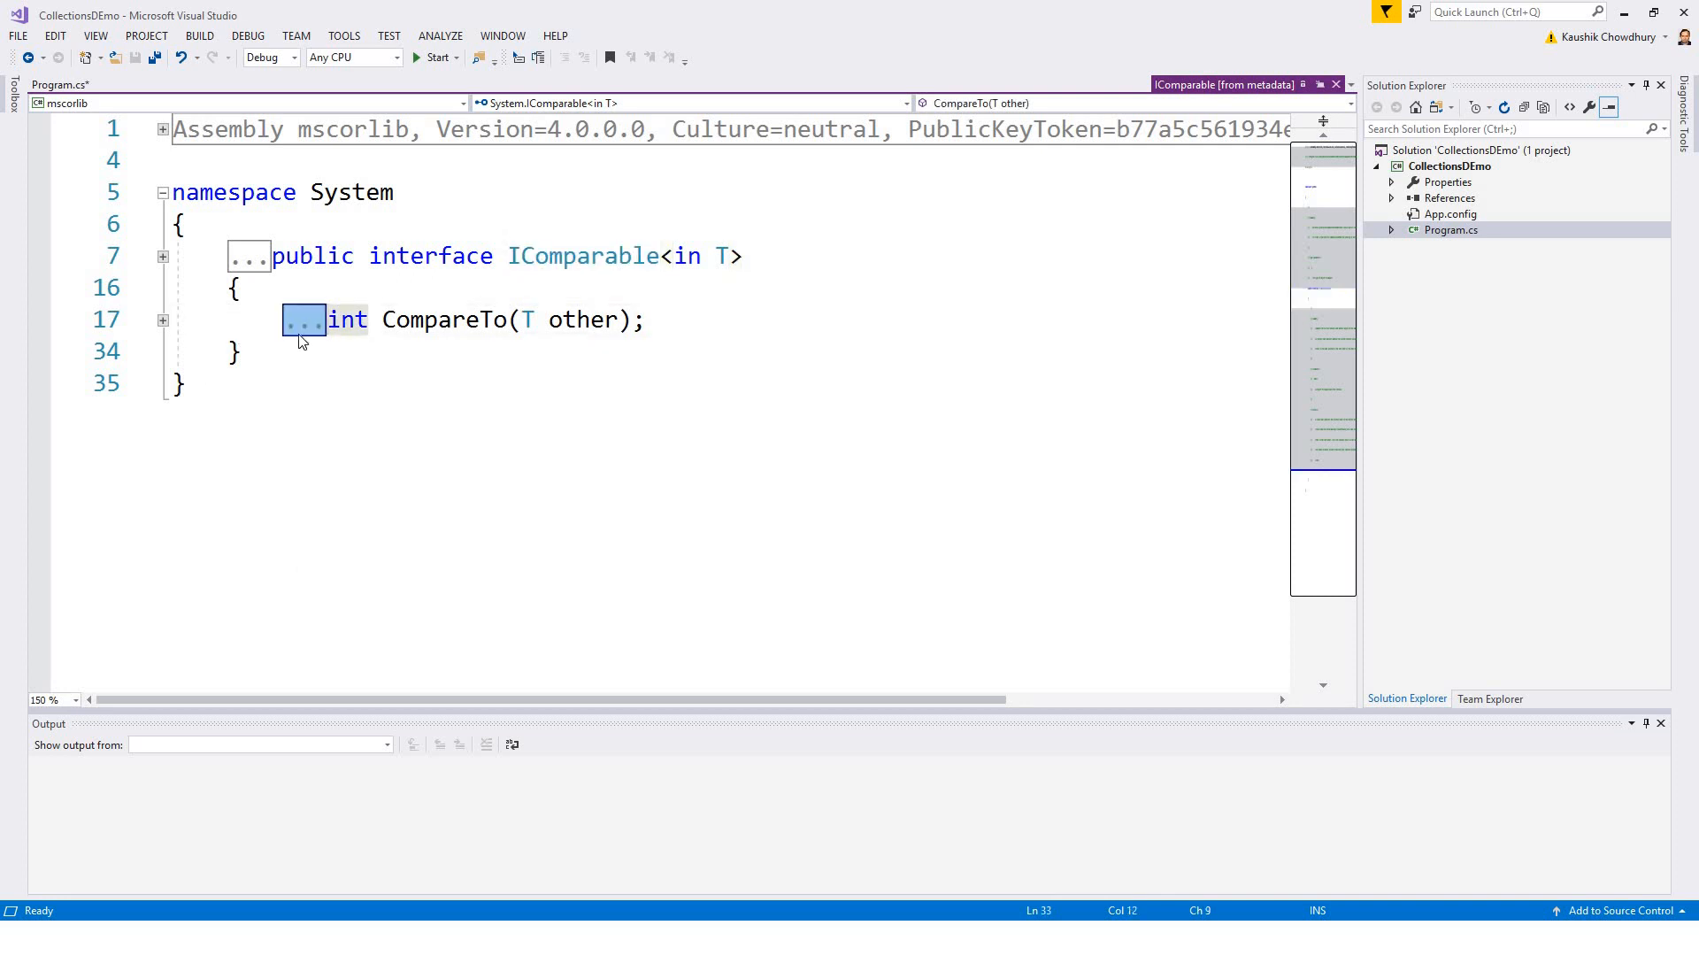
{"action": "mouse_move", "coordinate": [506, 409]}
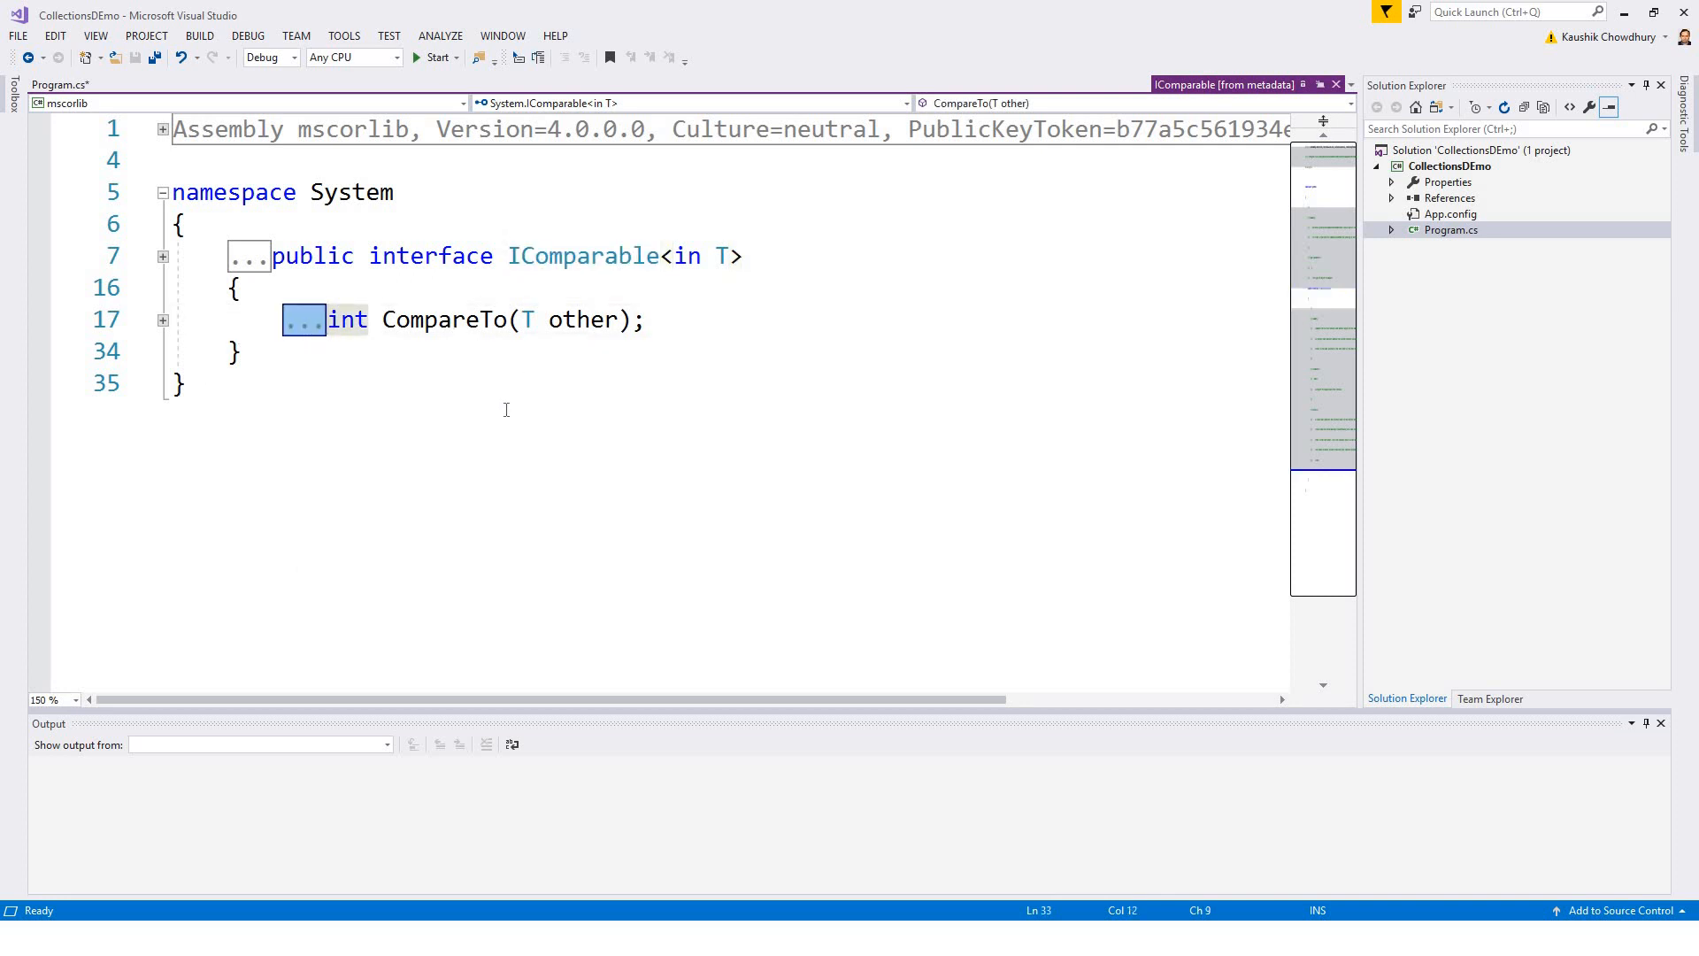
{"action": "mouse_move", "coordinate": [431, 402]}
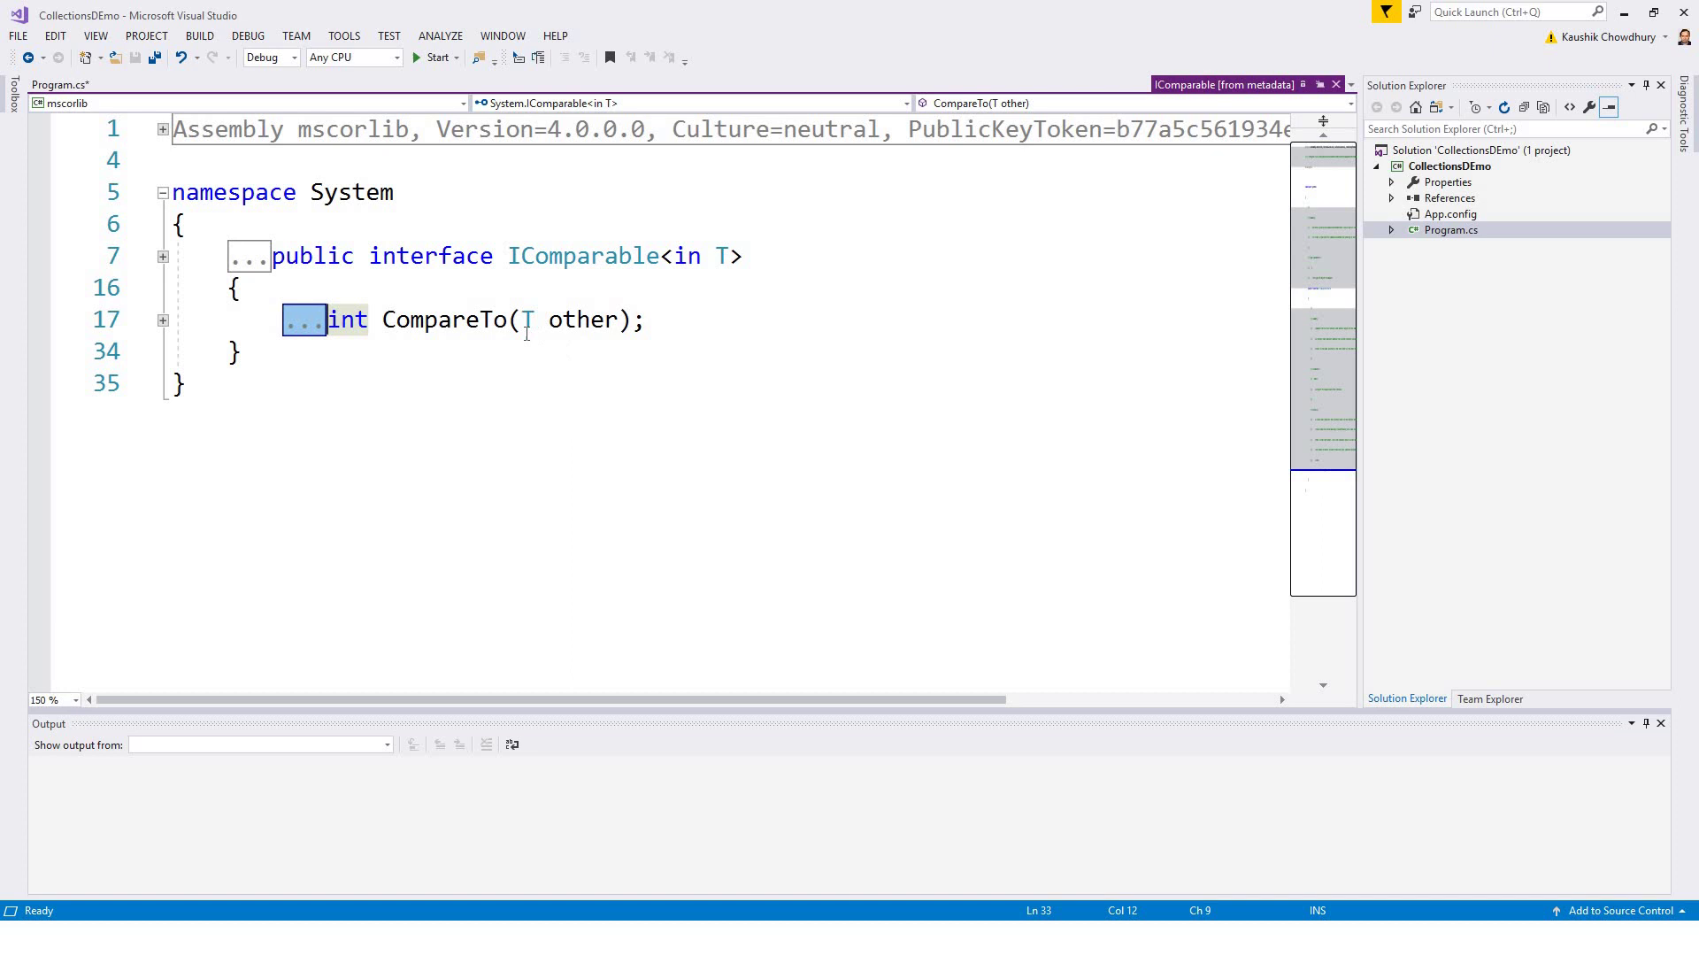
{"action": "mouse_move", "coordinate": [531, 320]}
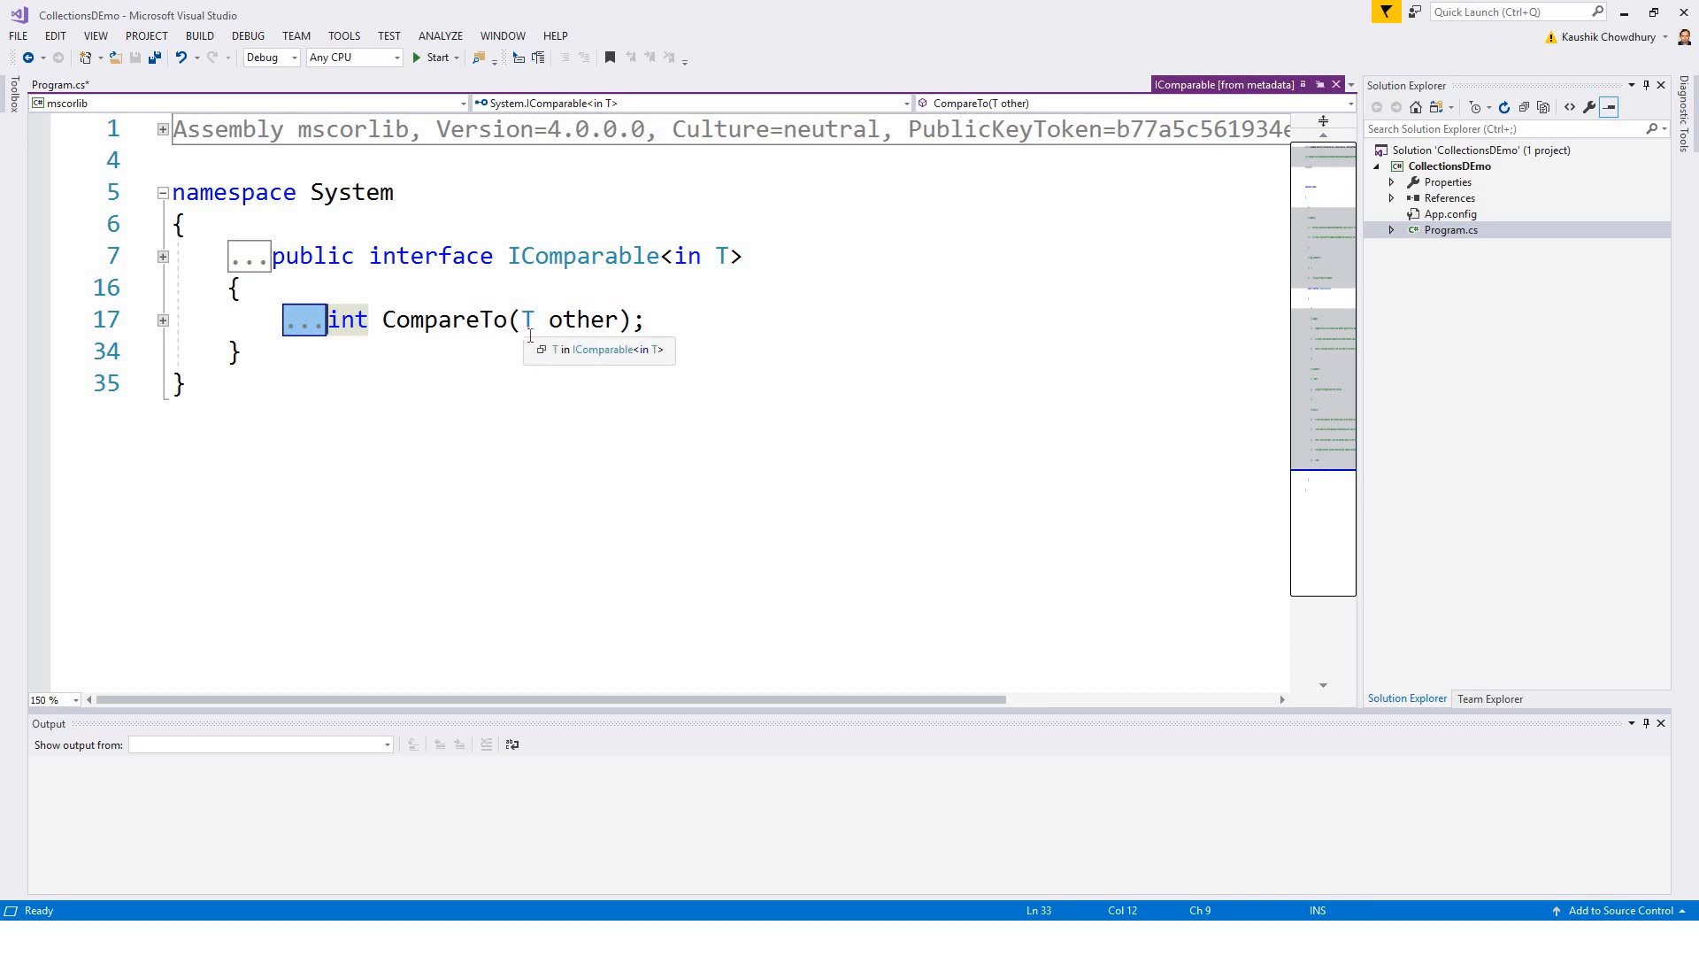
{"action": "mouse_move", "coordinate": [305, 335]}
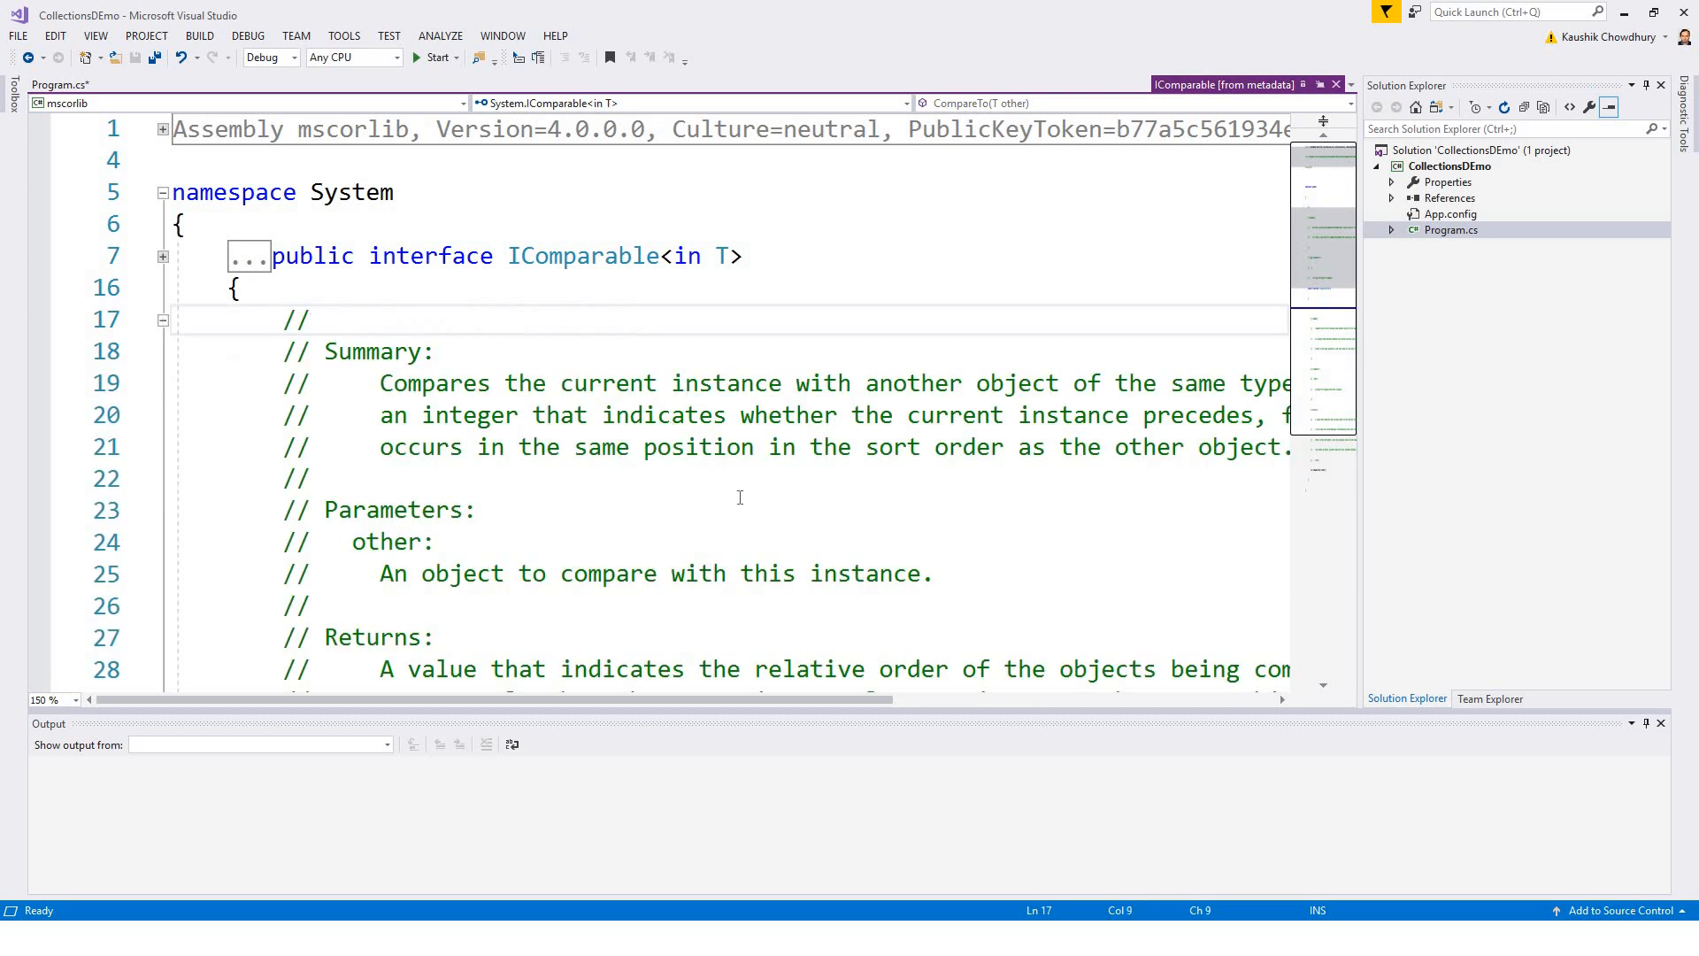
Step: Scroll through the CompareTo(T other) summary, parameter and returns comments
{"action": "scroll", "scroll_direction": "down", "scroll_amount": 3}
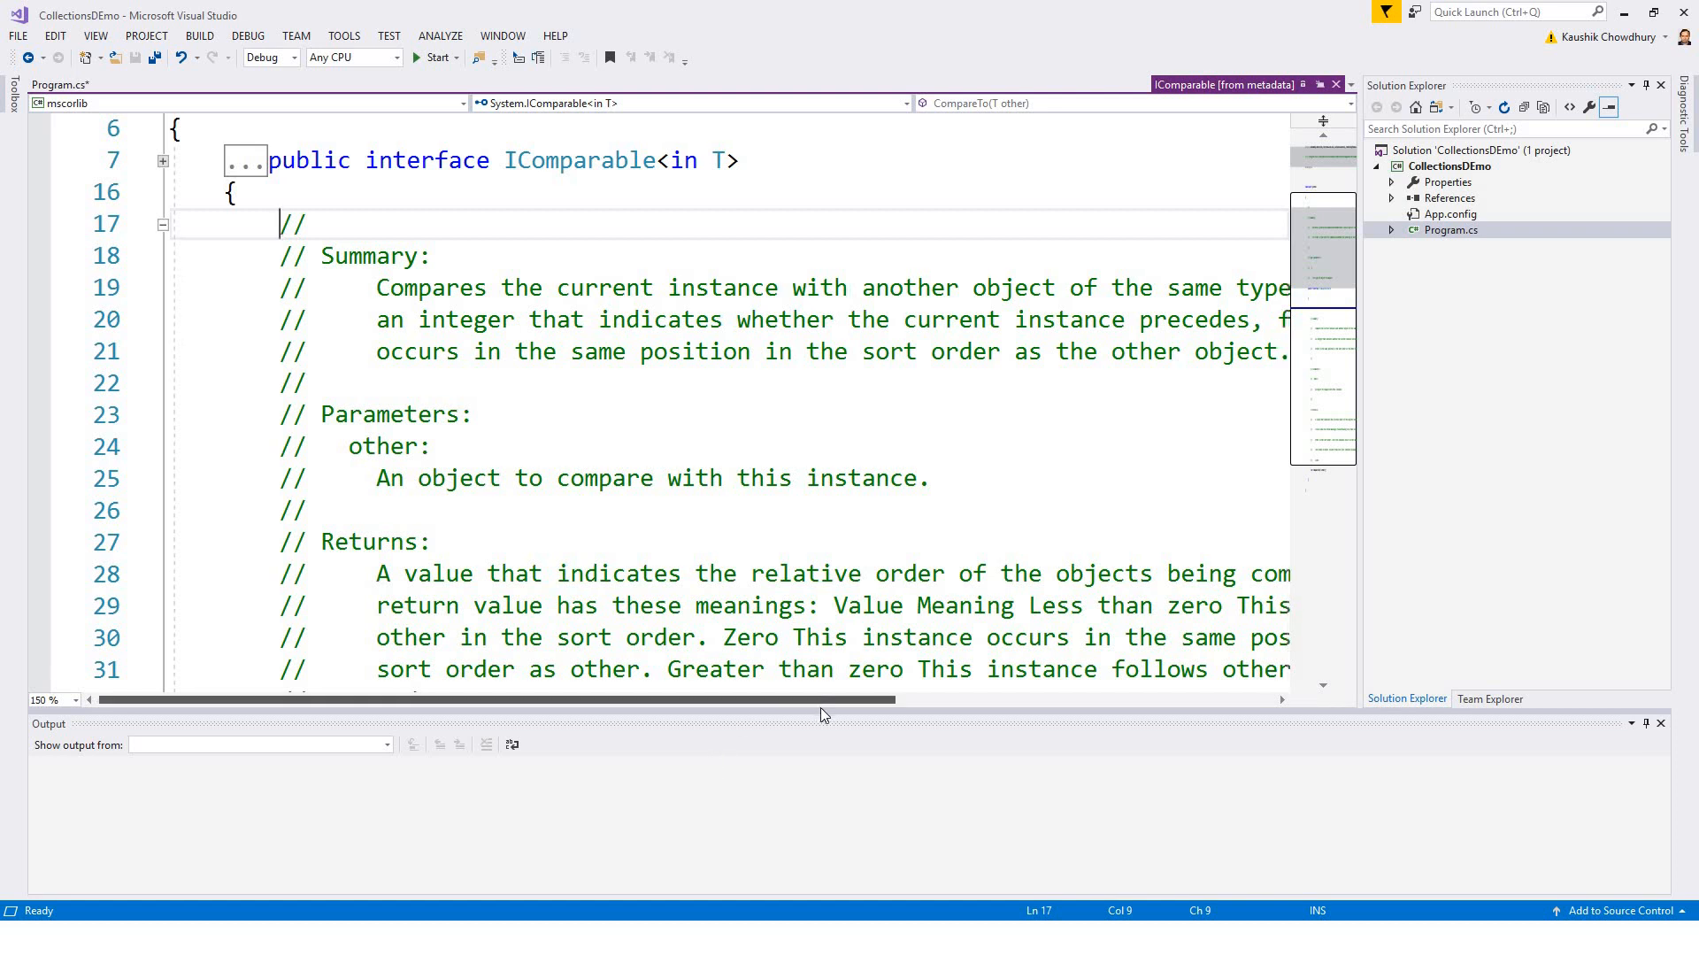
{"action": "scroll", "scroll_direction": "right", "scroll_amount": 3}
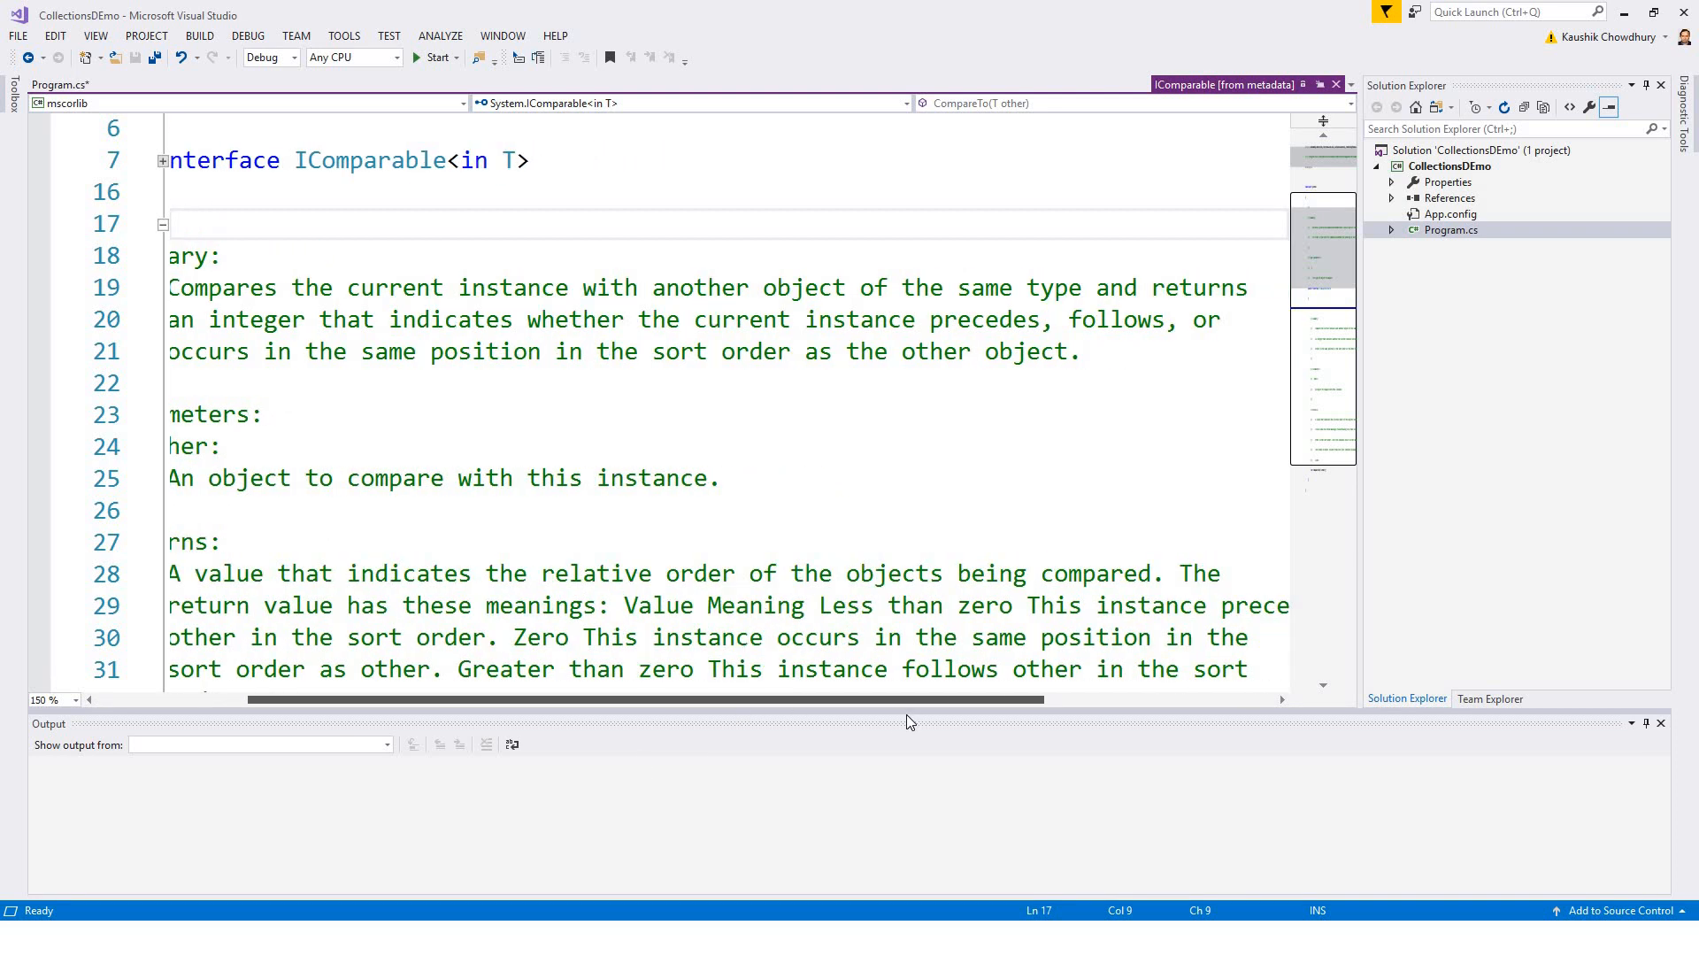
{"action": "mouse_move", "coordinate": [856, 729]}
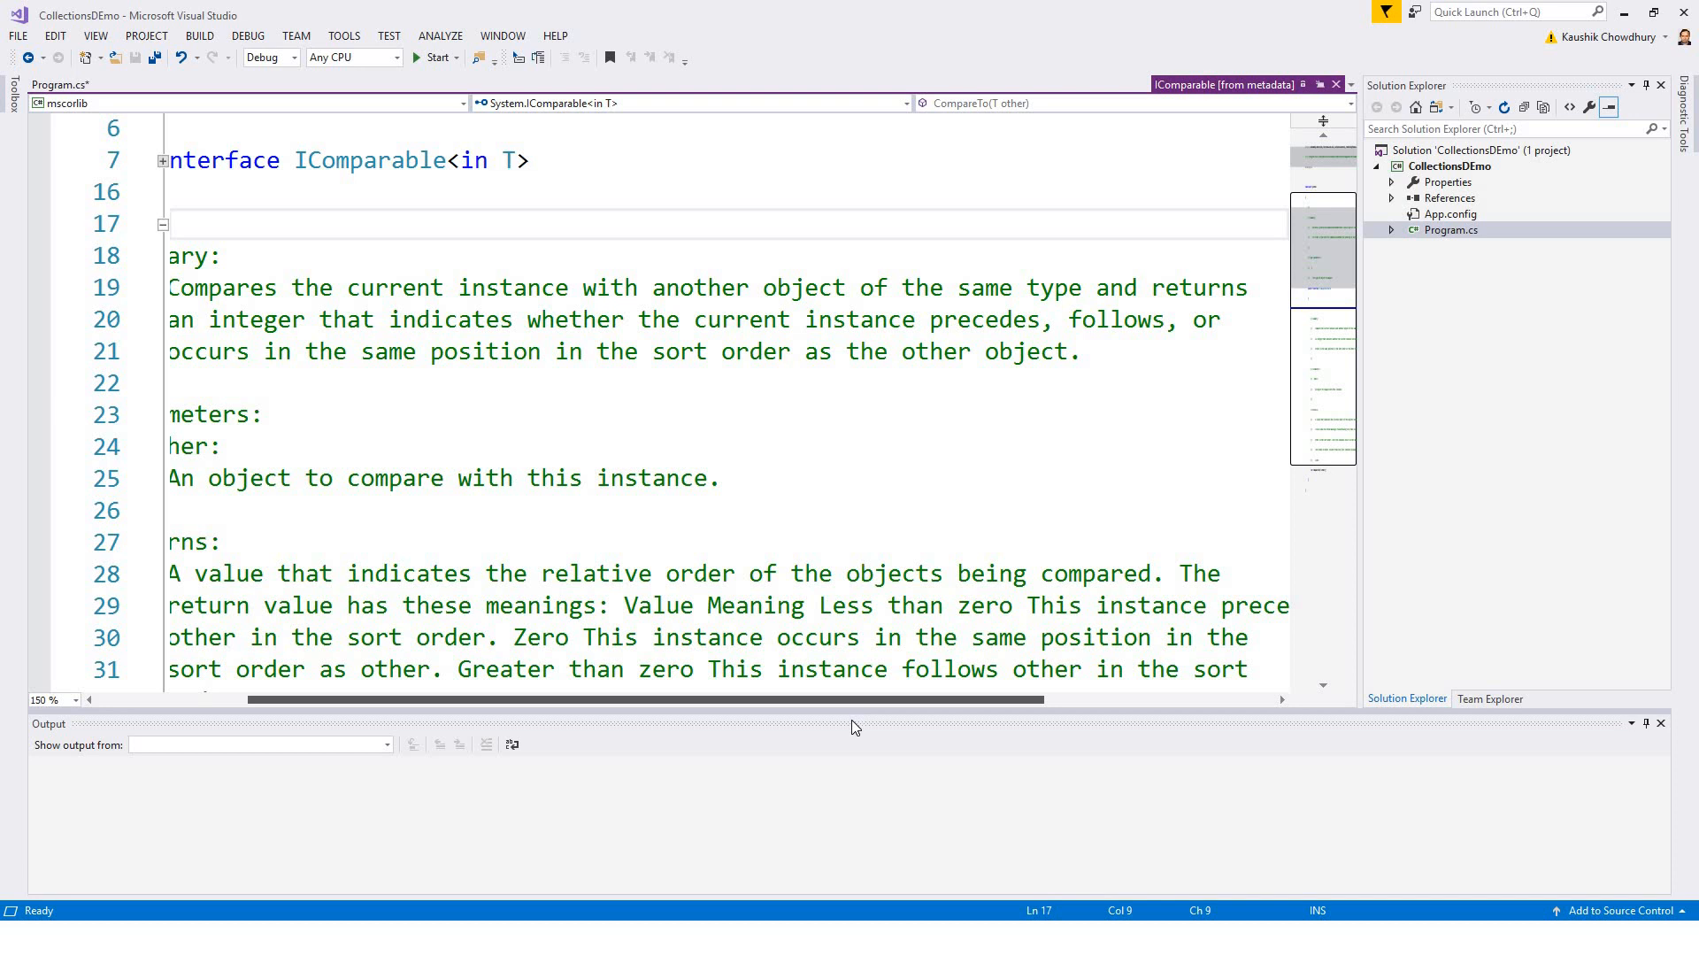
{"action": "scroll", "scroll_direction": "left", "scroll_amount": 3}
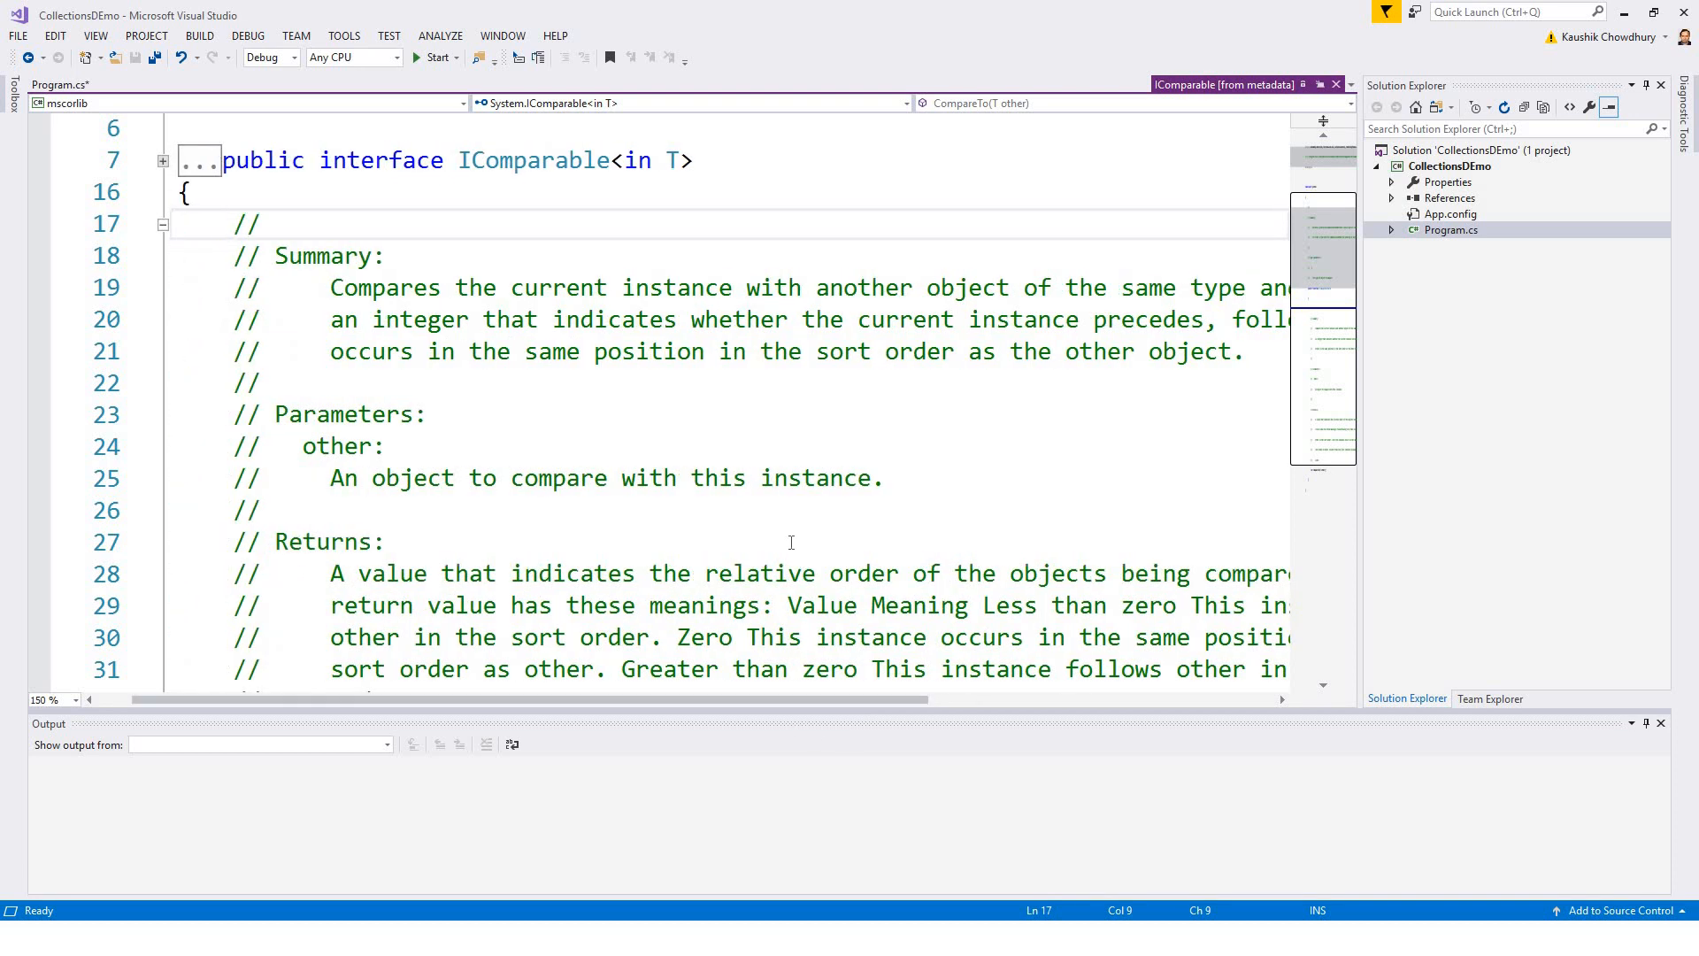
{"action": "scroll", "scroll_direction": "down", "scroll_amount": 3}
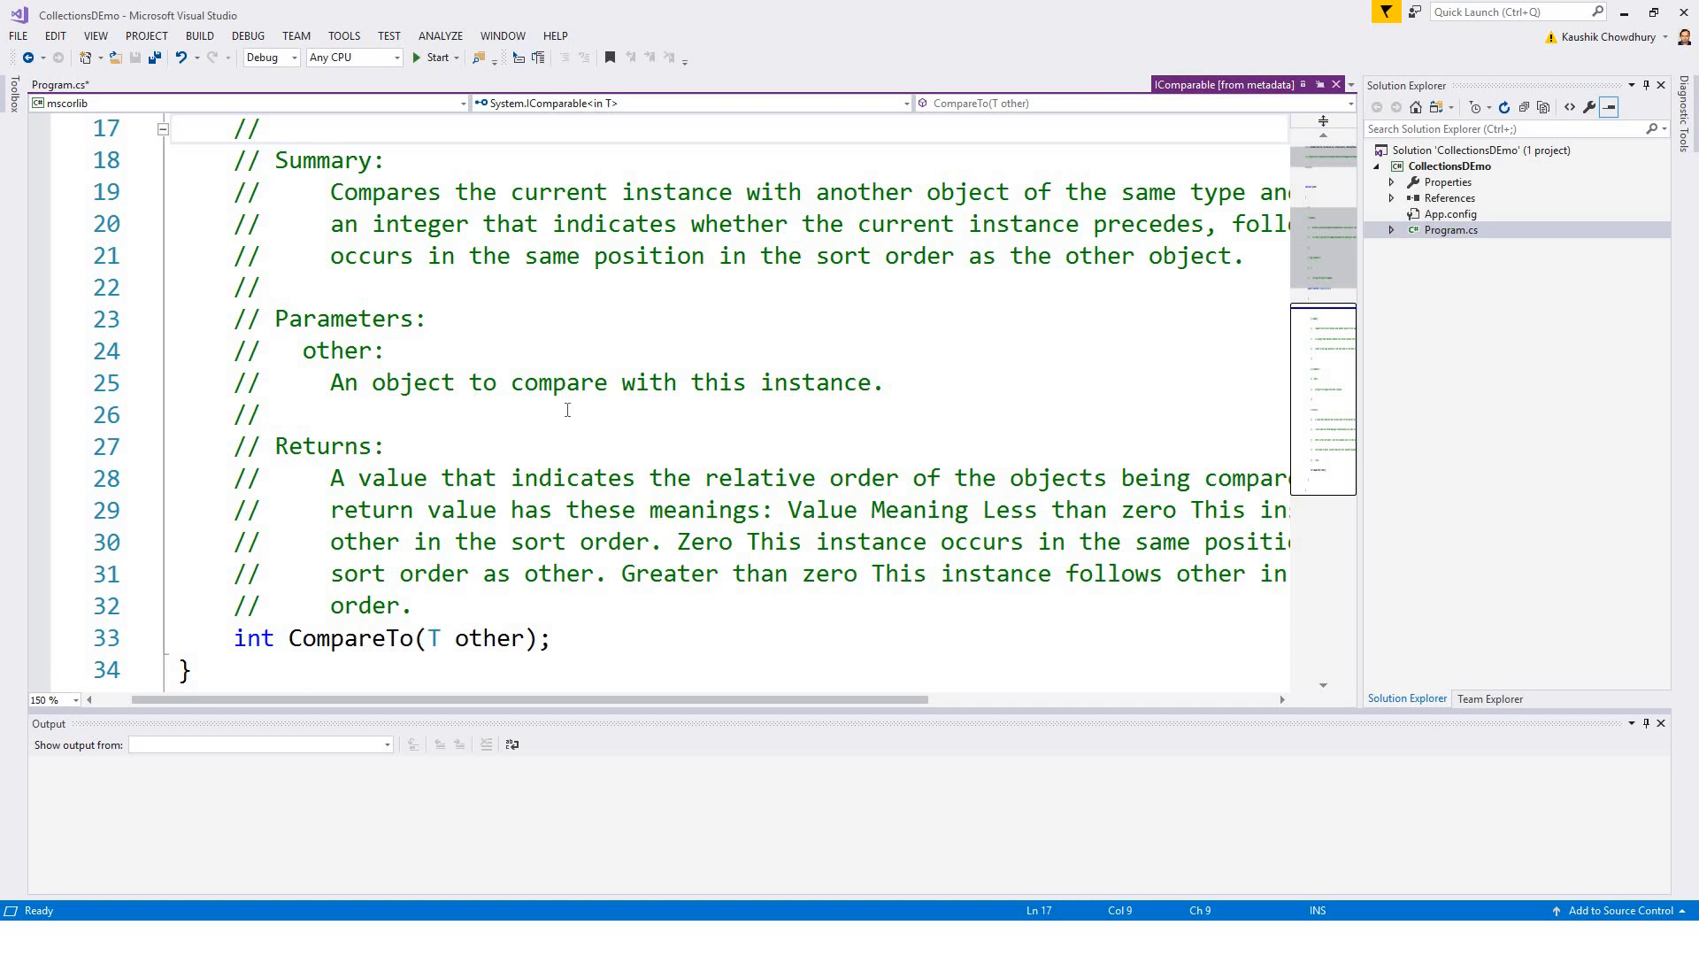
{"action": "mouse_move", "coordinate": [742, 498]}
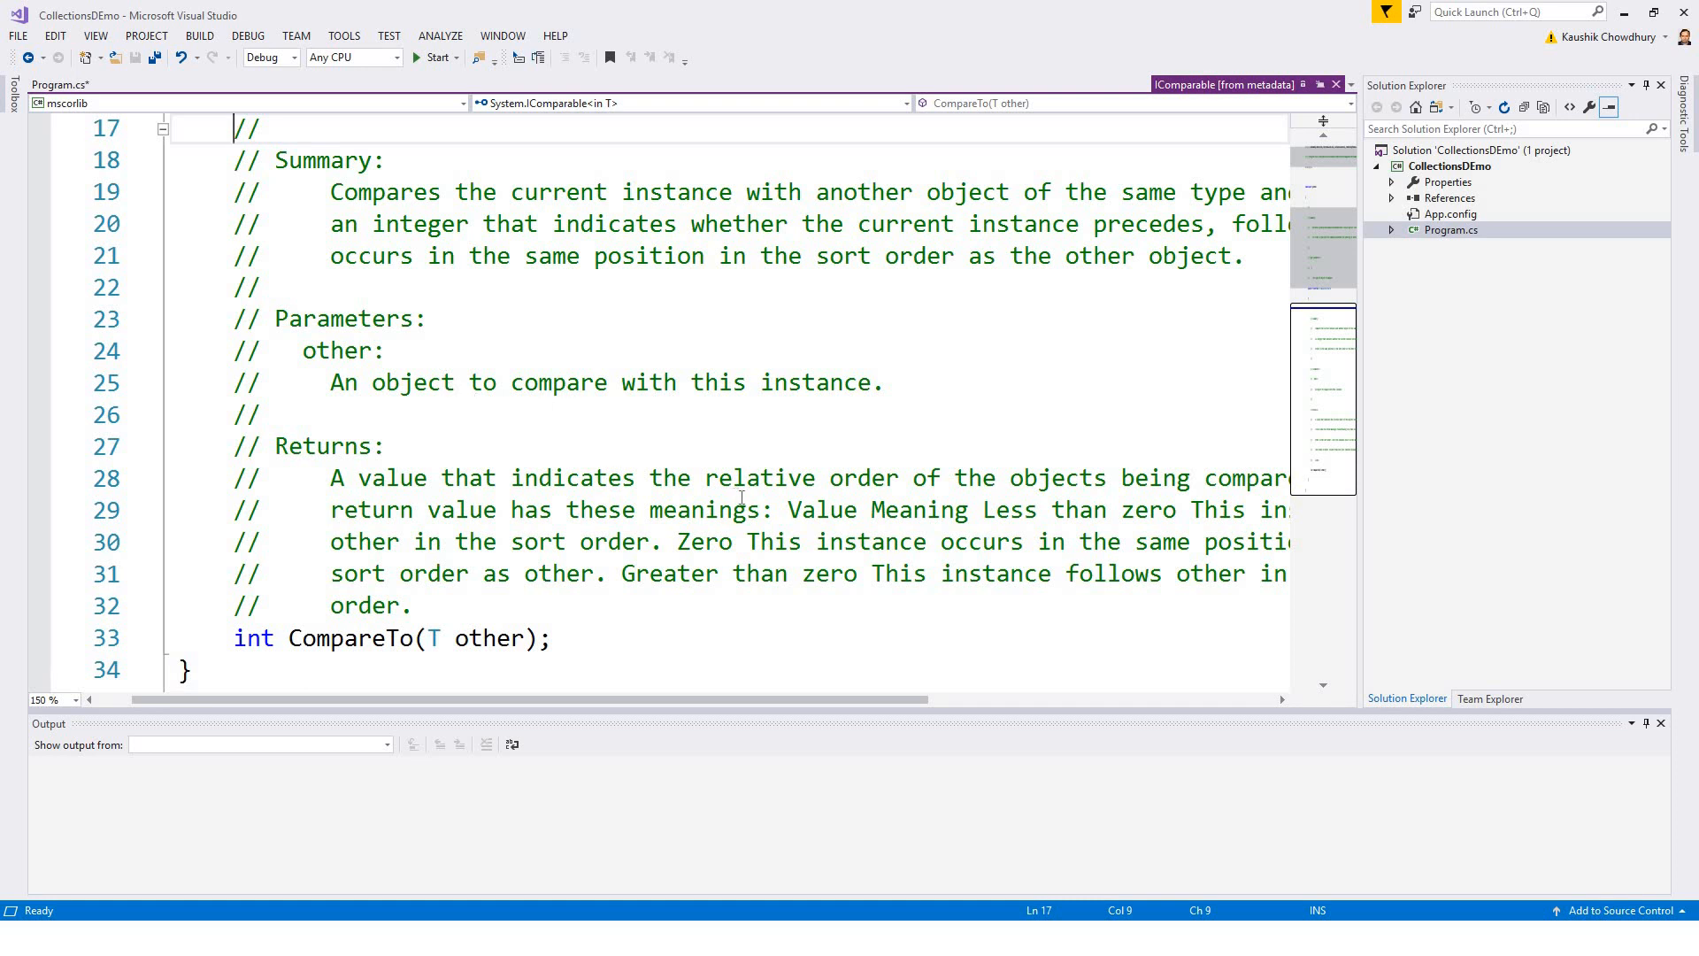
{"action": "scroll", "scroll_direction": "down", "scroll_amount": 3}
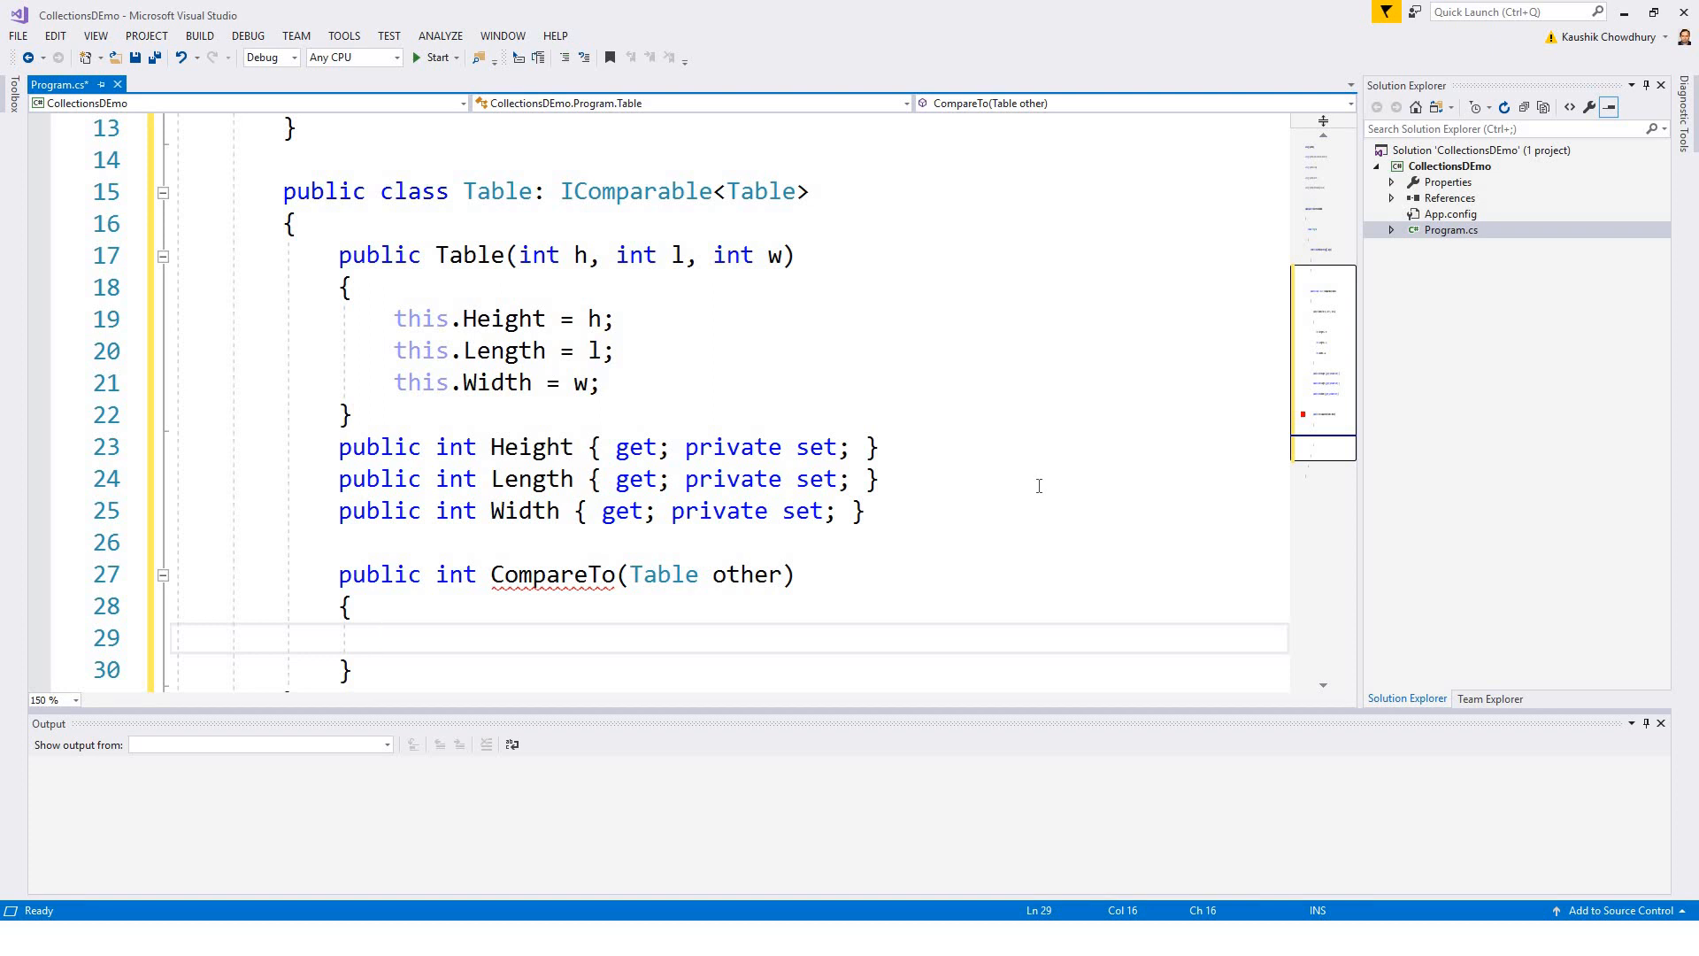
Step: Begin the CompareTo body with if(this.Height.CompareTo(
{"action": "type", "text": "if"}
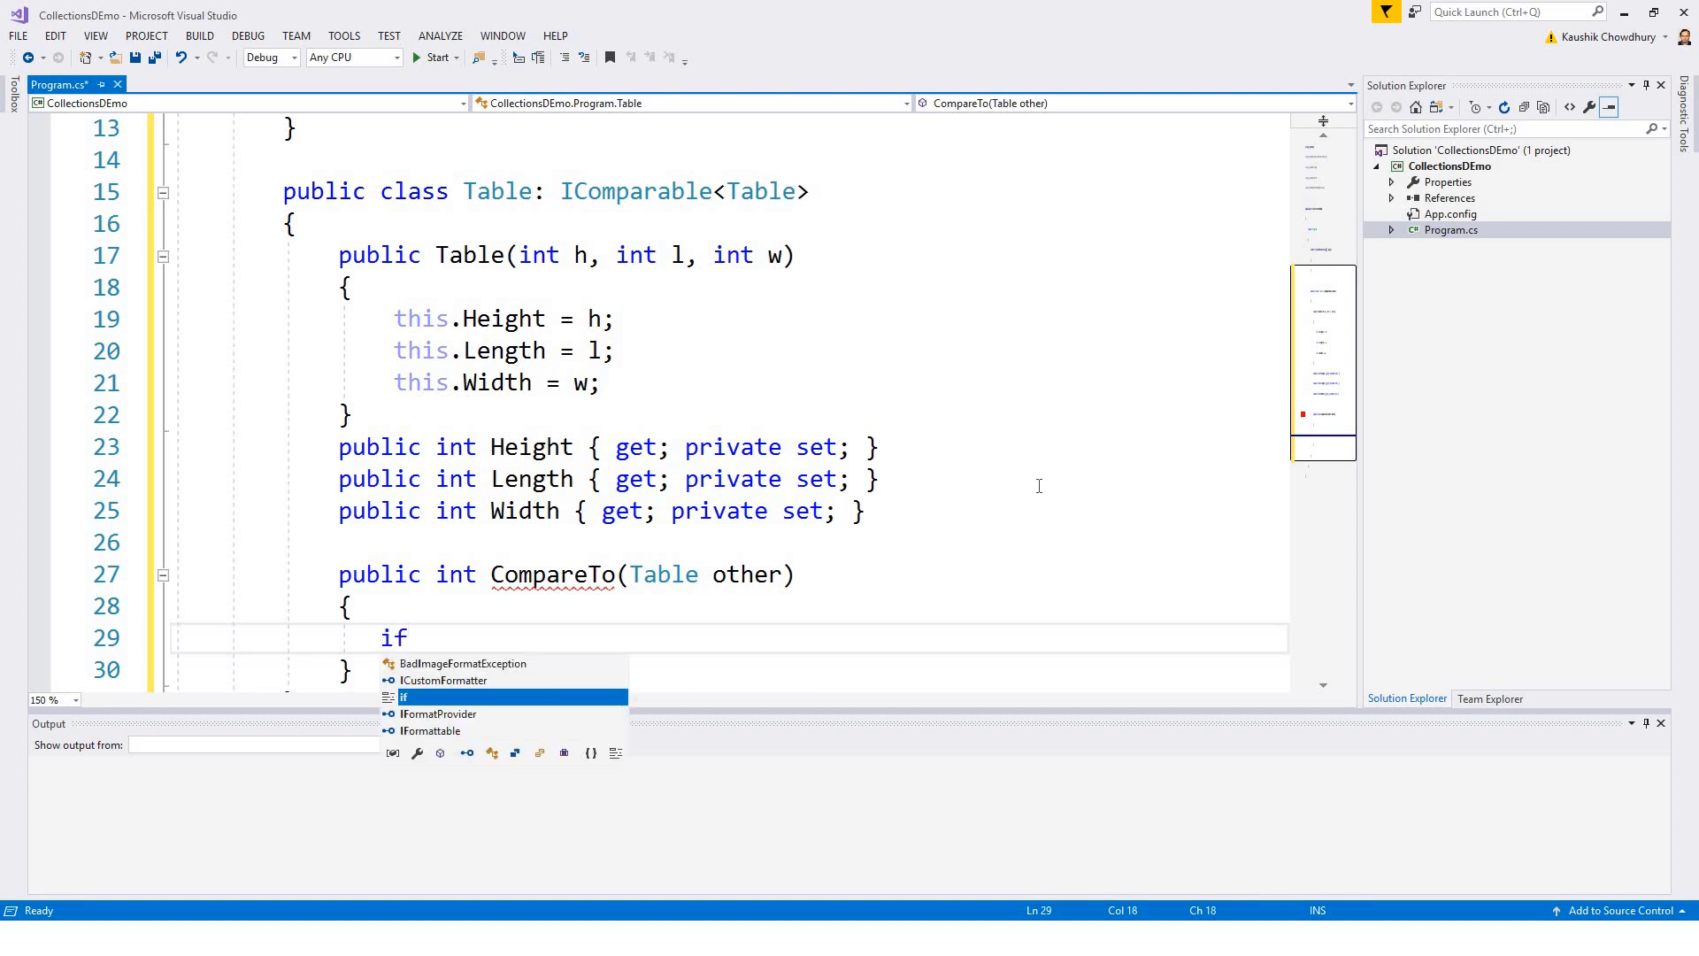
{"action": "type", "text": "(t)"}
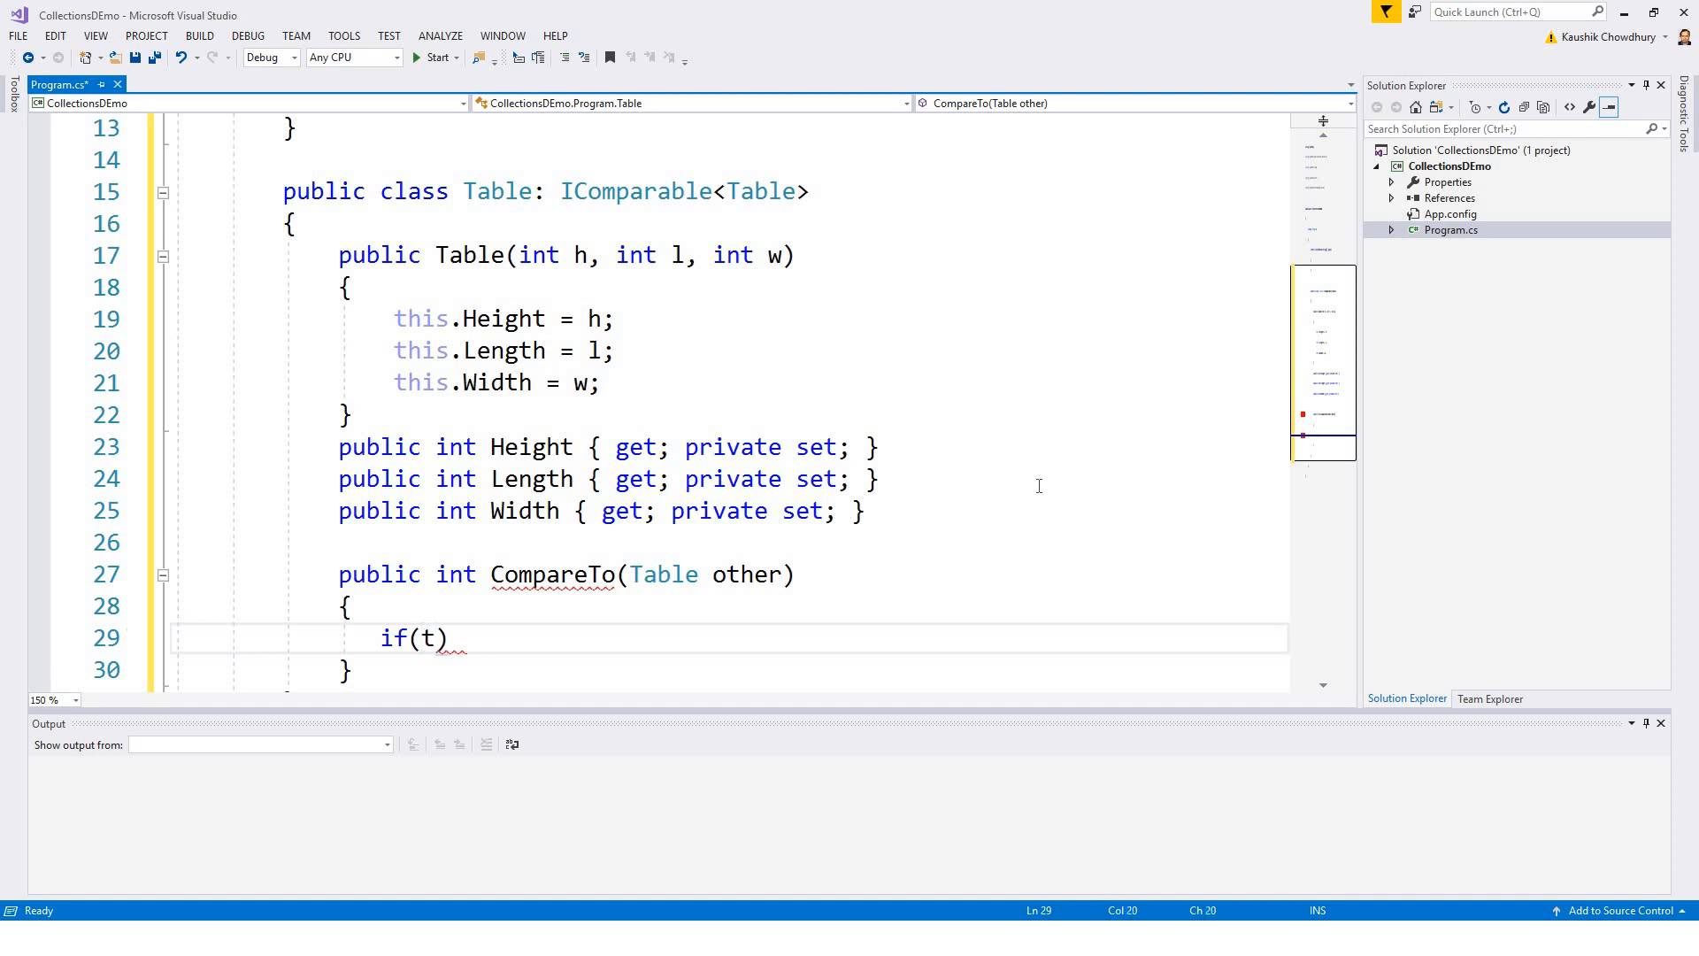
{"action": "type", "text": "gh"}
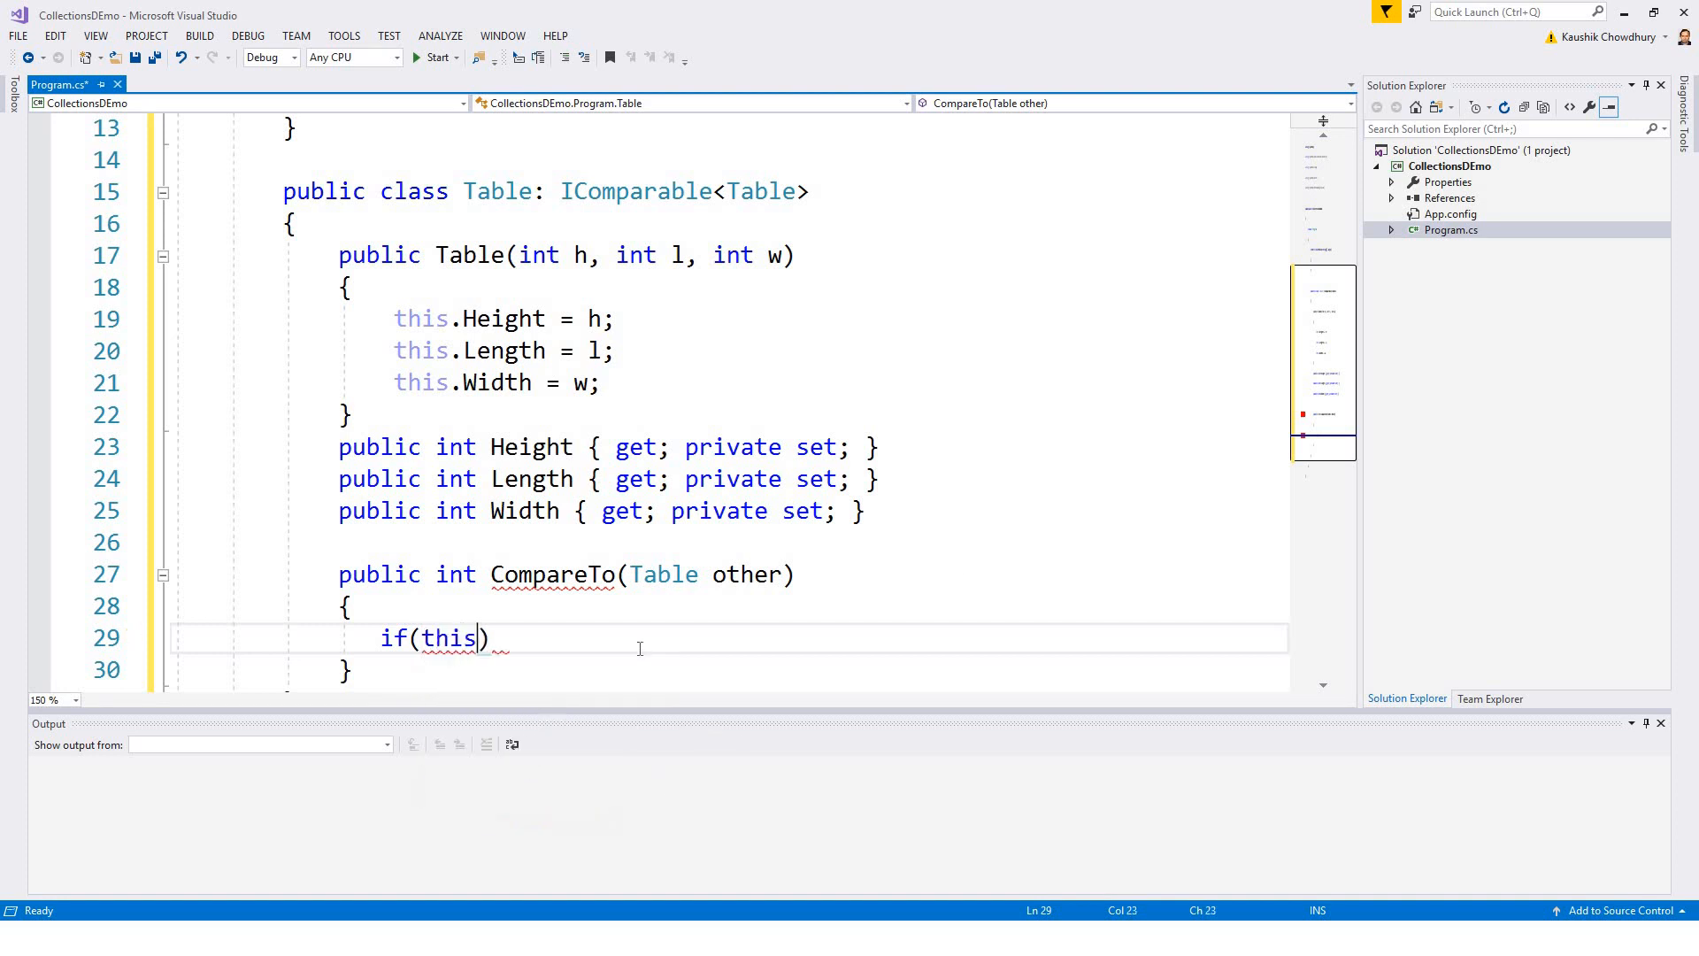
{"action": "type", "text": ".Height"}
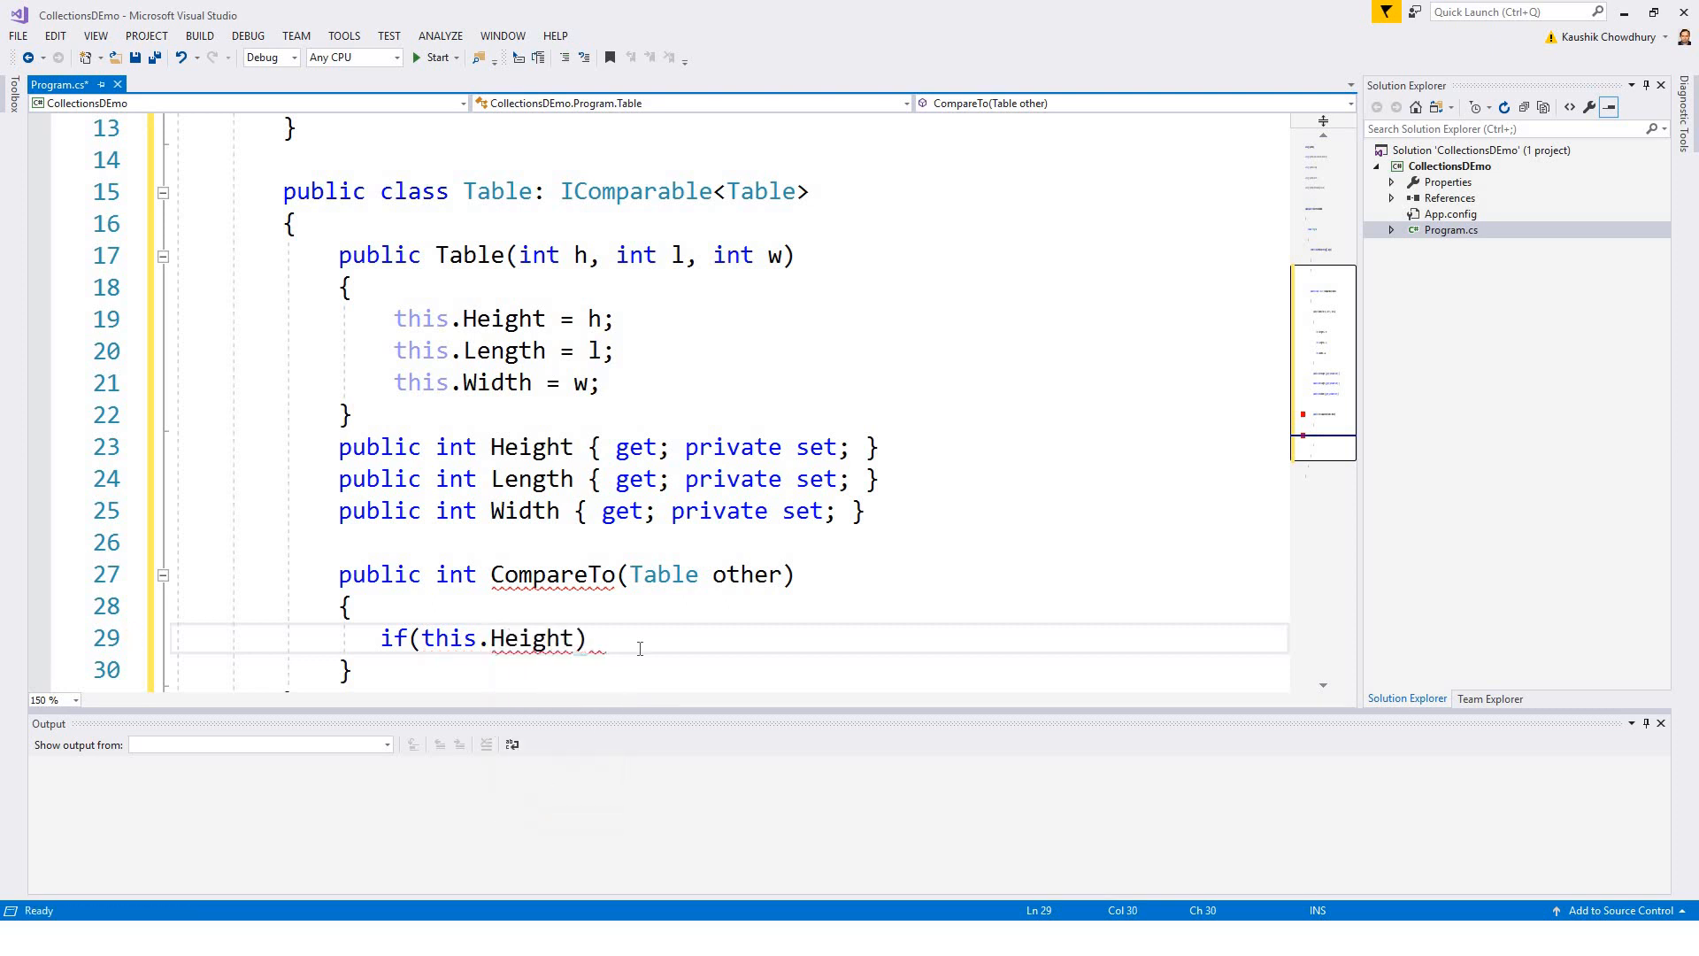
{"action": "type", "text": "."}
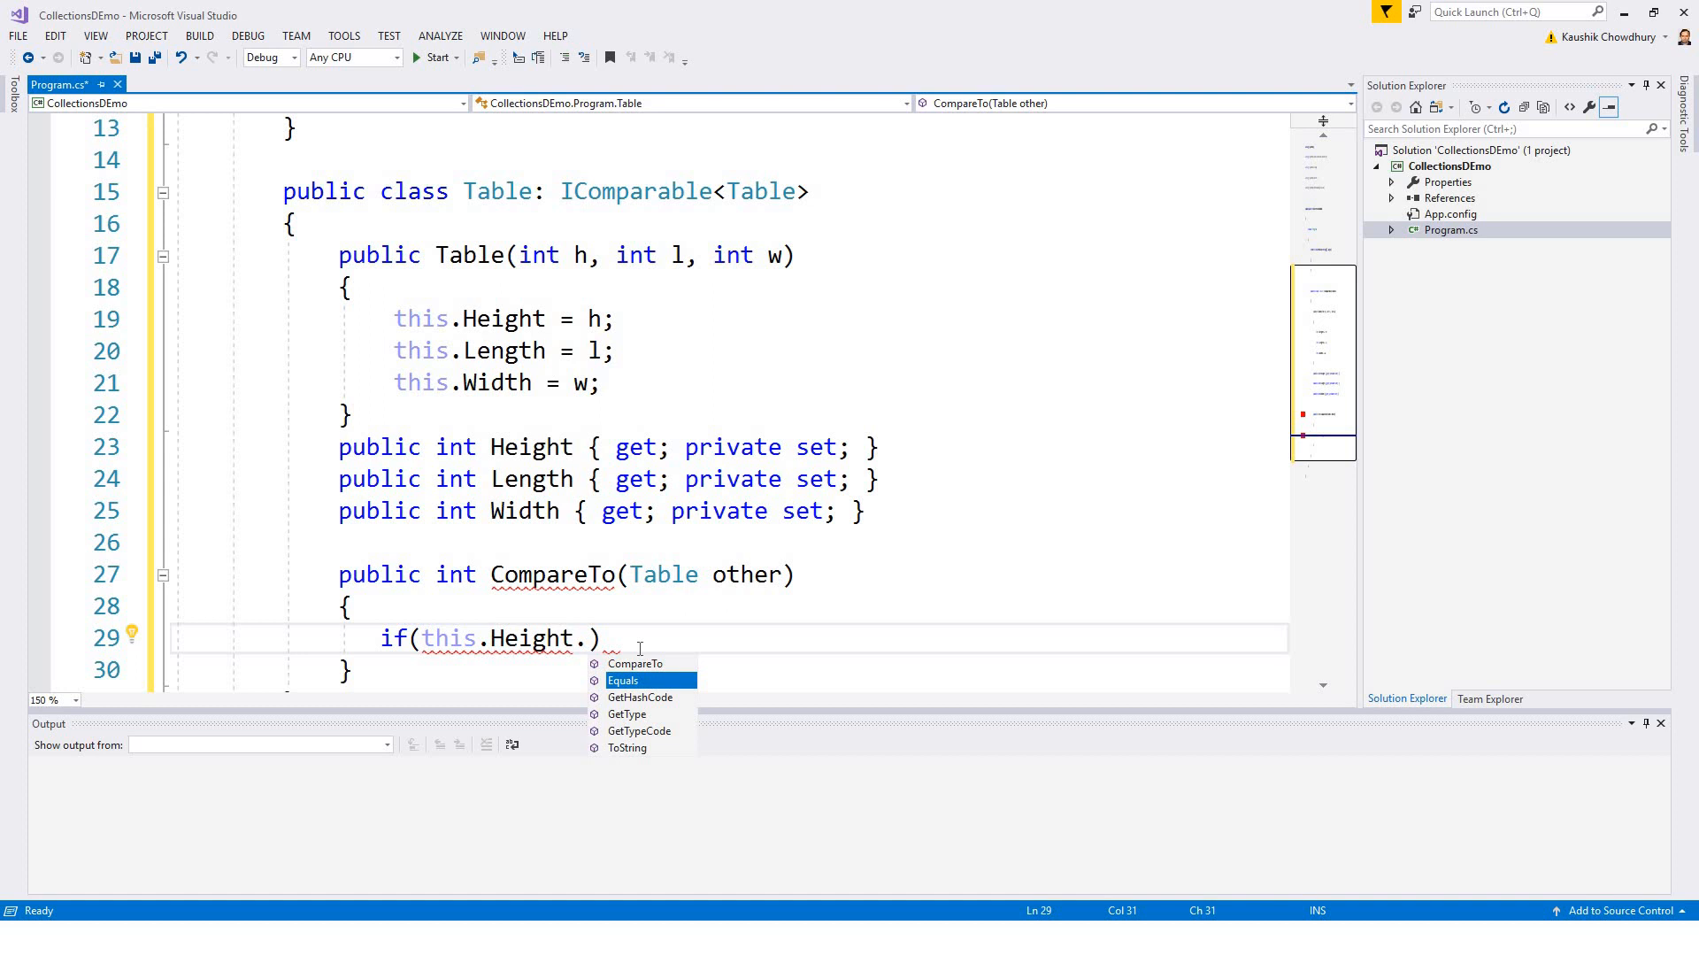
{"action": "mouse_move", "coordinate": [658, 723]}
{"action": "type", "text": "CompareTo"}
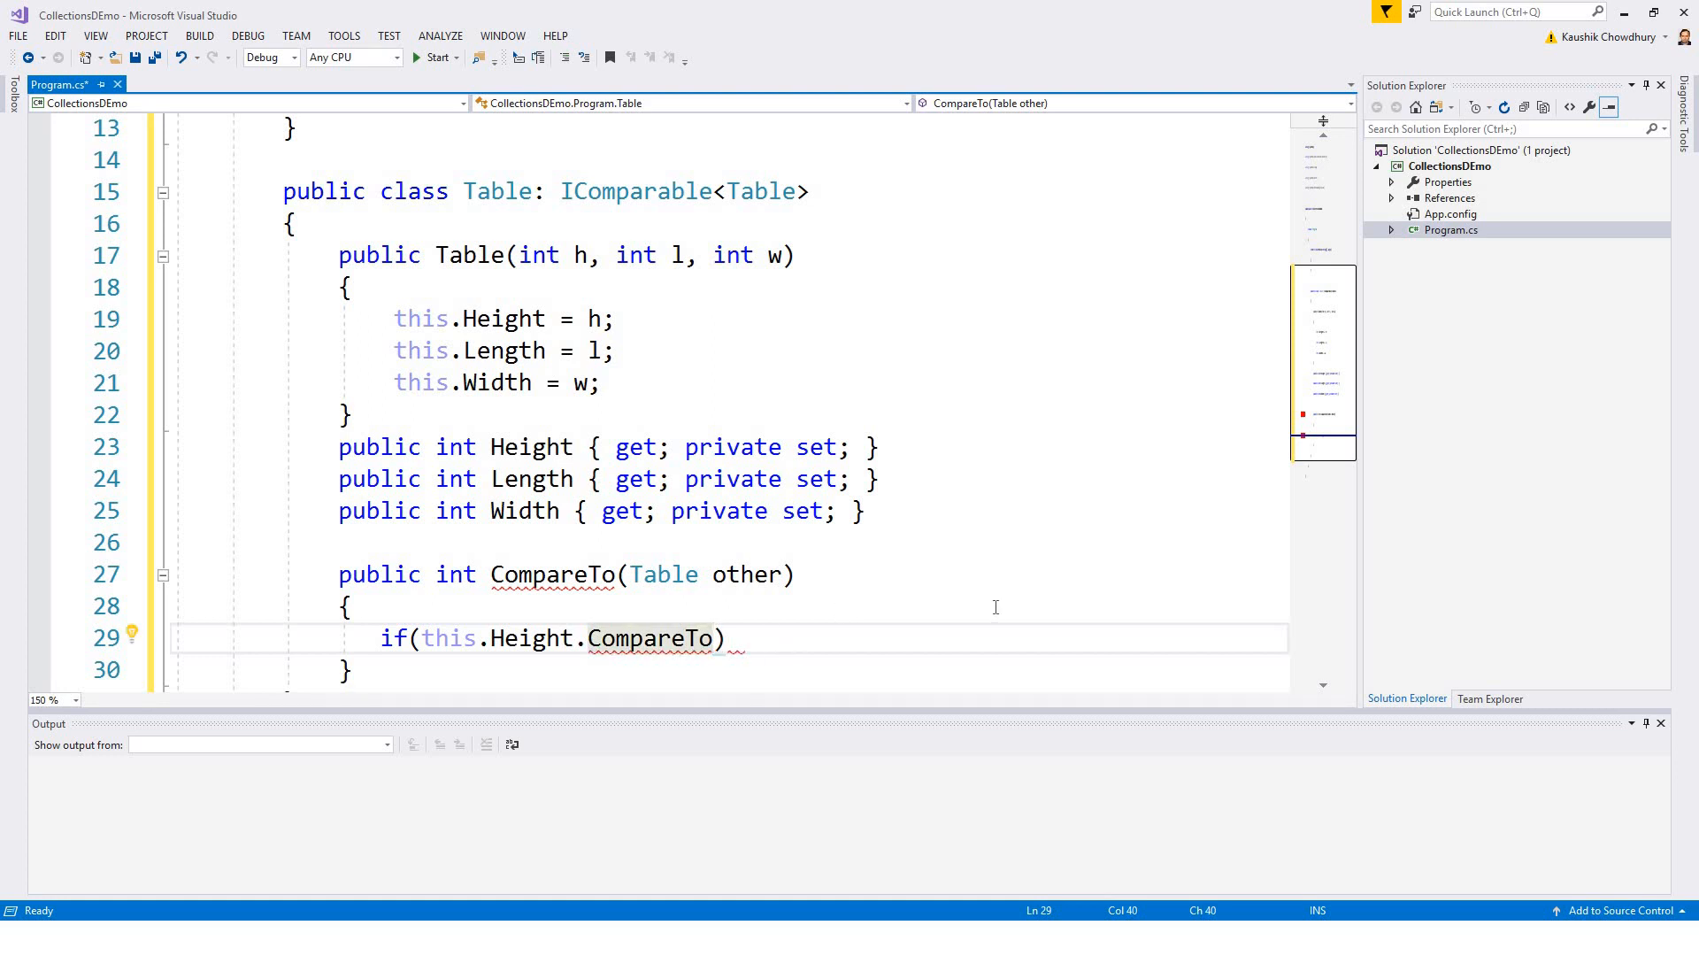
{"action": "type", "text": "("}
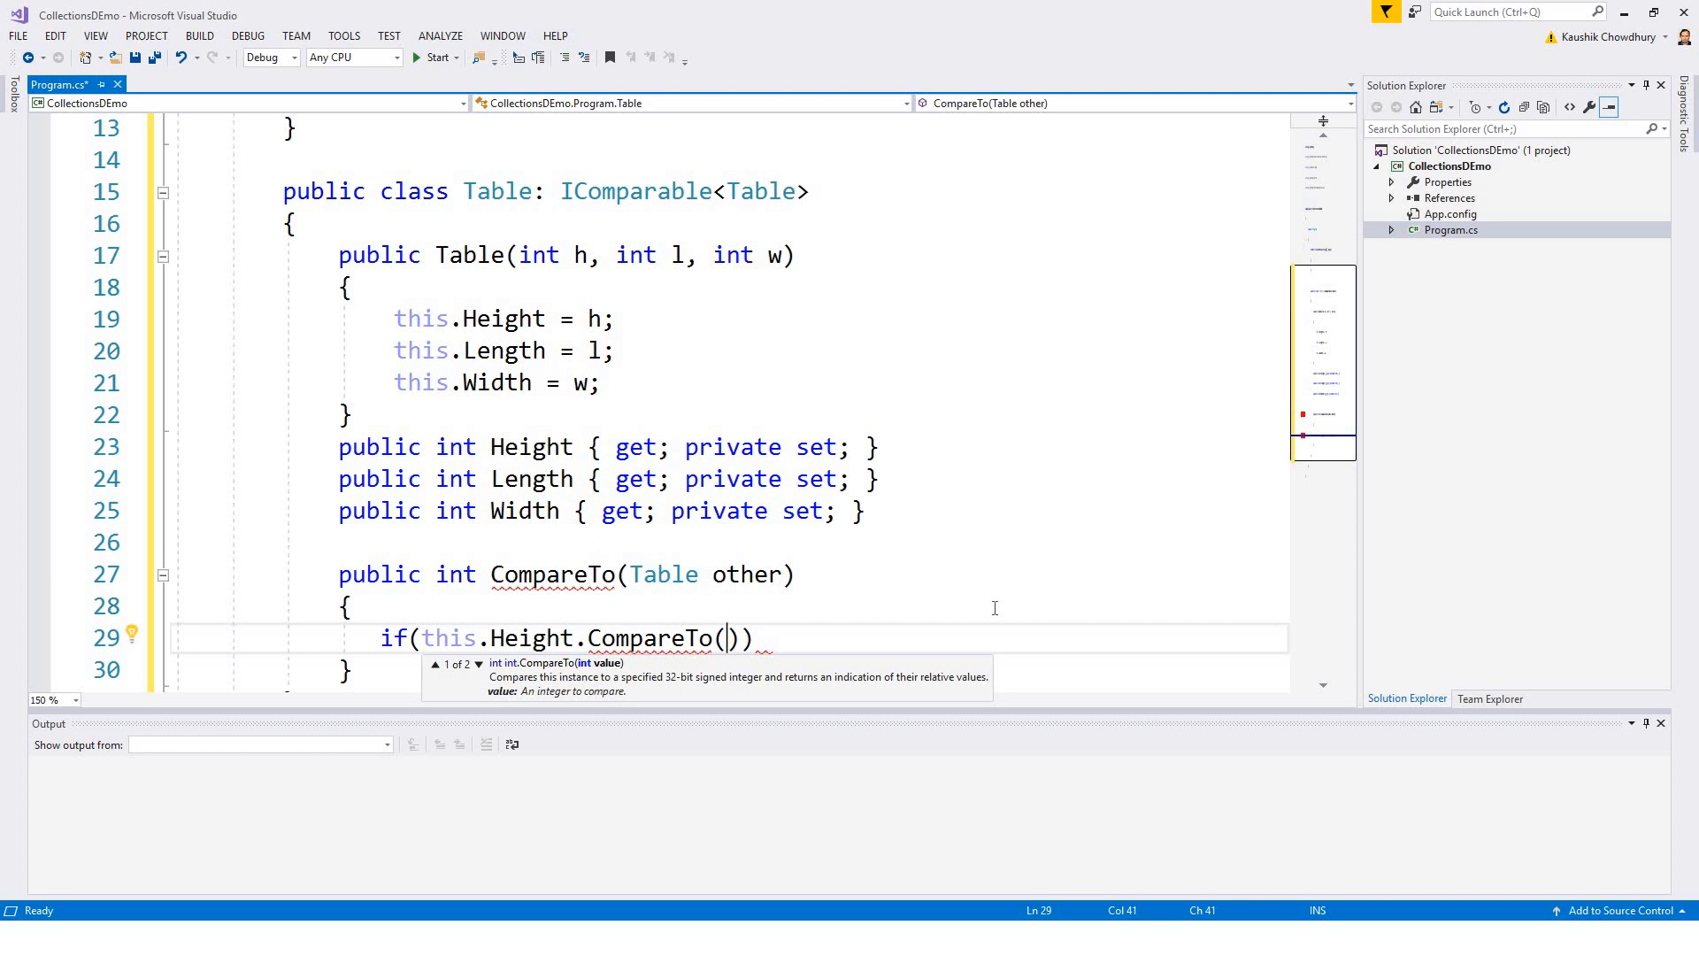
{"action": "mouse_move", "coordinate": [470, 683]}
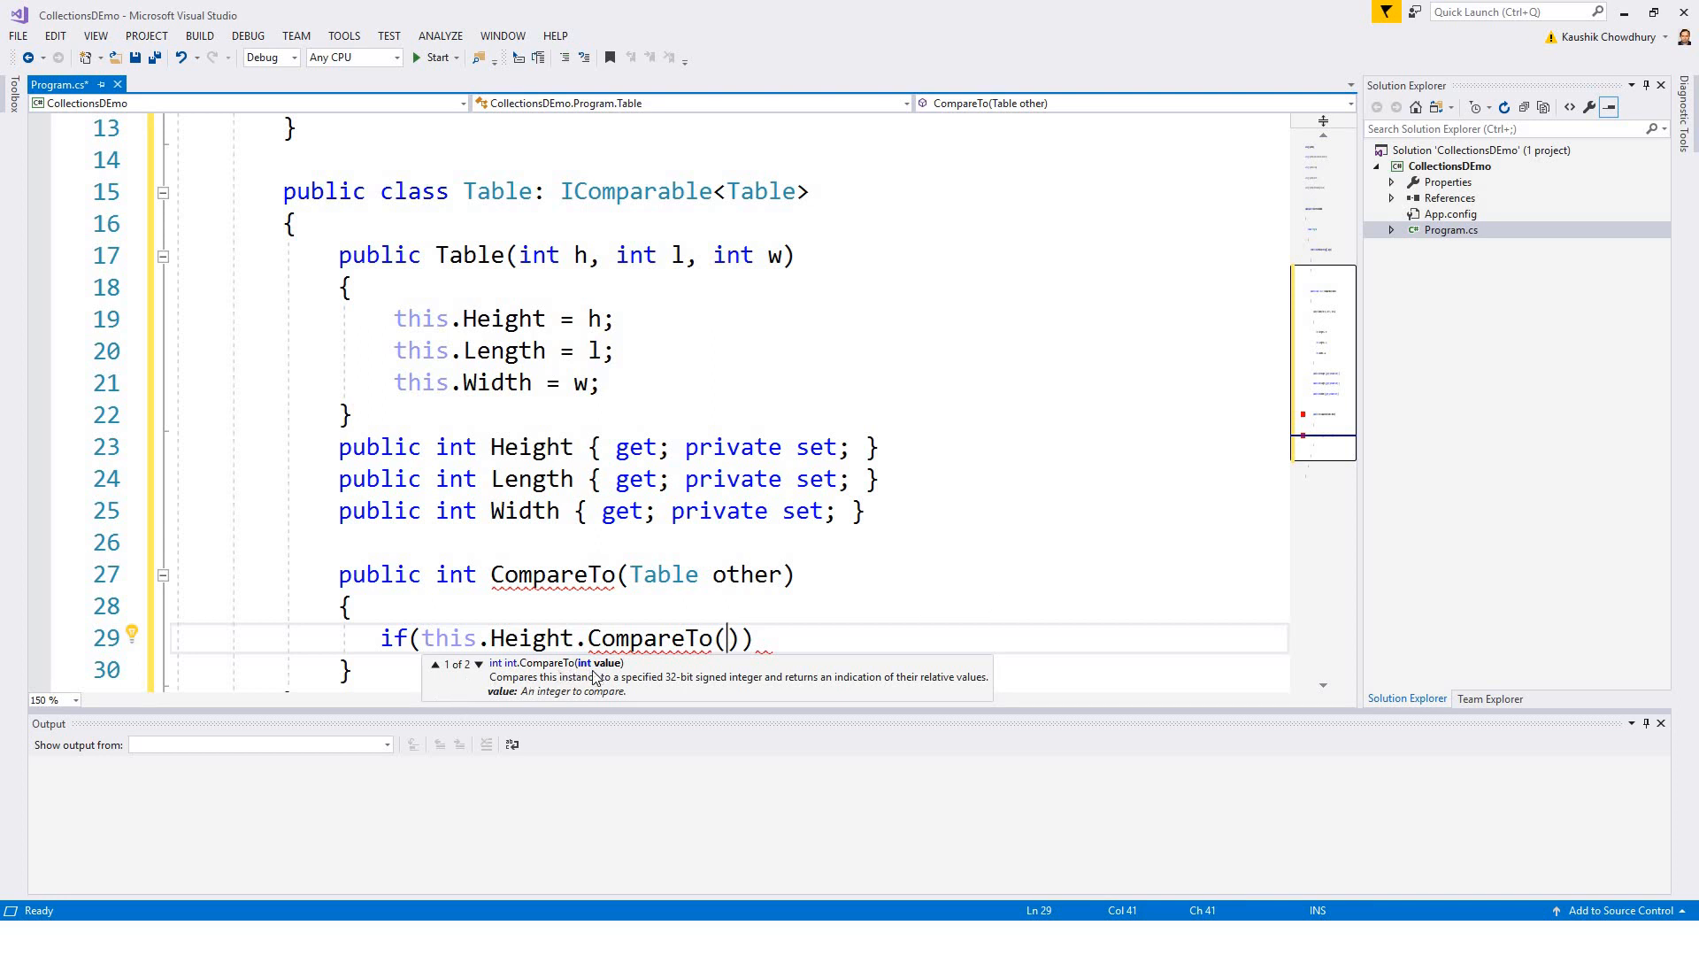
{"action": "mouse_move", "coordinate": [589, 682]}
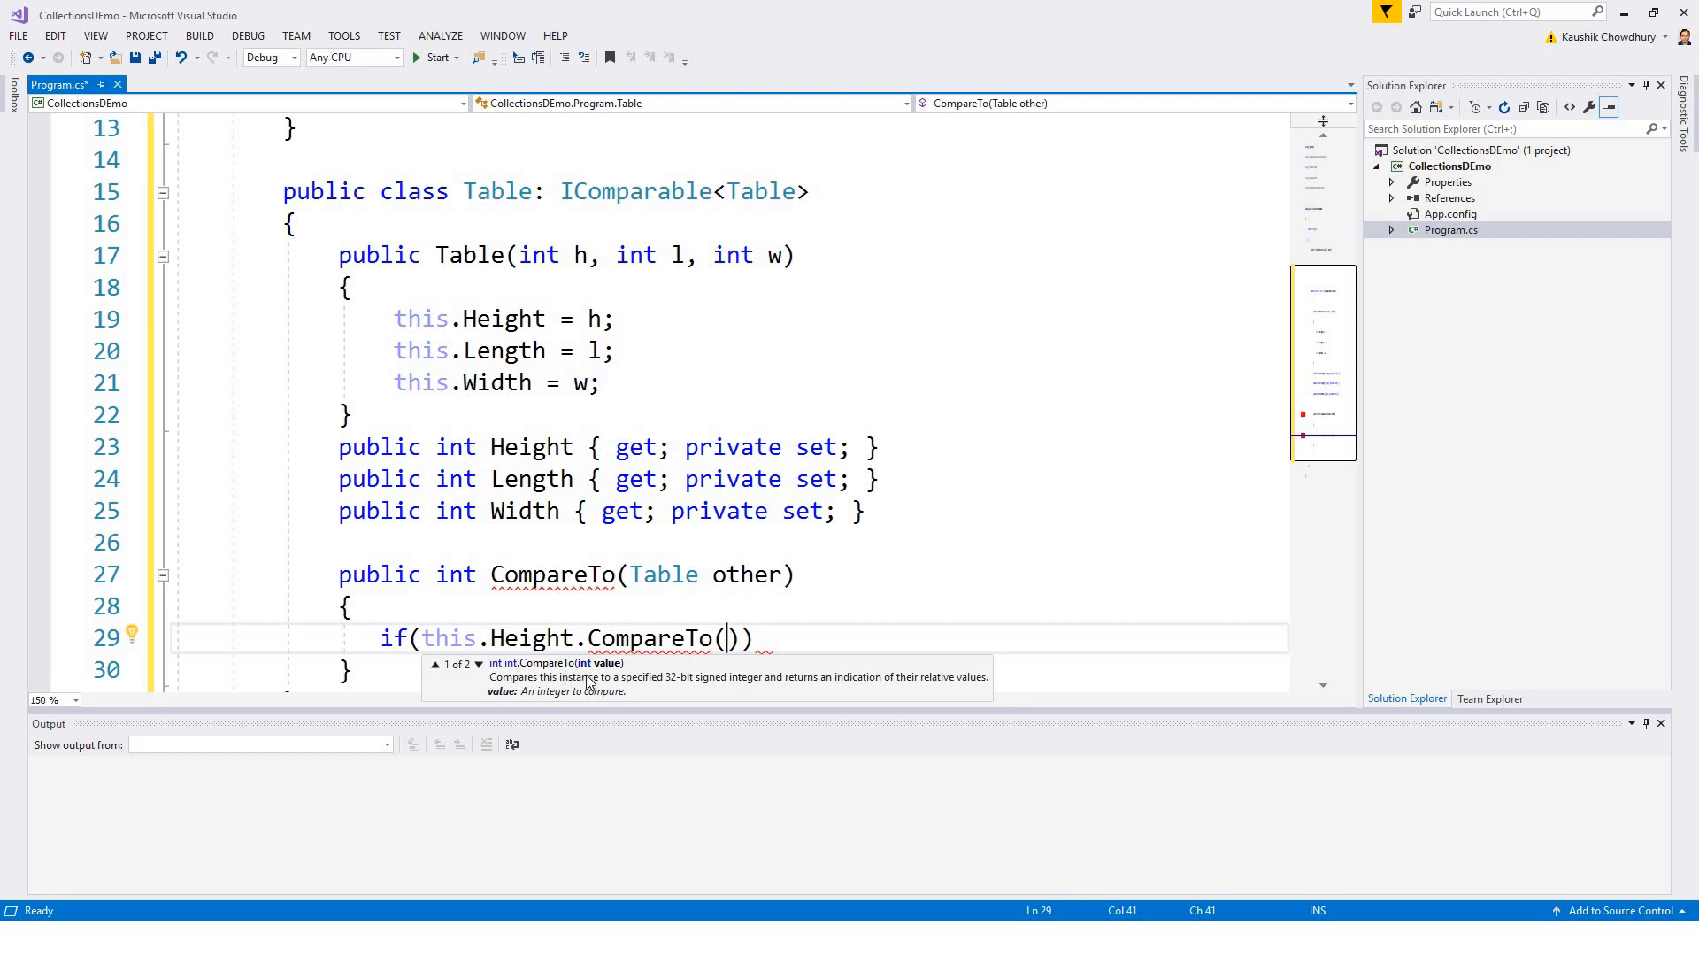
Step: Complete the condition as this.Height.CompareTo(other.Height) != 0, checking the int overload
{"action": "left_click", "coordinate": [480, 664]}
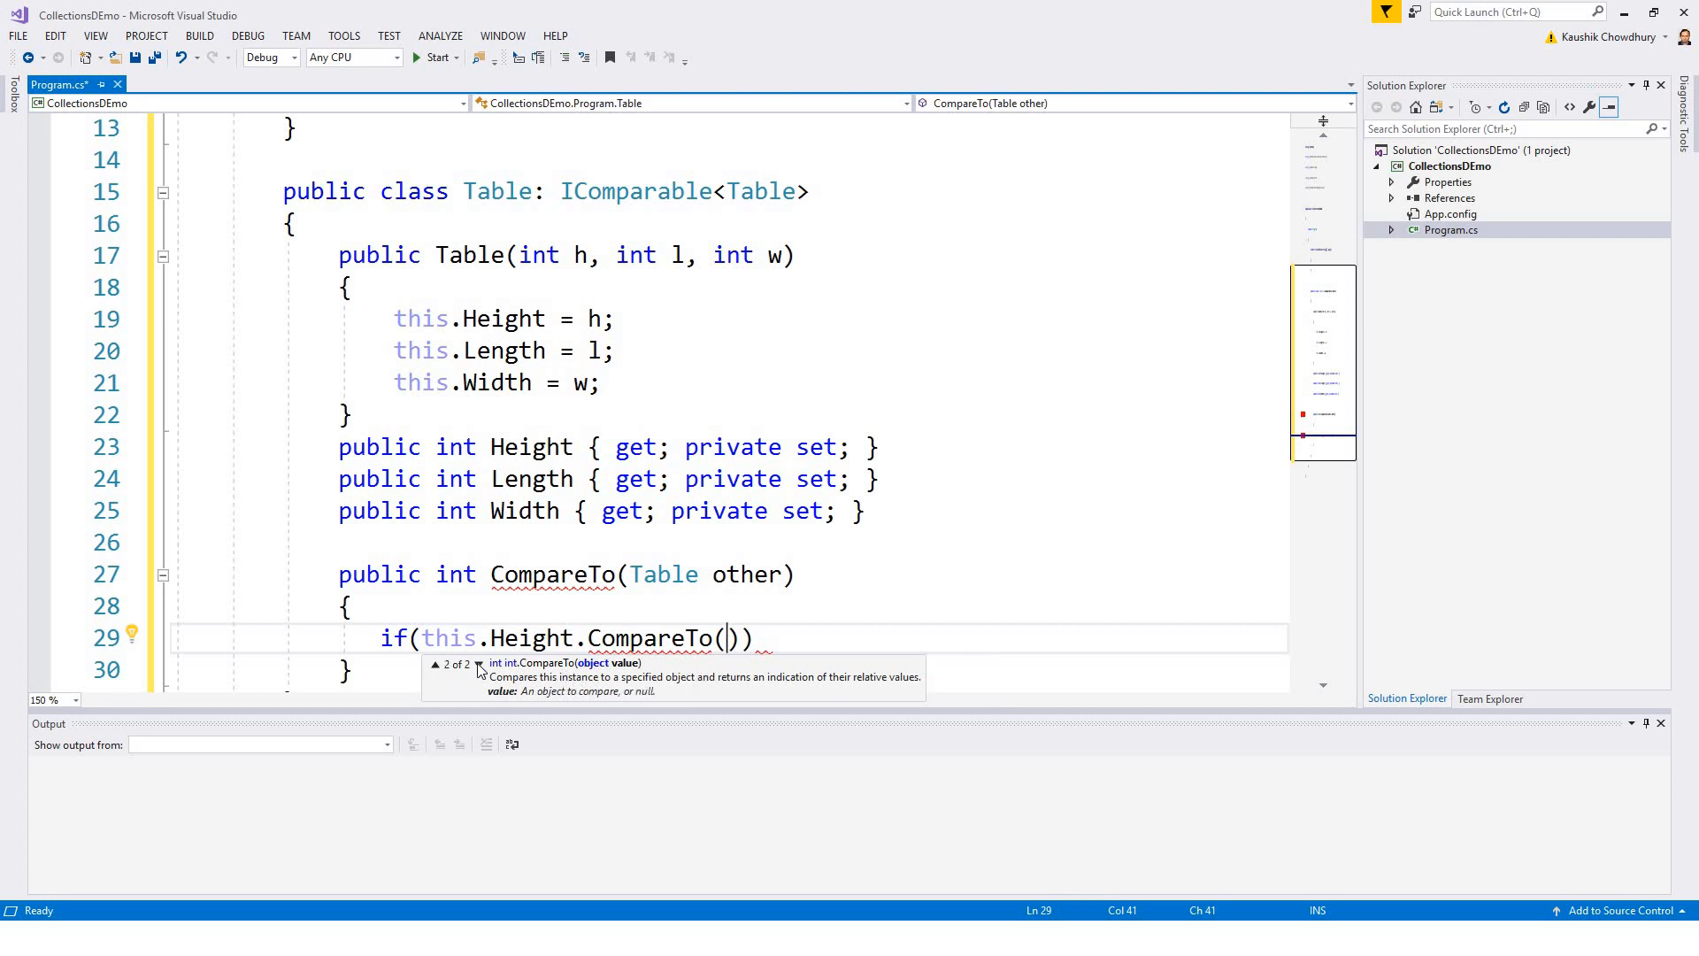
{"action": "left_click", "coordinate": [478, 663]}
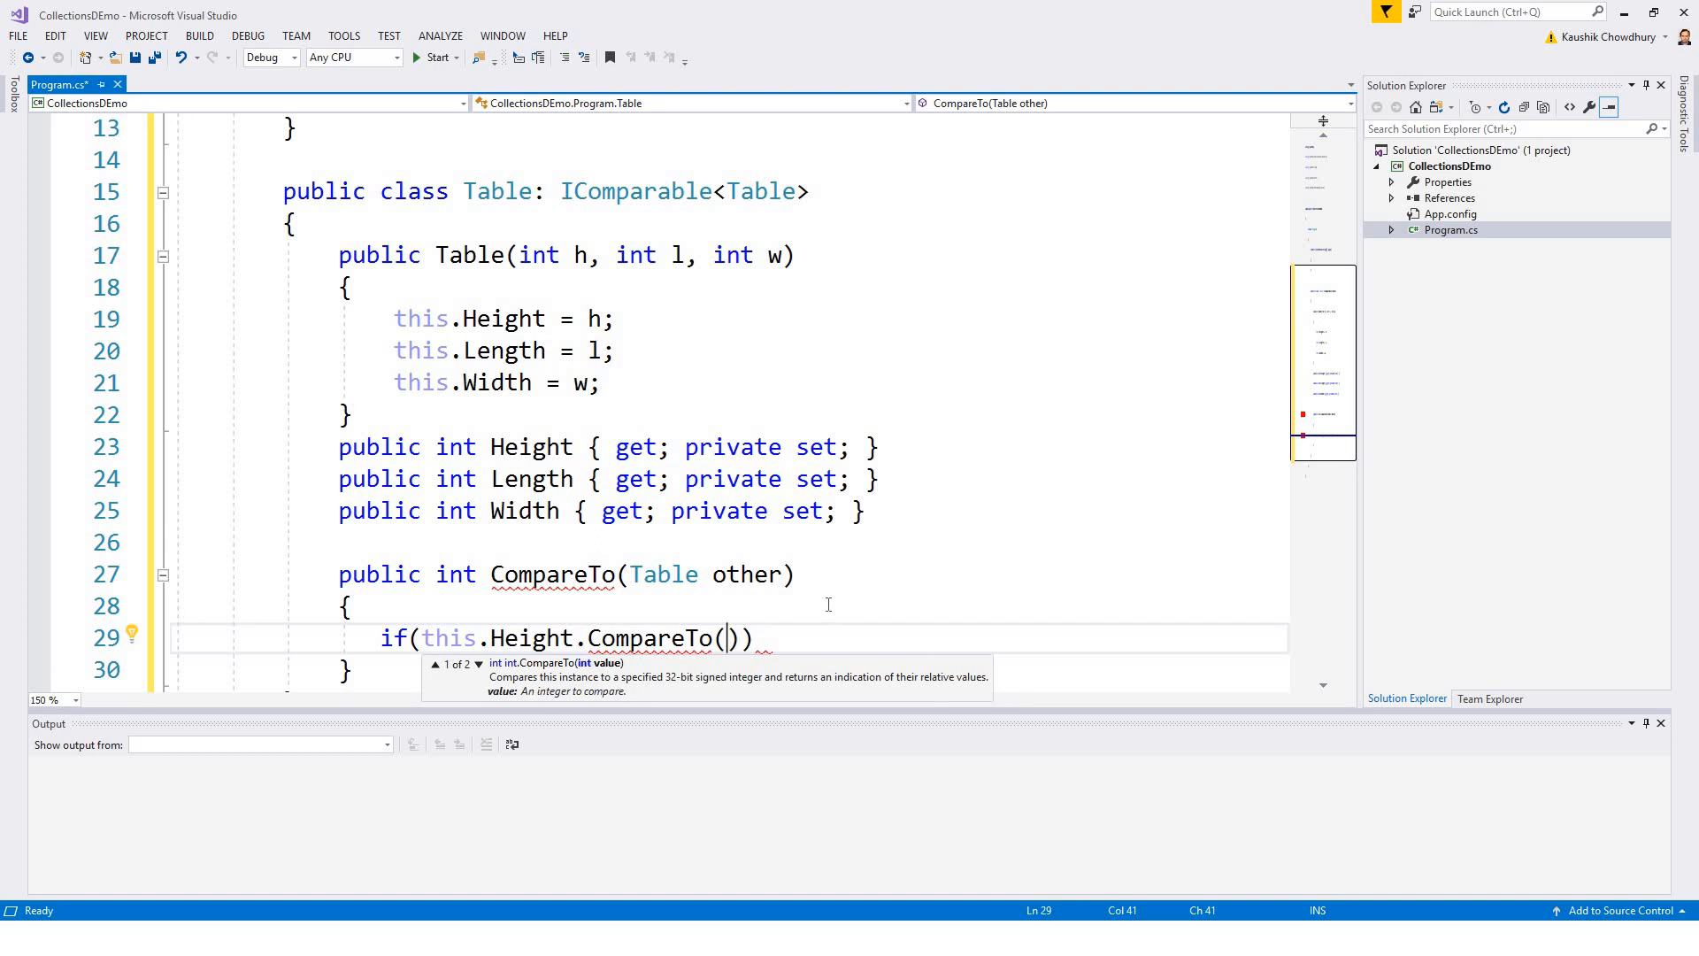
{"action": "mouse_move", "coordinate": [1070, 606]}
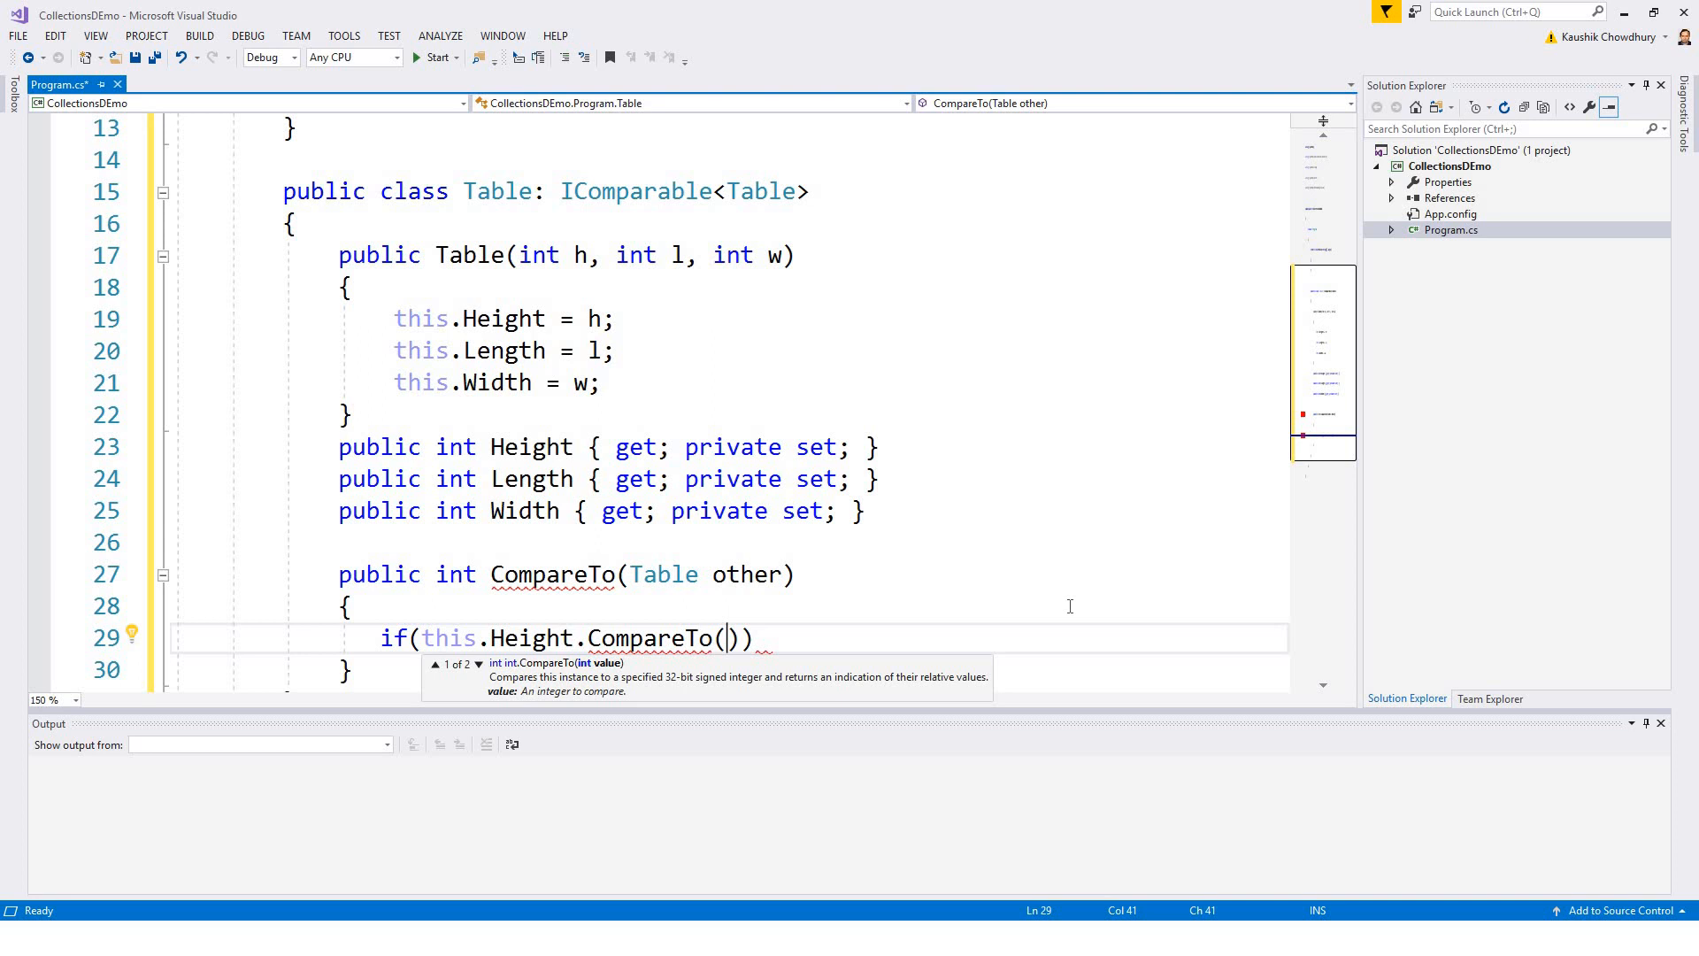
{"action": "type", "text": "other"}
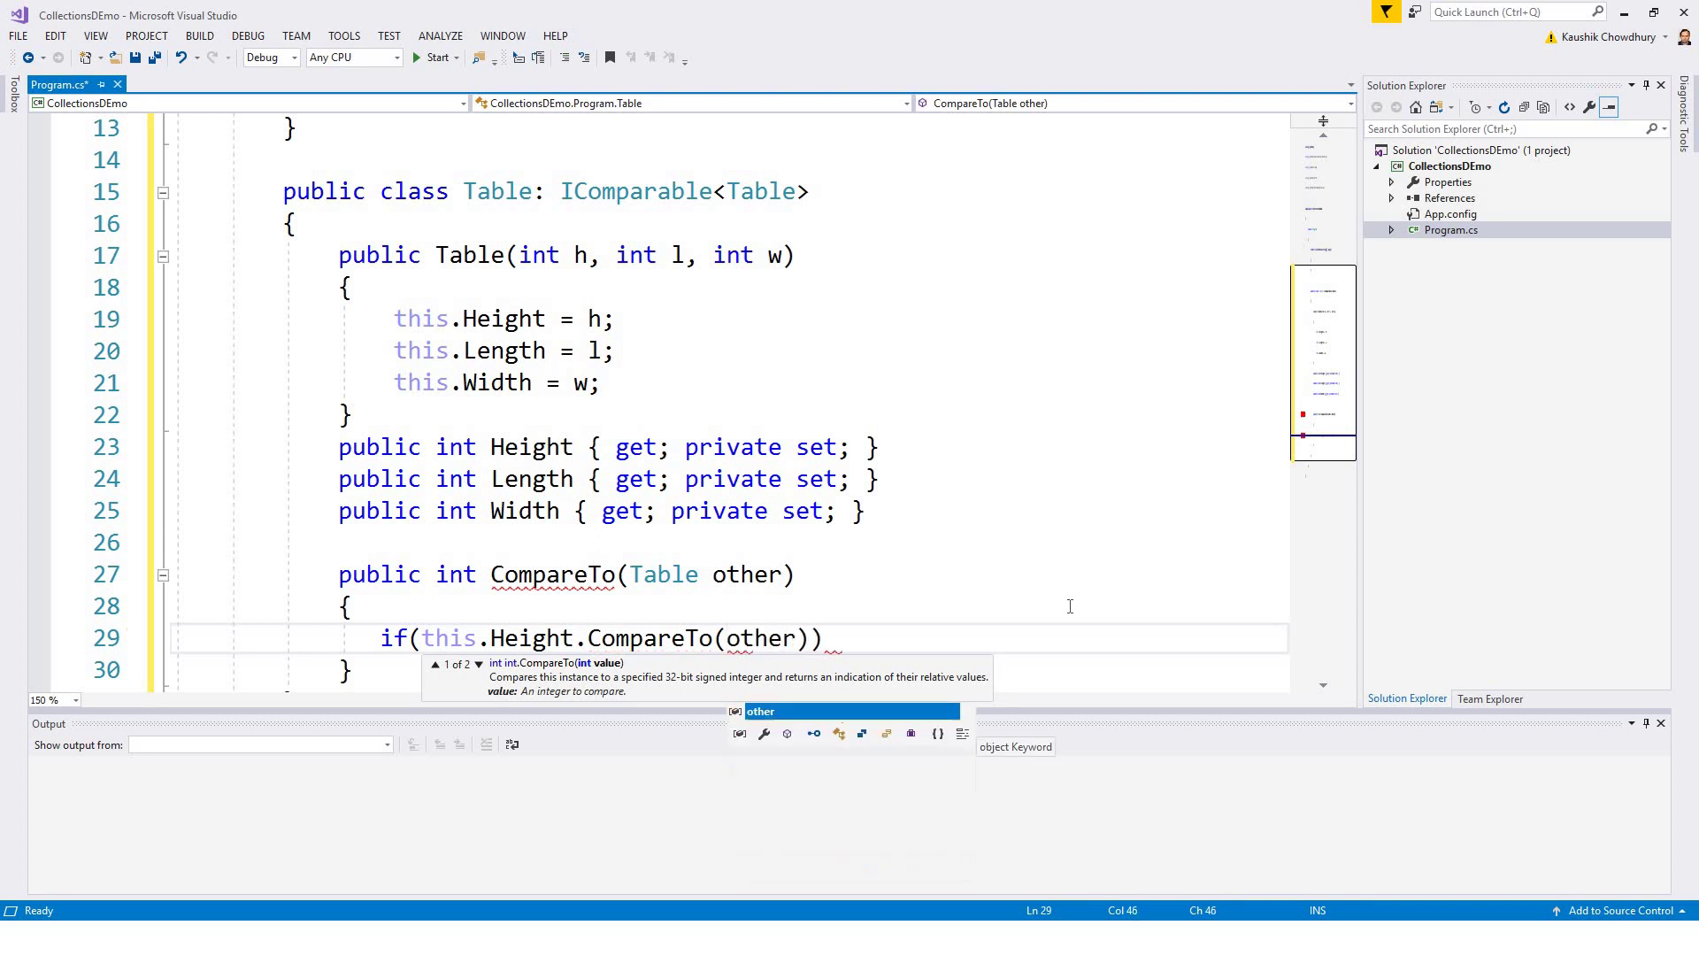
{"action": "type", "text": "."}
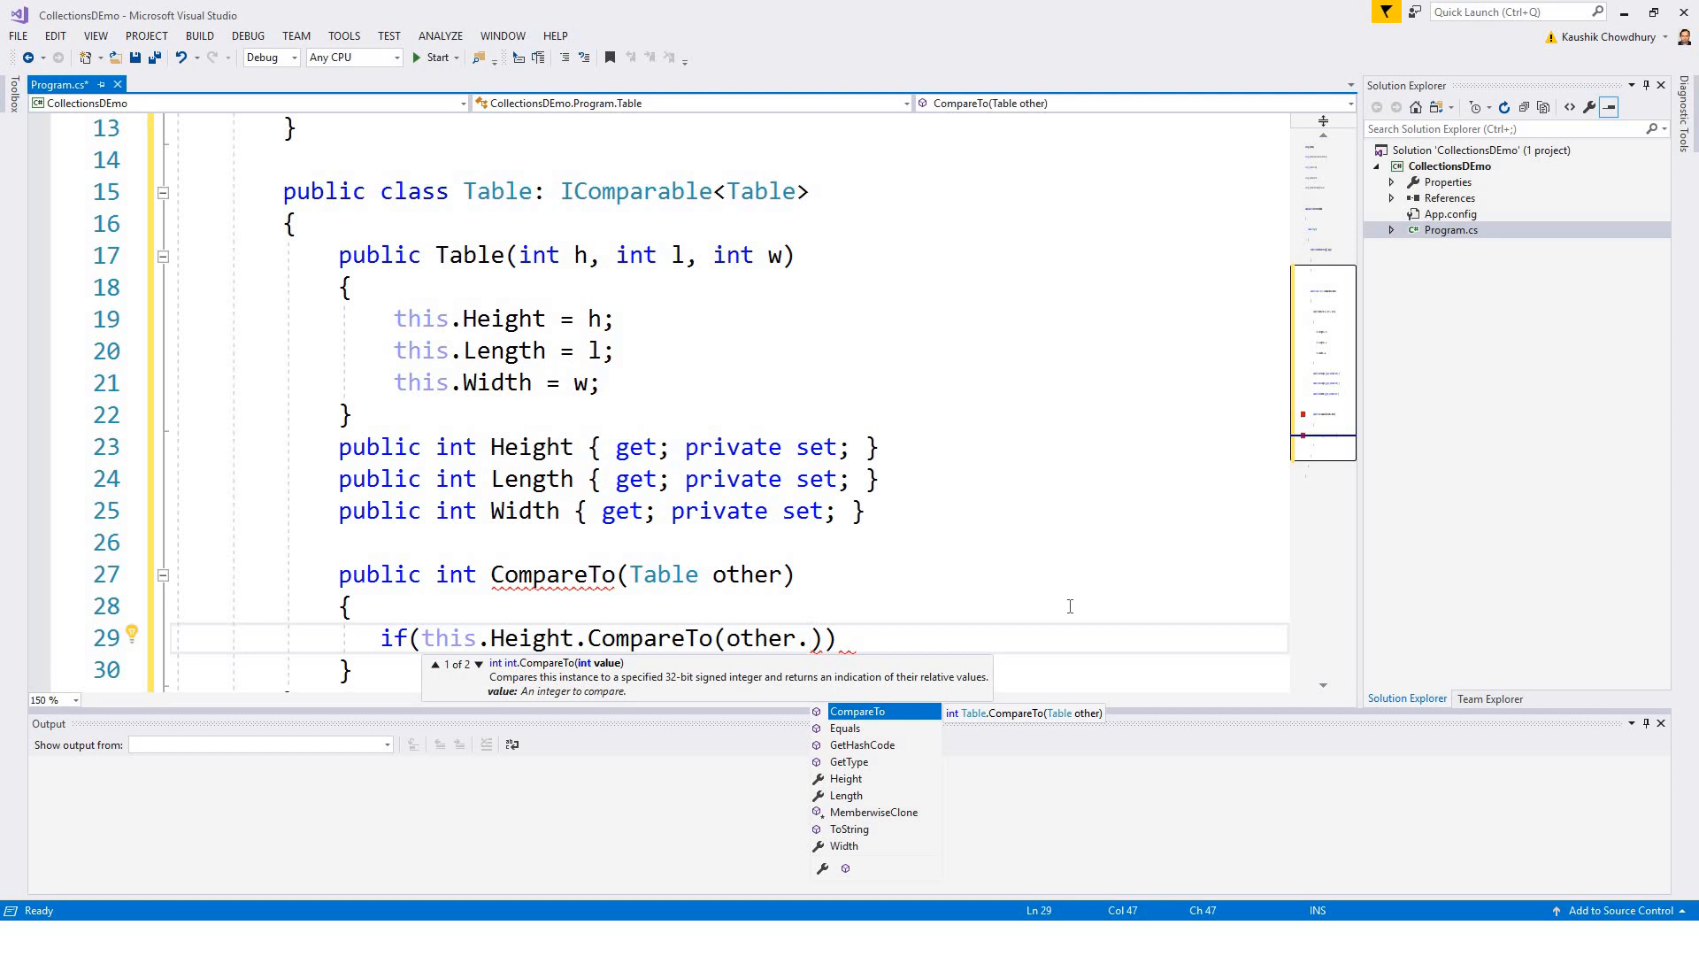
{"action": "type", "text": "Height"}
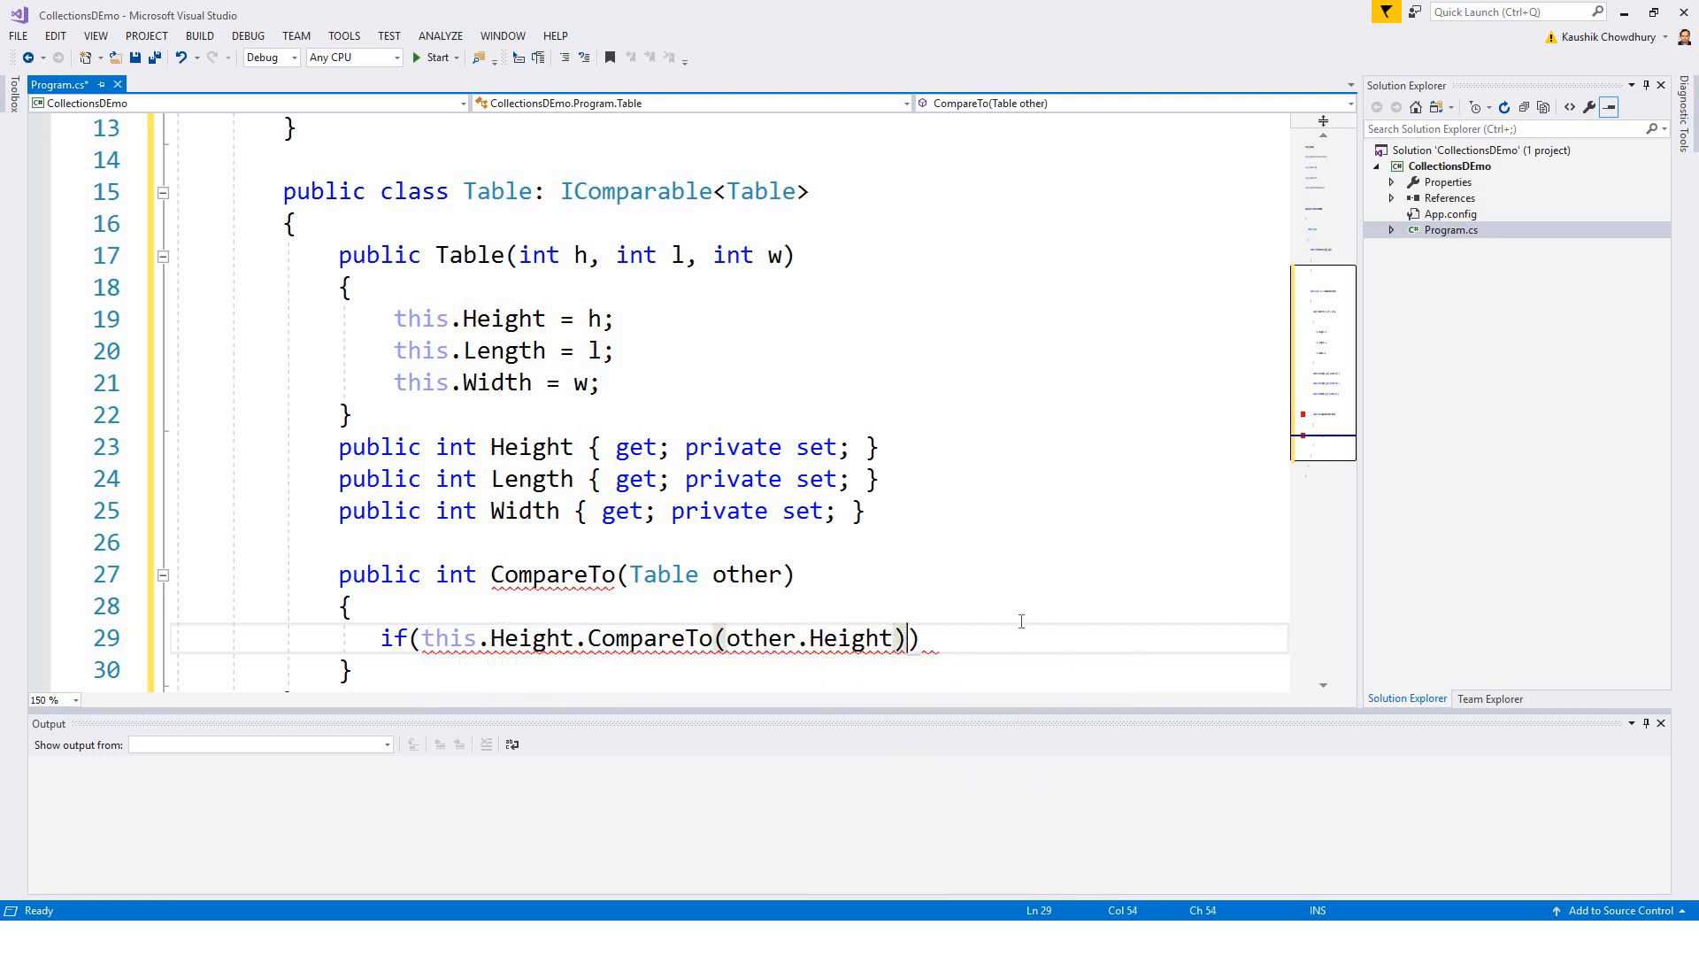
{"action": "type", "text": "!"}
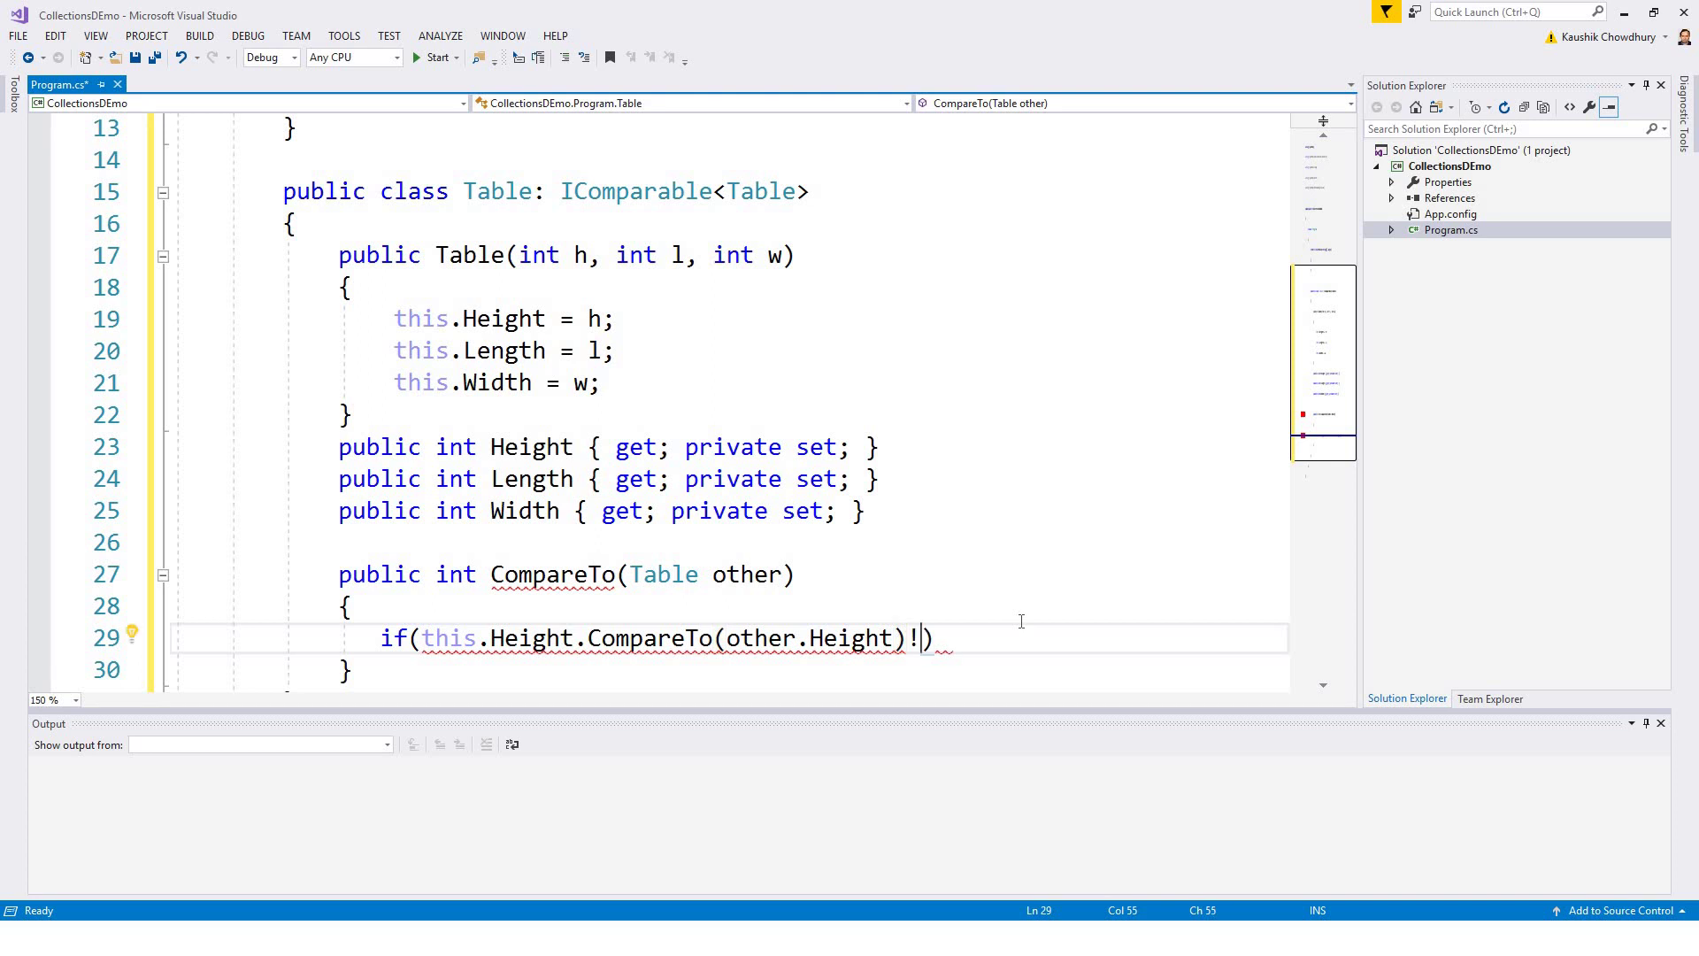
{"action": "type", "text": "=0"}
{"action": "type", "text": "{"}
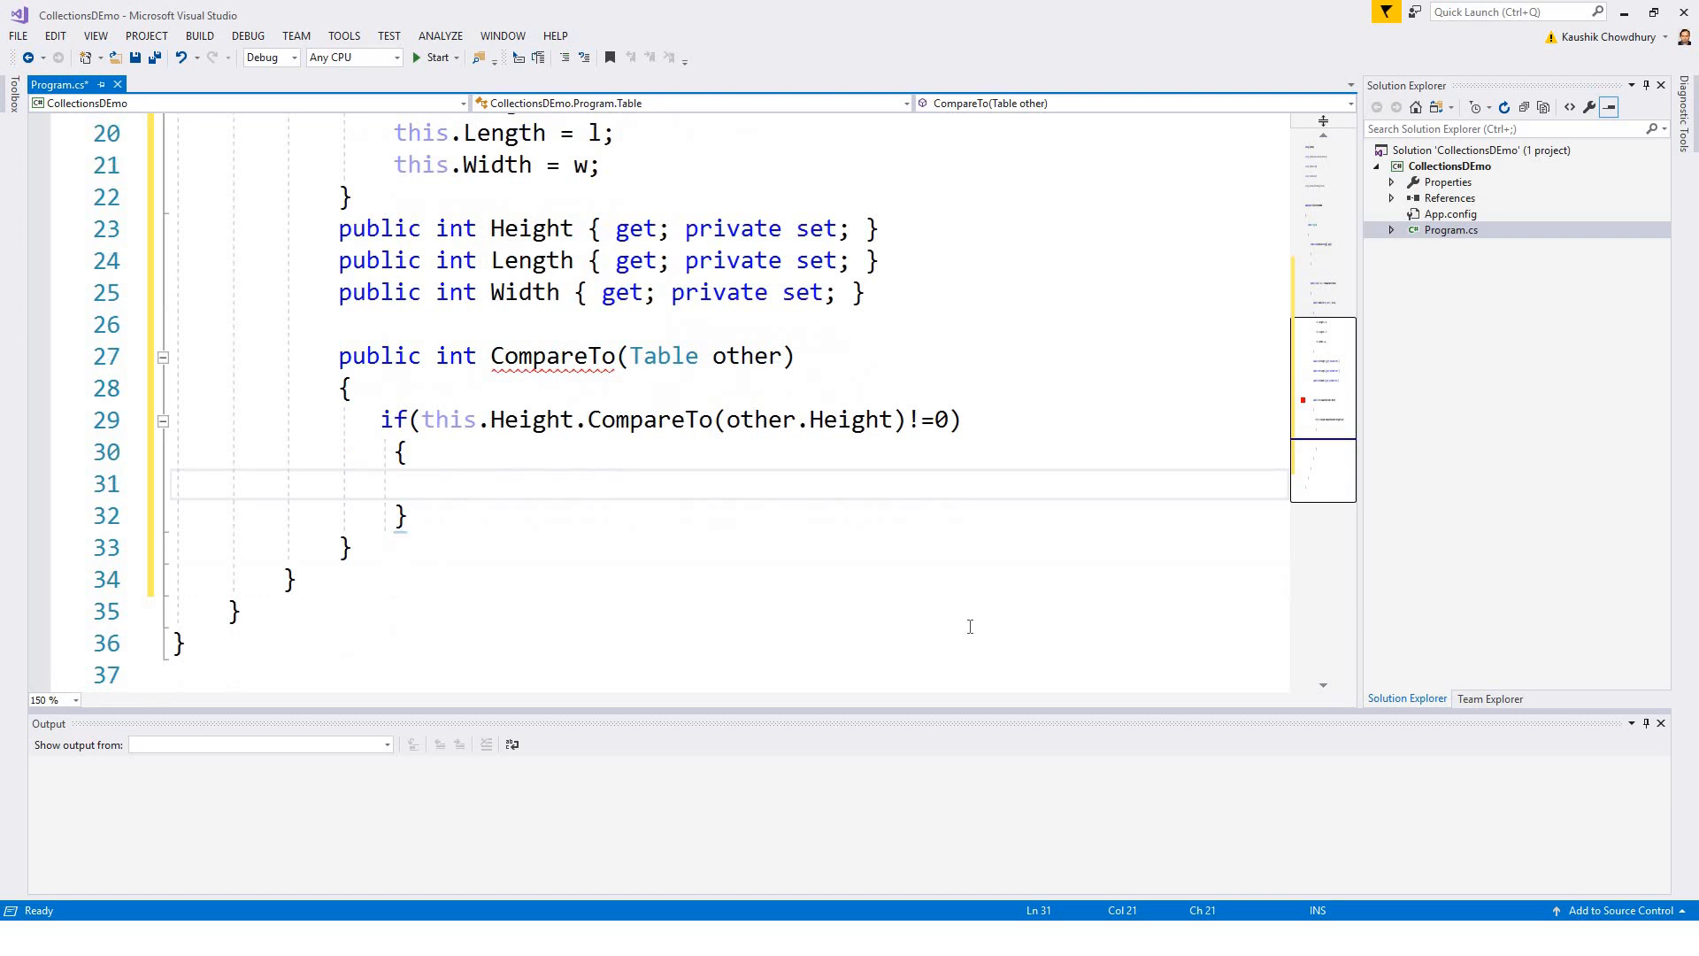
Step: Write return this.Height.CompareTo(other.Height); inside the if block, reusing other.Height from the condition
{"action": "type", "text": "return"}
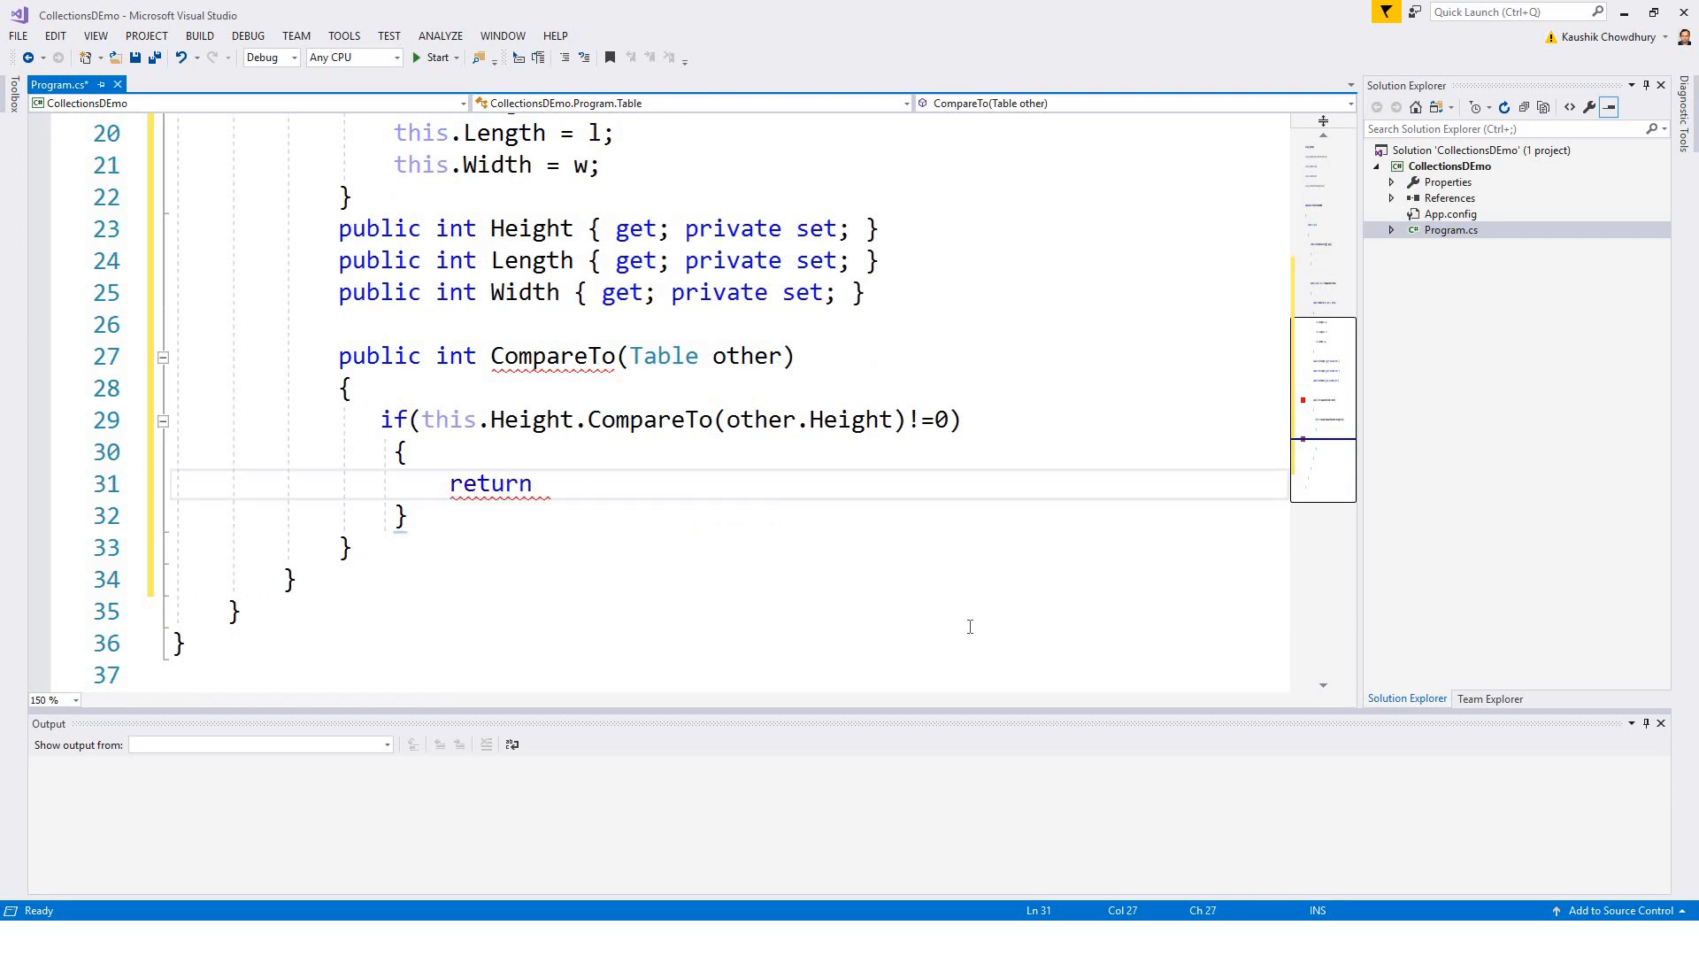
{"action": "type", "text": "this"}
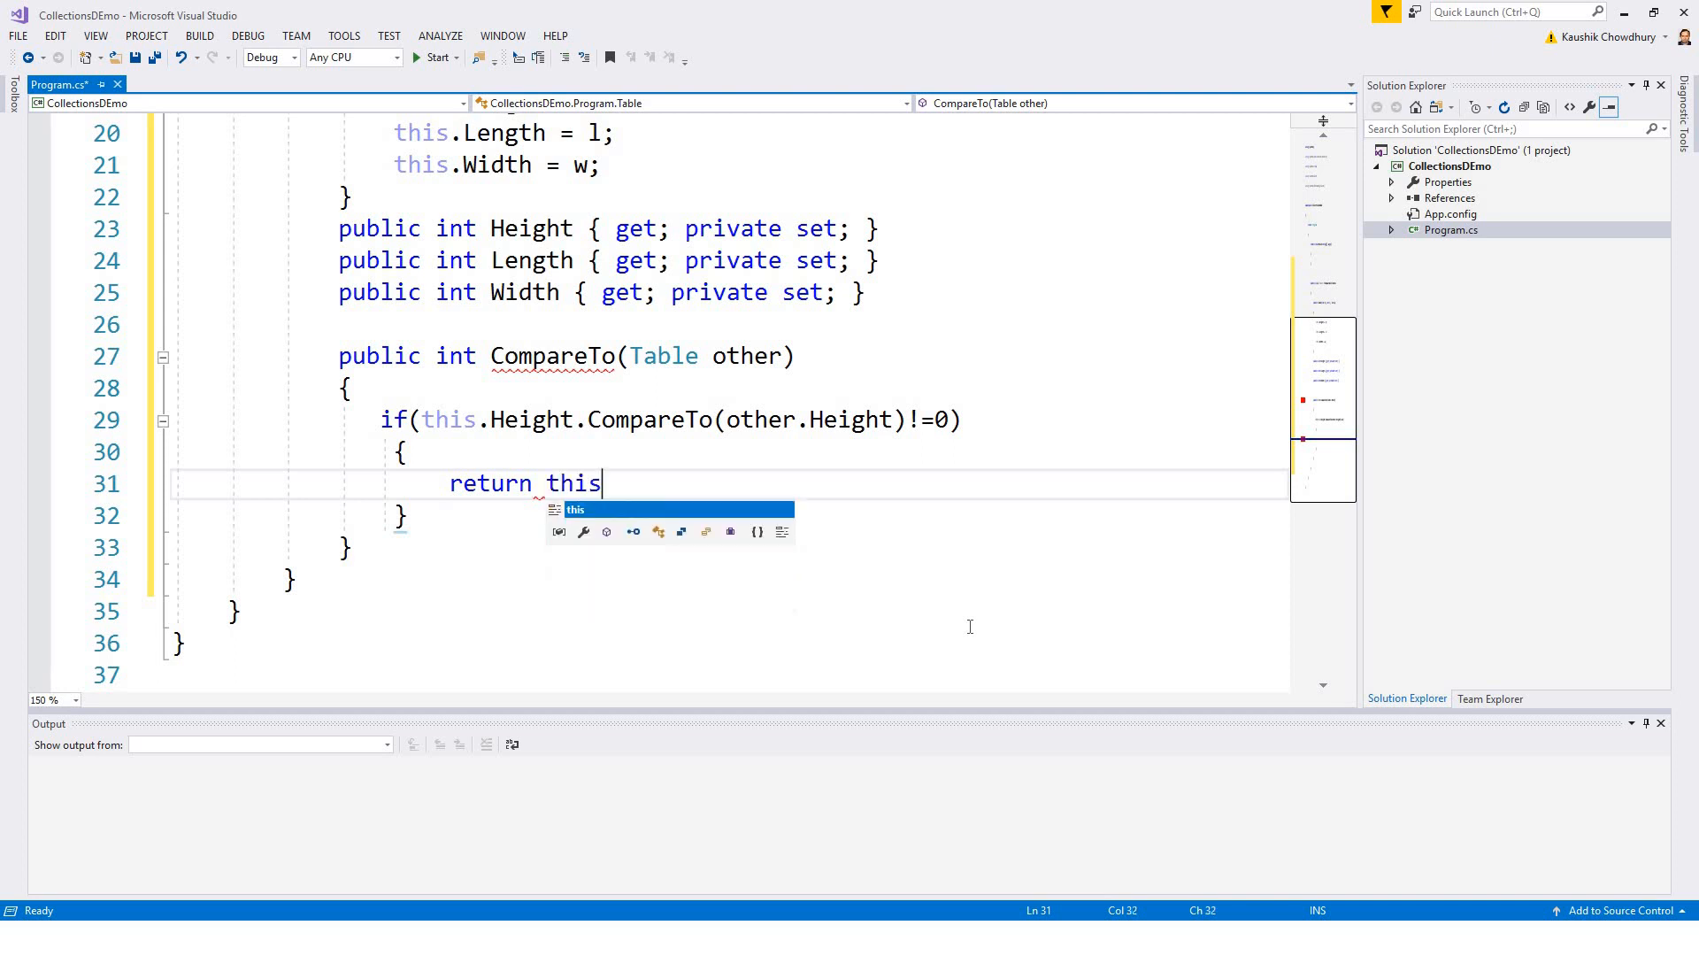
{"action": "type", "text": ".He"}
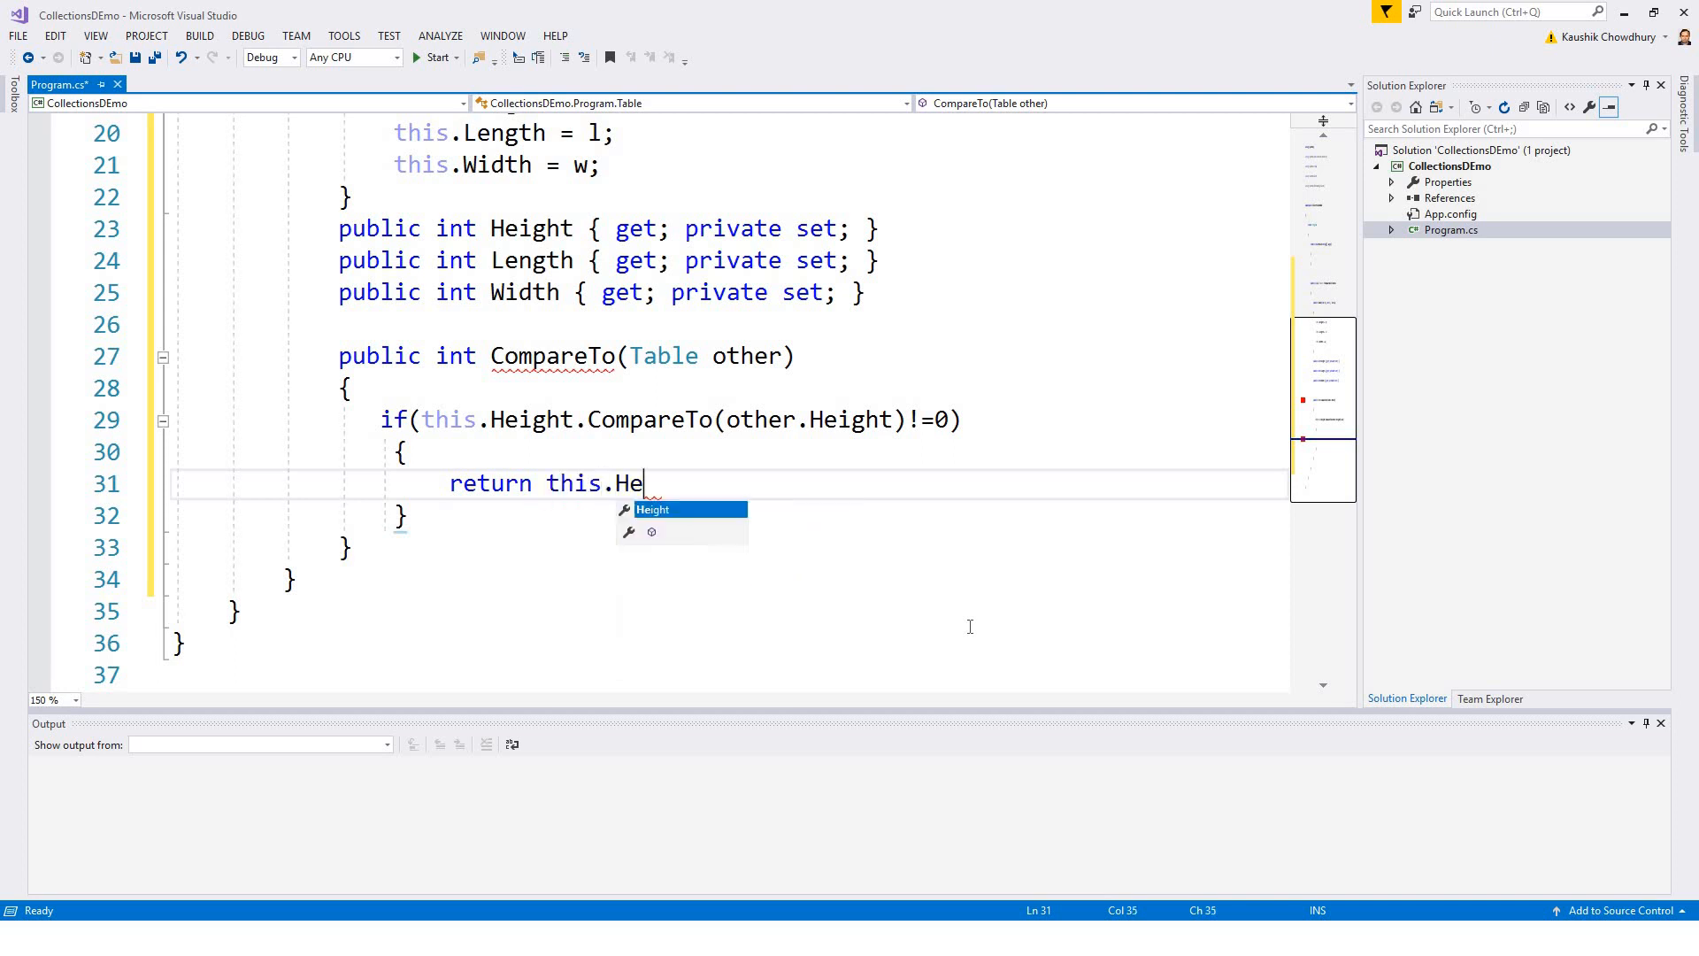
{"action": "key", "text": "Tab"}
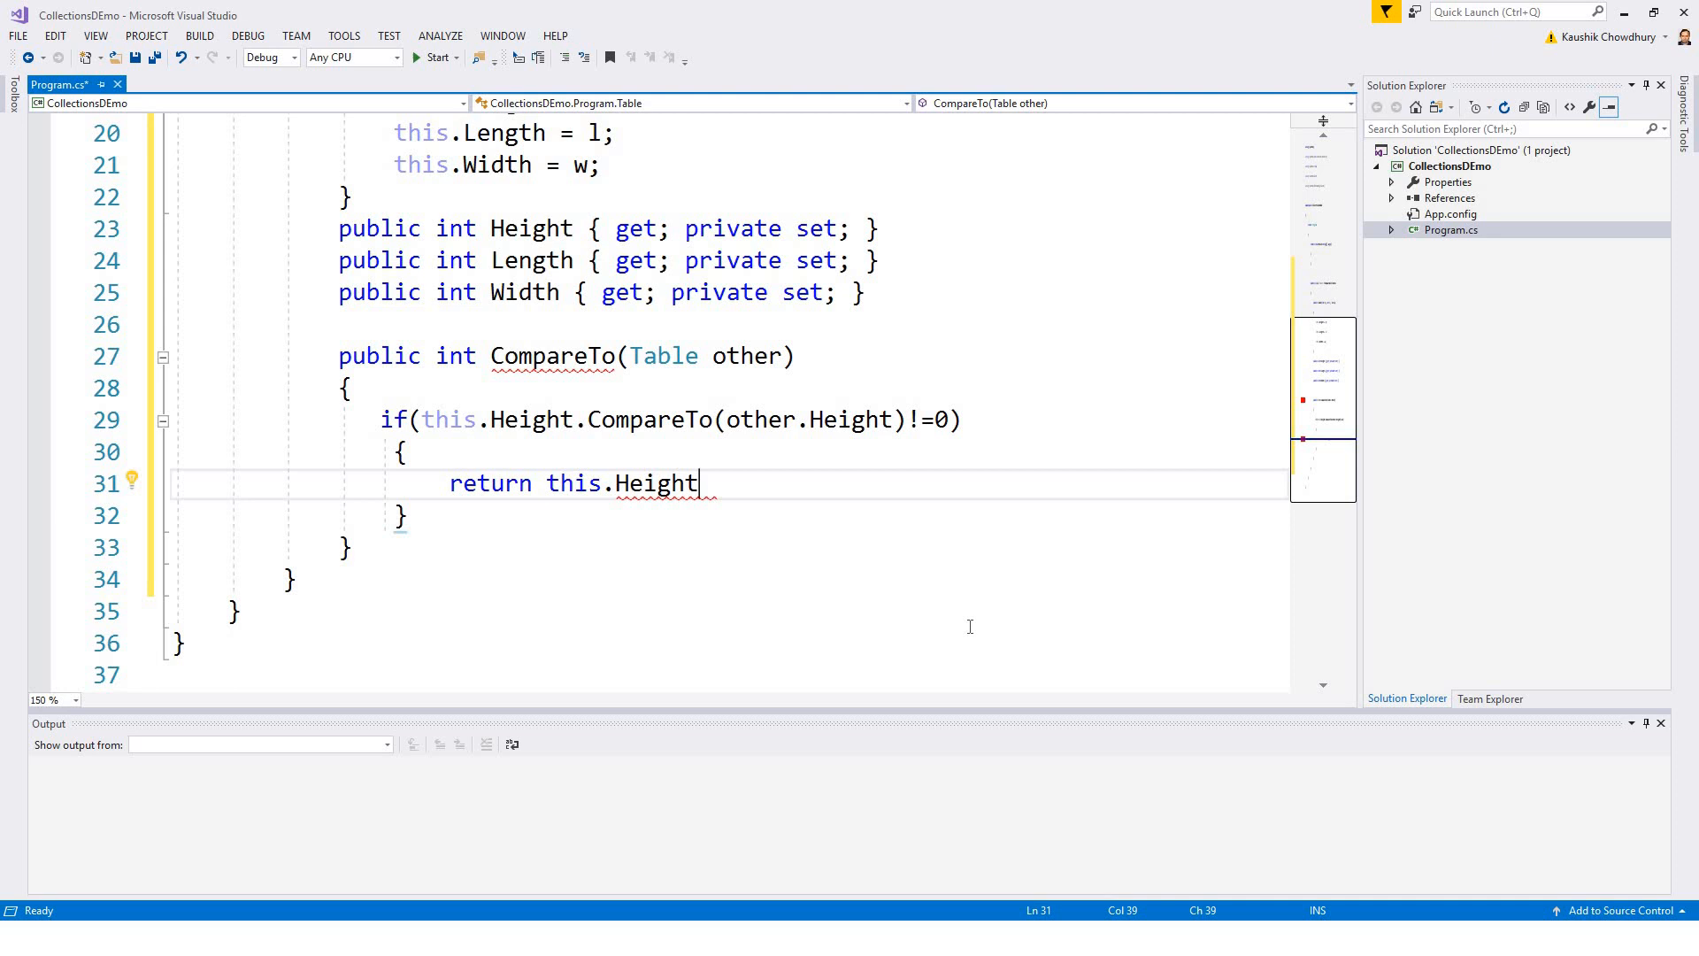
{"action": "type", "text": ".CompareTo("}
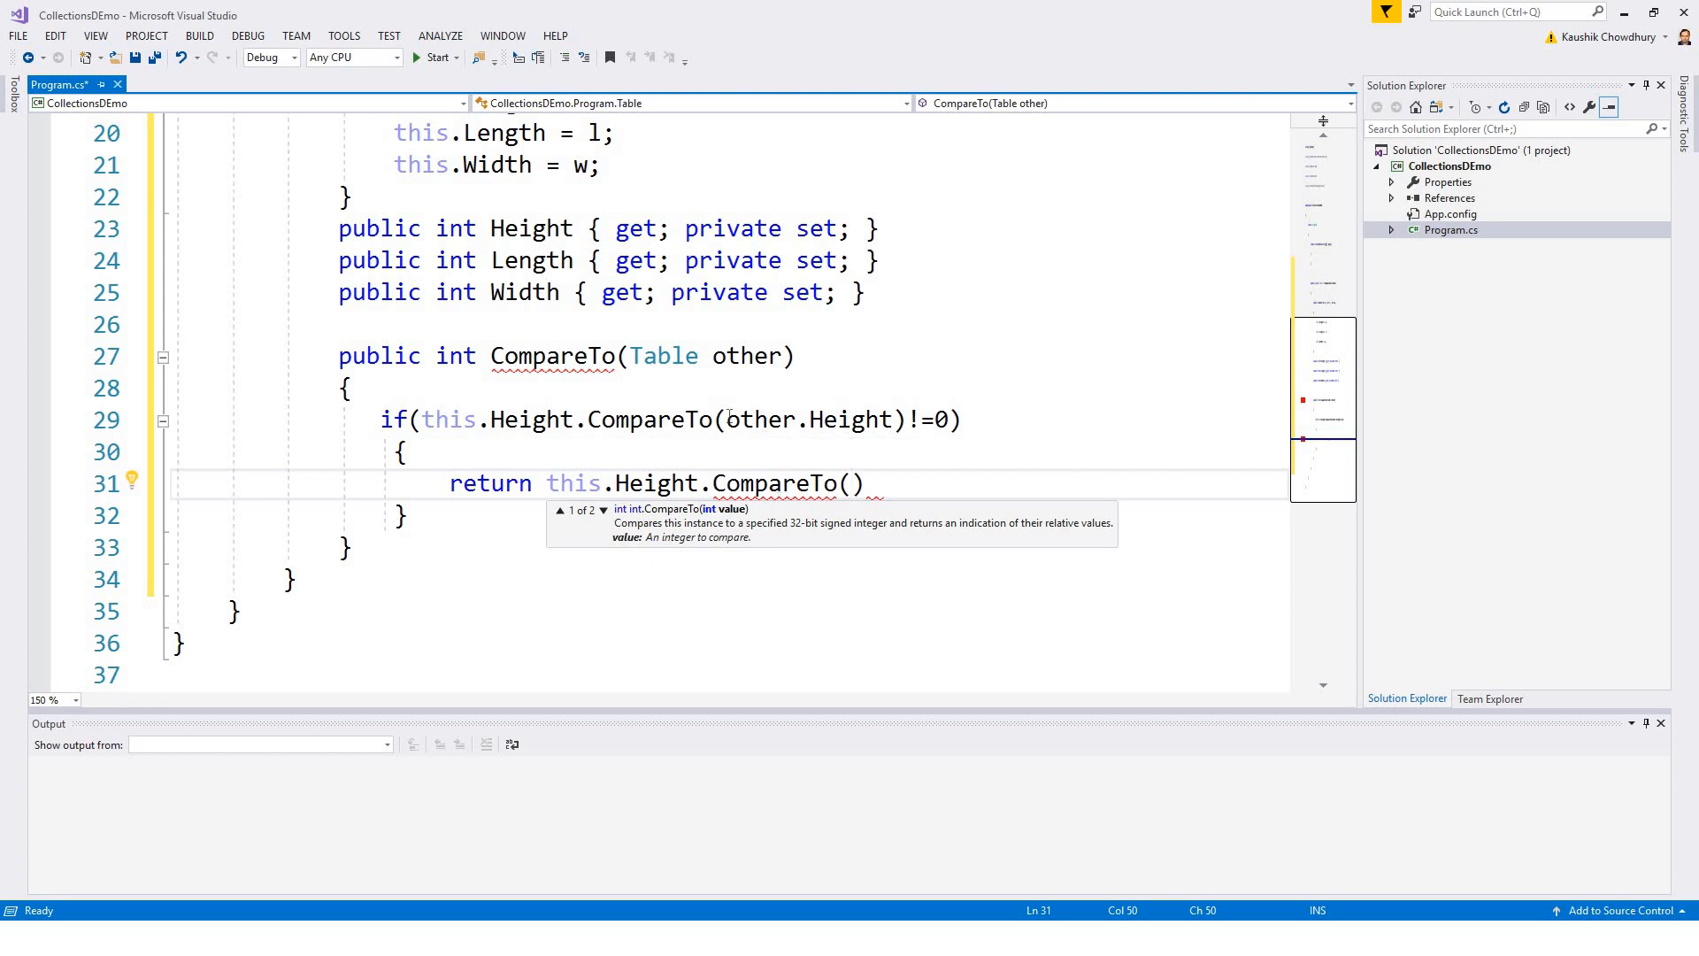
{"action": "double_click", "coordinate": [850, 420]}
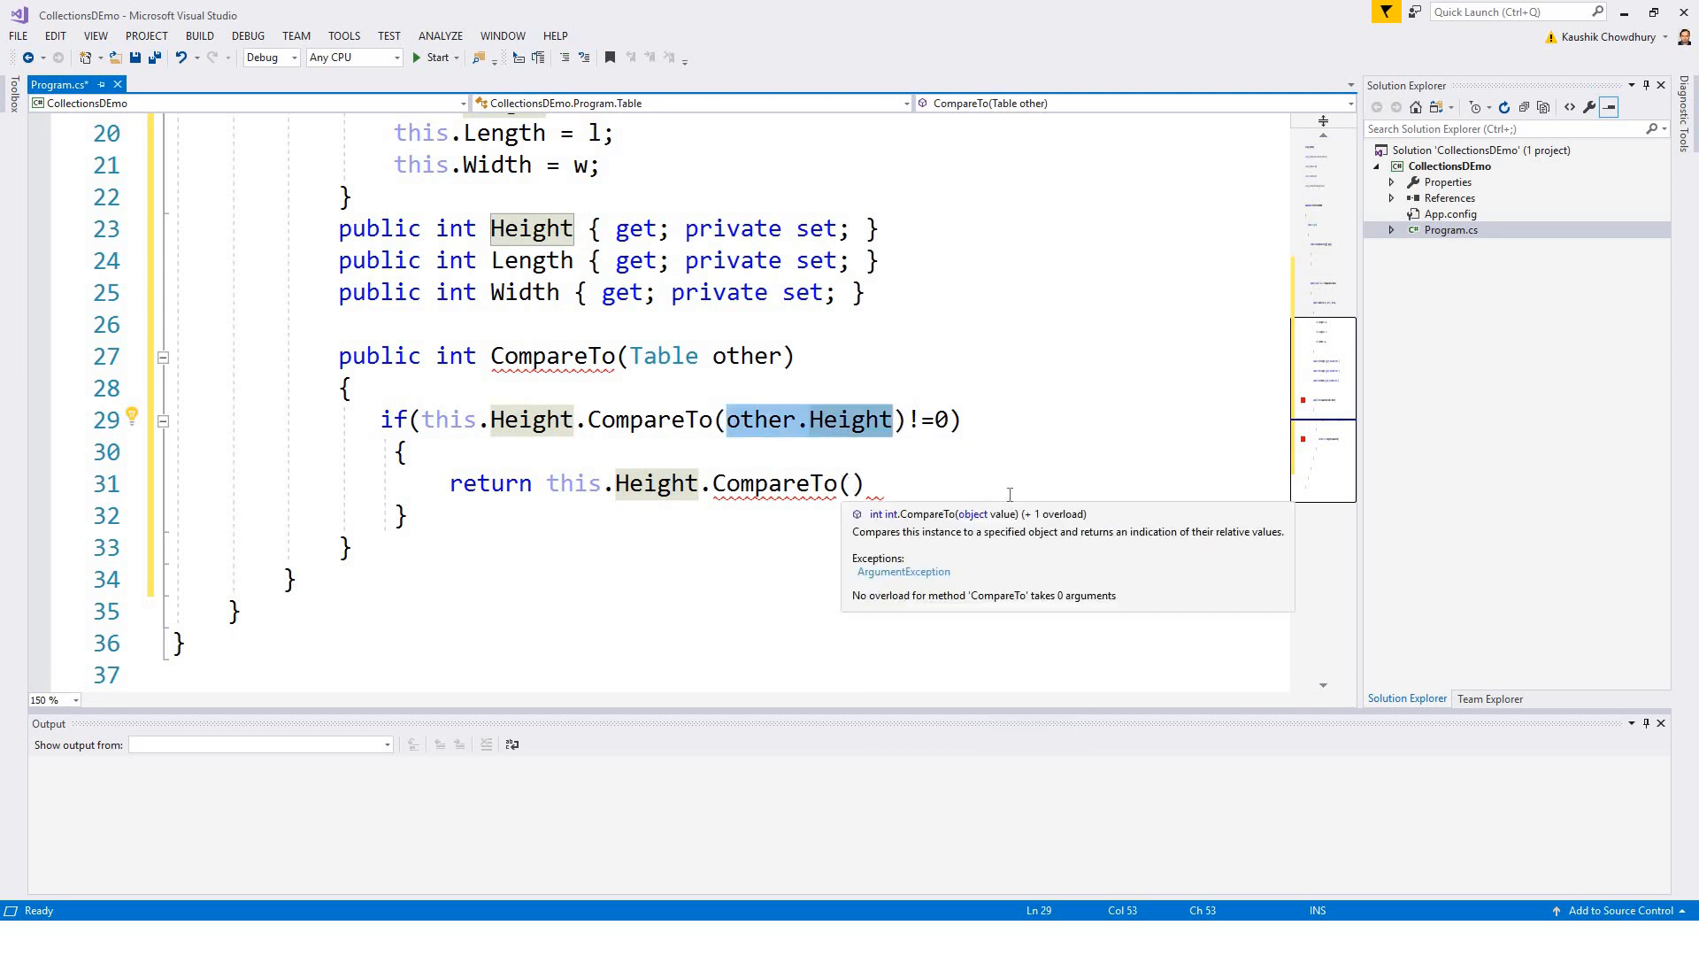
{"action": "type", "text": "other.Height"}
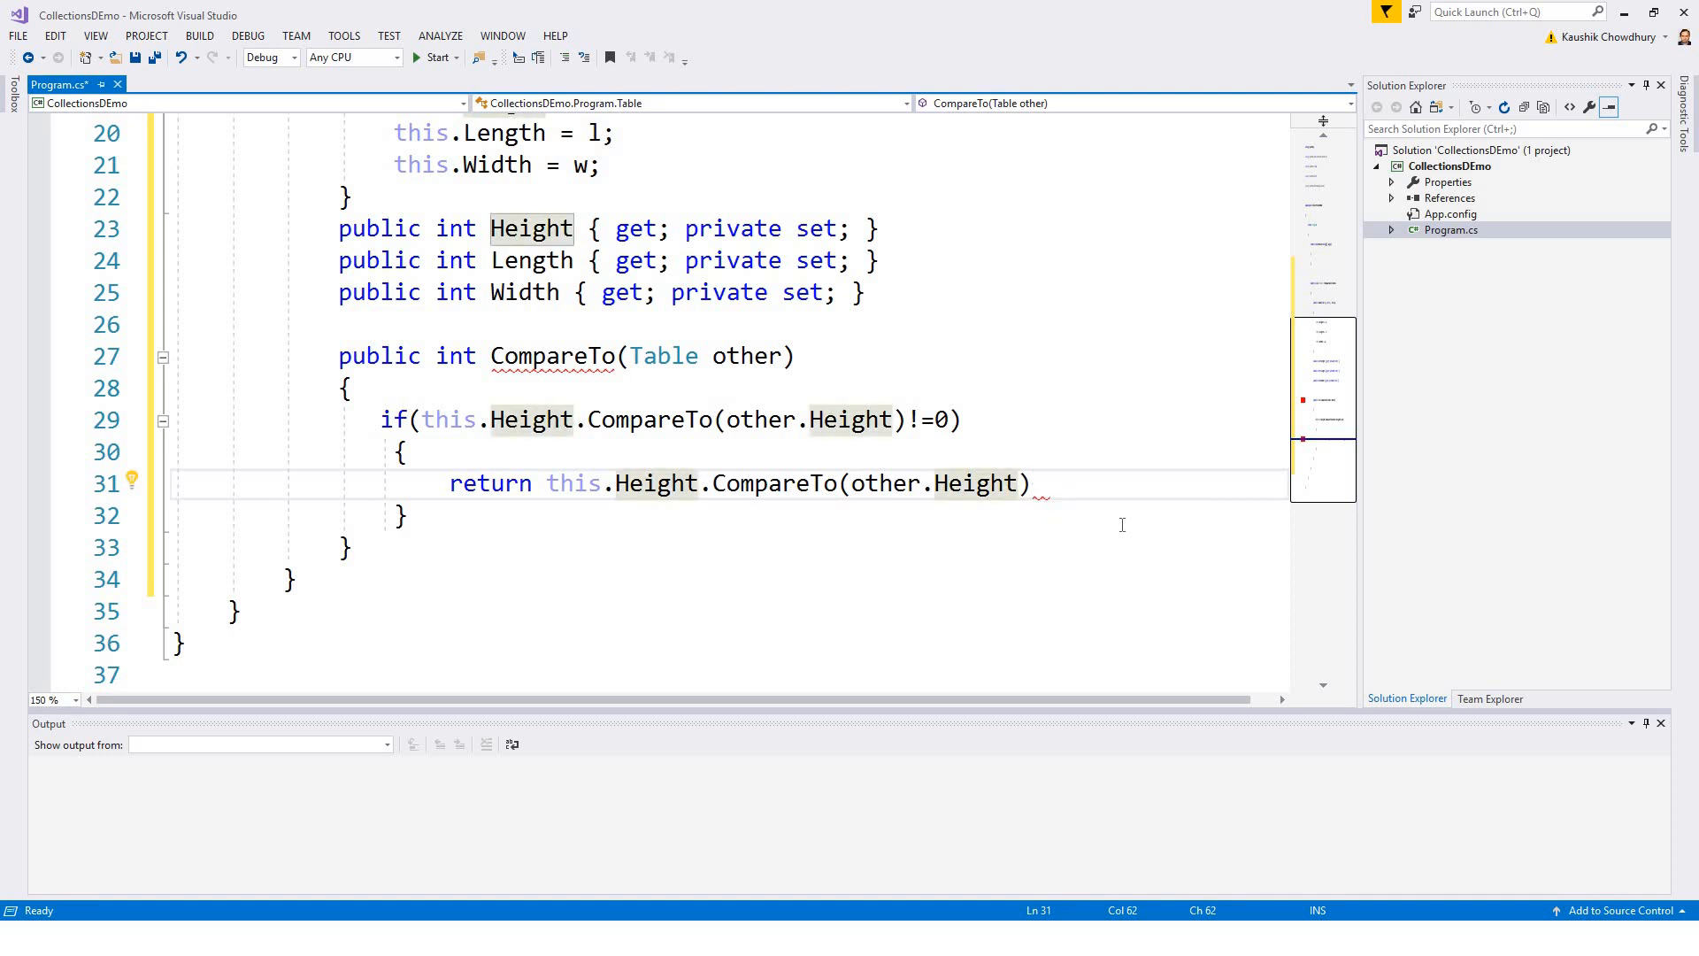
{"action": "type", "text": ";"}
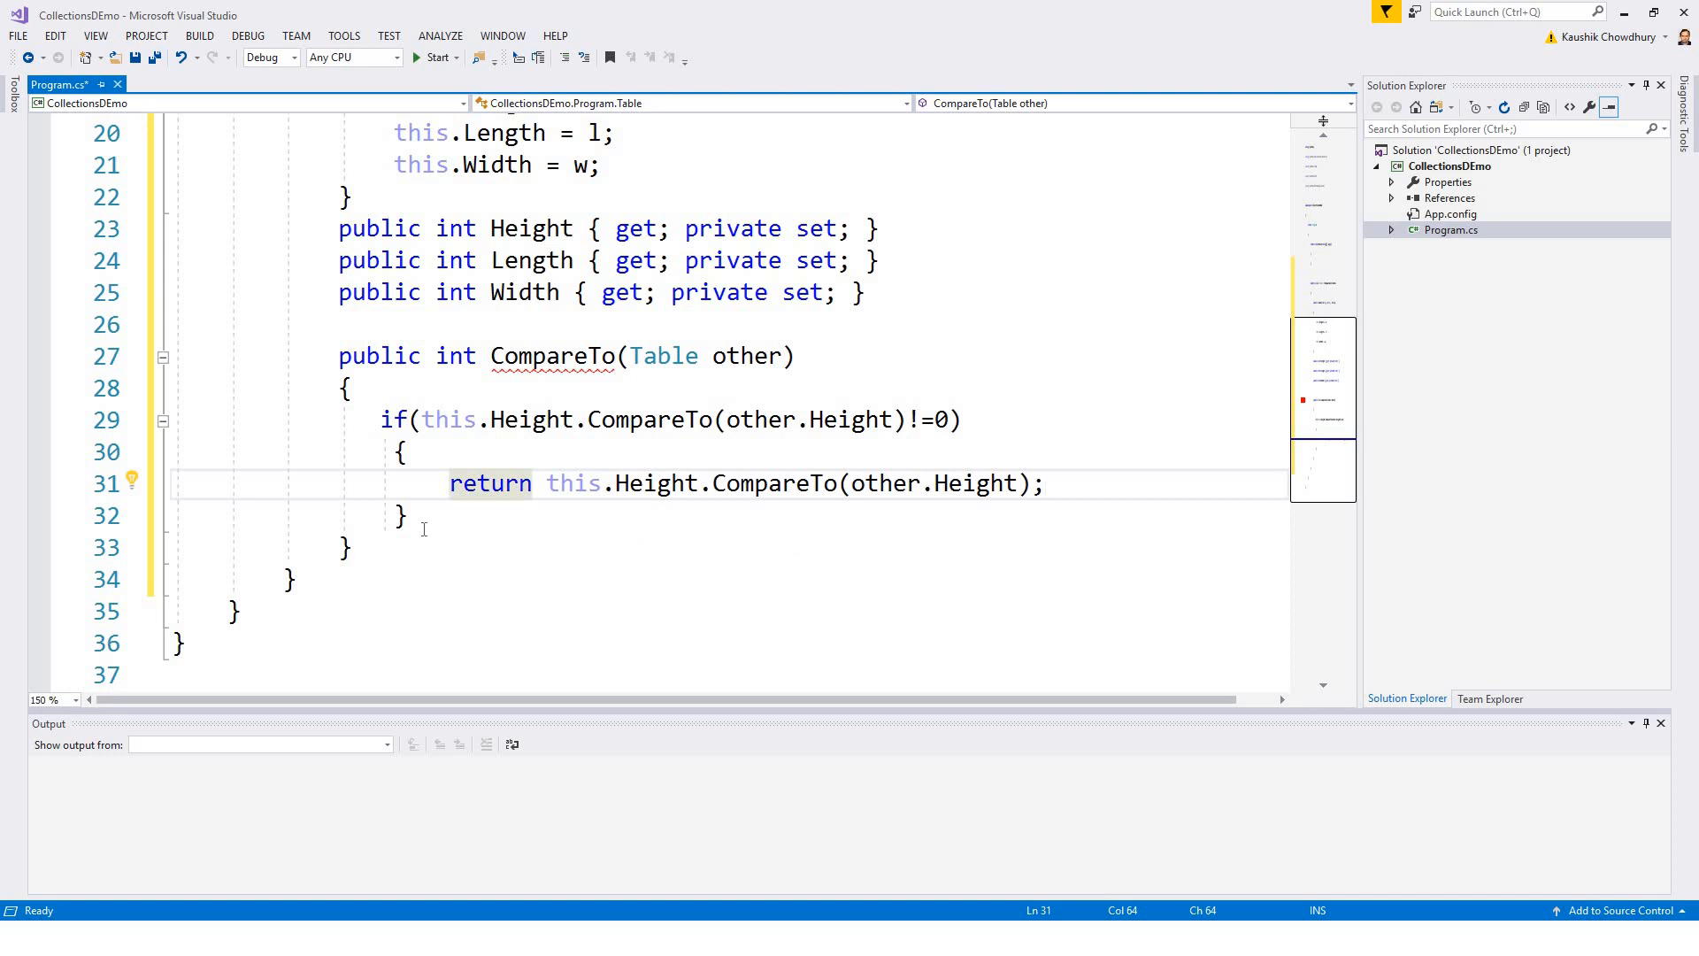
{"action": "left_click", "coordinate": [409, 515]}
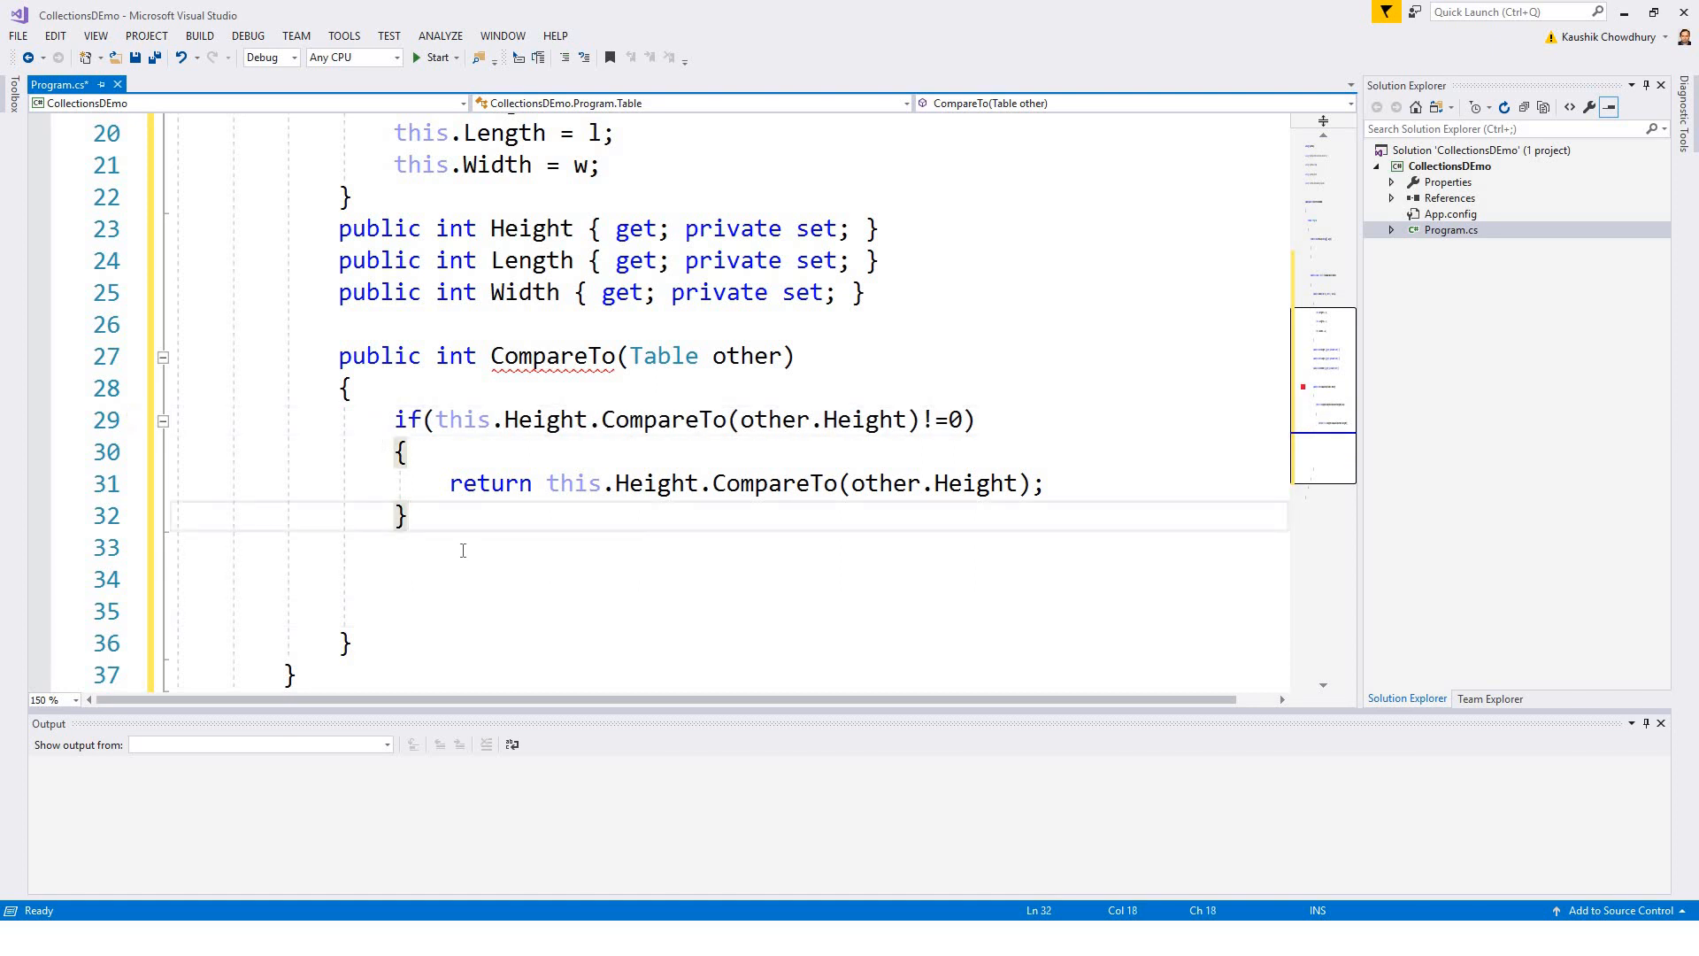
Step: Add two empty else if () { } blocks followed by an else { } block below the Height branch
{"action": "type", "text": "else if"}
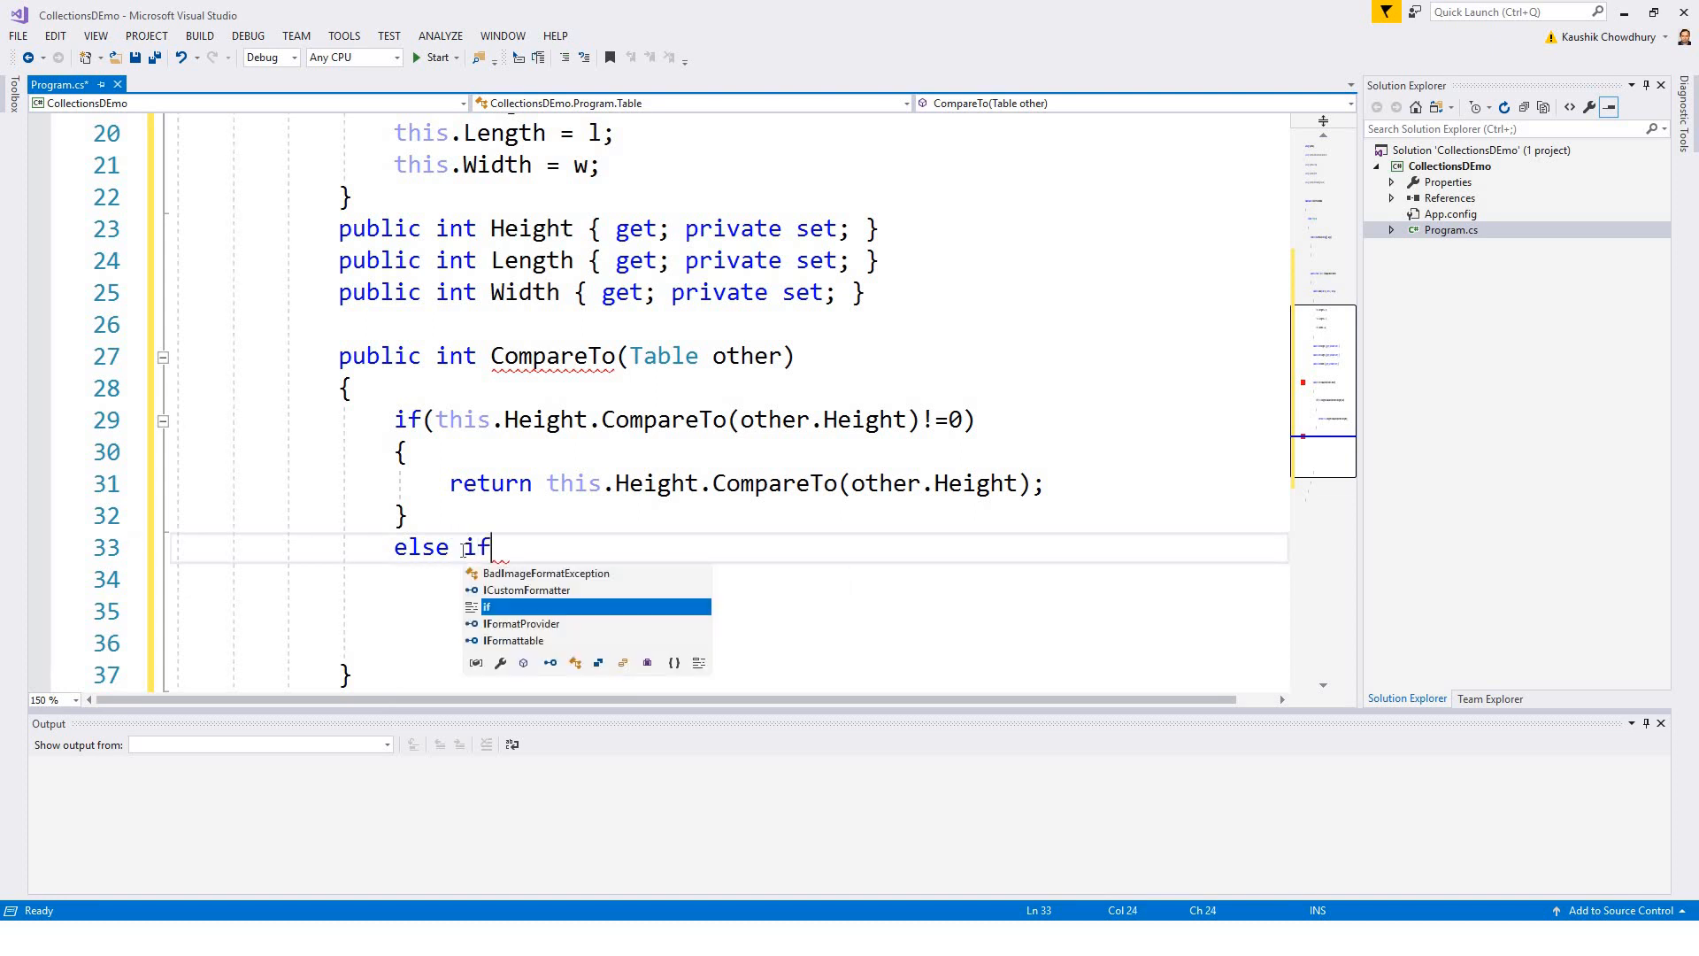
{"action": "type", "text": "()"}
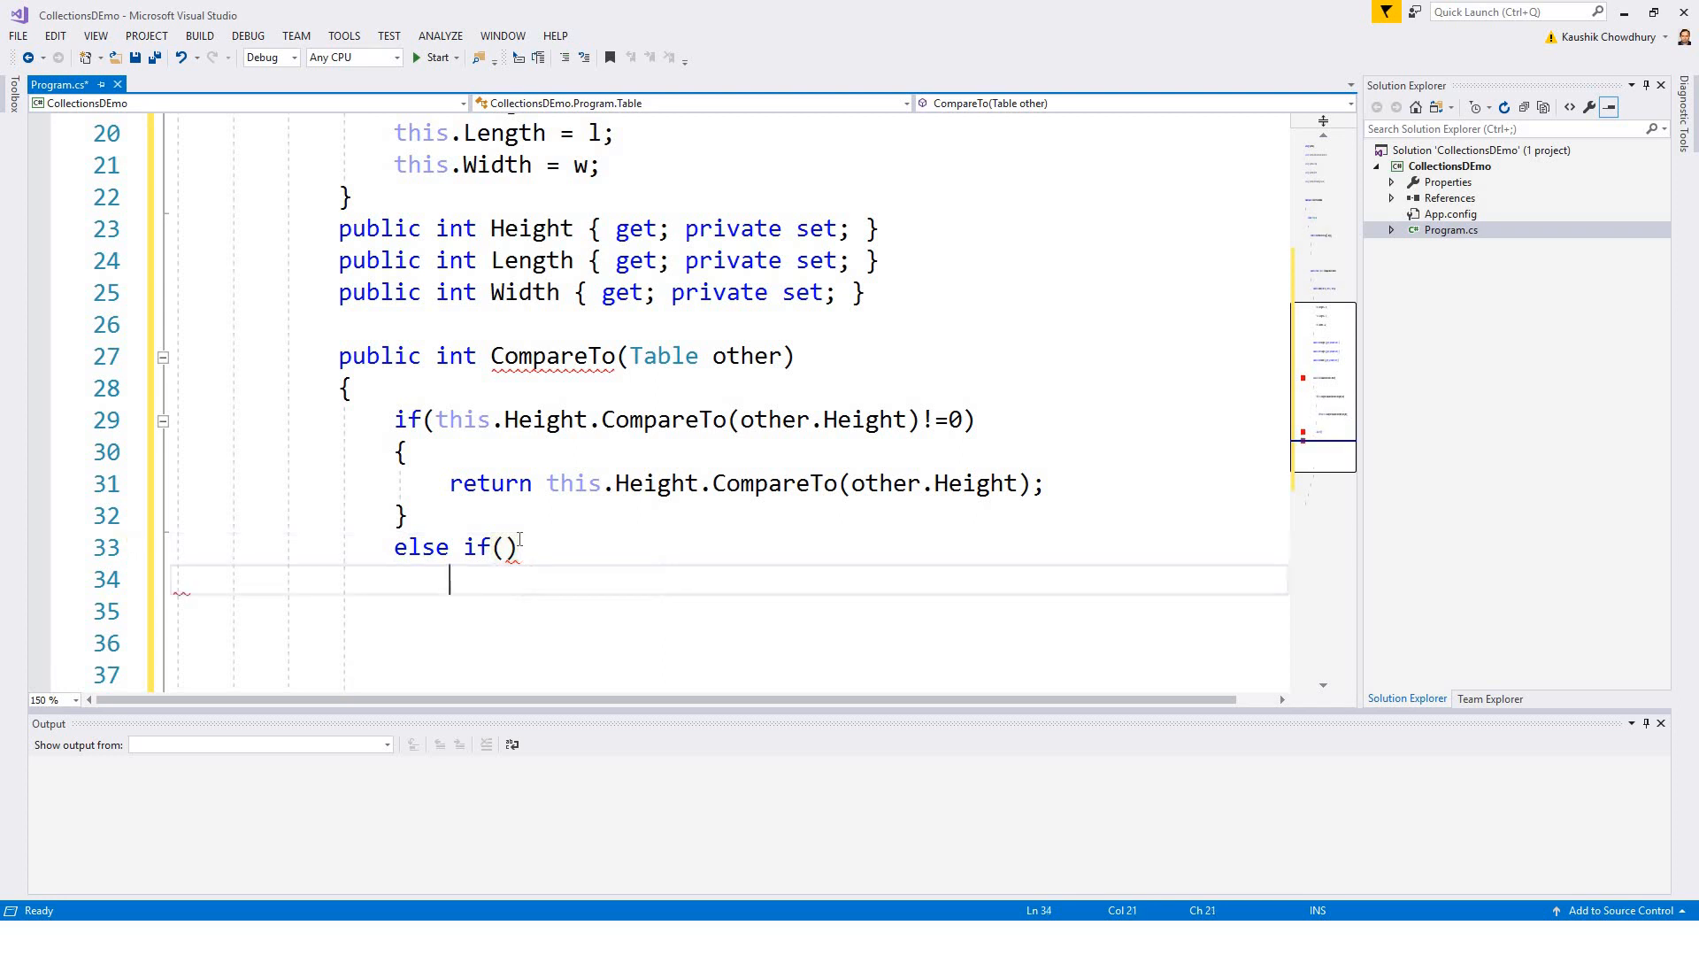
{"action": "type", "text": "{"}
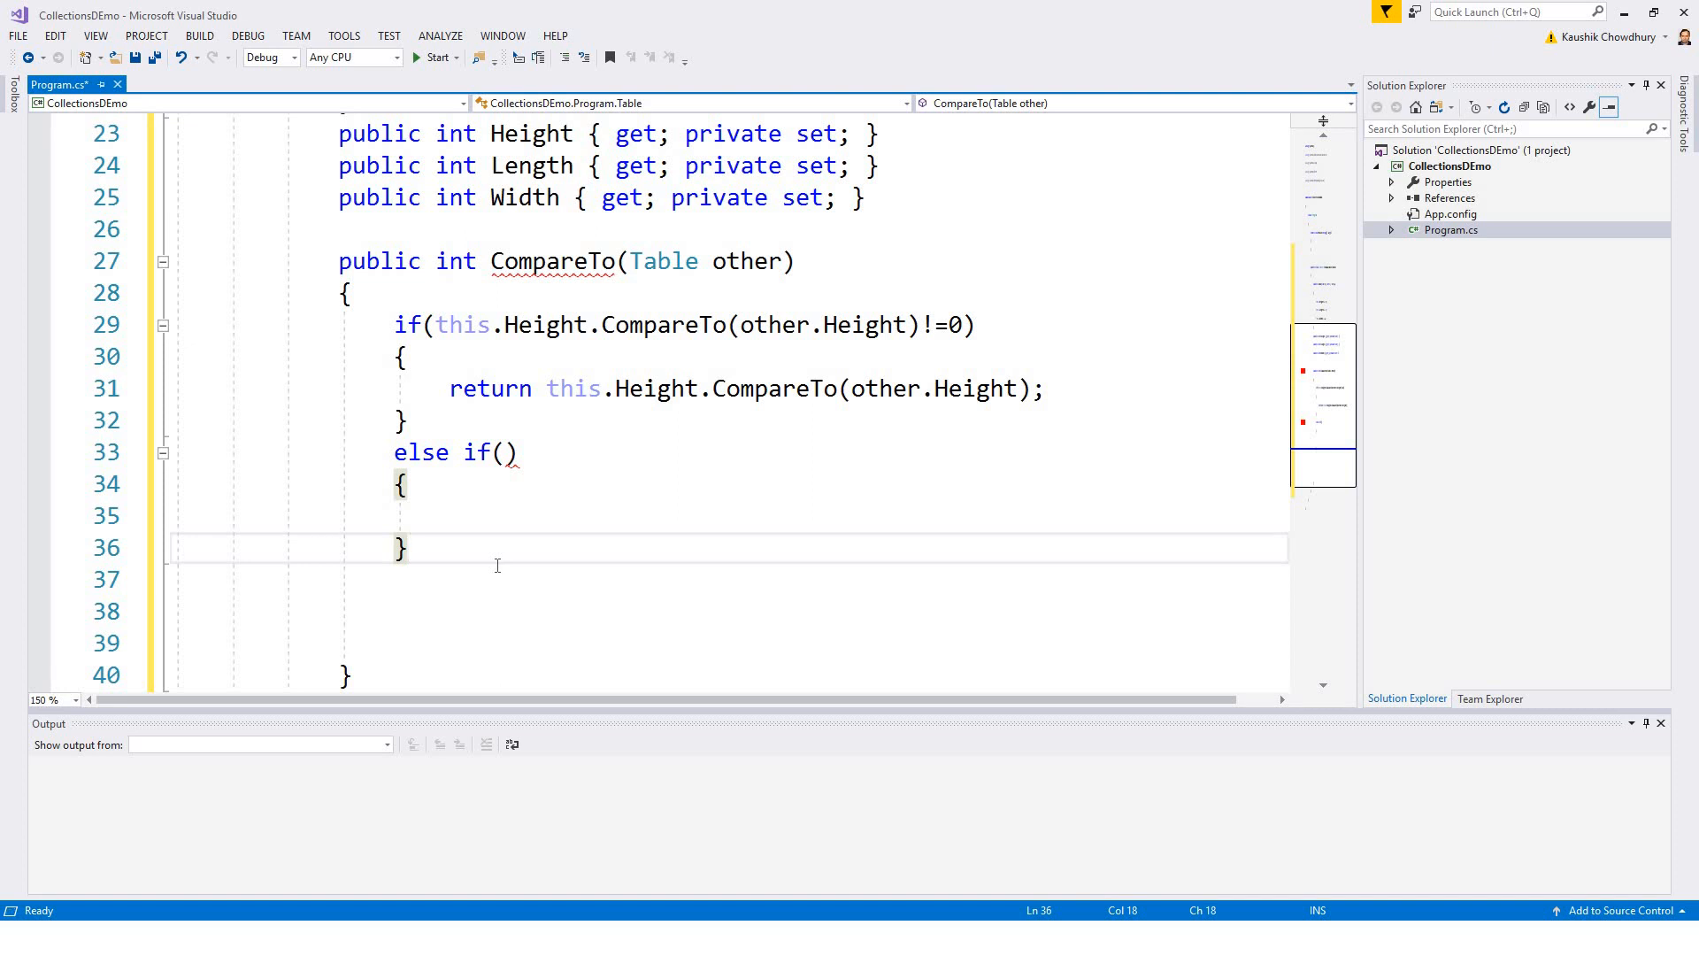
{"action": "type", "text": "else if"}
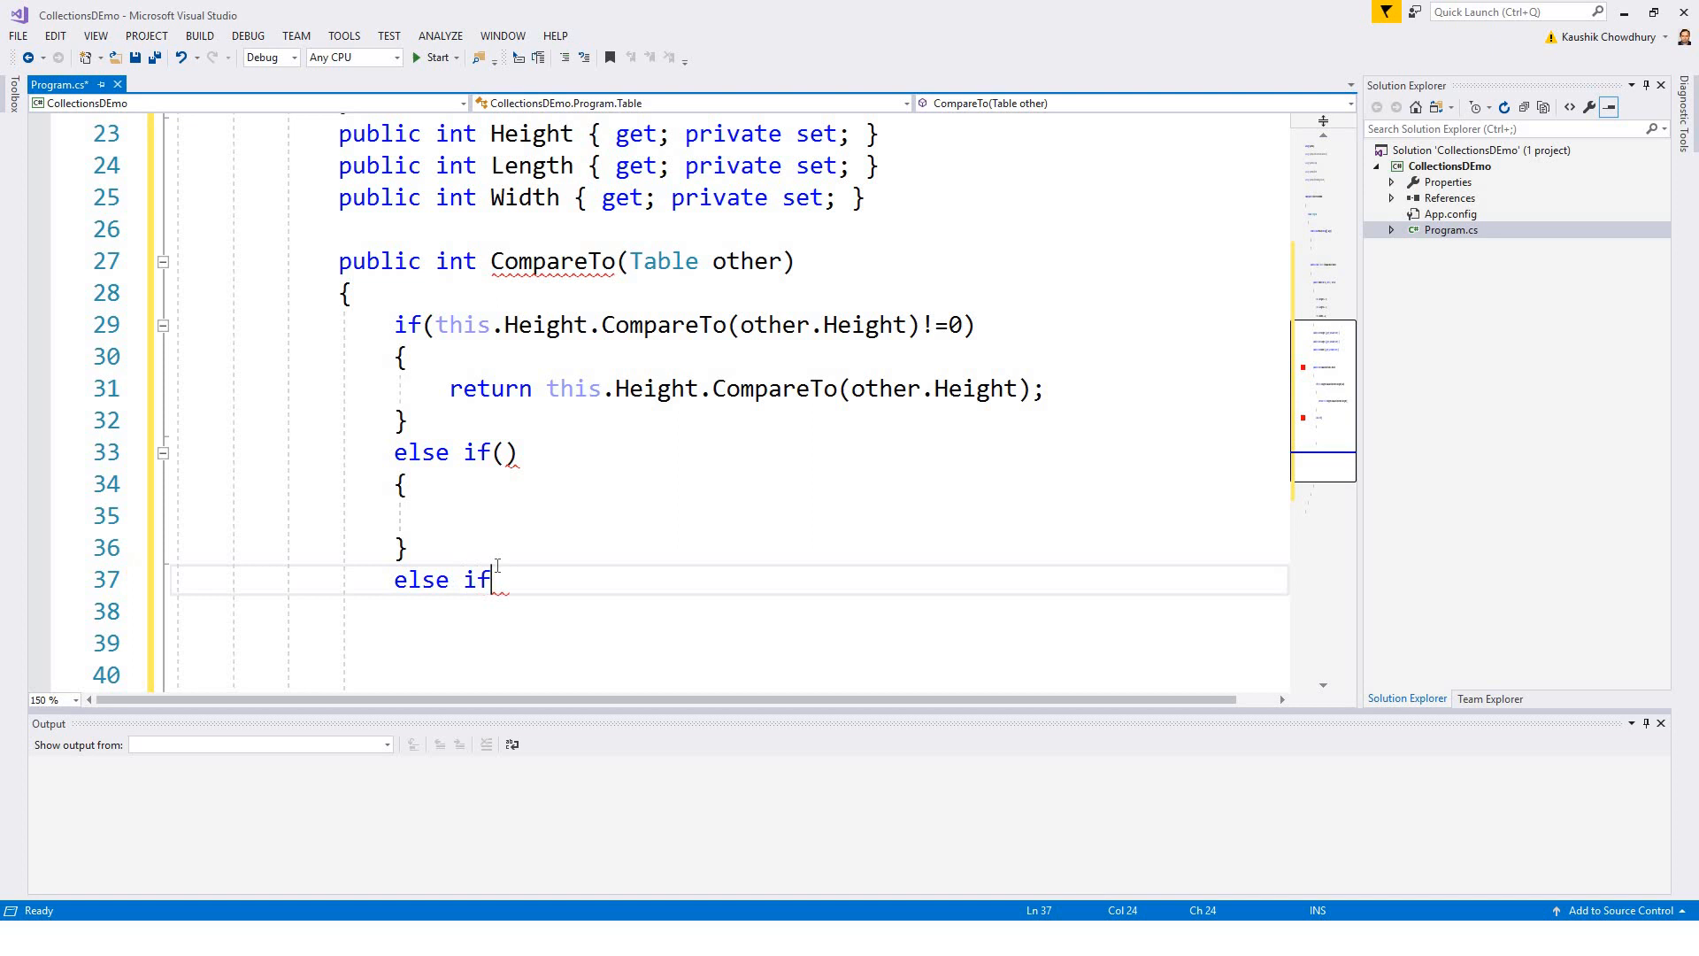
{"action": "type", "text": "("}
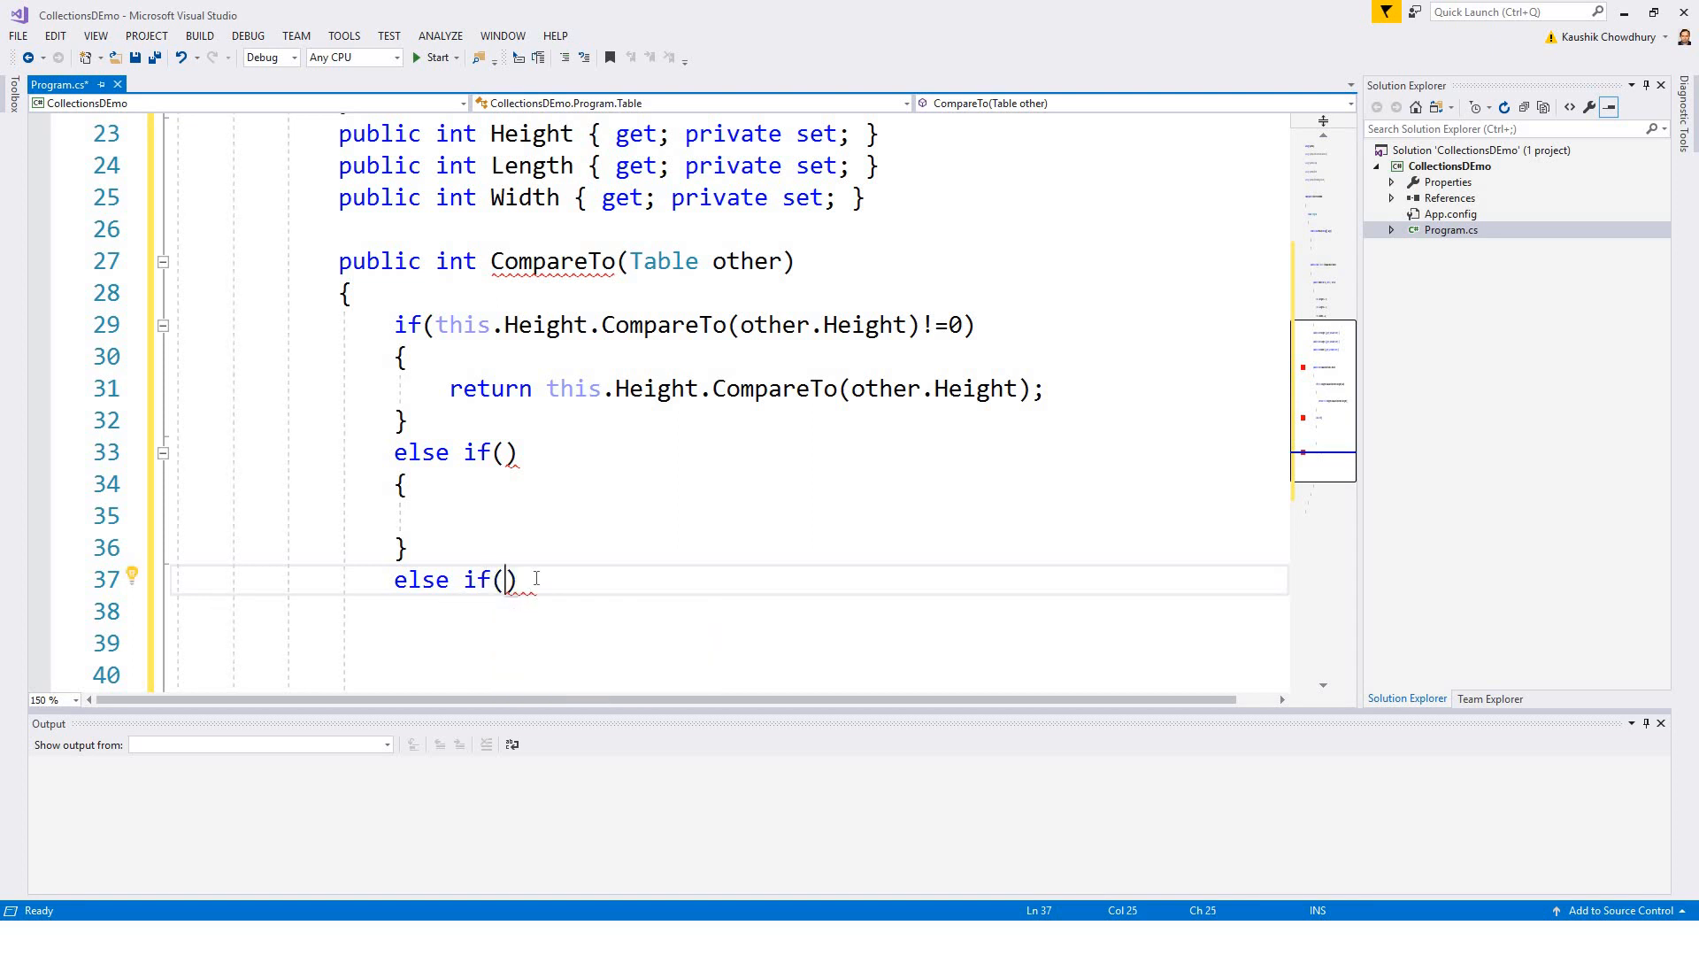
{"action": "type", "text": "{"}
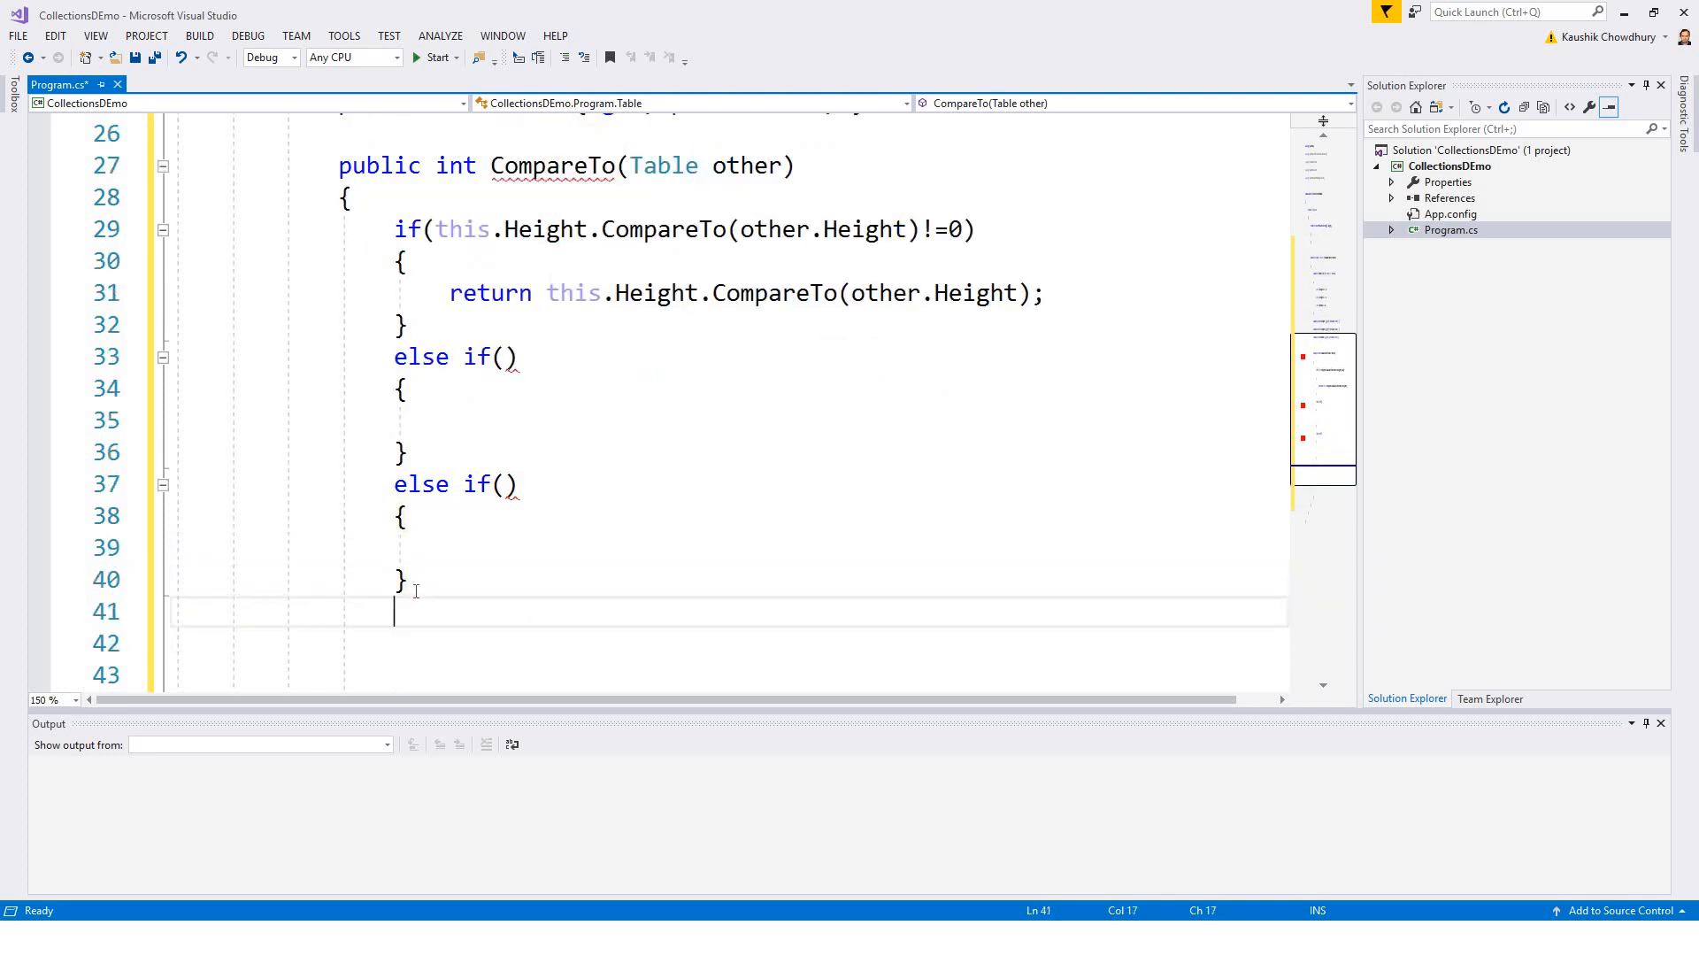
{"action": "type", "text": "else"}
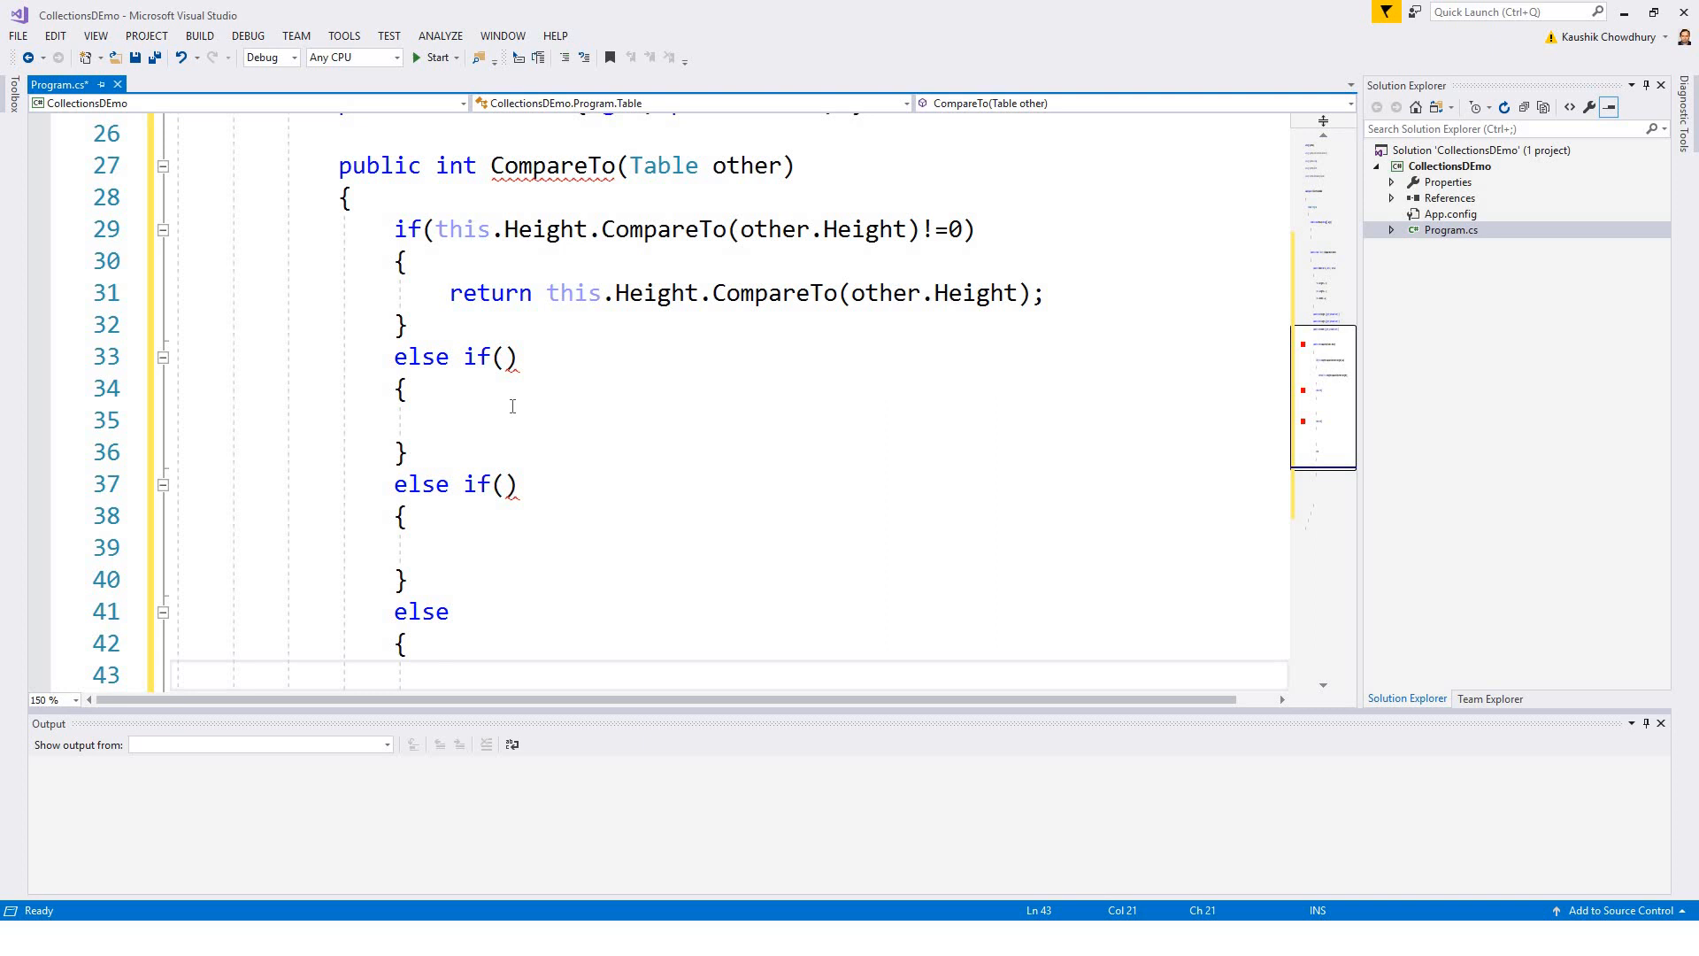
{"action": "mouse_move", "coordinate": [873, 229]}
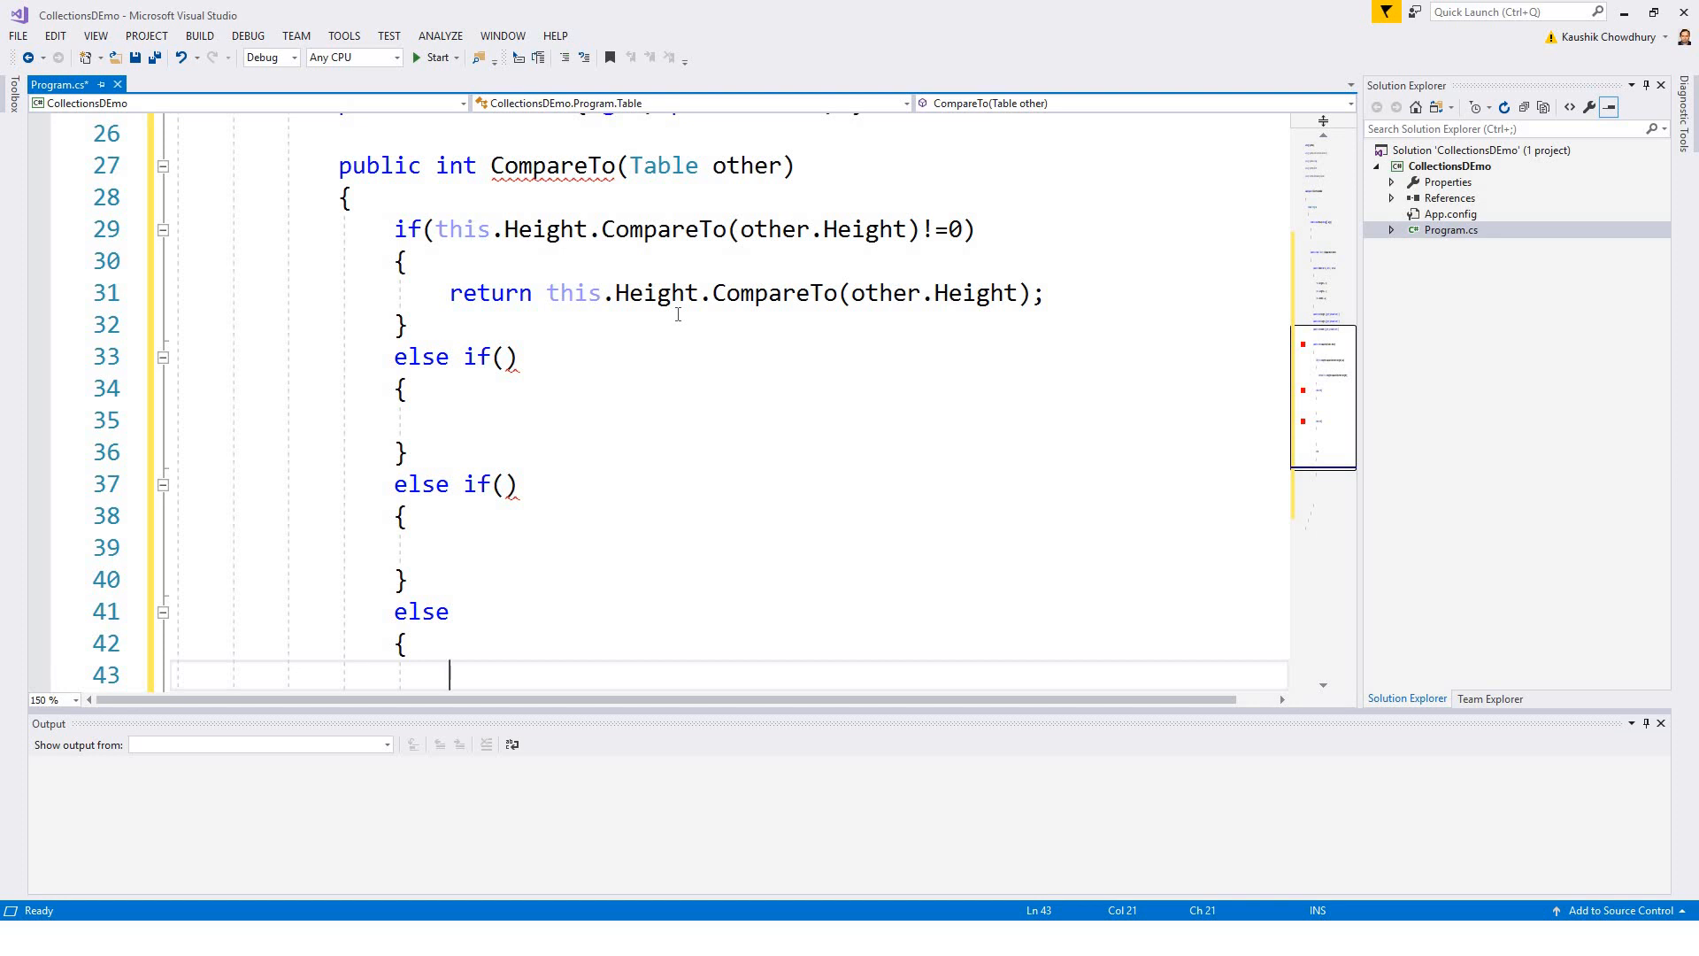
{"action": "mouse_move", "coordinate": [456, 229]}
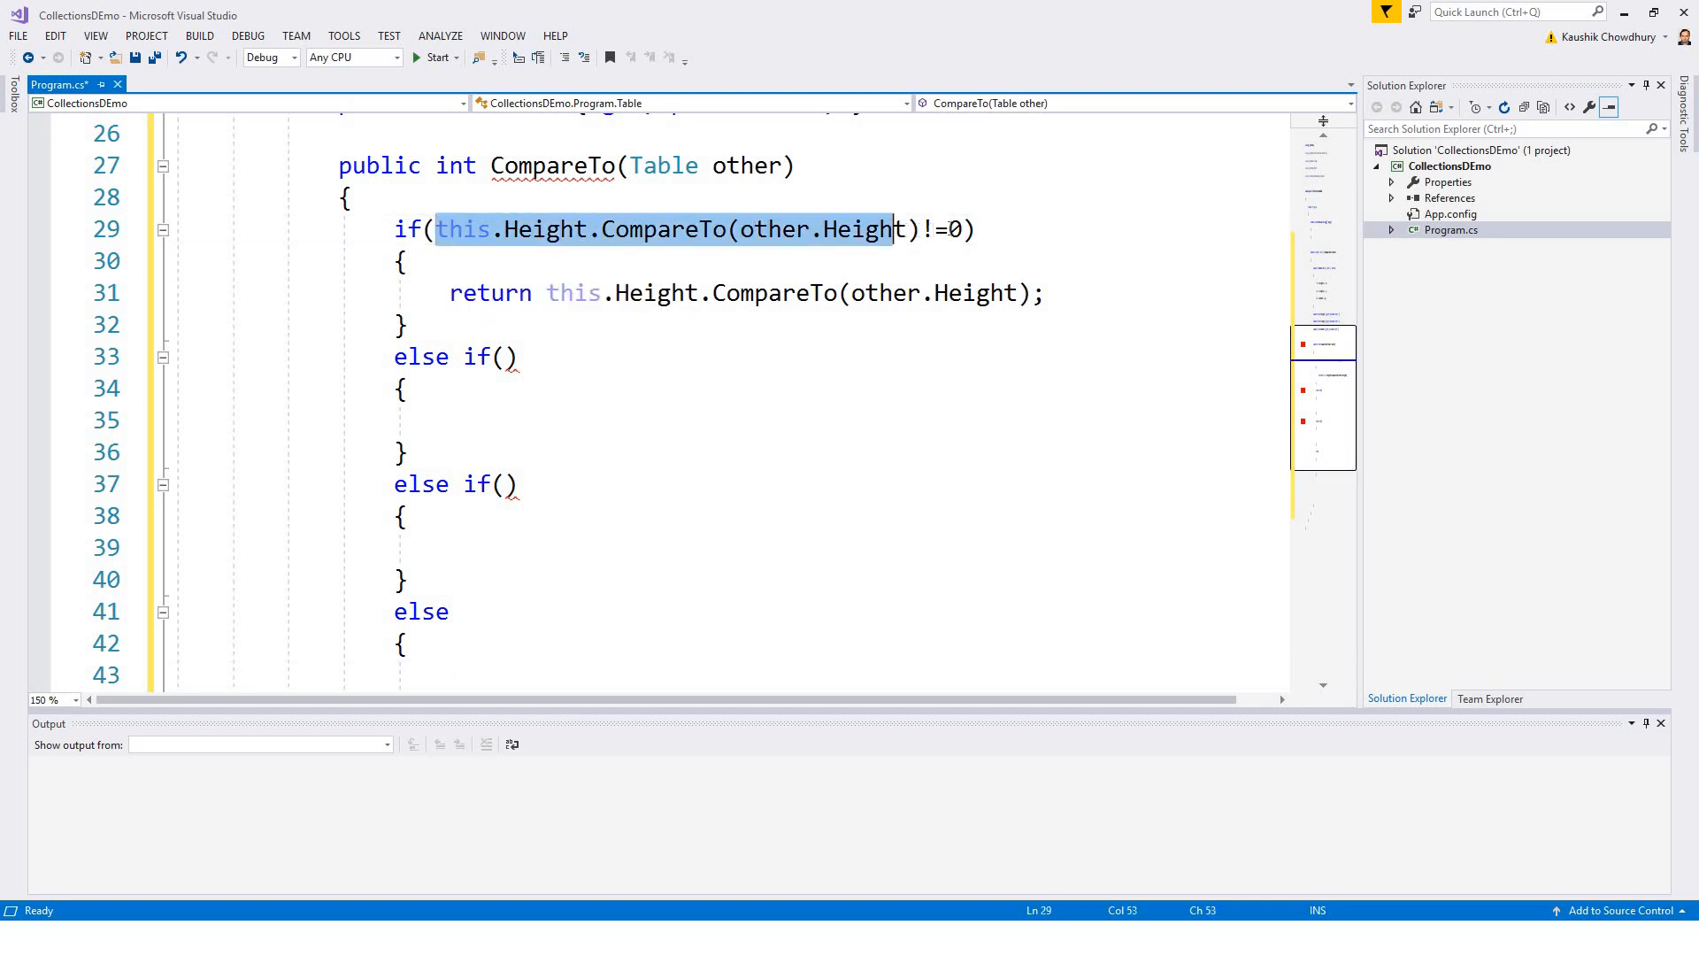
Step: Paste the Height condition and the Height return statement into the first else-if branch
{"action": "right_click", "coordinate": [936, 239]}
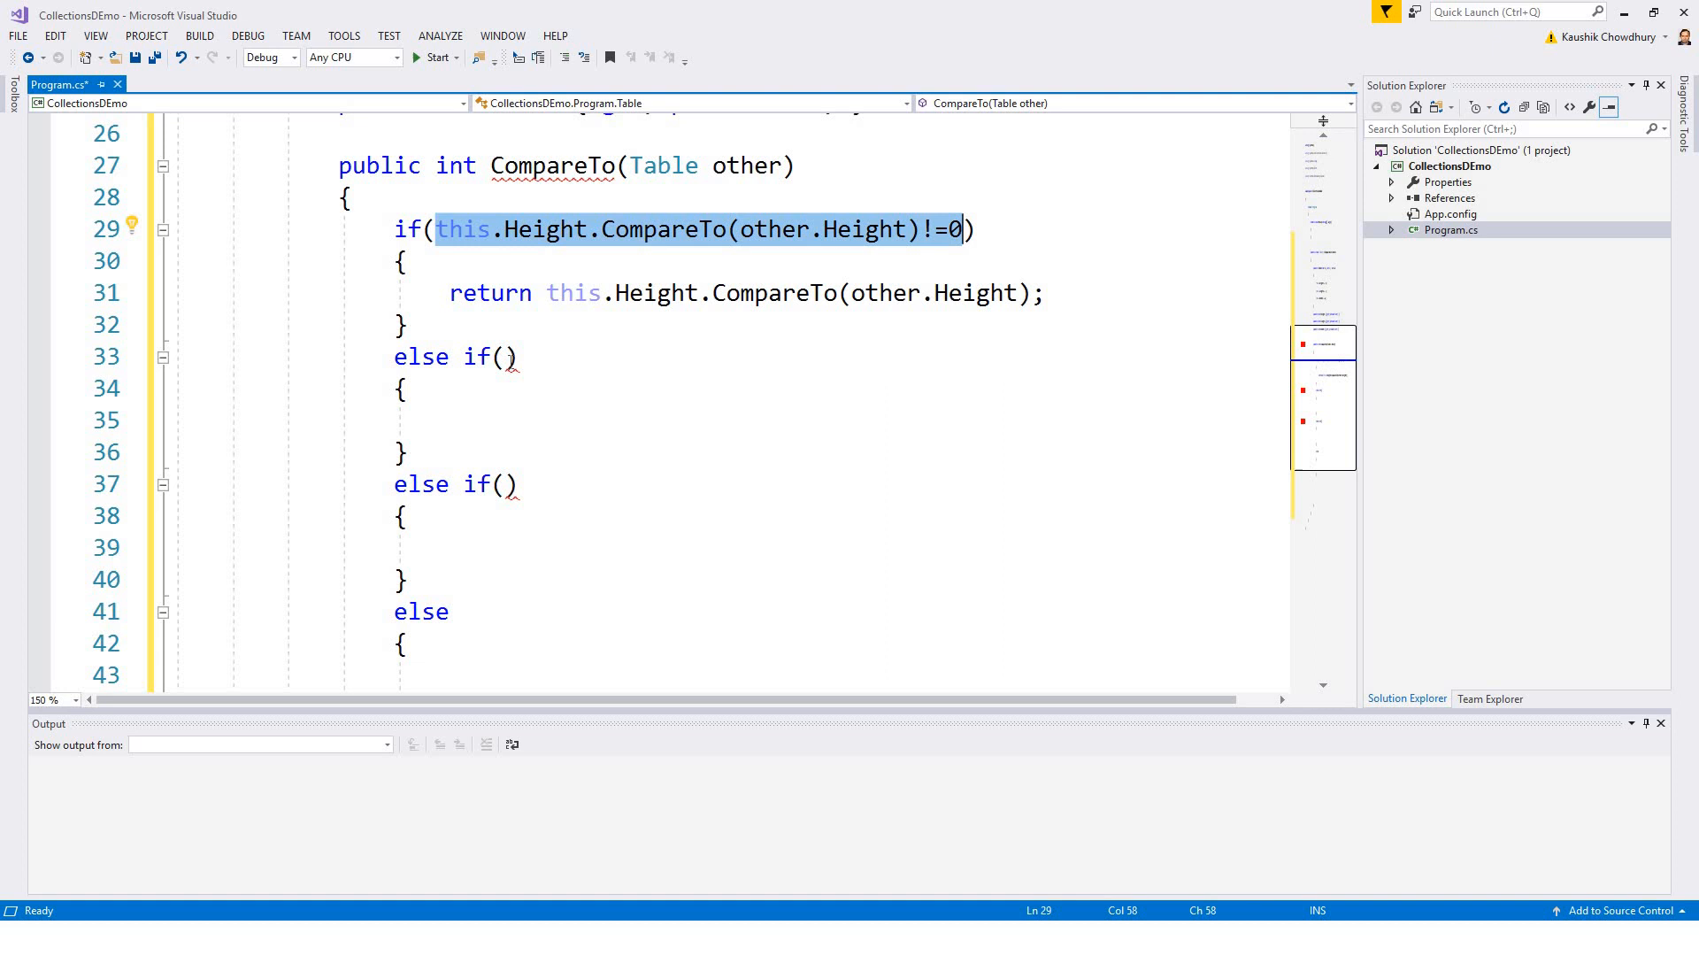
{"action": "type", "text": "this.Height.CompareTo(other.Height) != 0)"}
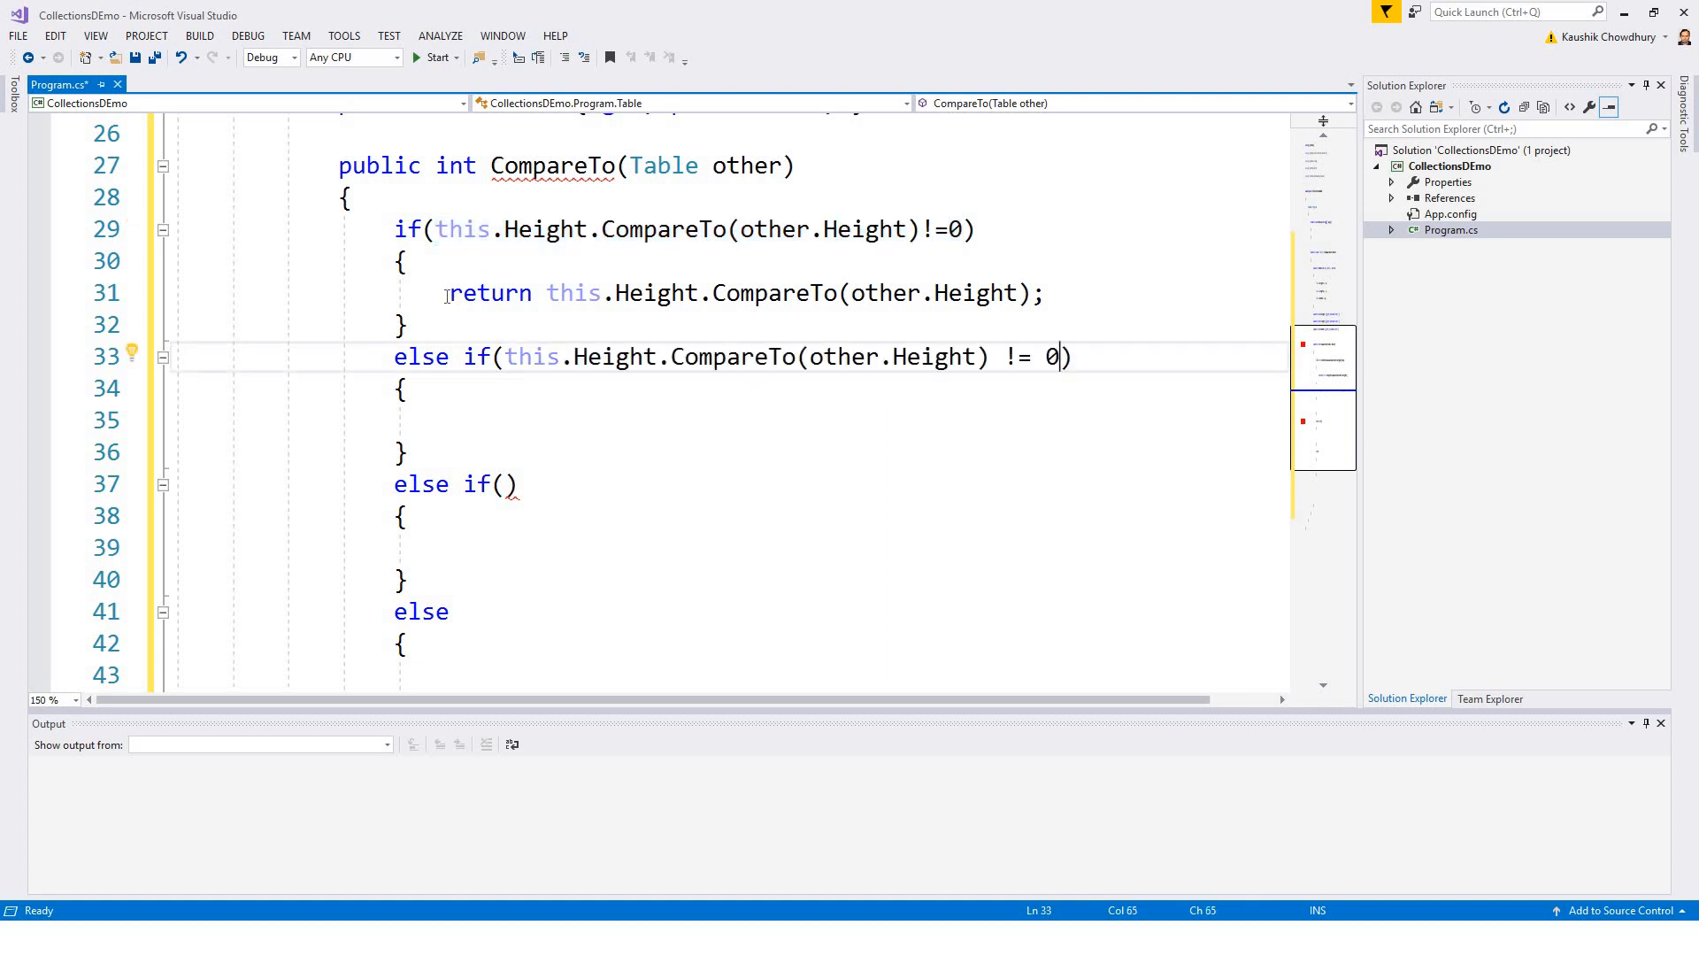
{"action": "left_click_drag", "start_coordinate": [450, 293], "coordinate": [975, 293]}
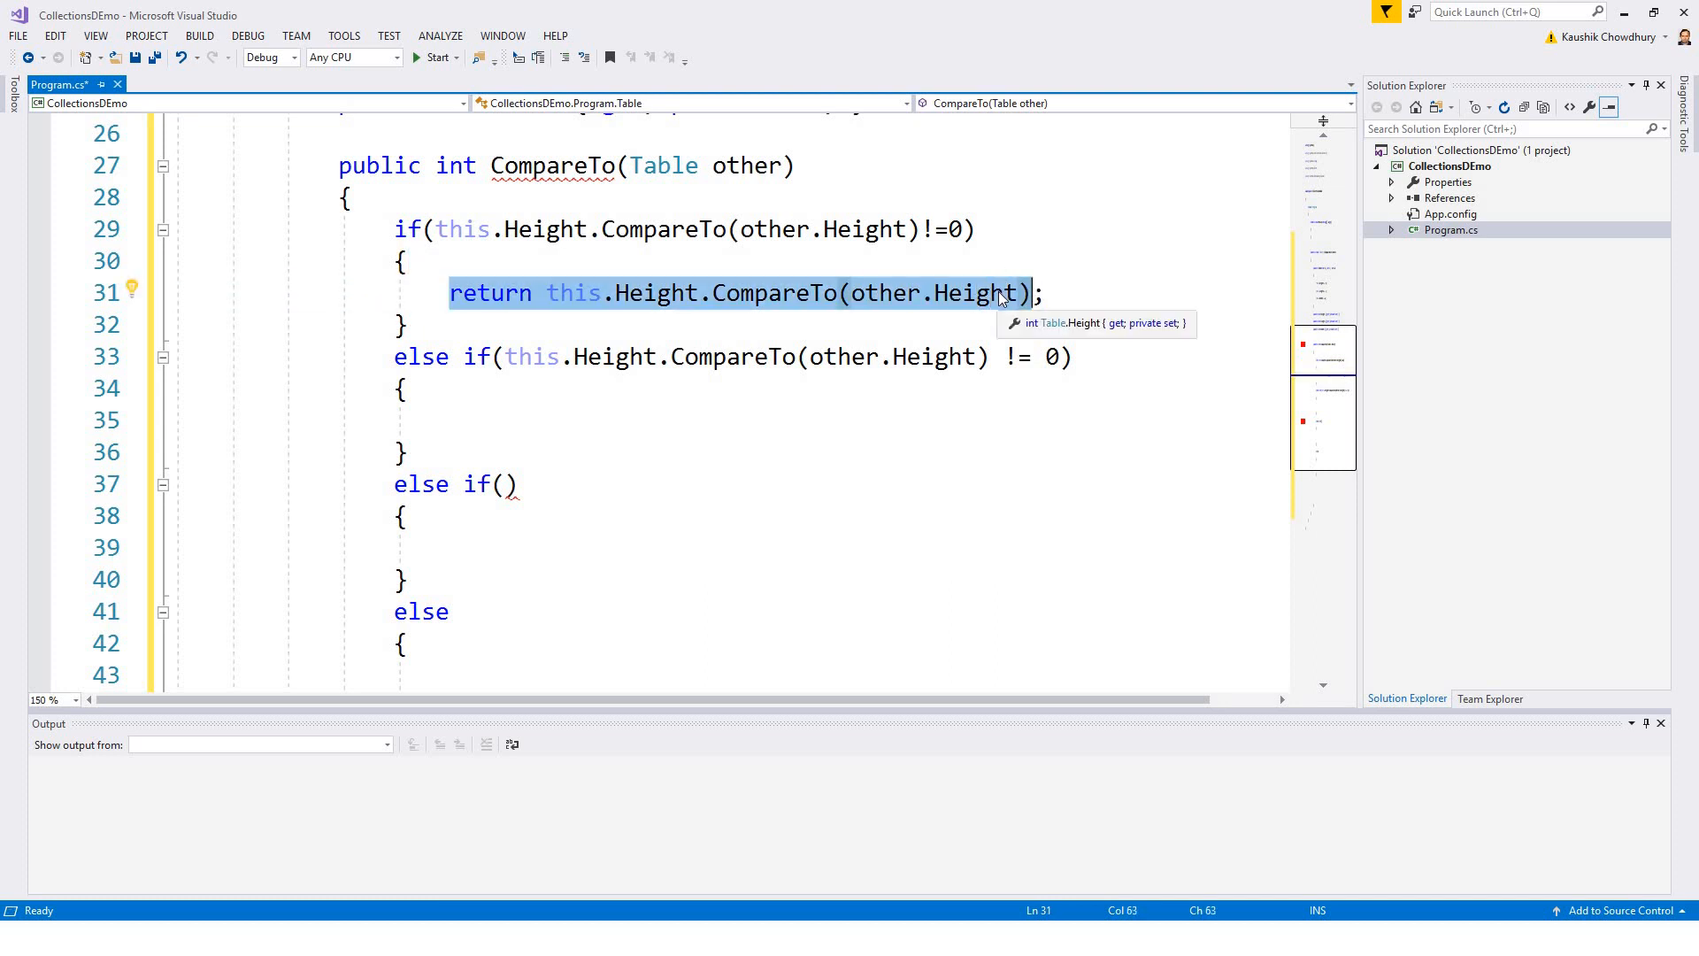
{"action": "right_click", "coordinate": [1000, 297]}
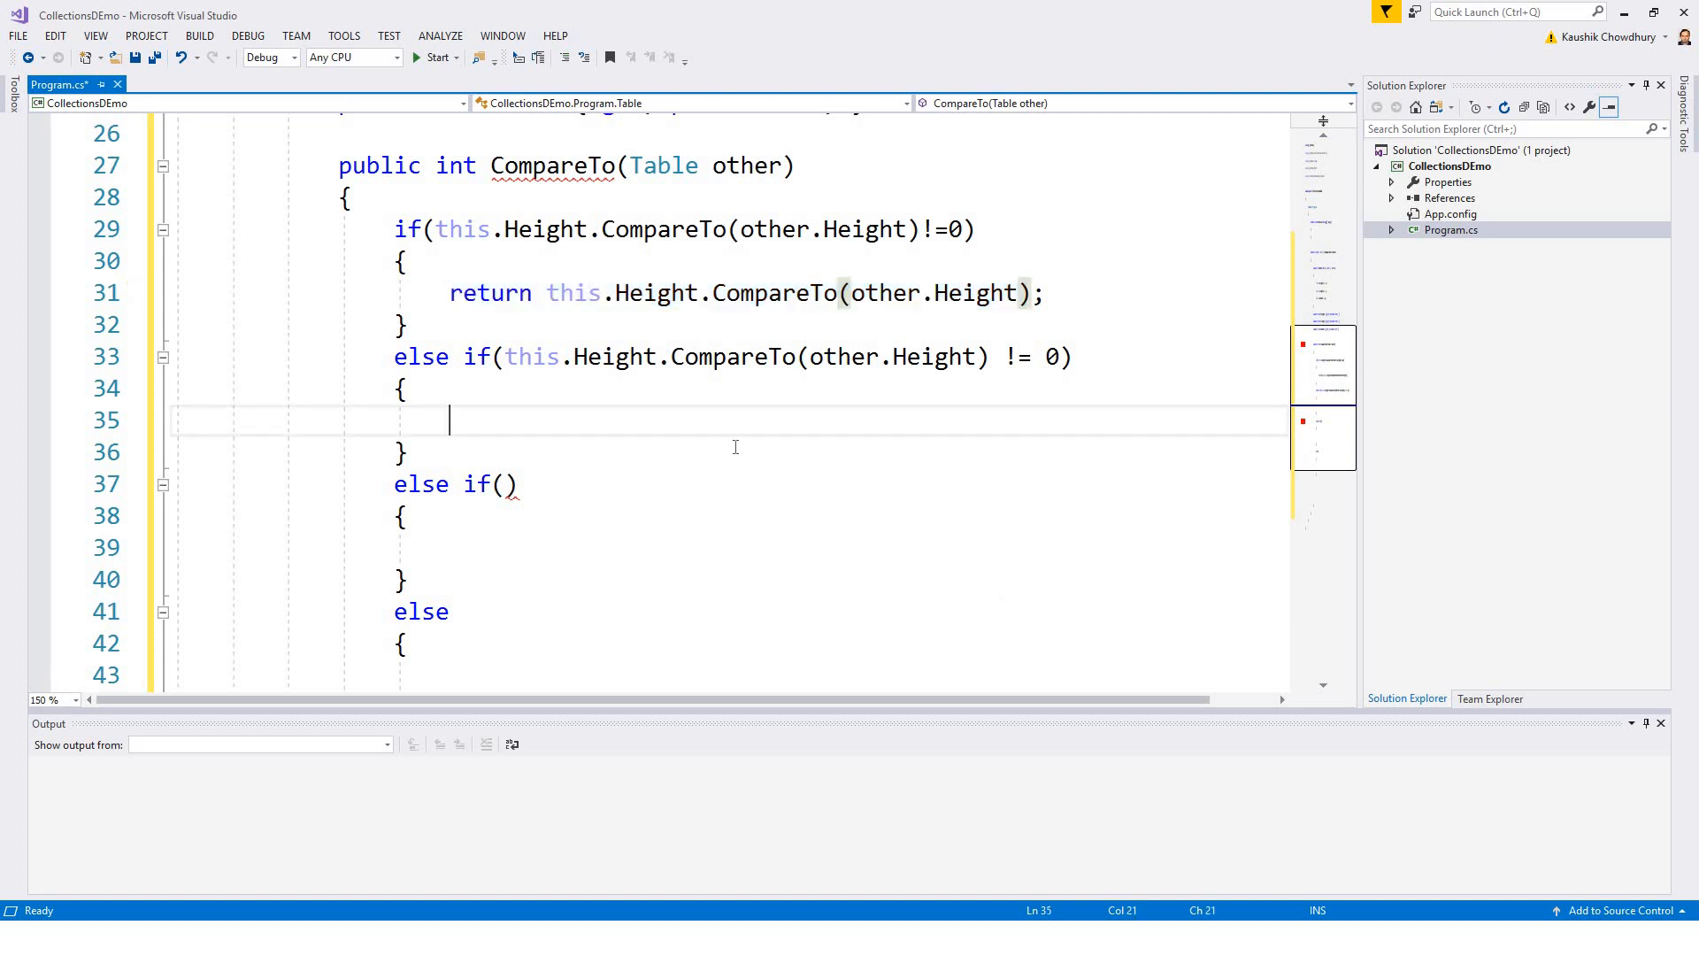
{"action": "type", "text": "return this.Height.CompareTo(other.Height)"}
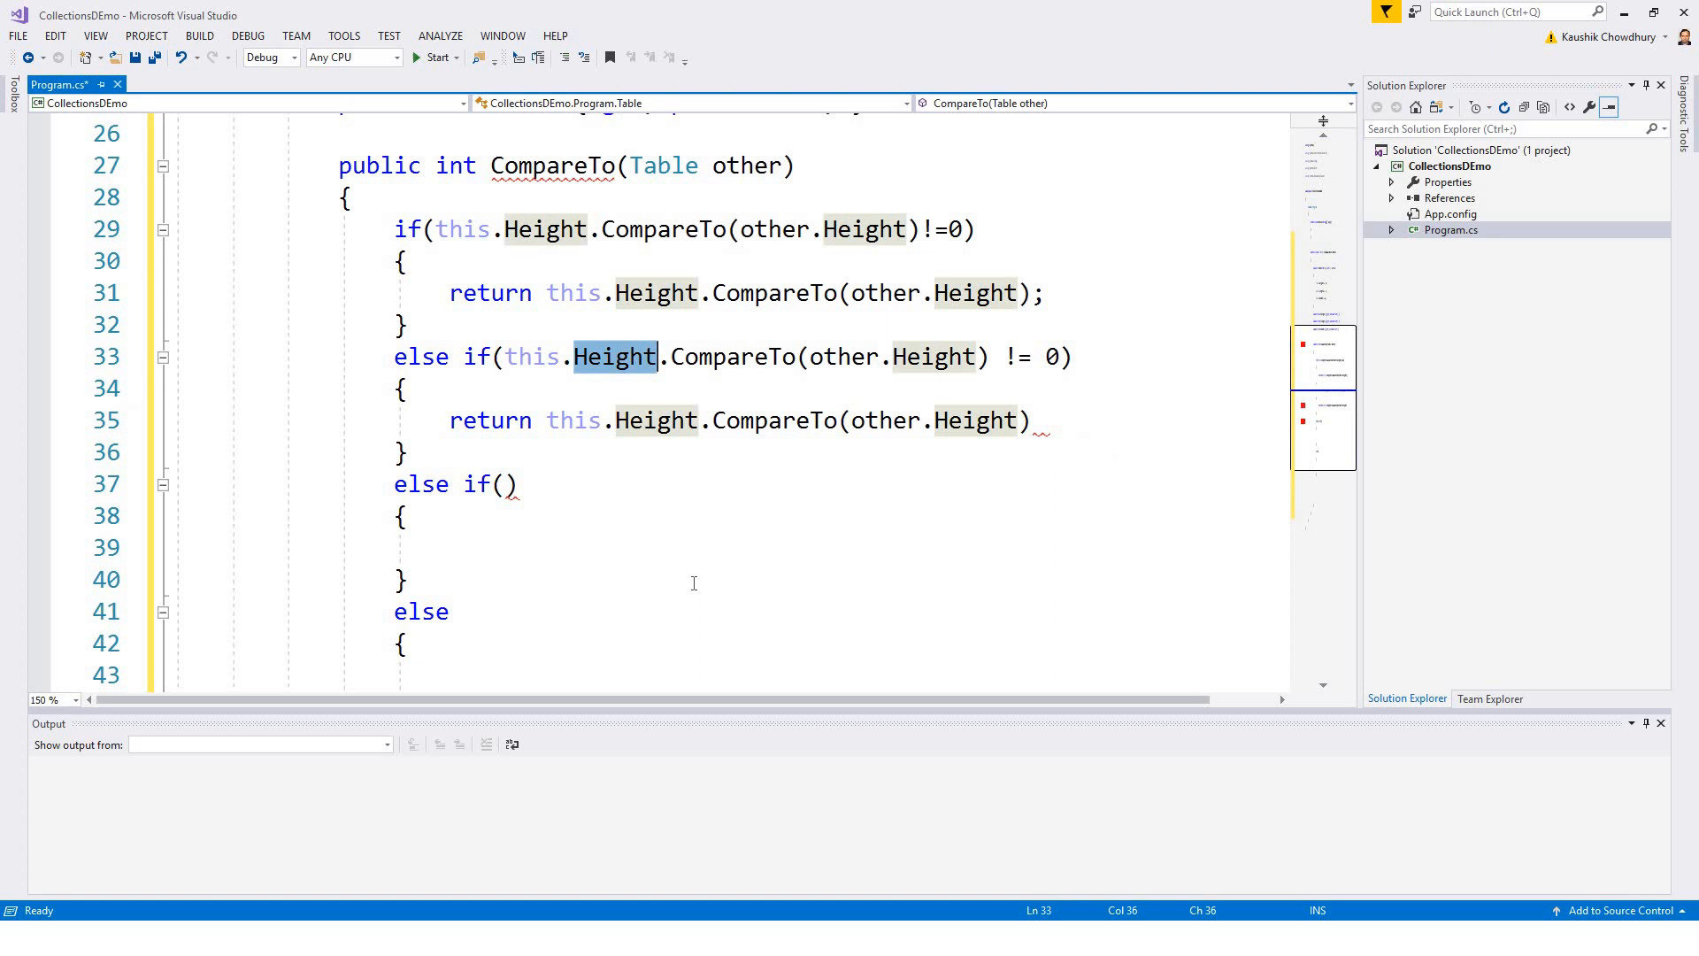
Step: Rename Height to Length so the branch tests this.Length.CompareTo(other.Length) != 0 and returns that comparison;
{"action": "type", "text": "Length"}
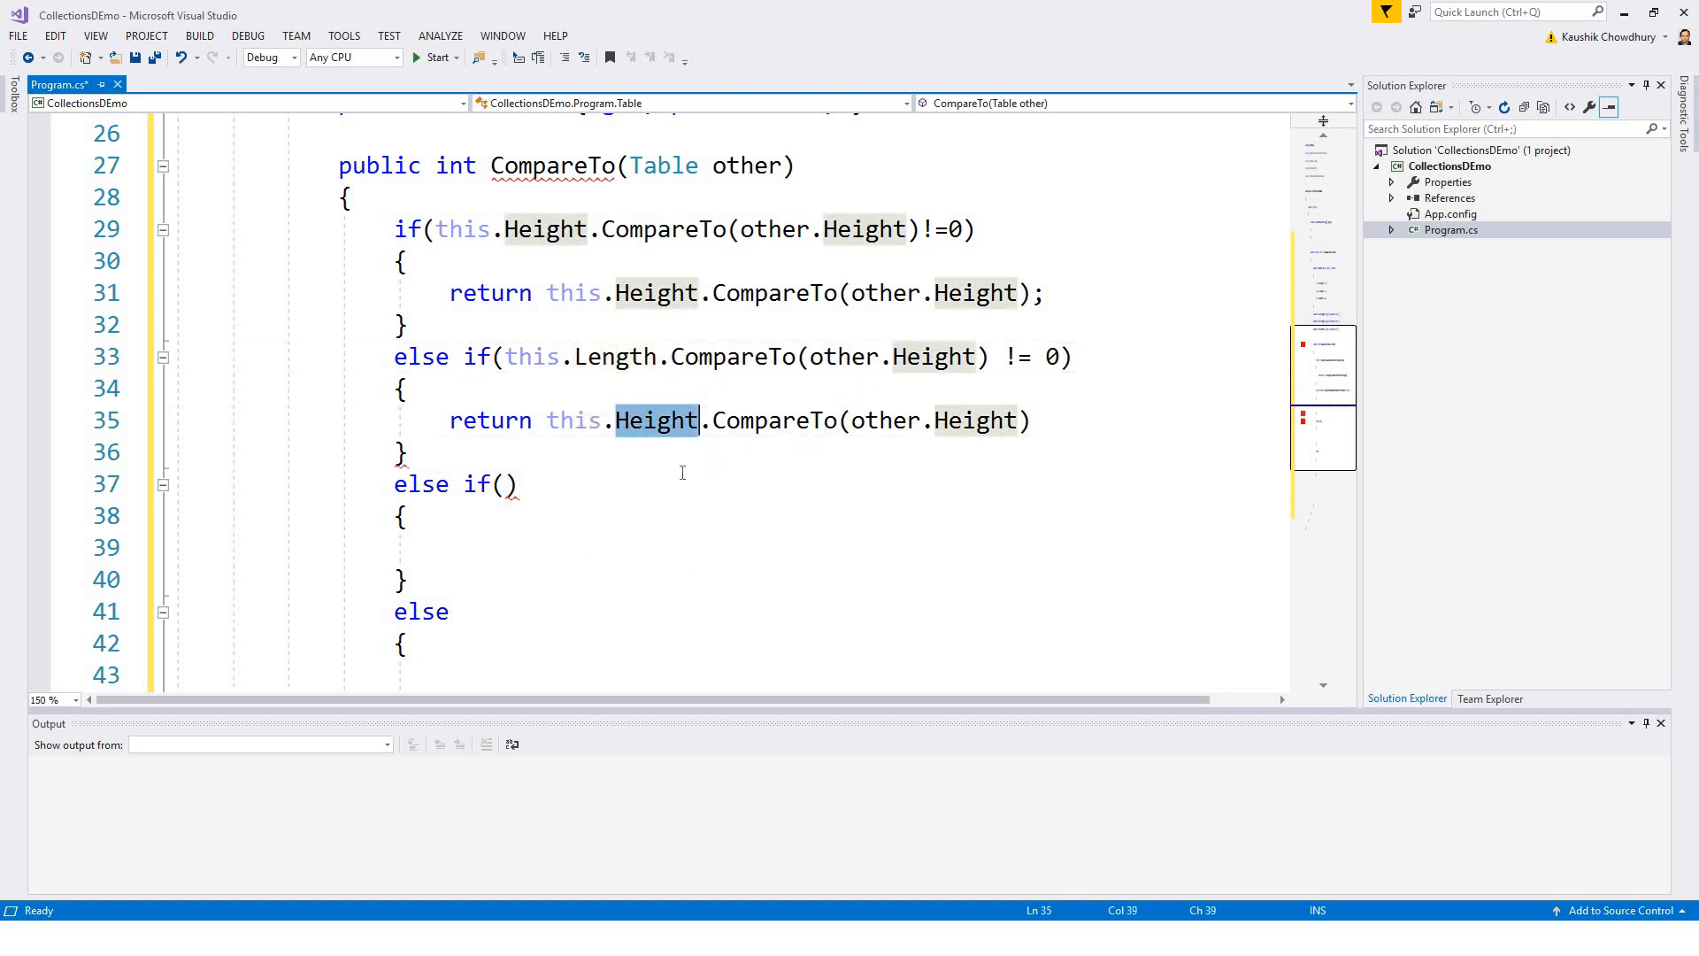
{"action": "type", "text": "Lengt"}
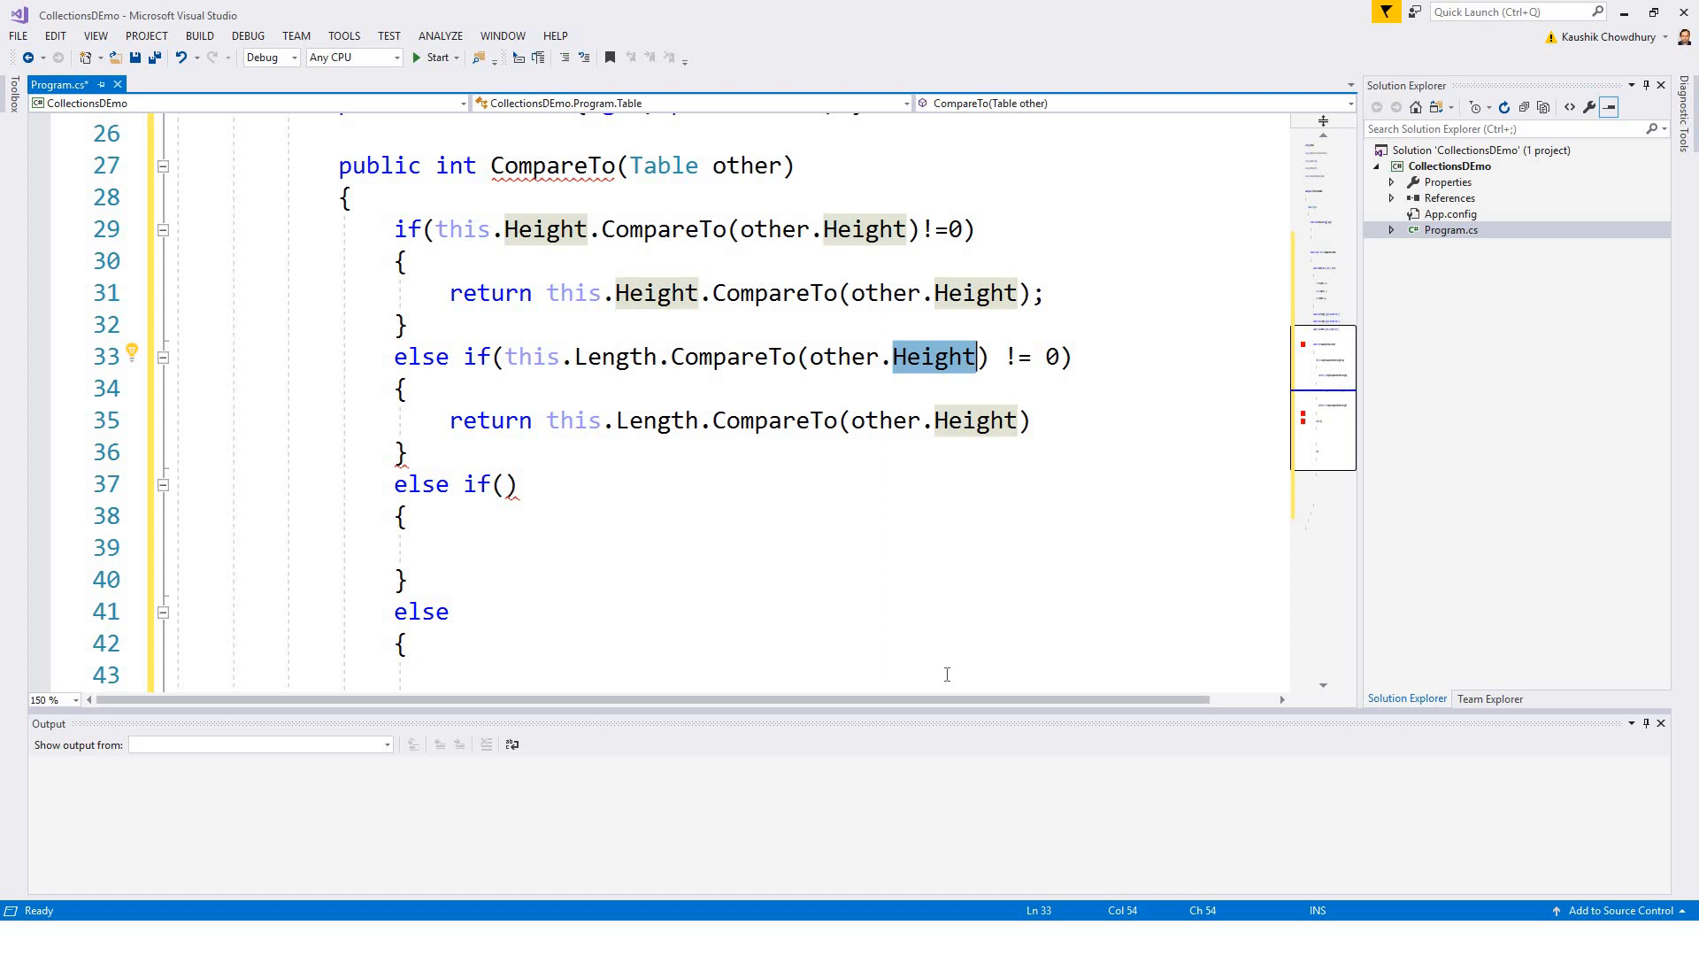
{"action": "type", "text": "Length"}
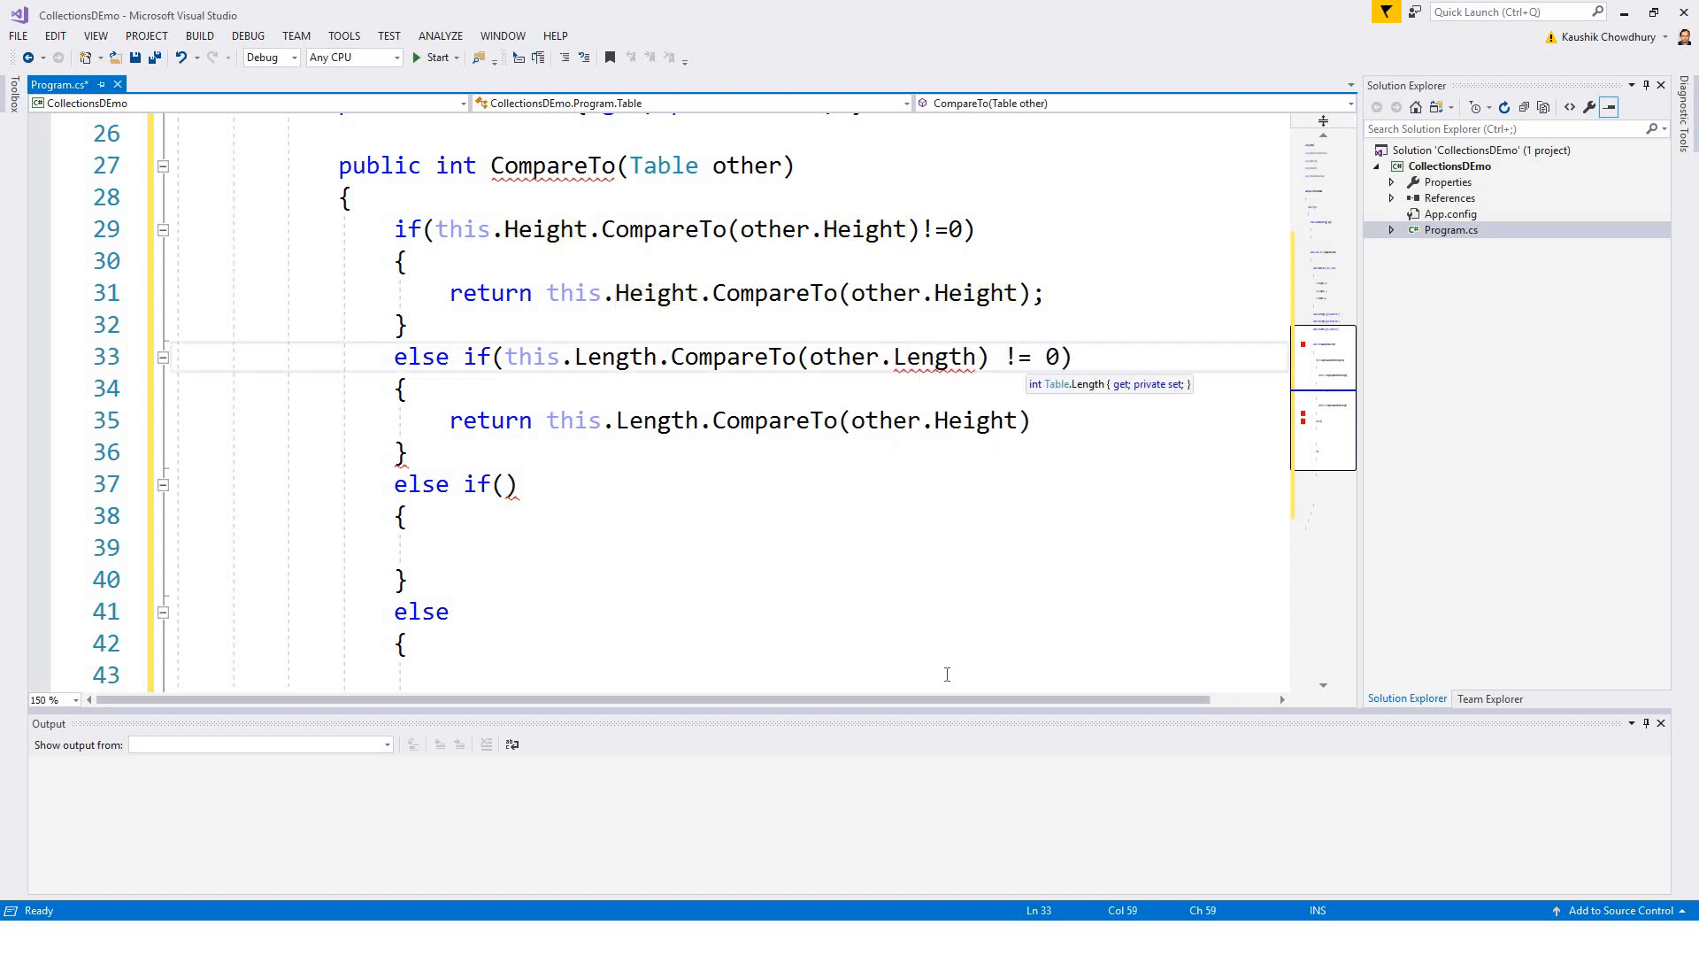
{"action": "left_click", "coordinate": [979, 420]}
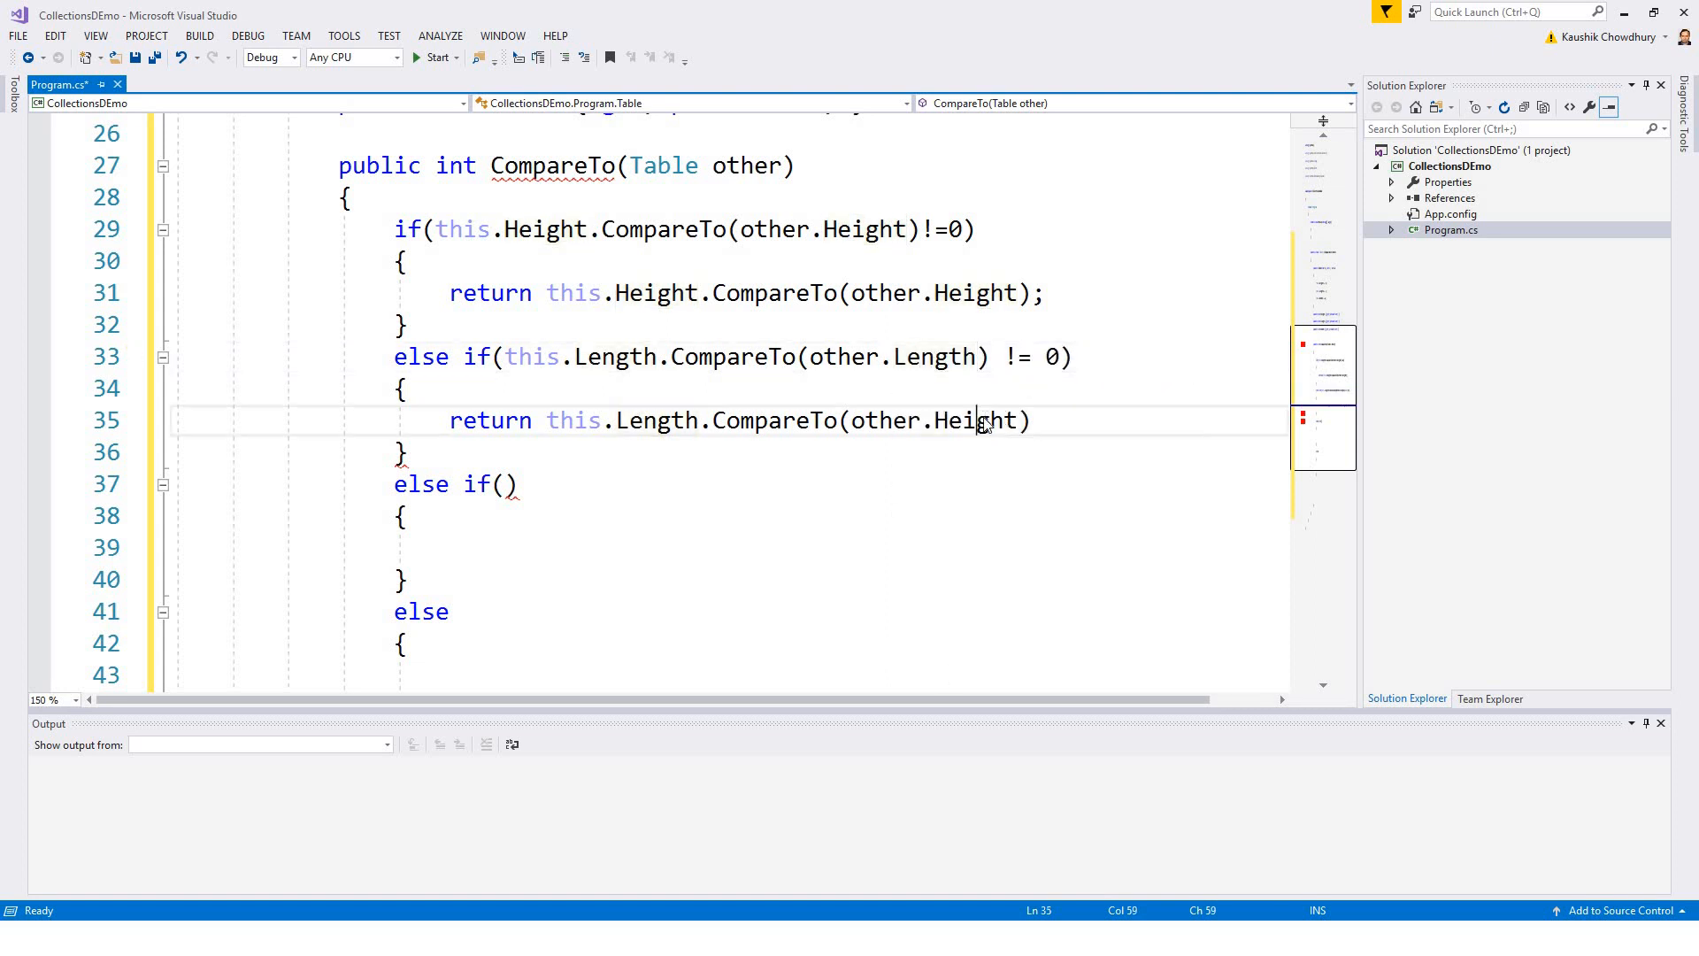
{"action": "type", "text": "Len"}
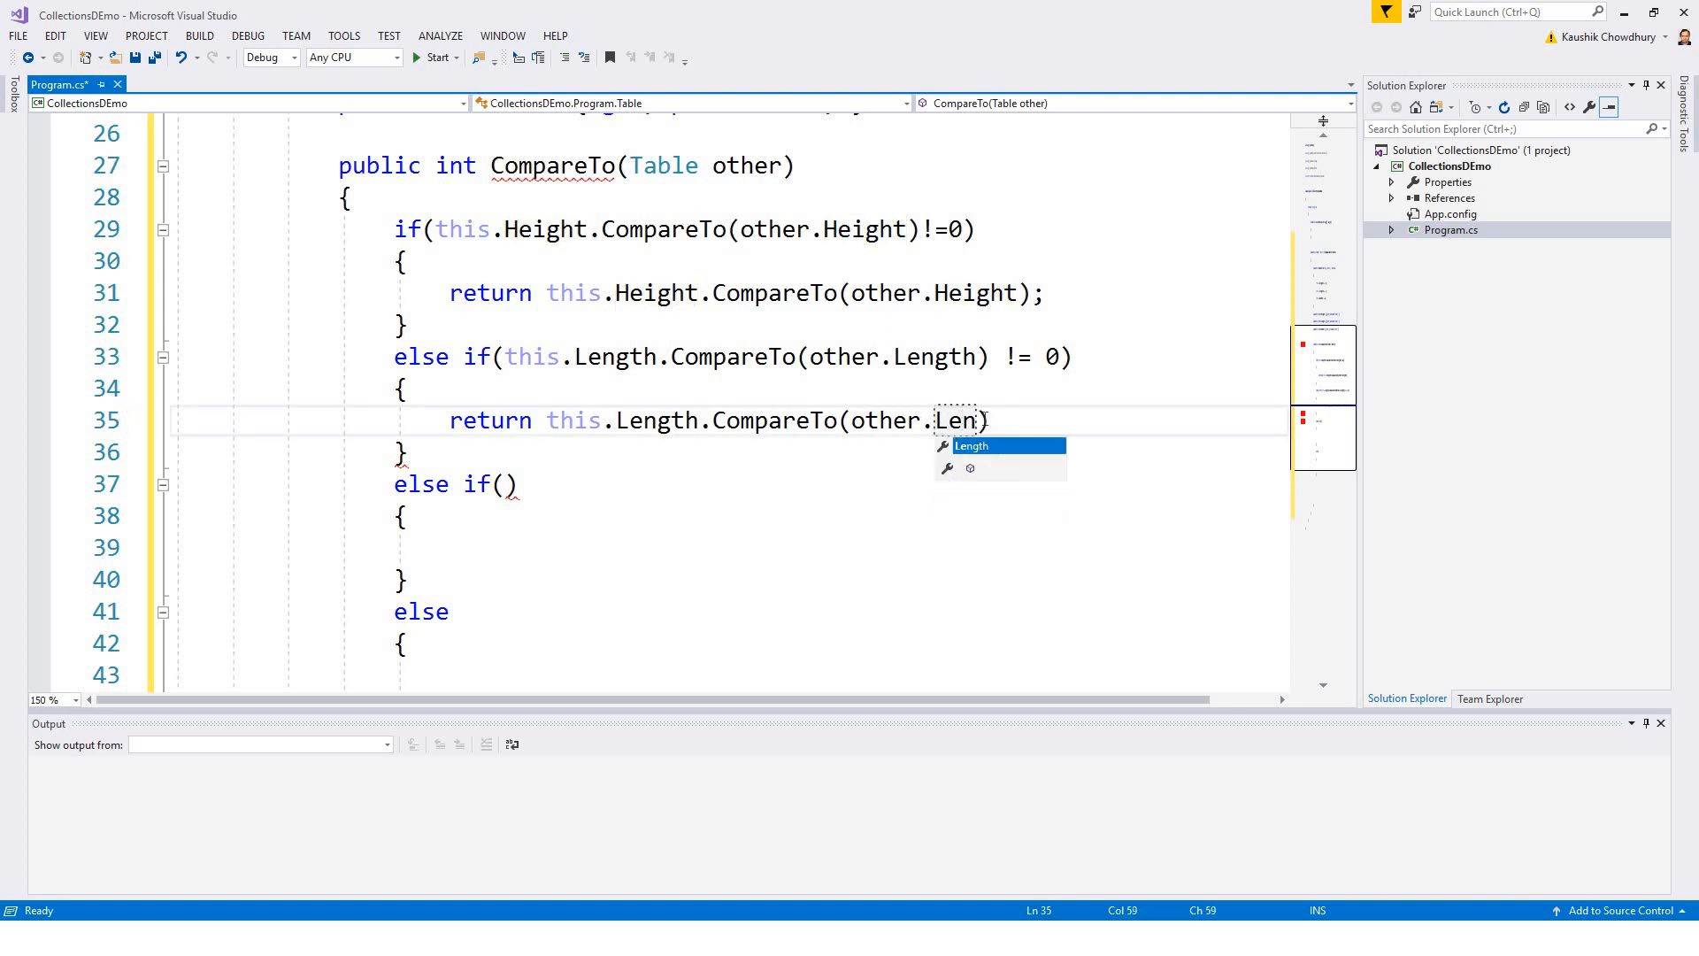
{"action": "key", "text": "Tab"}
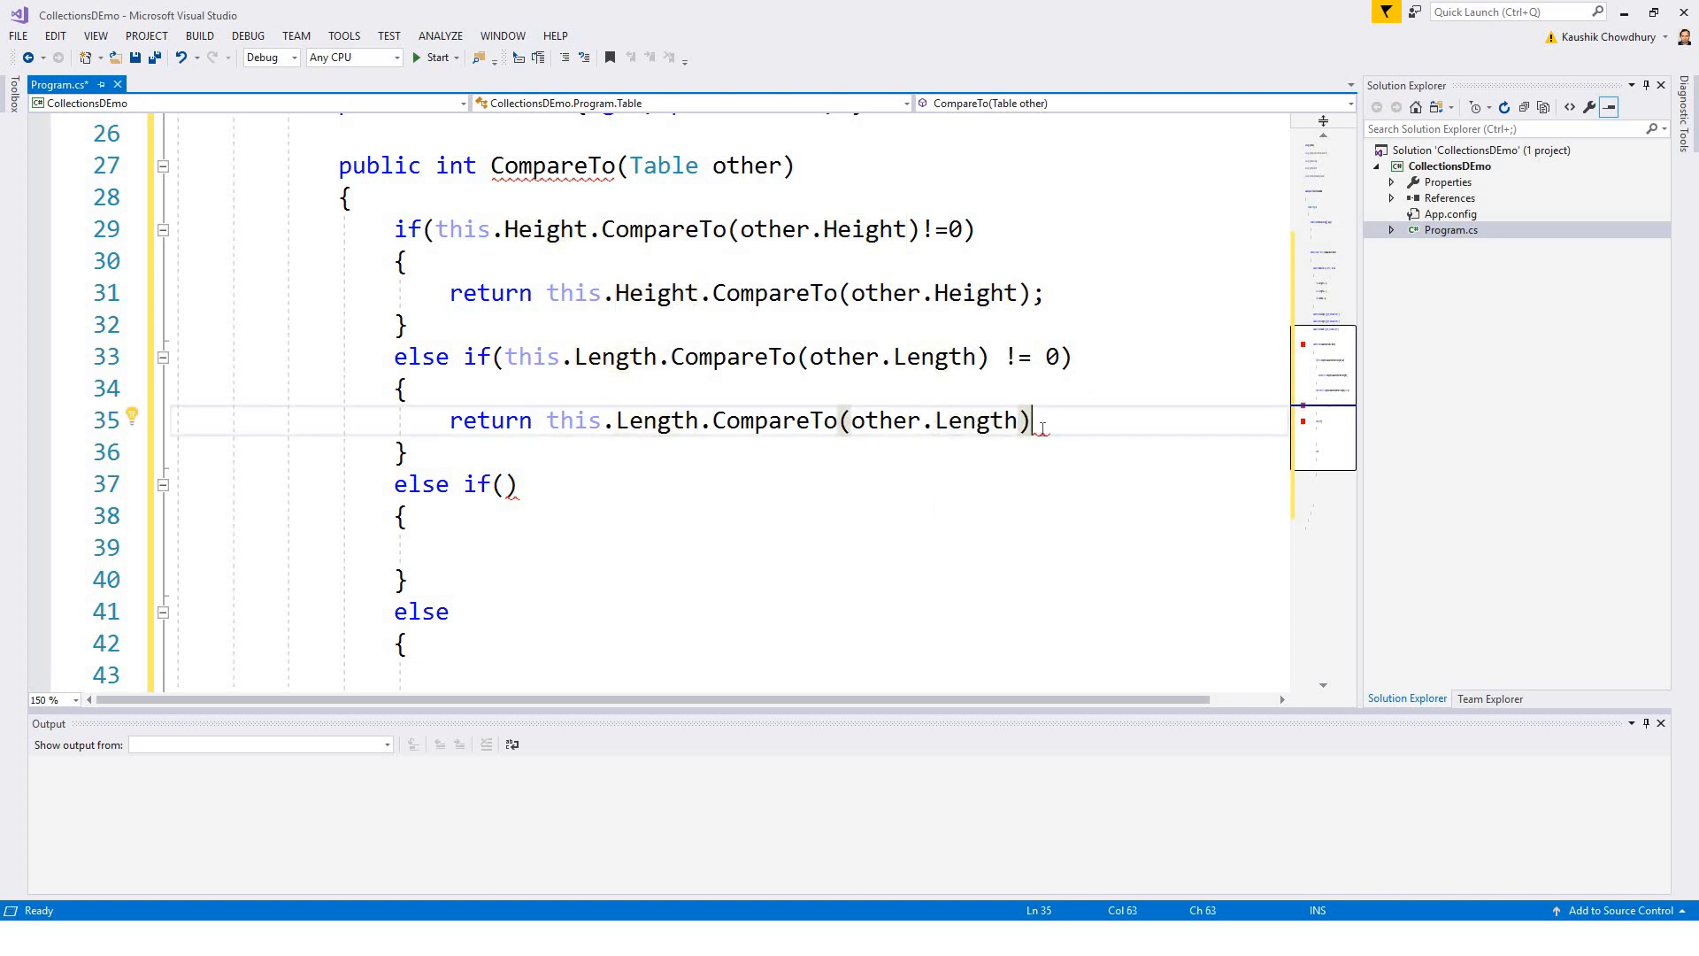
{"action": "type", "text": ";"}
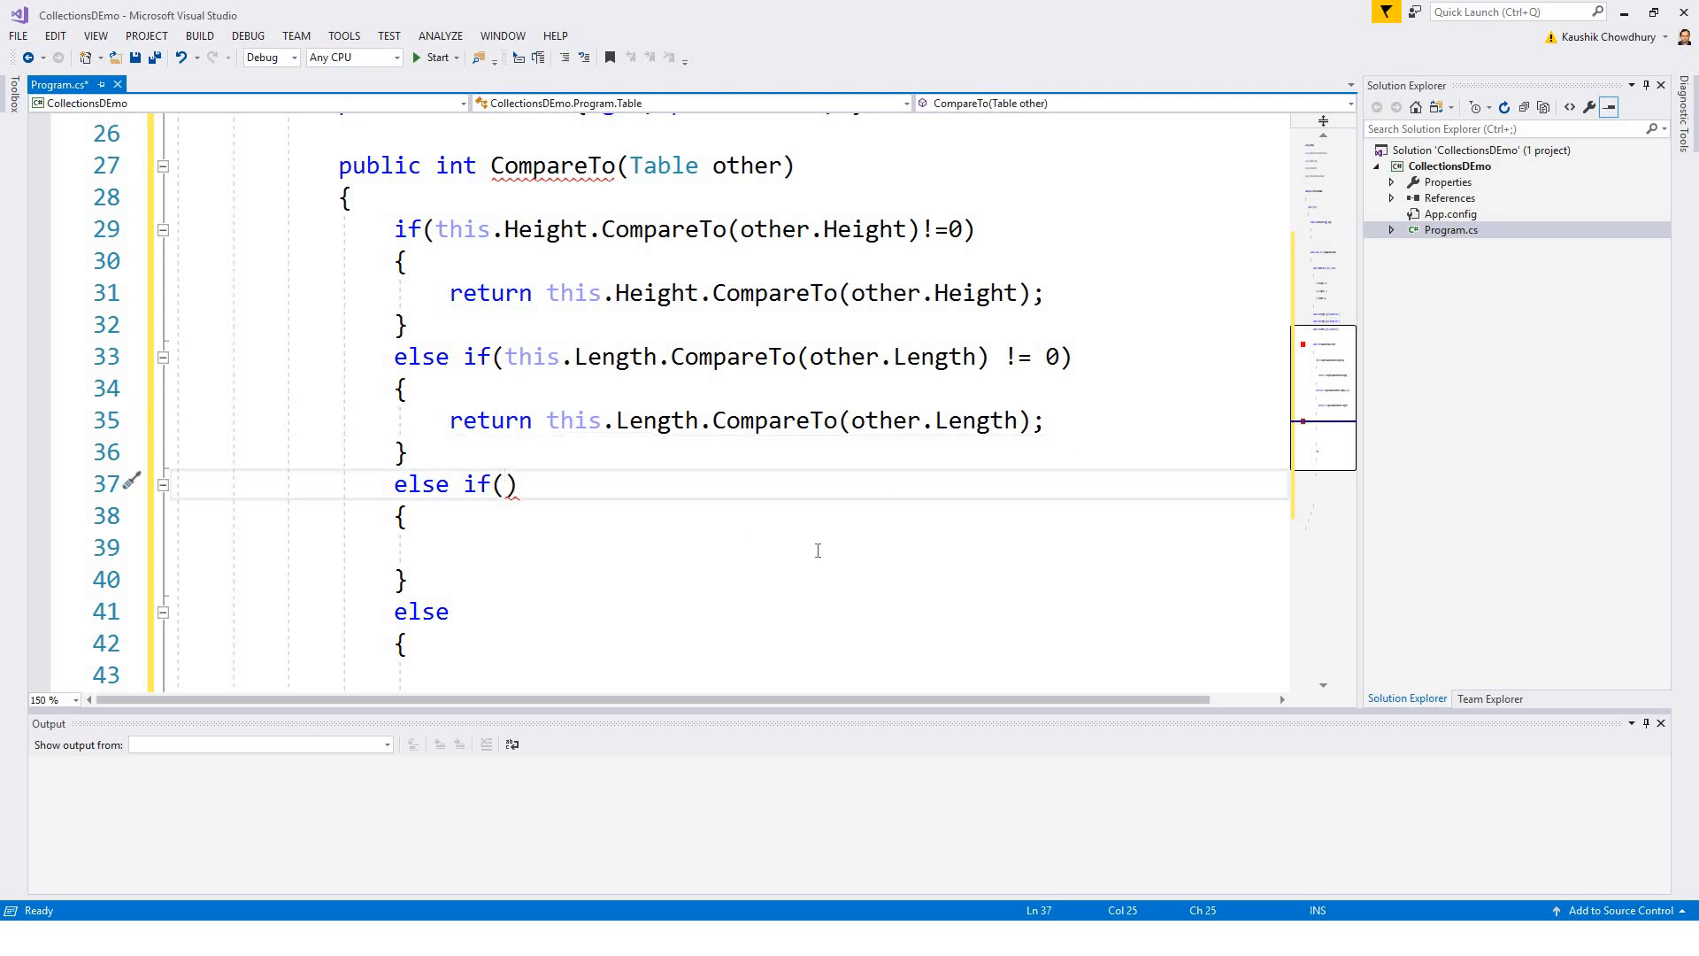
Step: Remove the return statement misplaced in the else-if condition and paste it into the branch body instead
{"action": "type", "text": "return this.Height.CompareTo(other.Height)"}
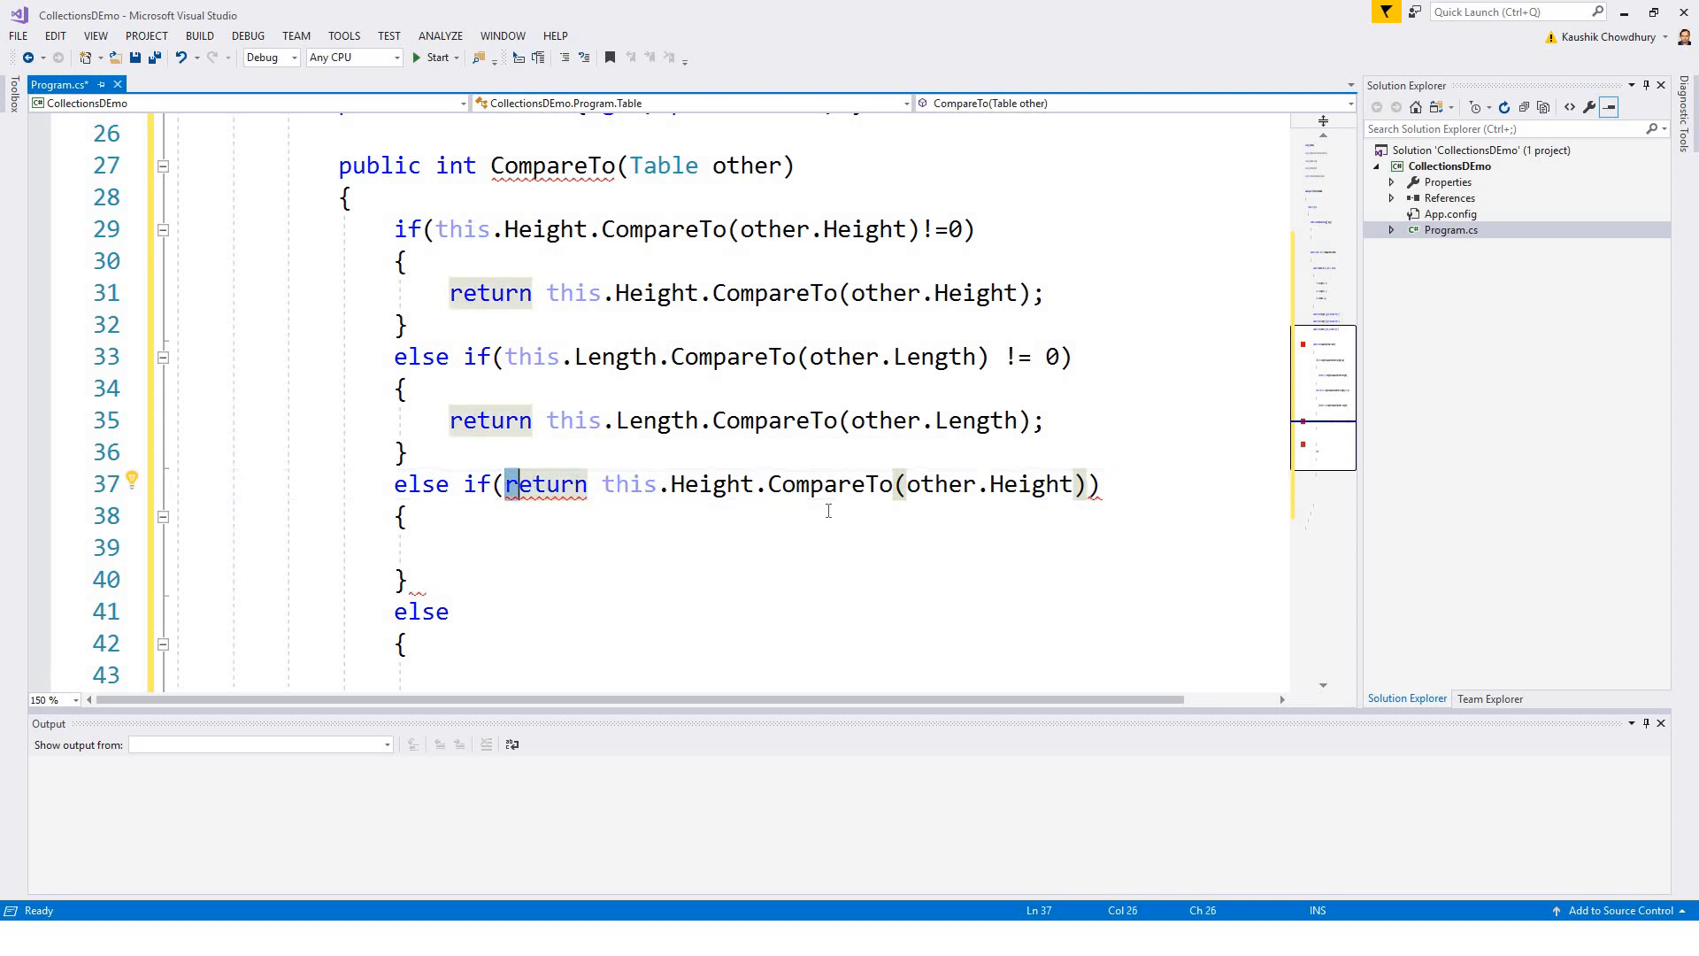
{"action": "left_click_drag", "start_coordinate": [507, 483], "coordinate": [1083, 483]}
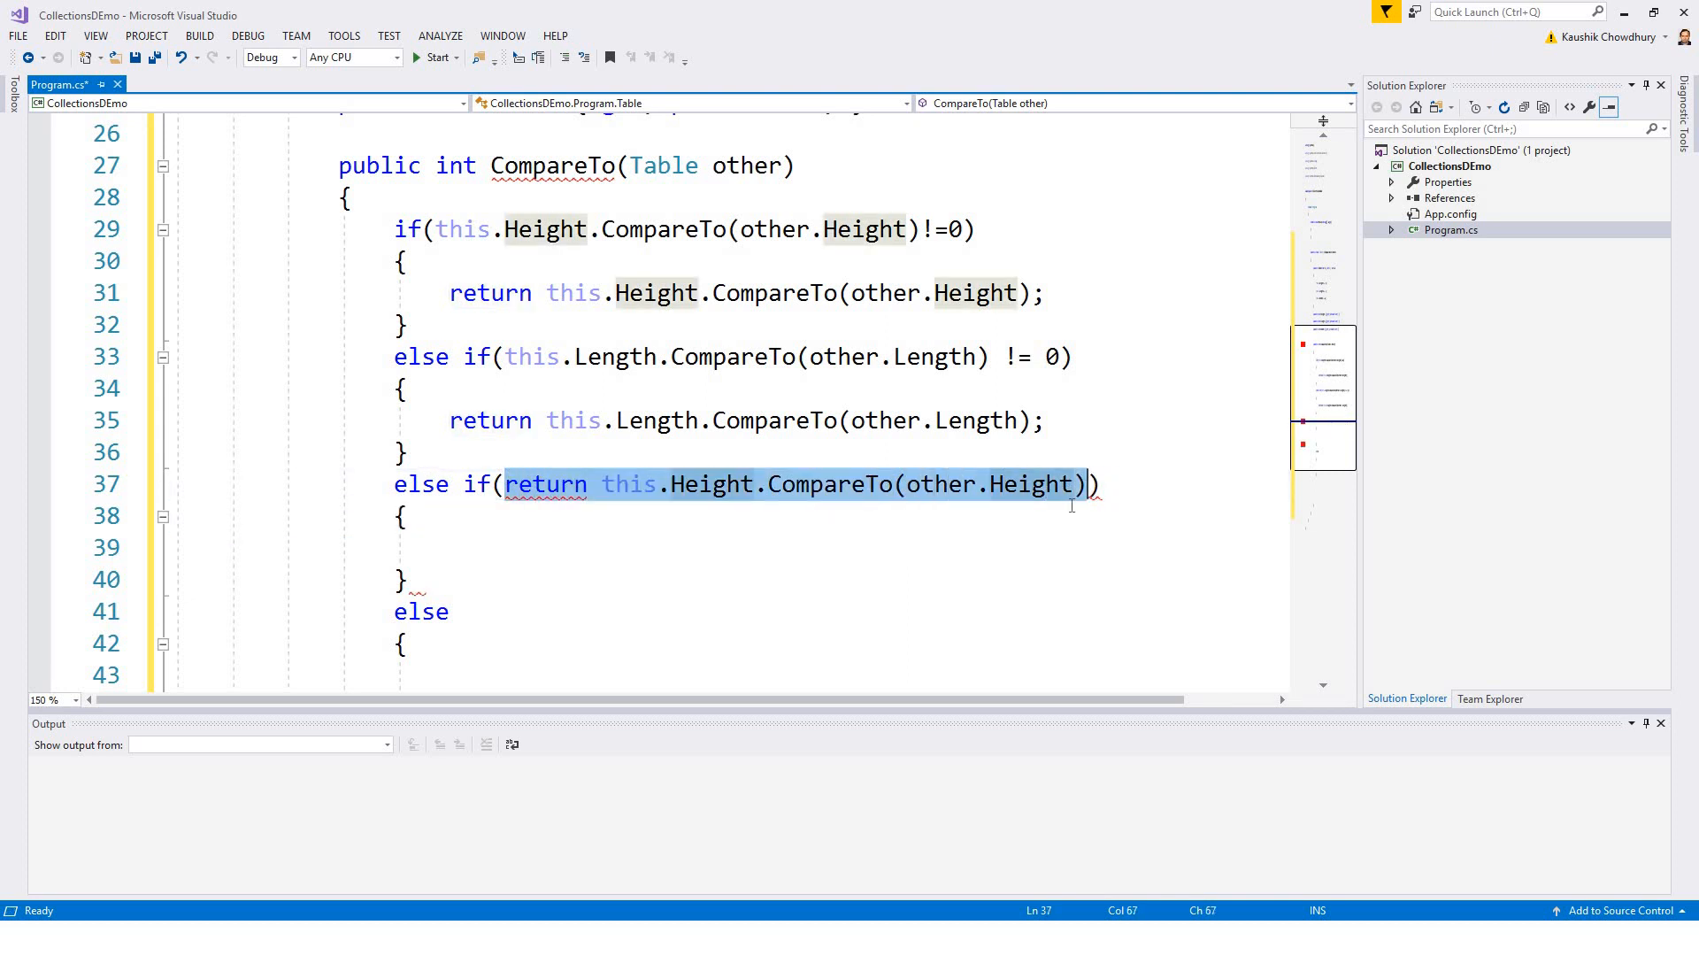
{"action": "key", "text": "Delete"}
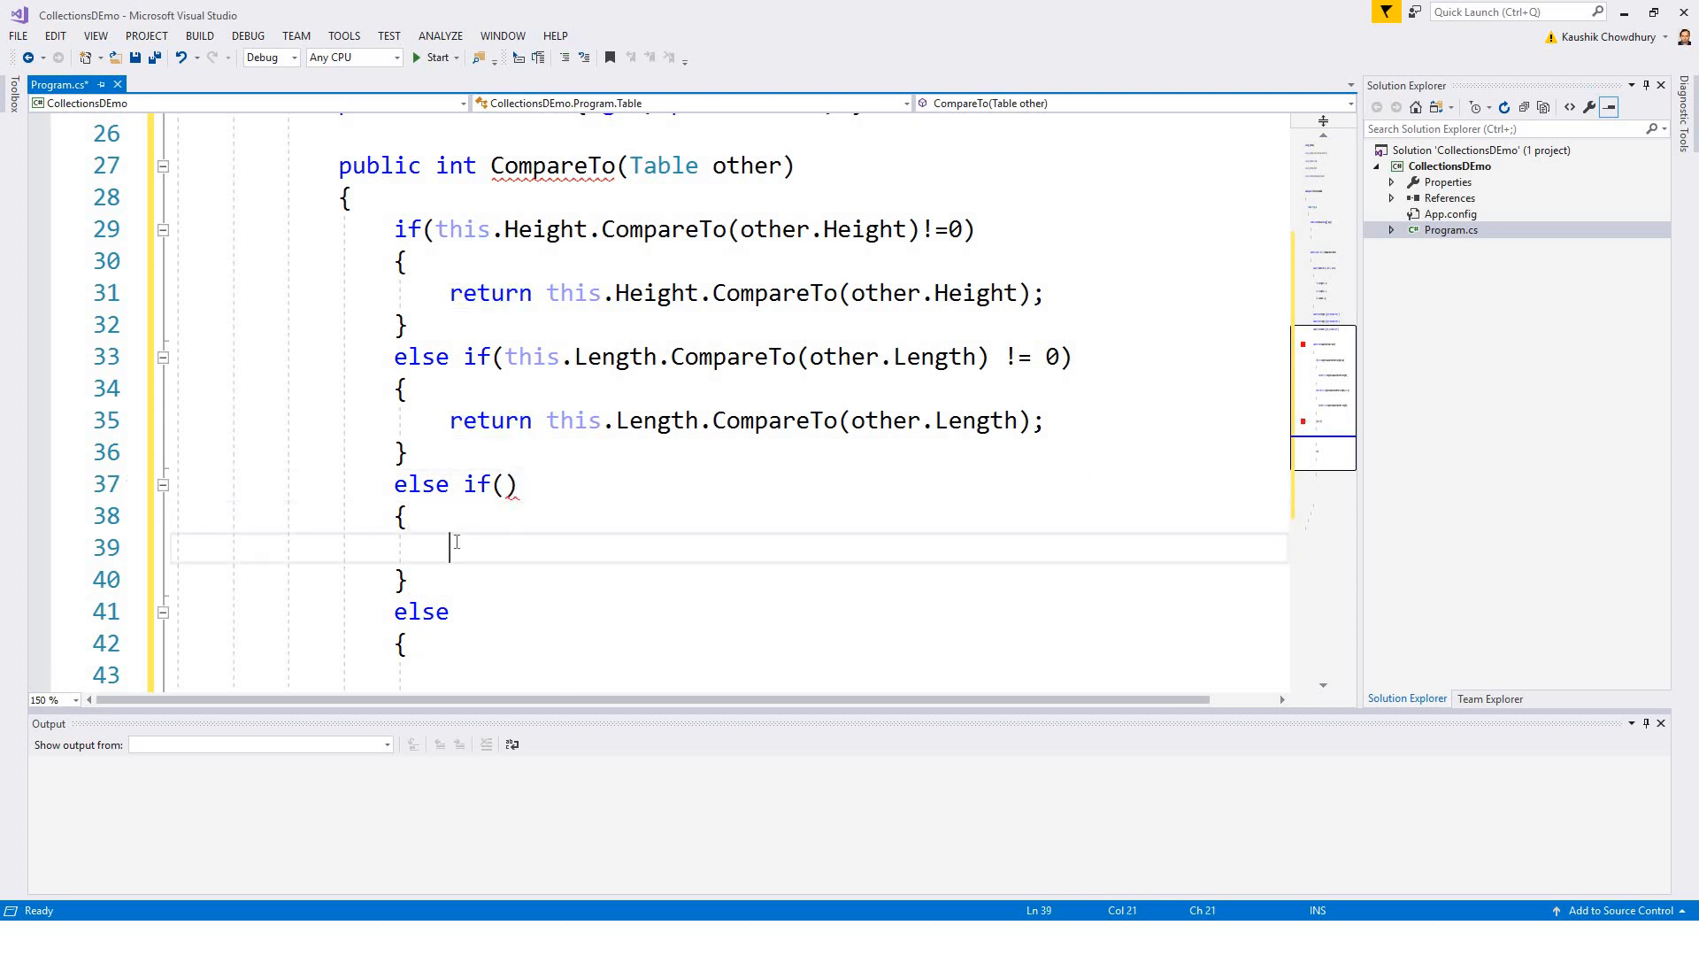
{"action": "type", "text": "return this.Height.CompareTo(other.Height)"}
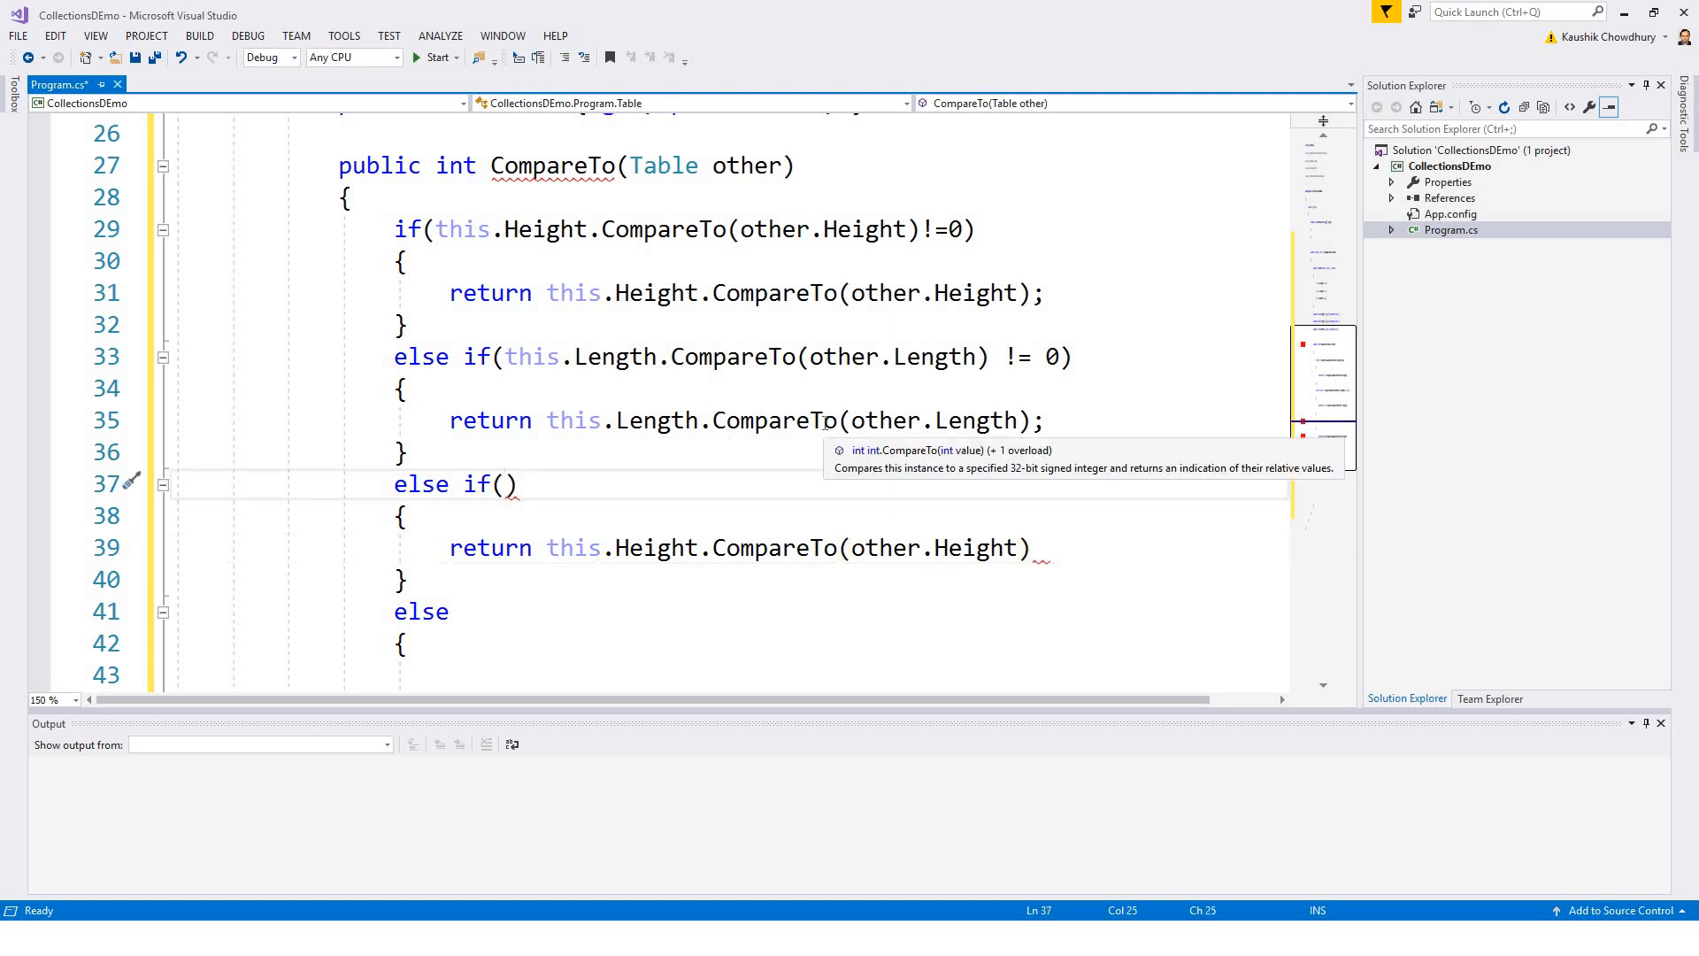
Step: Write the condition this.Width.CompareTo(other.Width) != 0 for the third branch
{"action": "type", "text": "this"}
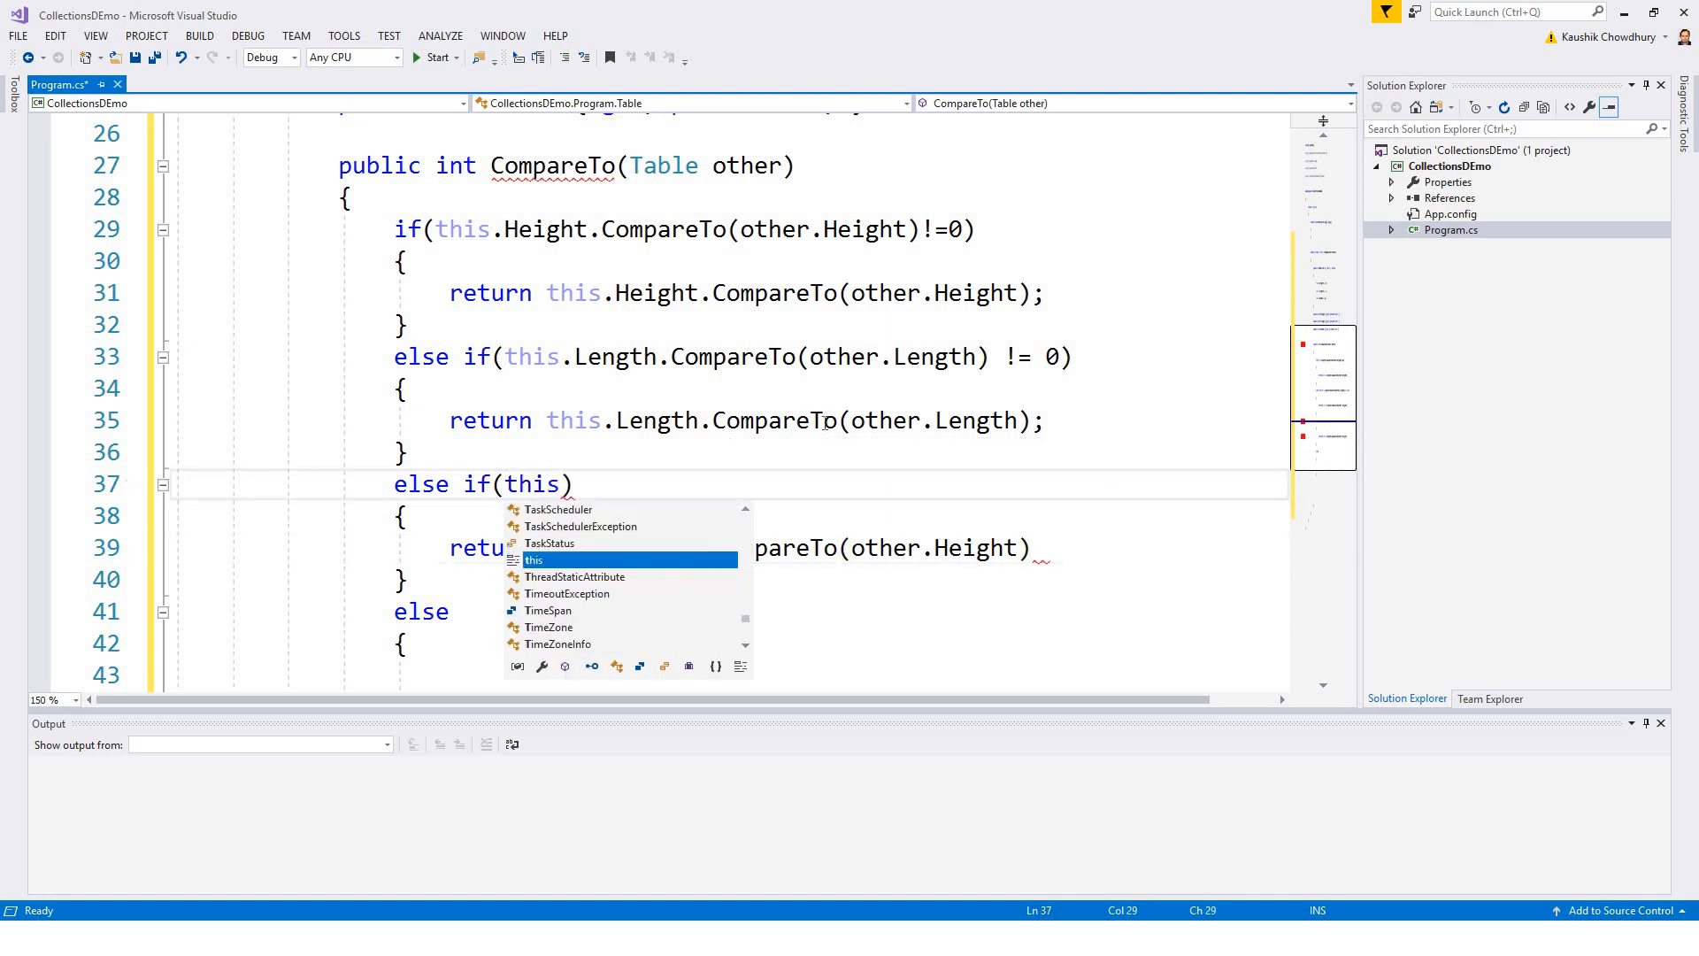
{"action": "type", "text": ".Width"}
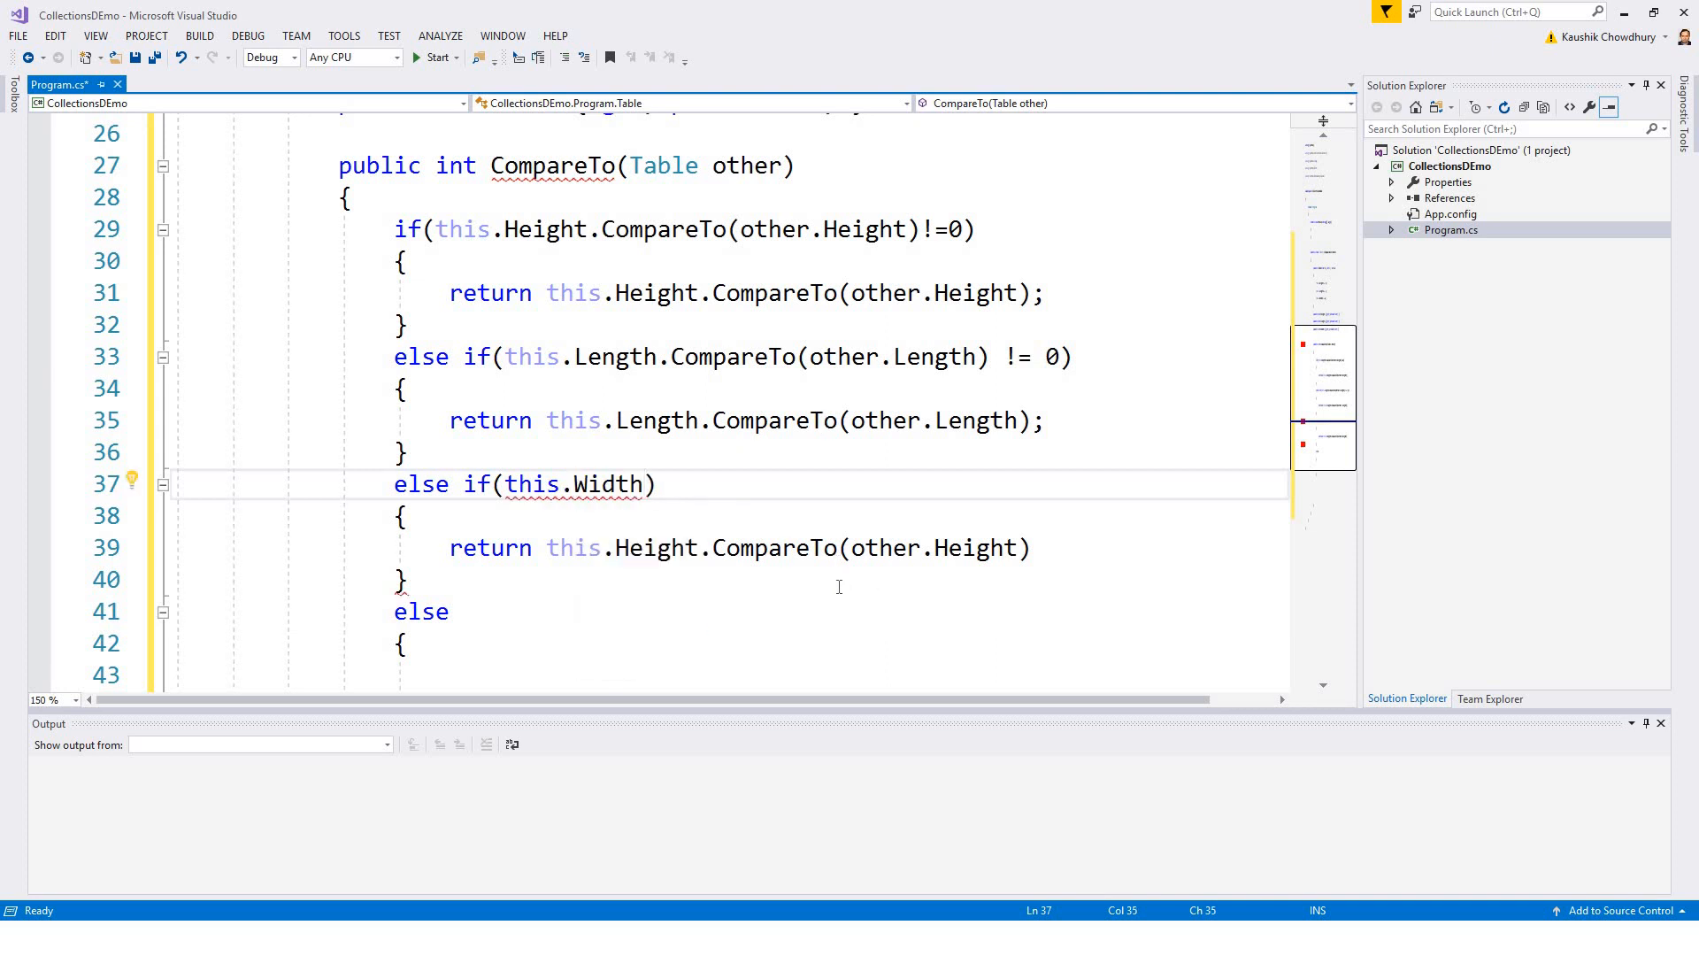
{"action": "type", "text": ".CompareTo"}
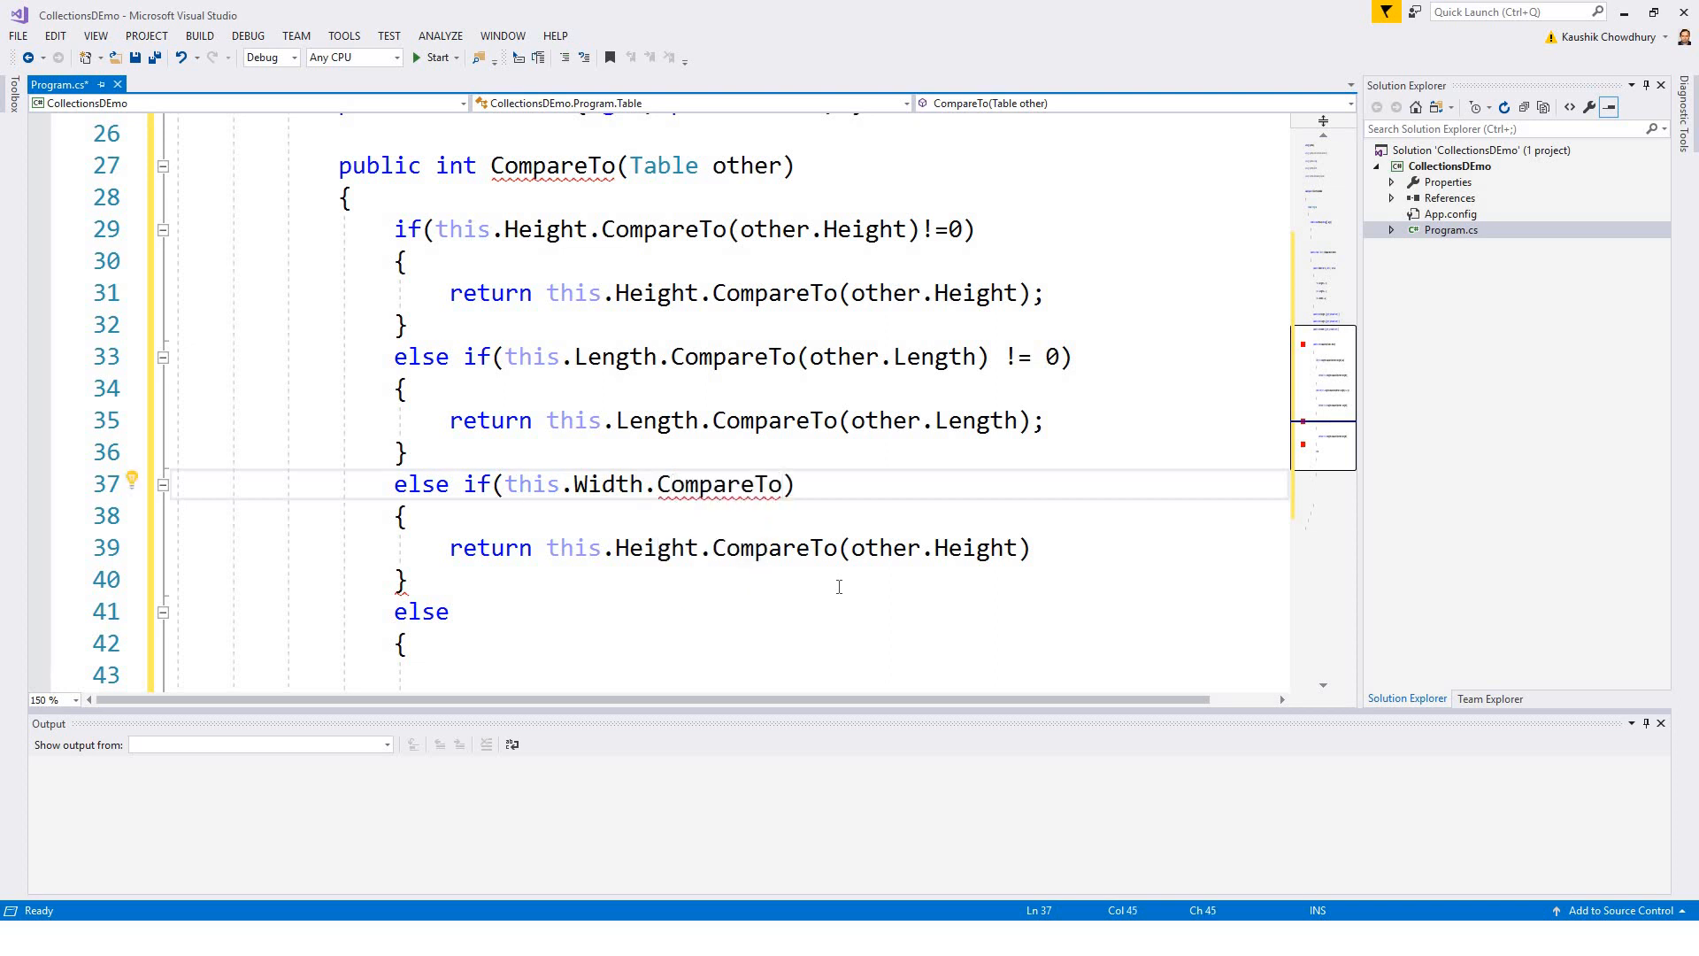
{"action": "type", "text": "("}
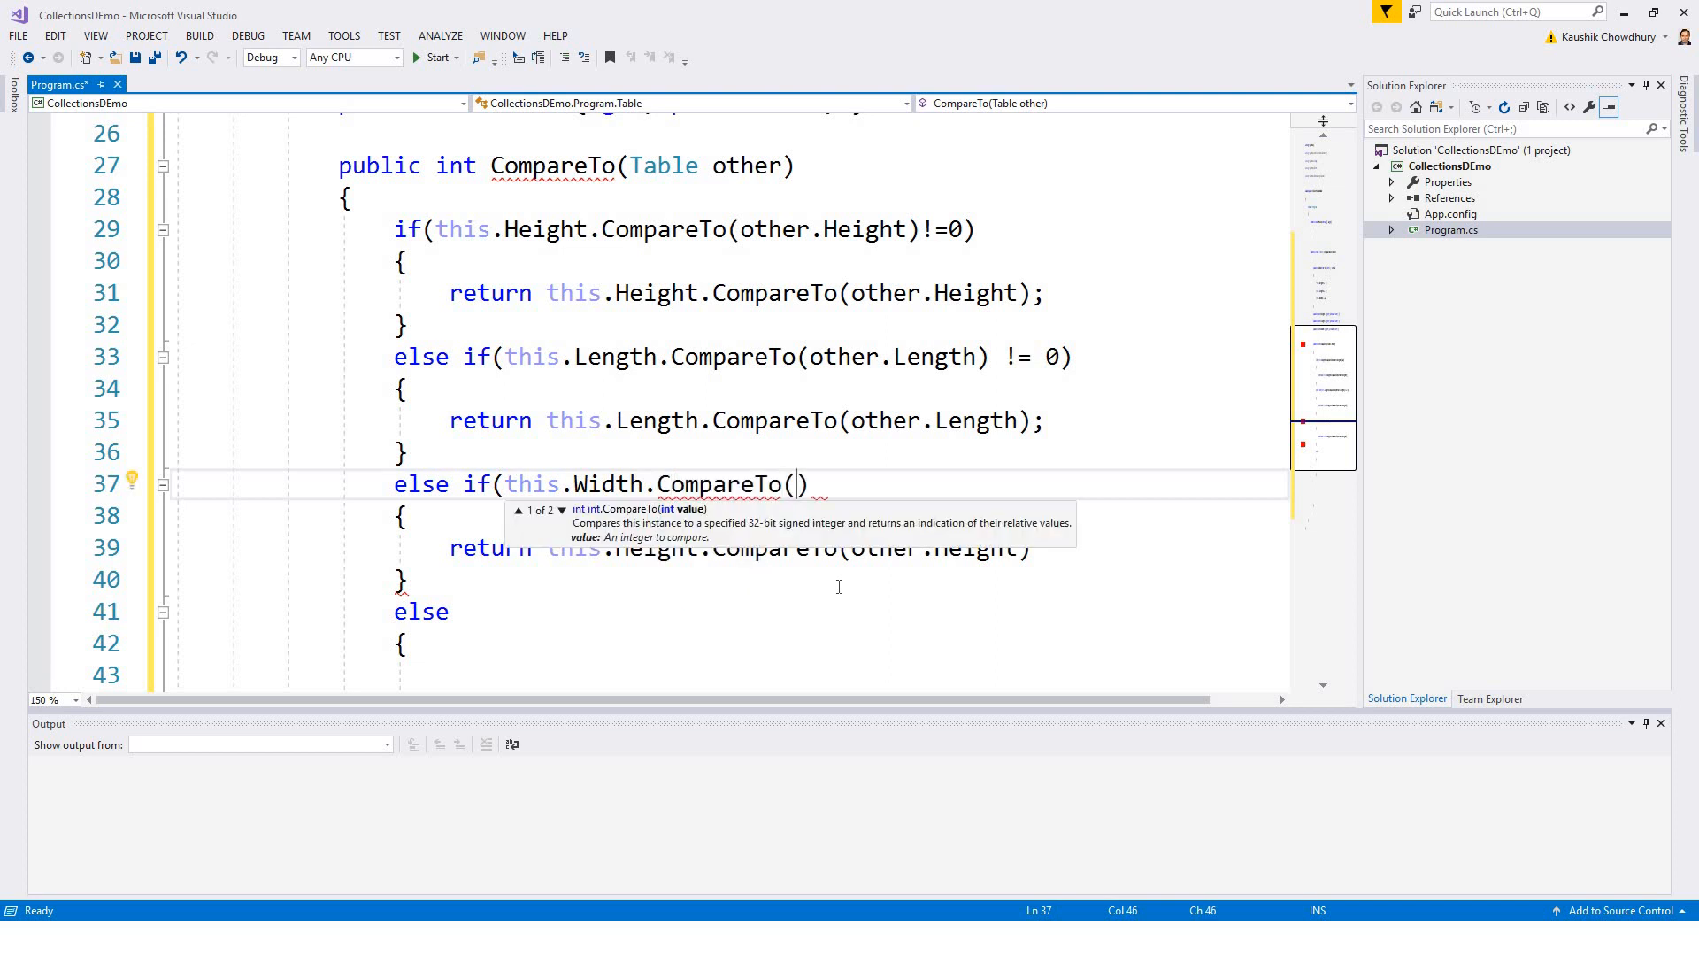
{"action": "type", "text": "other"}
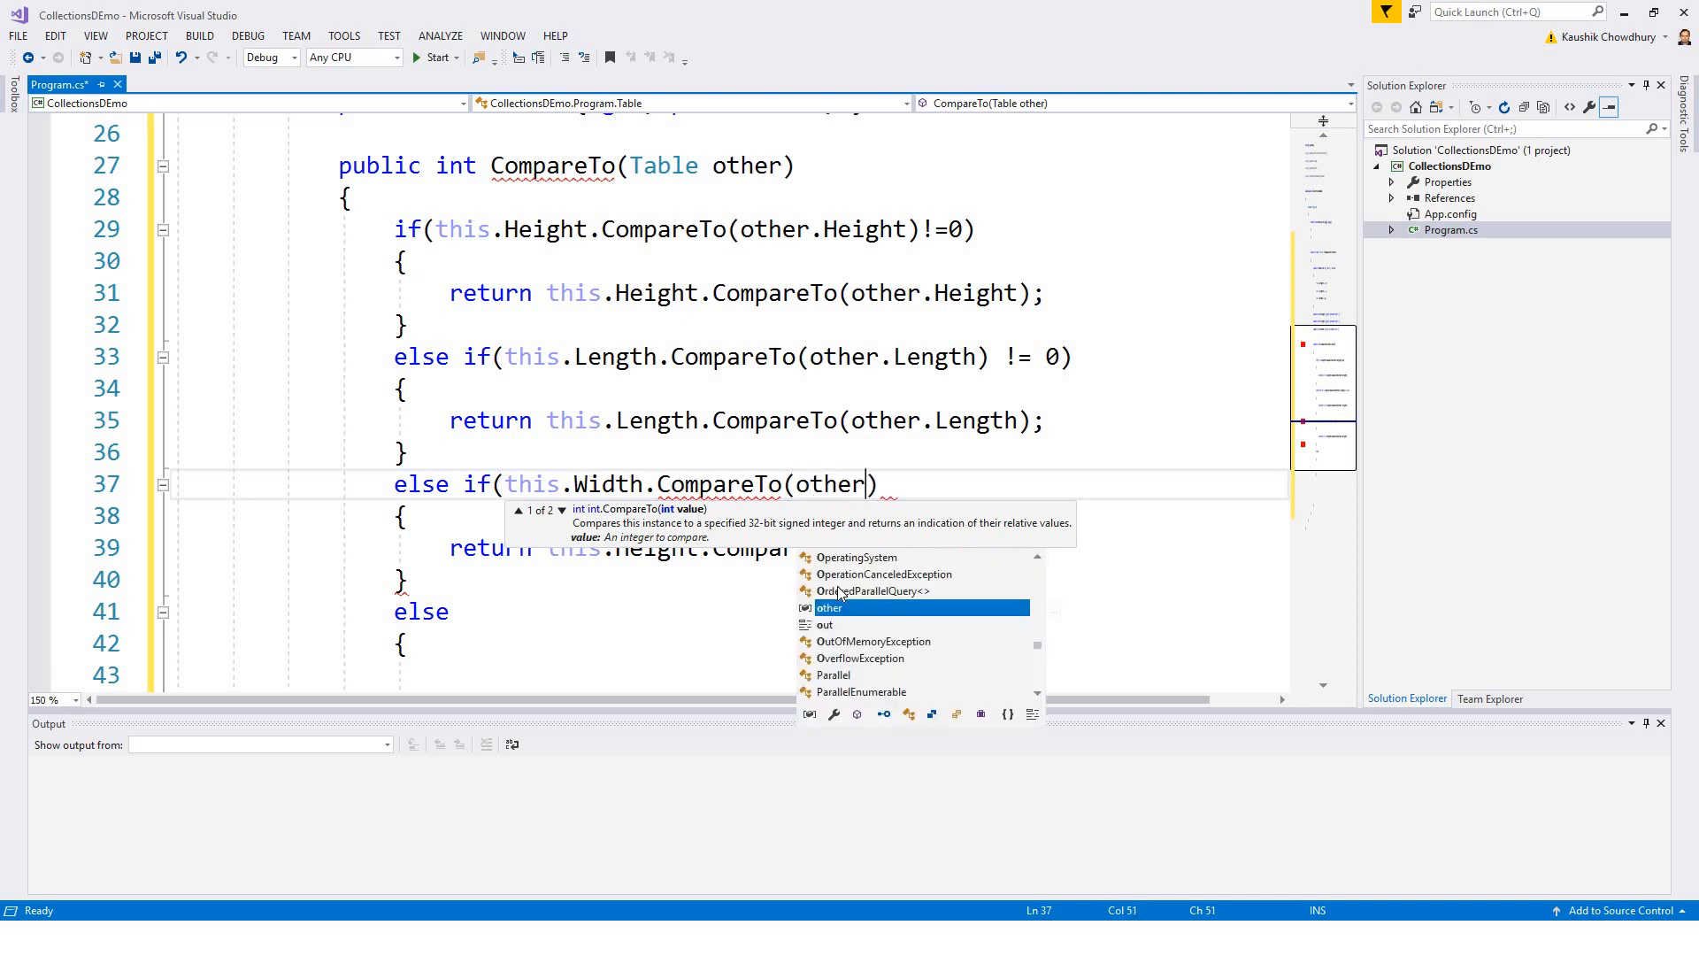
{"action": "type", "text": ".W"}
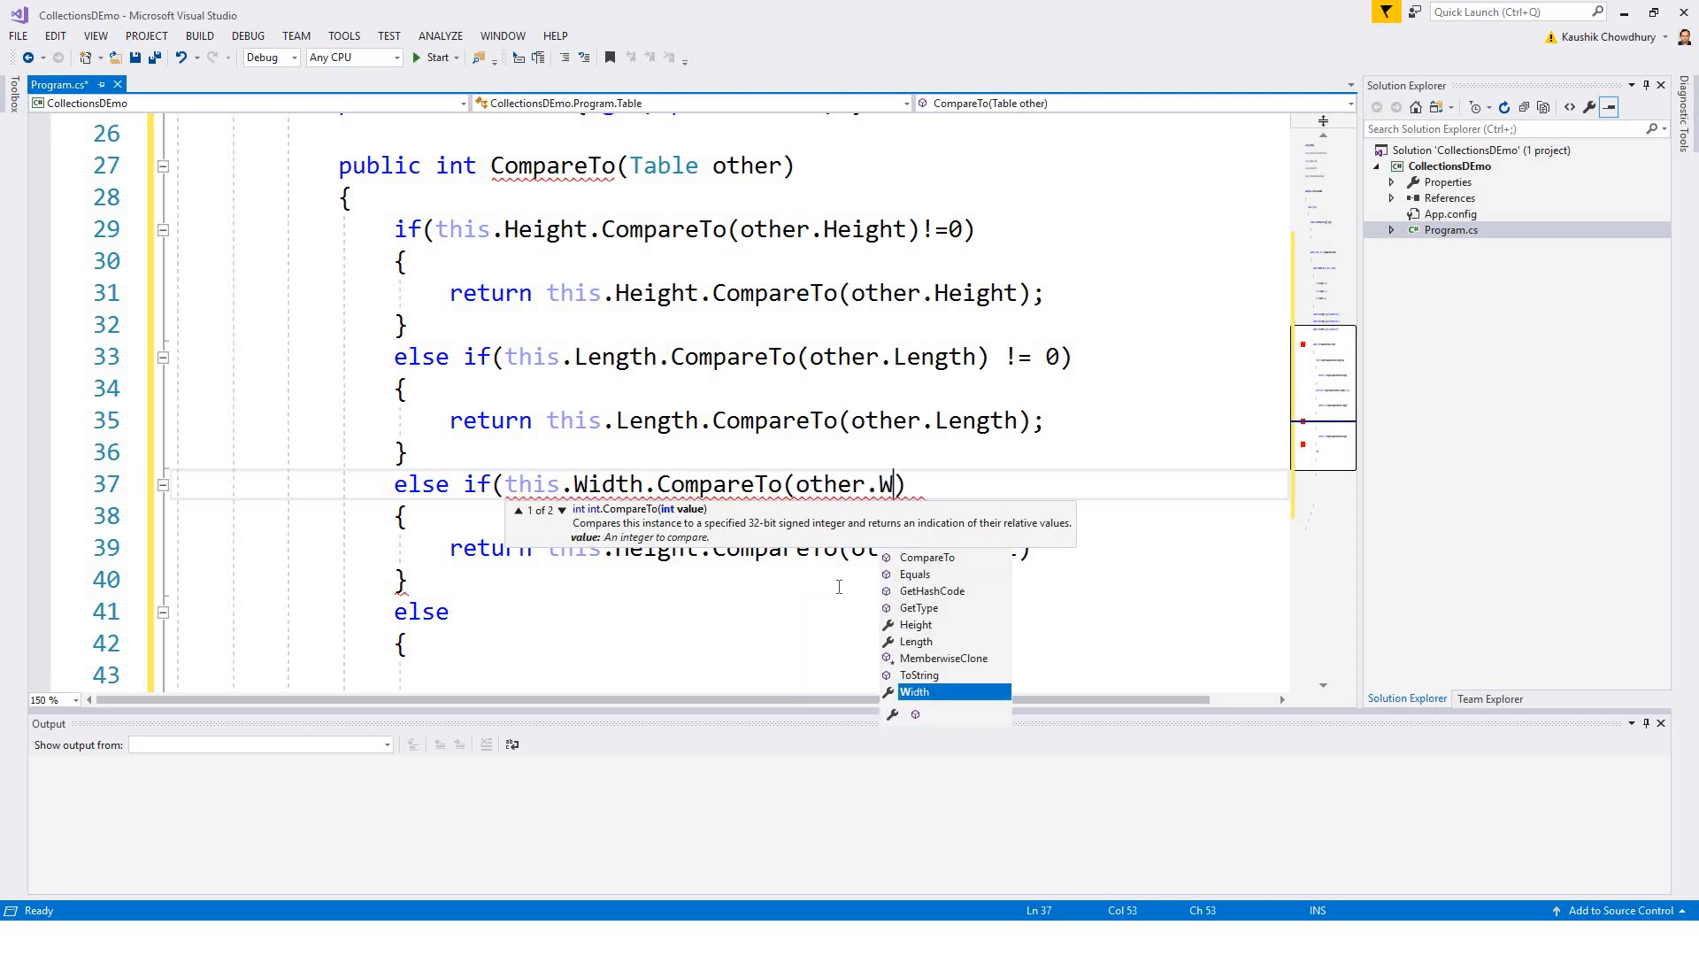
{"action": "key", "text": "Tab"}
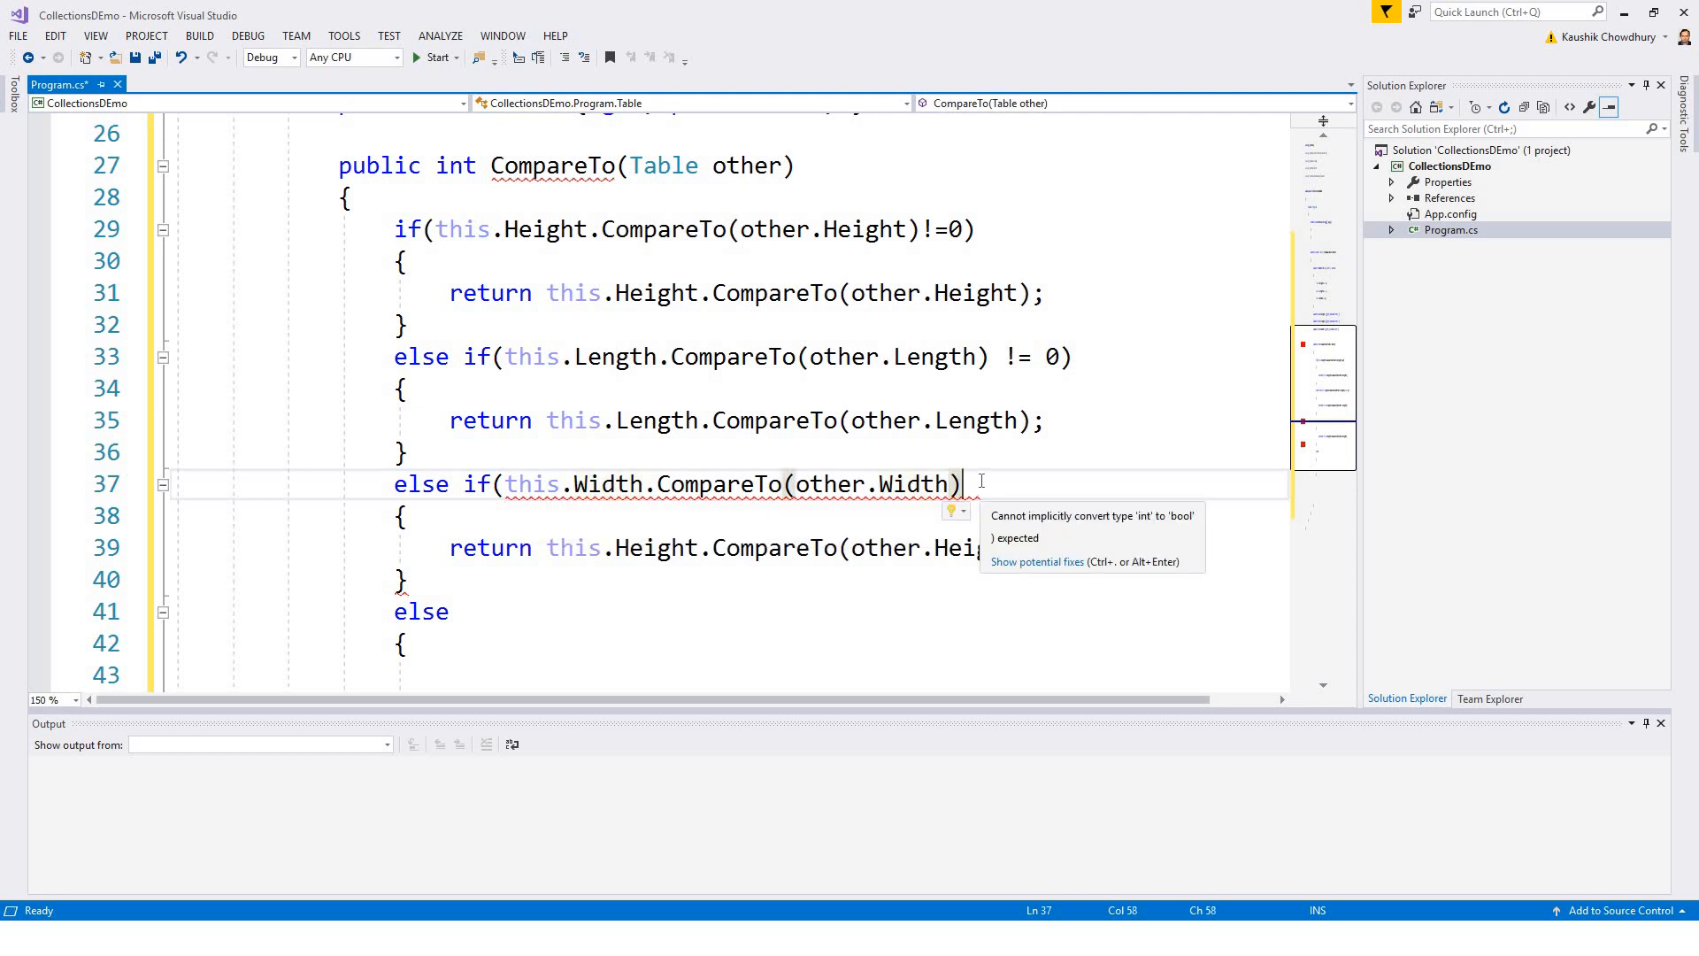
{"action": "type", "text": "!"}
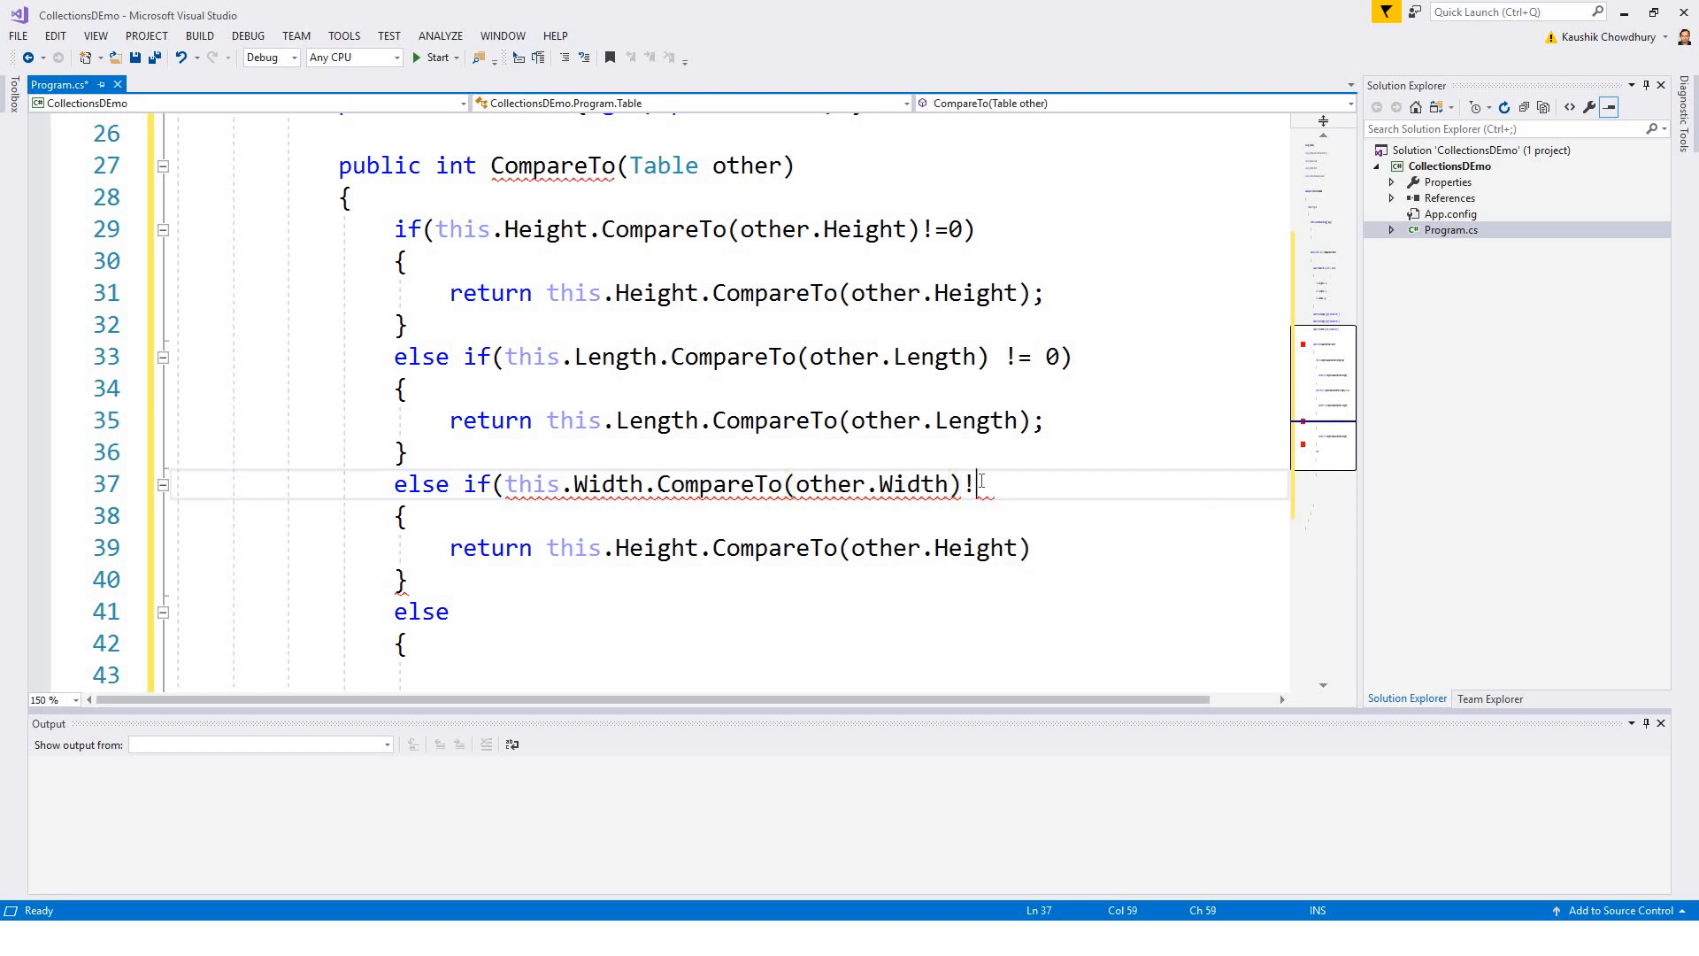
{"action": "type", "text": "=)"}
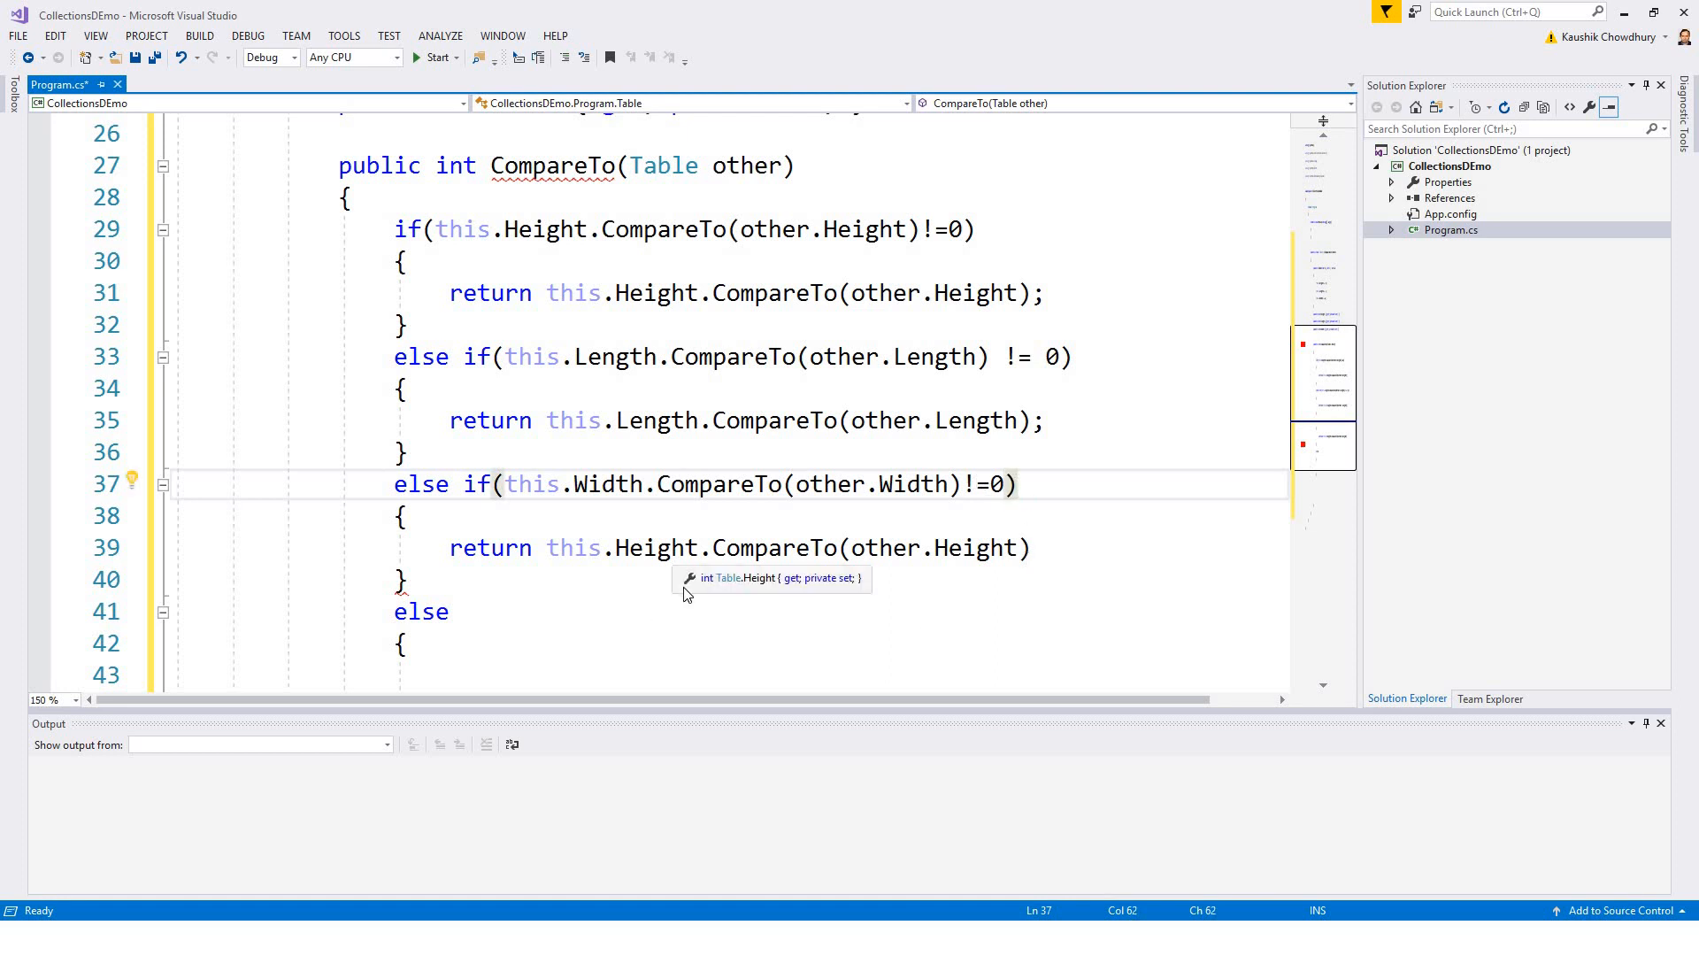
{"action": "mouse_move", "coordinate": [528, 553]}
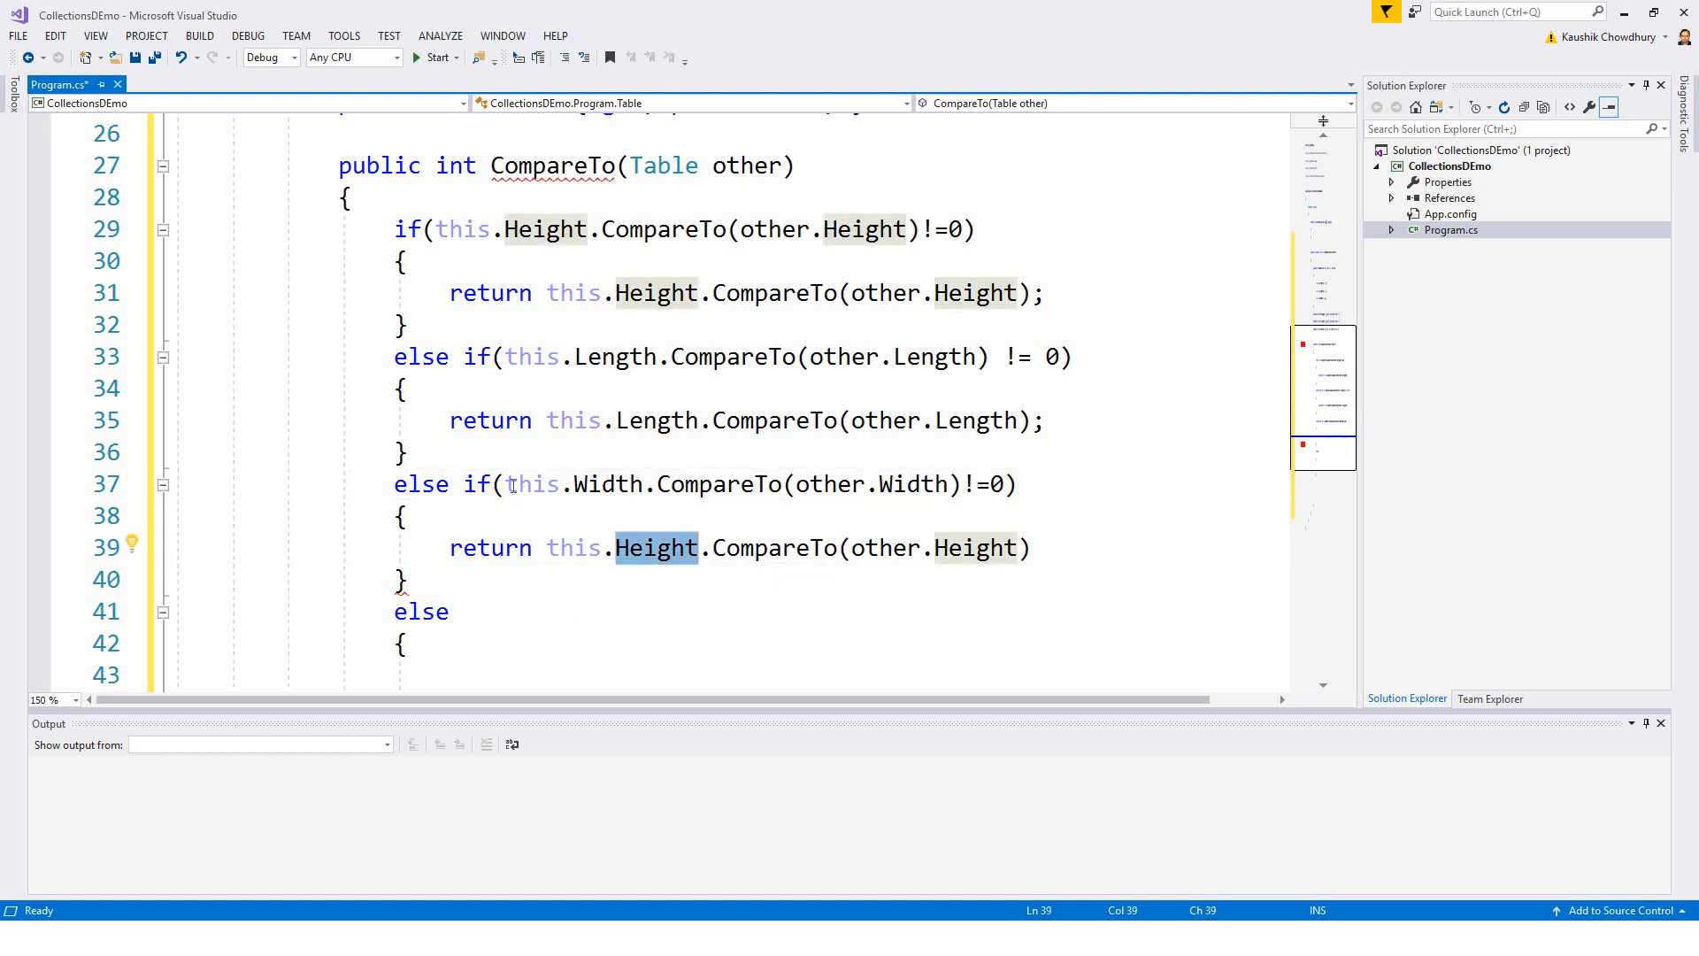
{"action": "mouse_move", "coordinate": [675, 637]}
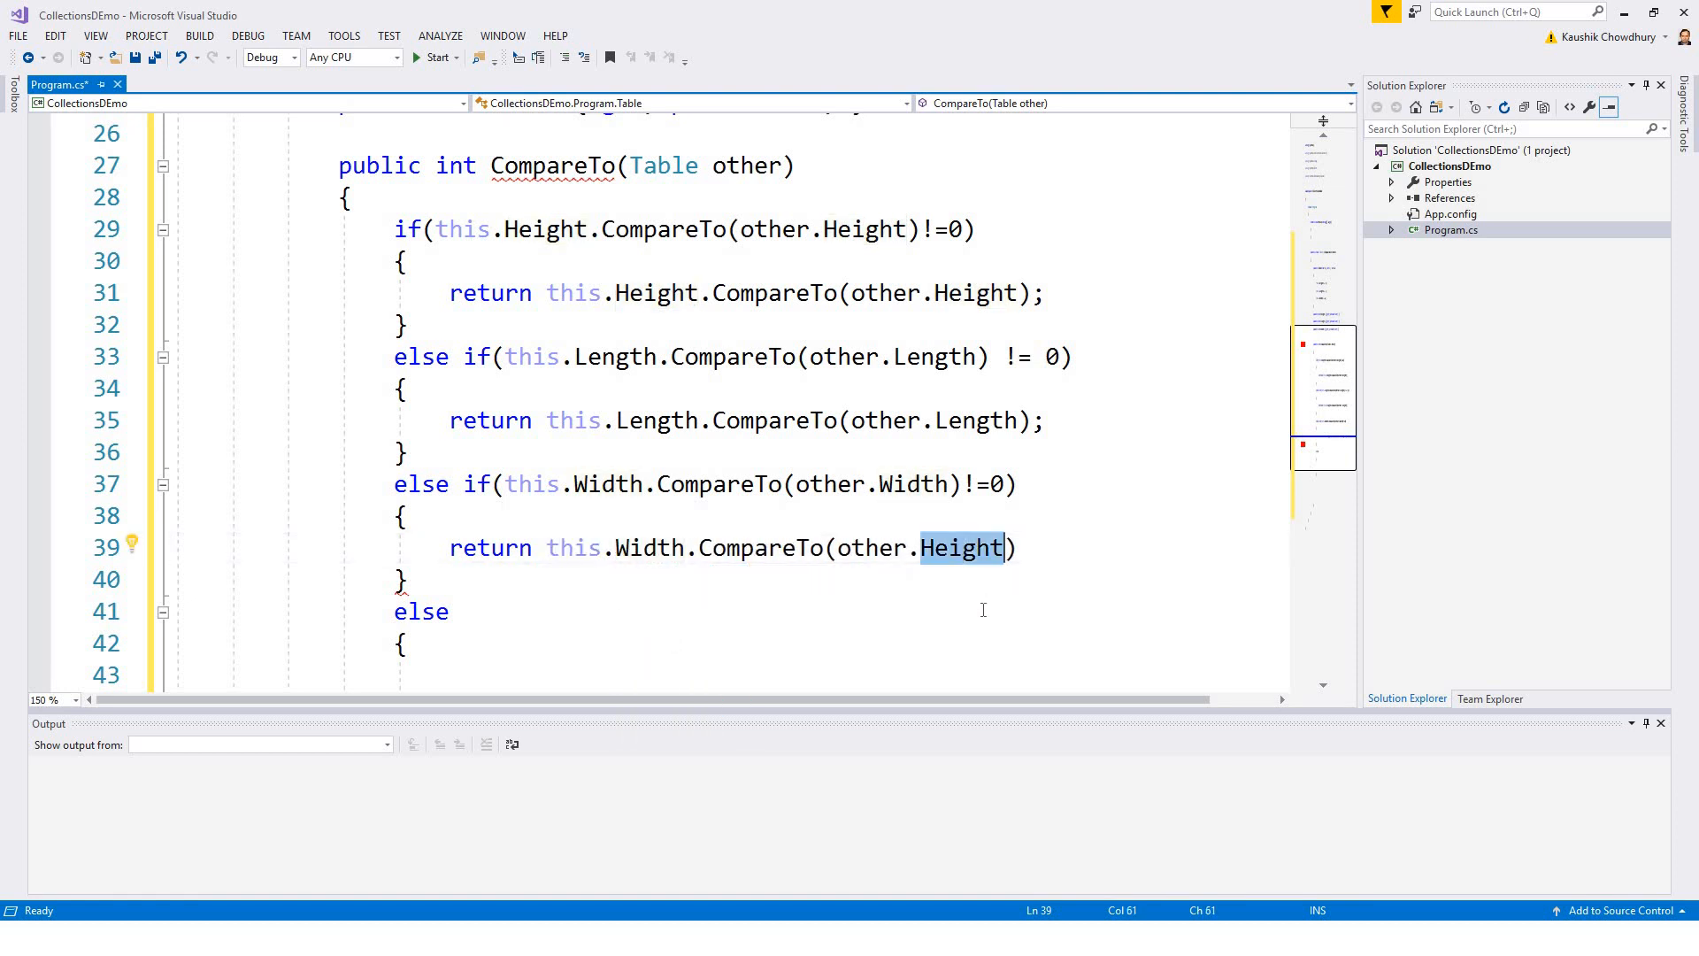
Step: Change the branch's return to this.Width.CompareTo(other.Width); with a semicolon
{"action": "type", "text": "Widt"}
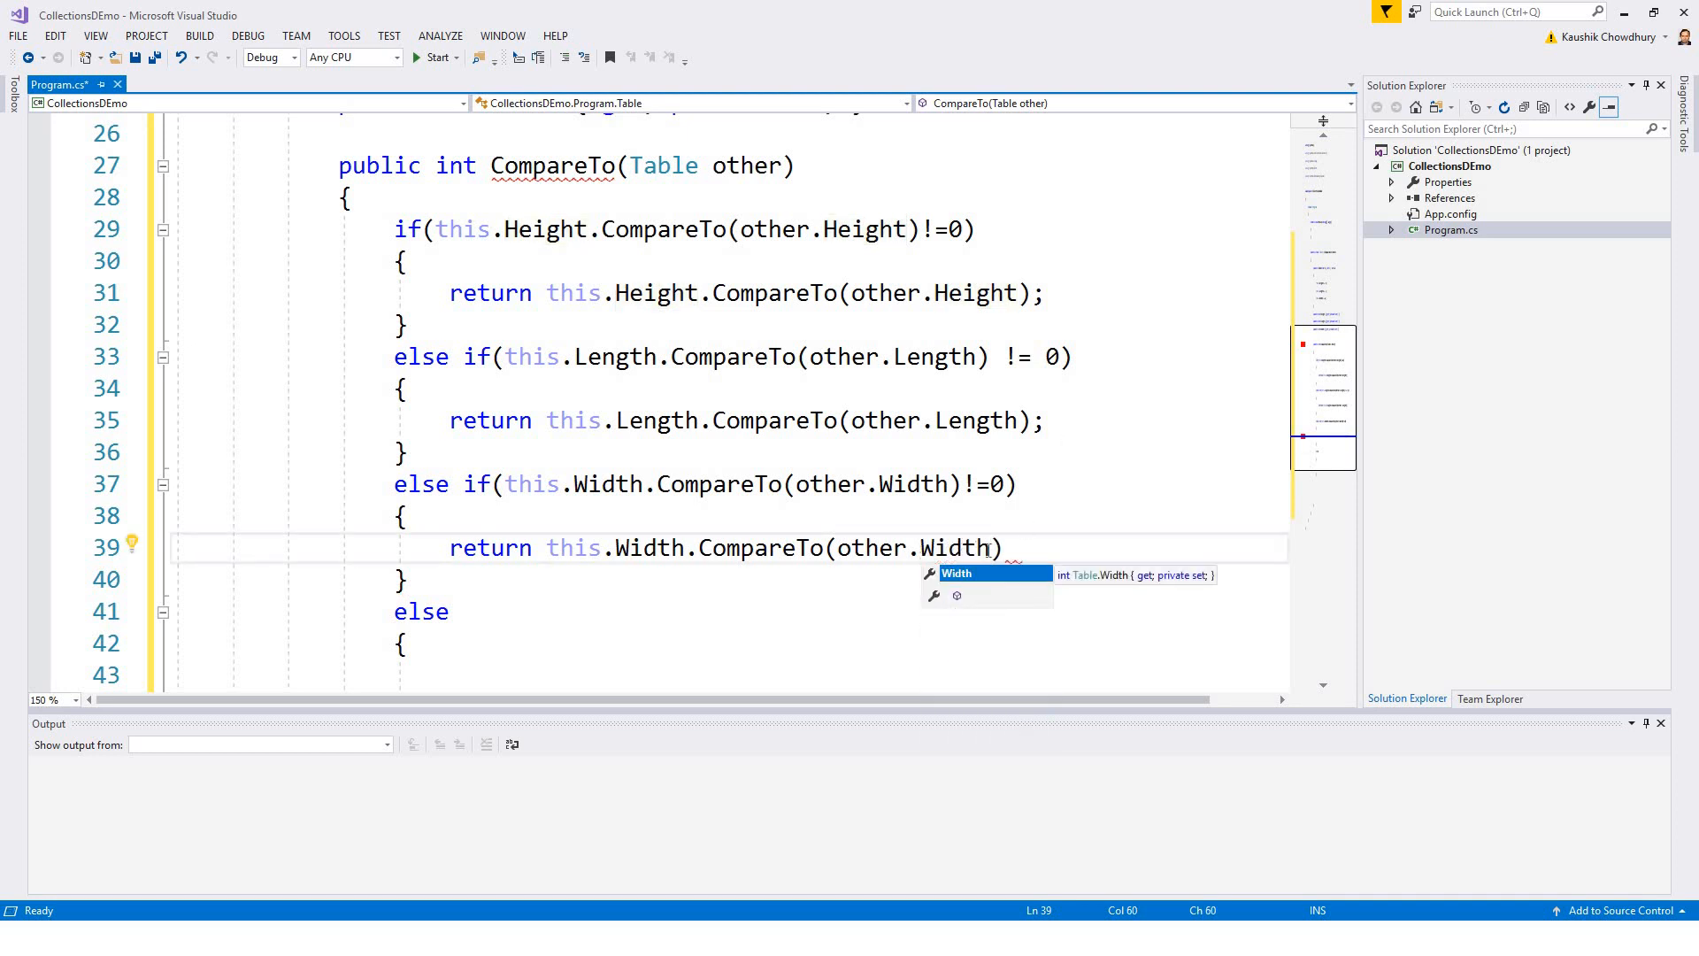
{"action": "type", "text": ";"}
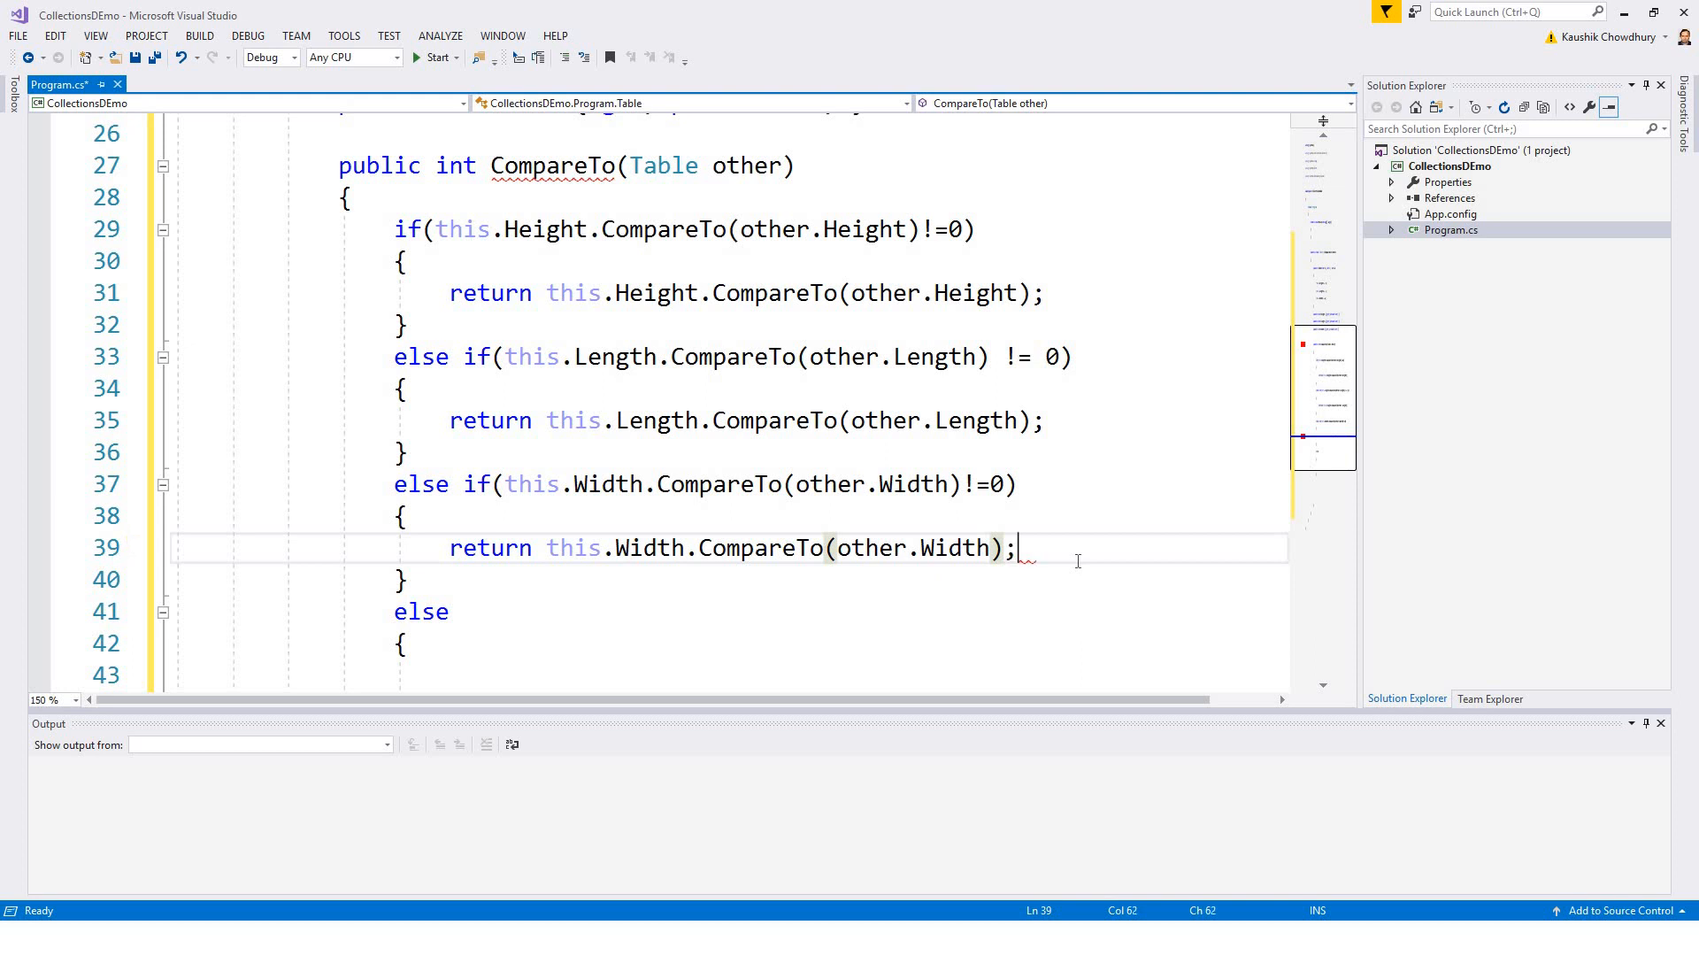
{"action": "scroll", "scroll_direction": "down", "scroll_amount": 3}
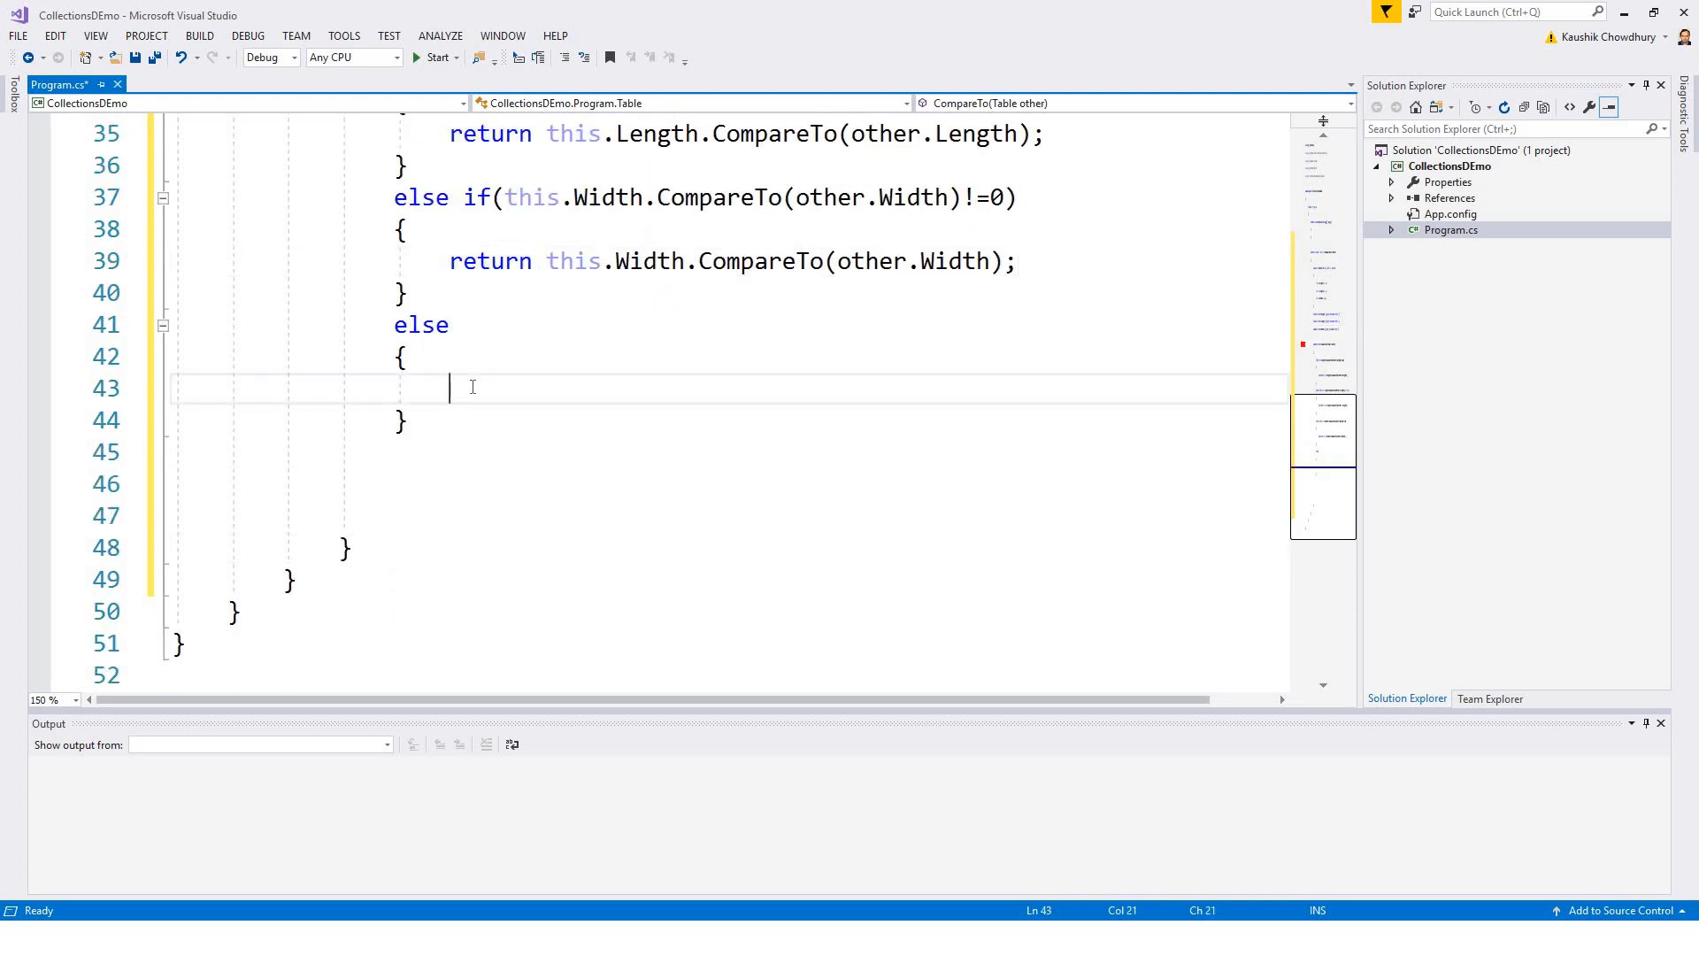
Step: Write return 0; inside the final else block of CompareTo
{"action": "type", "text": "return"}
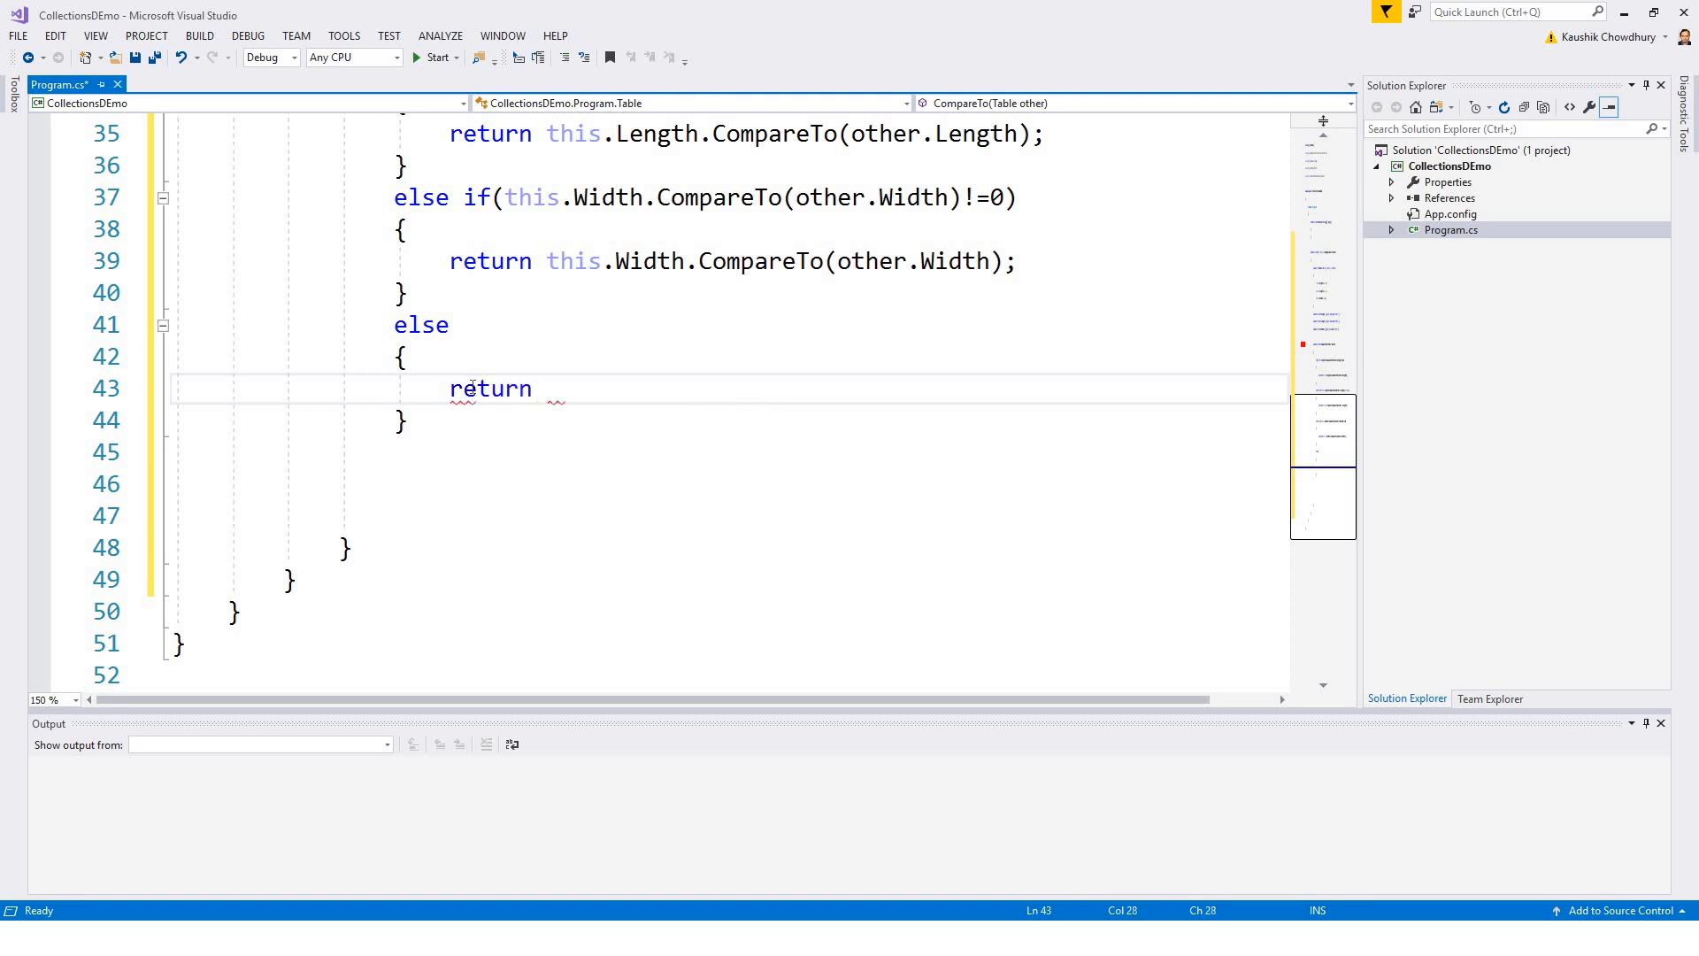
{"action": "type", "text": "0"}
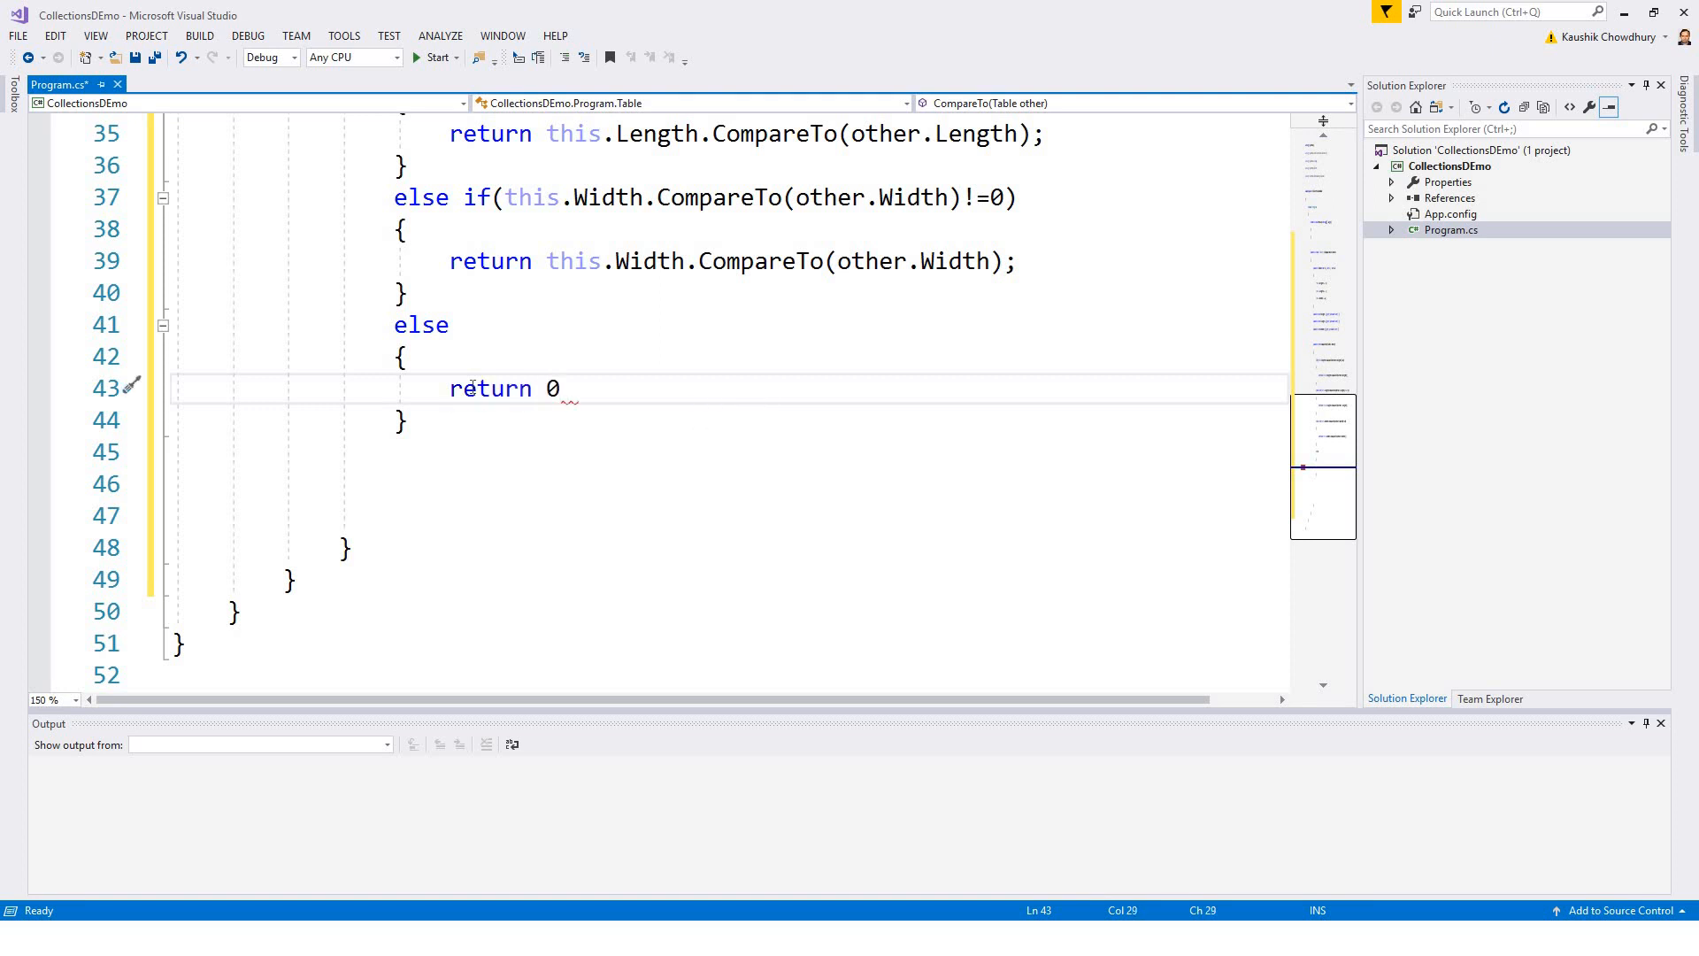
{"action": "type", "text": ";"}
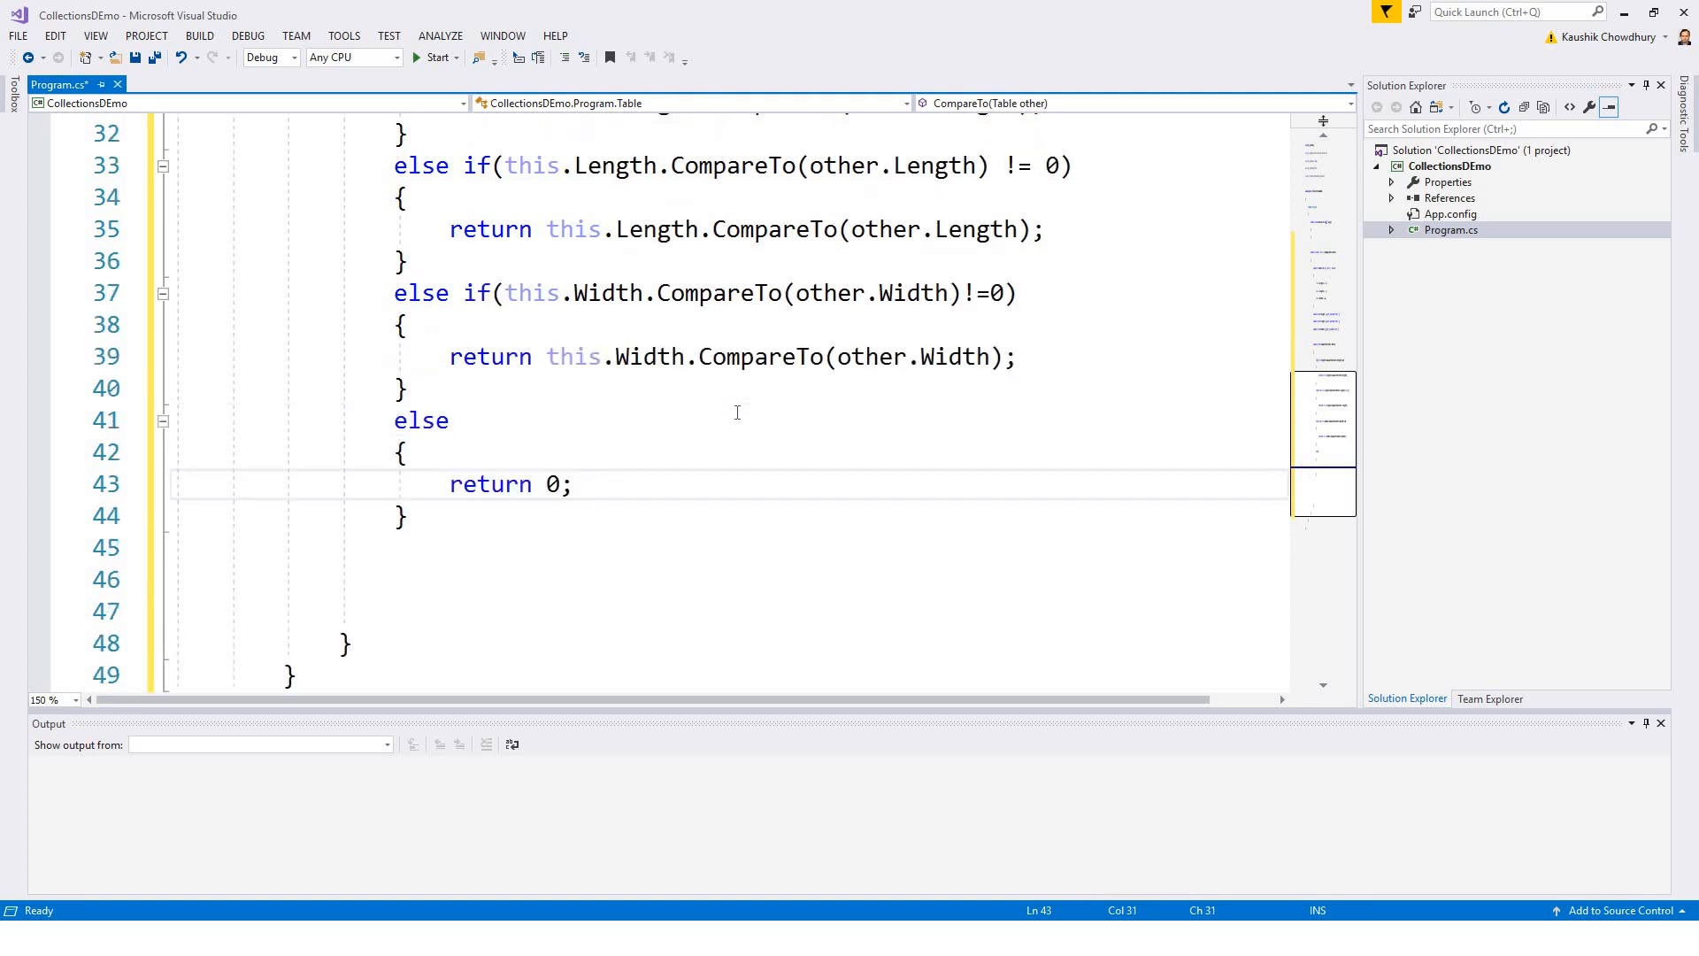
{"action": "scroll", "scroll_direction": "up", "scroll_amount": 3}
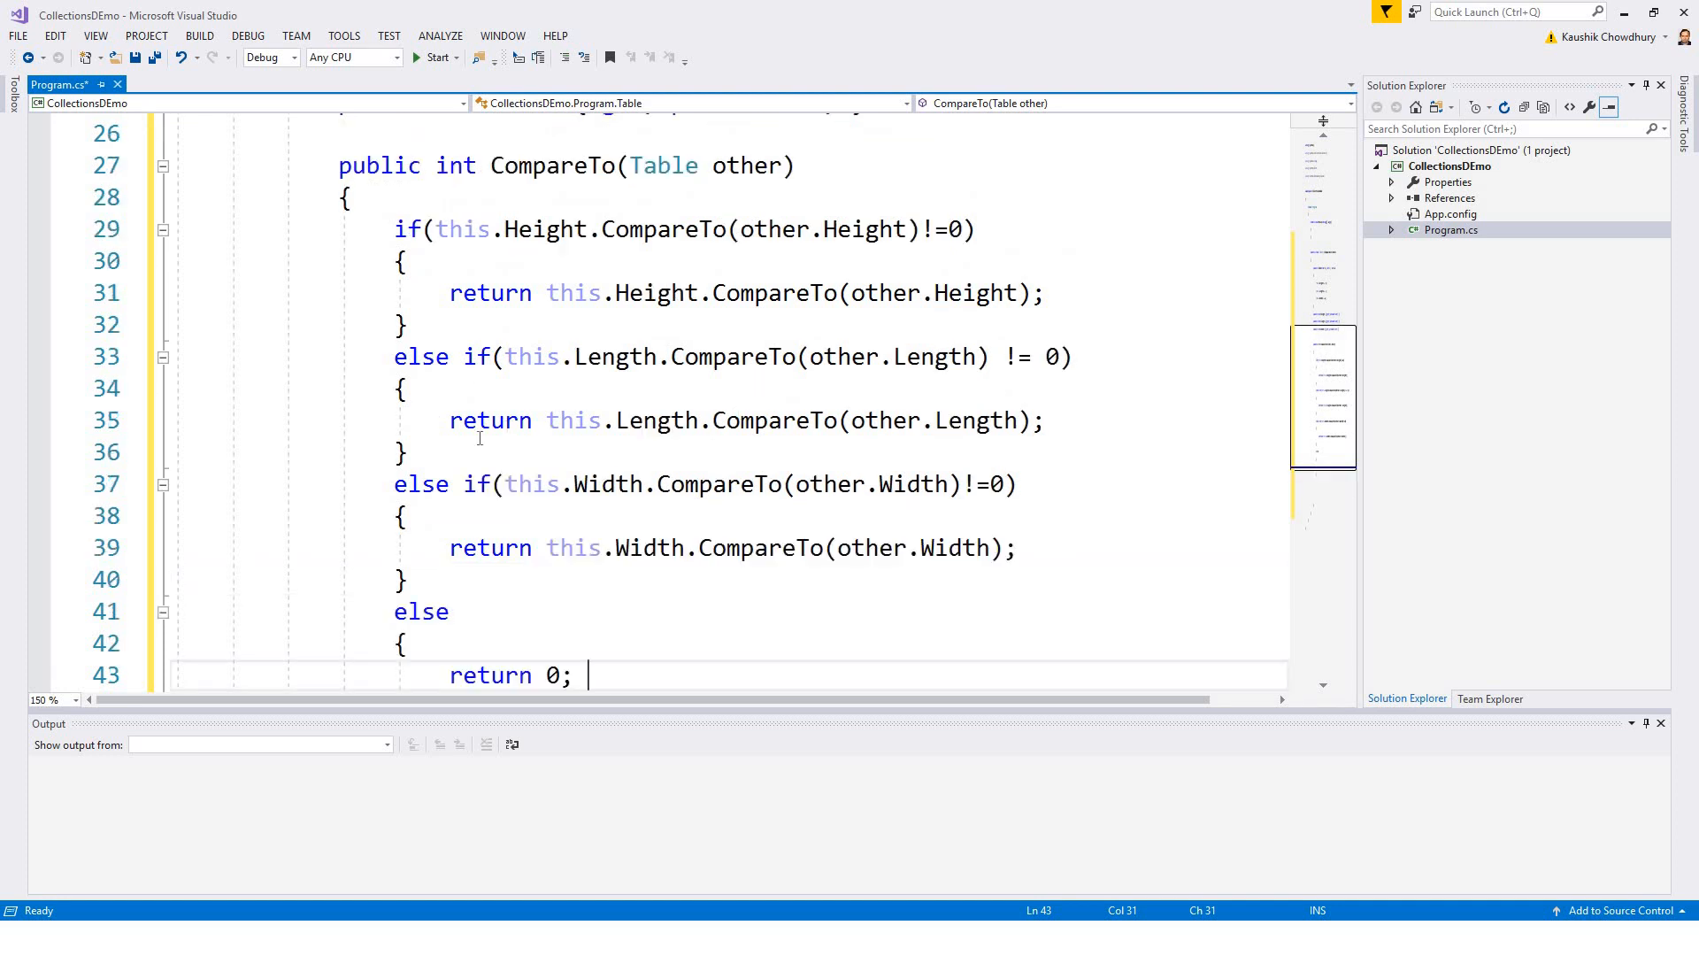
{"action": "scroll", "scroll_direction": "down", "scroll_amount": 3}
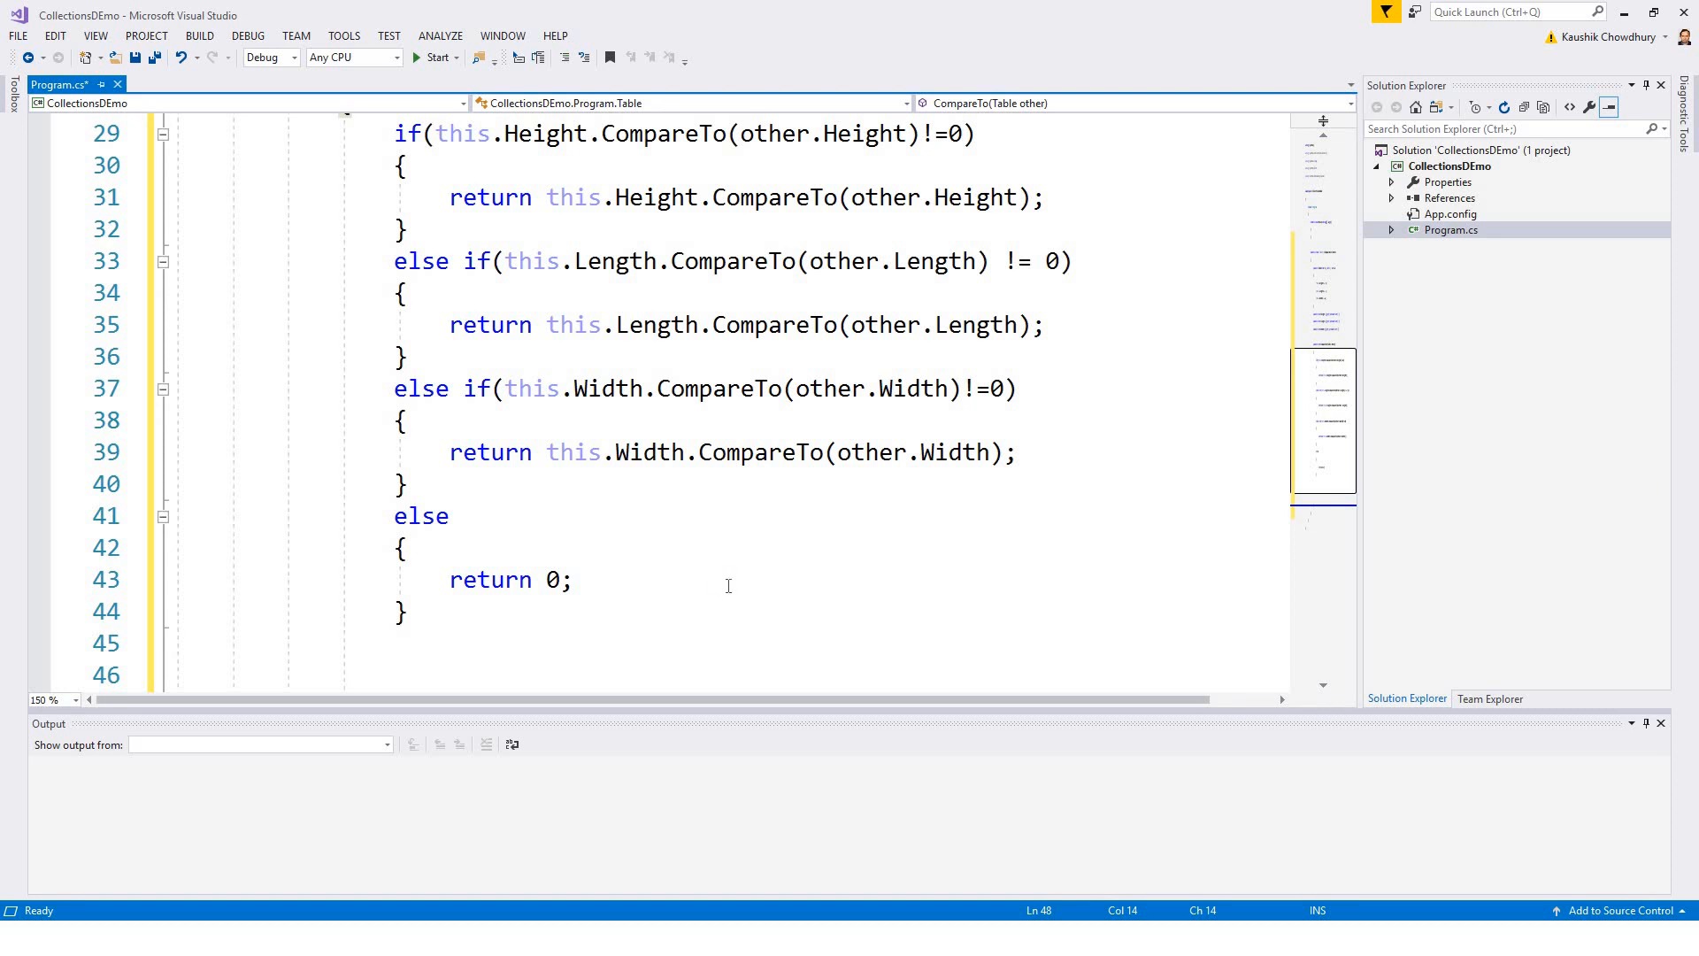
Step: Build the project with F6 and confirm 1 succeeded, 0 failed, then review the Table class
{"action": "key", "text": "F6"}
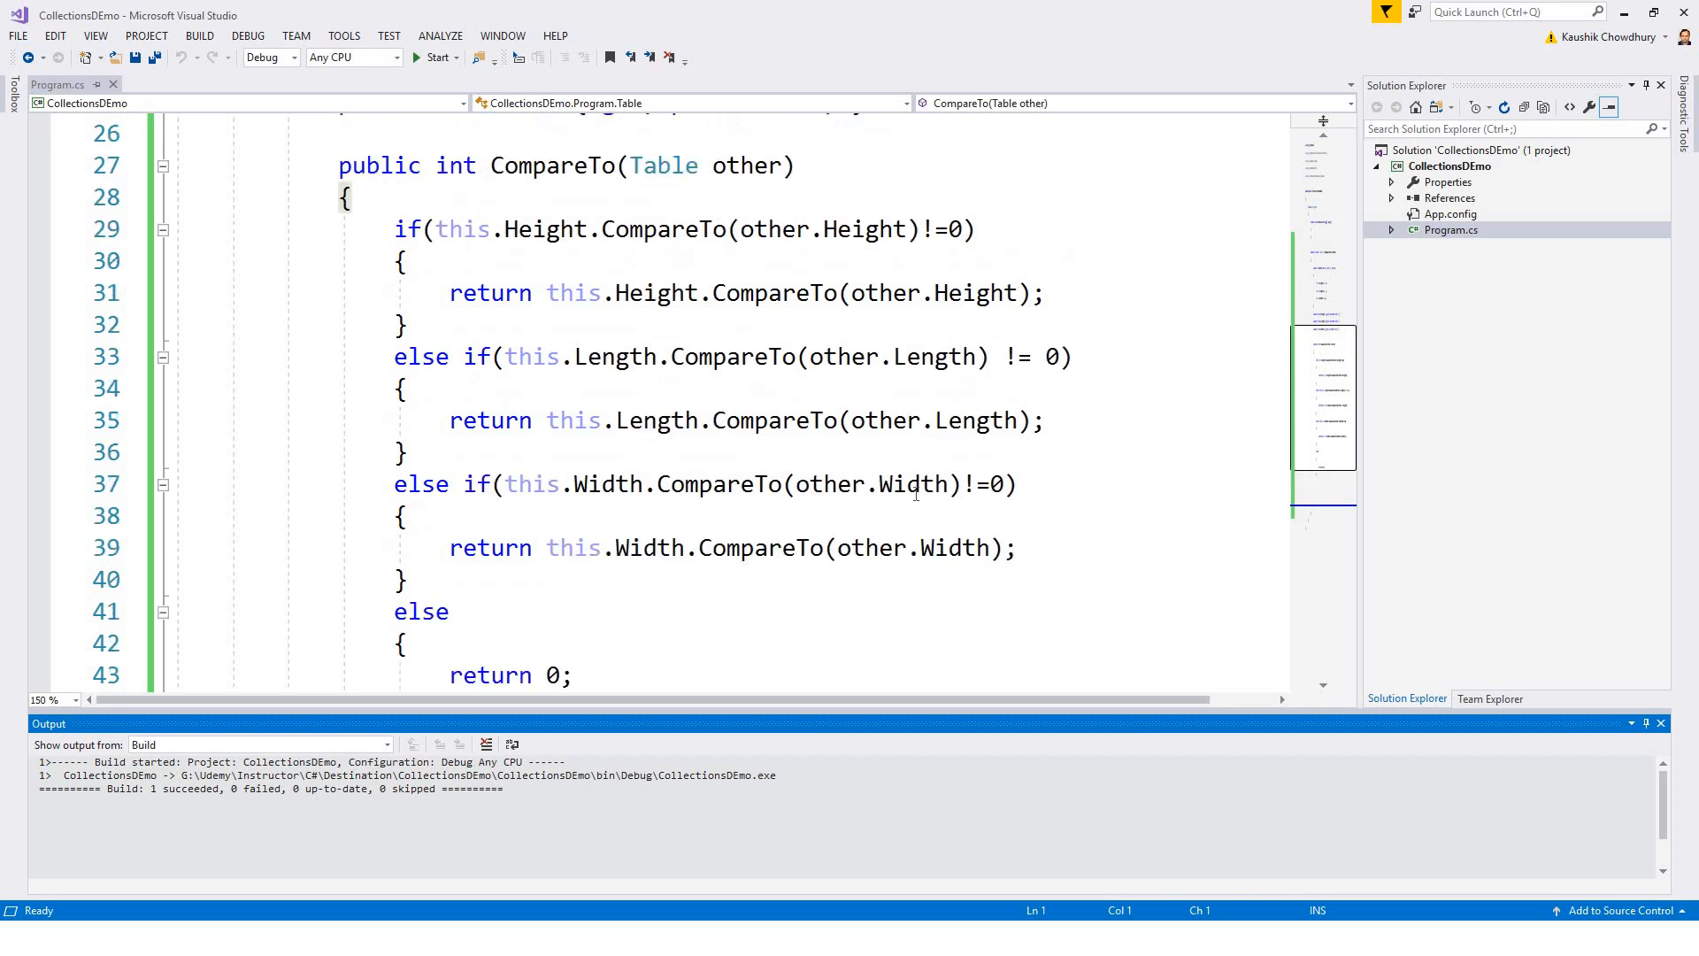
{"action": "scroll", "scroll_direction": "up", "scroll_amount": 3}
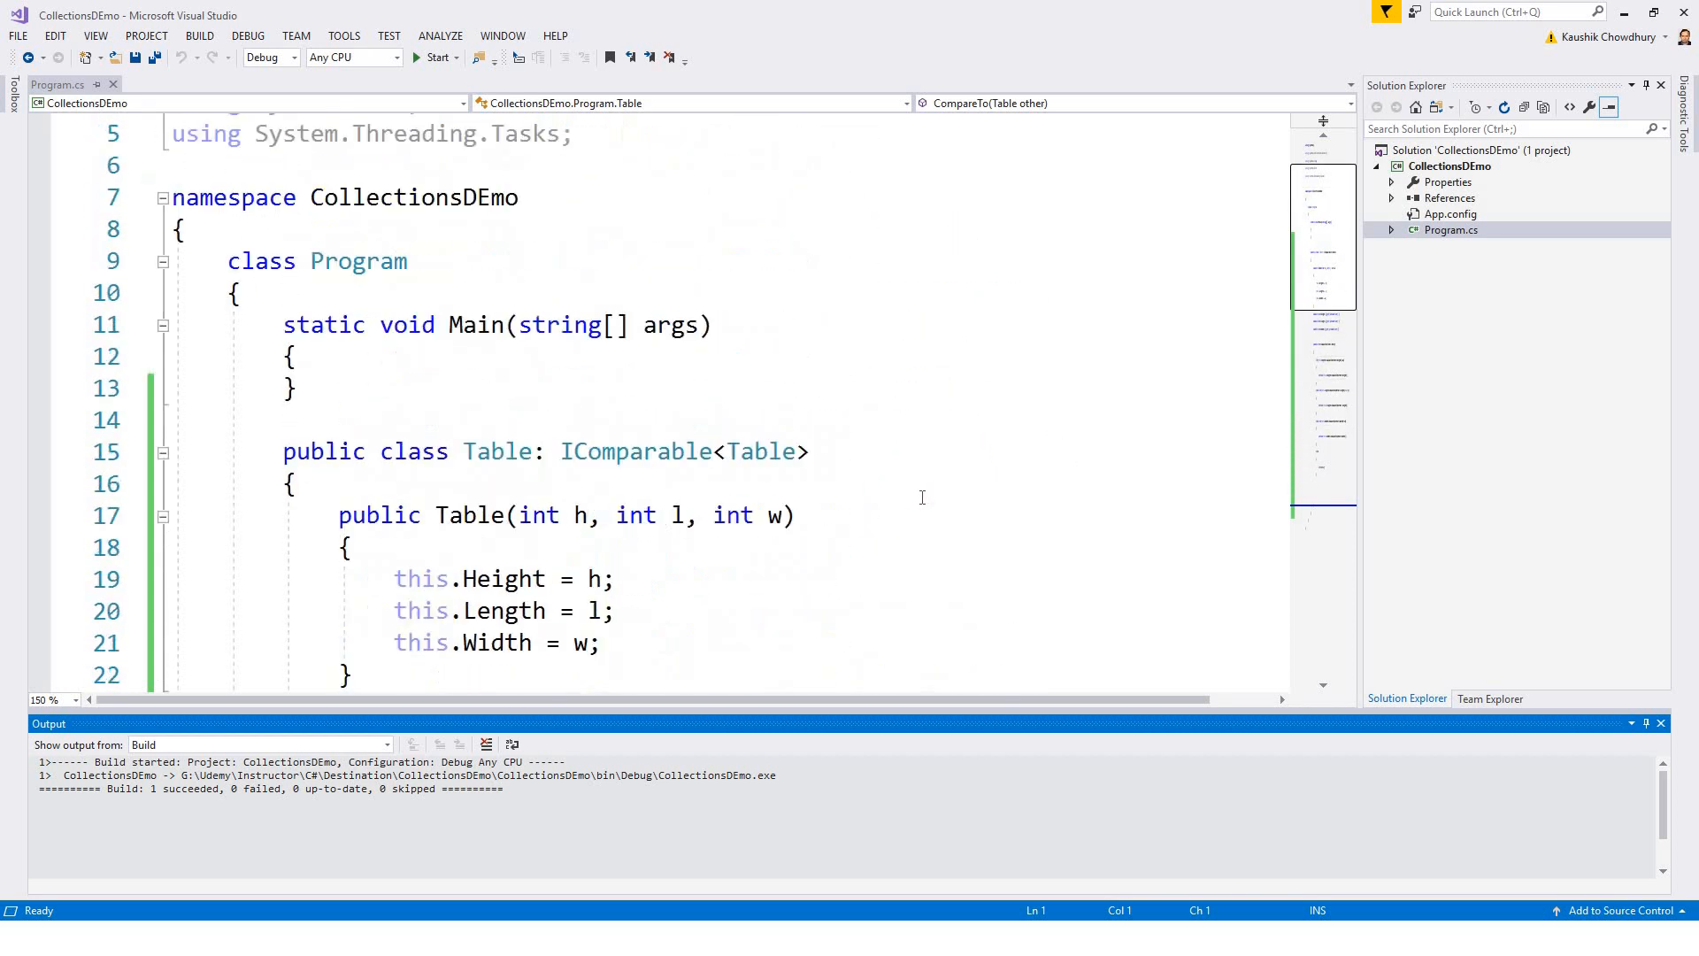
{"action": "scroll", "scroll_direction": "down", "scroll_amount": 3}
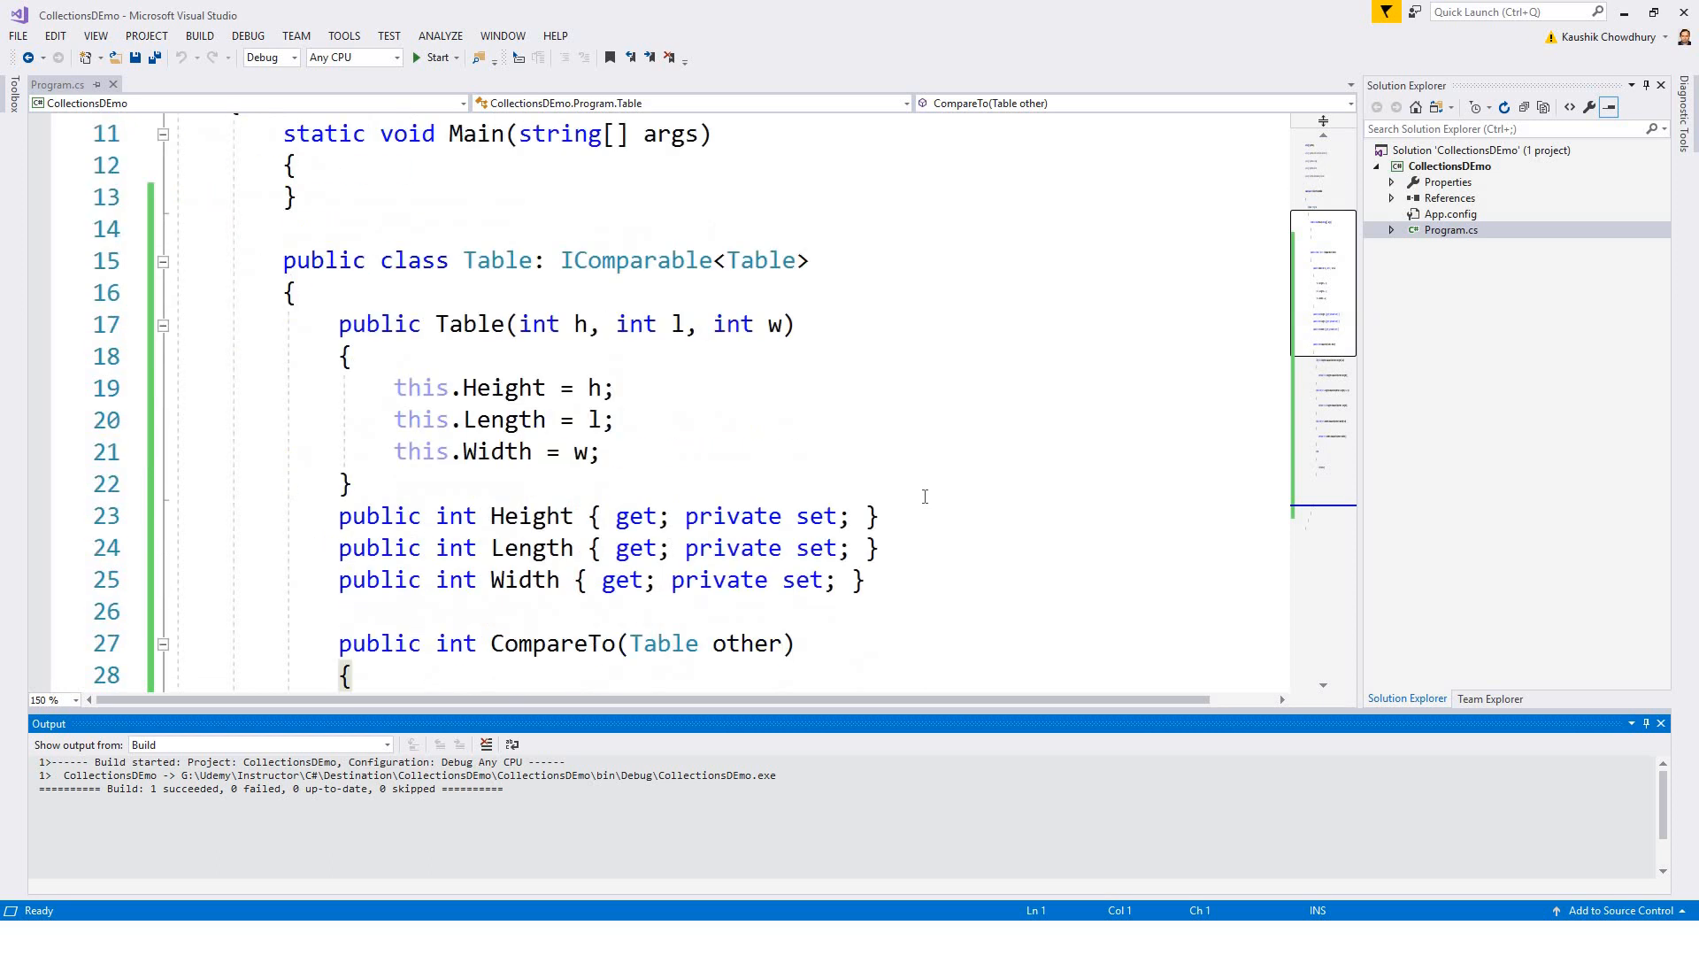